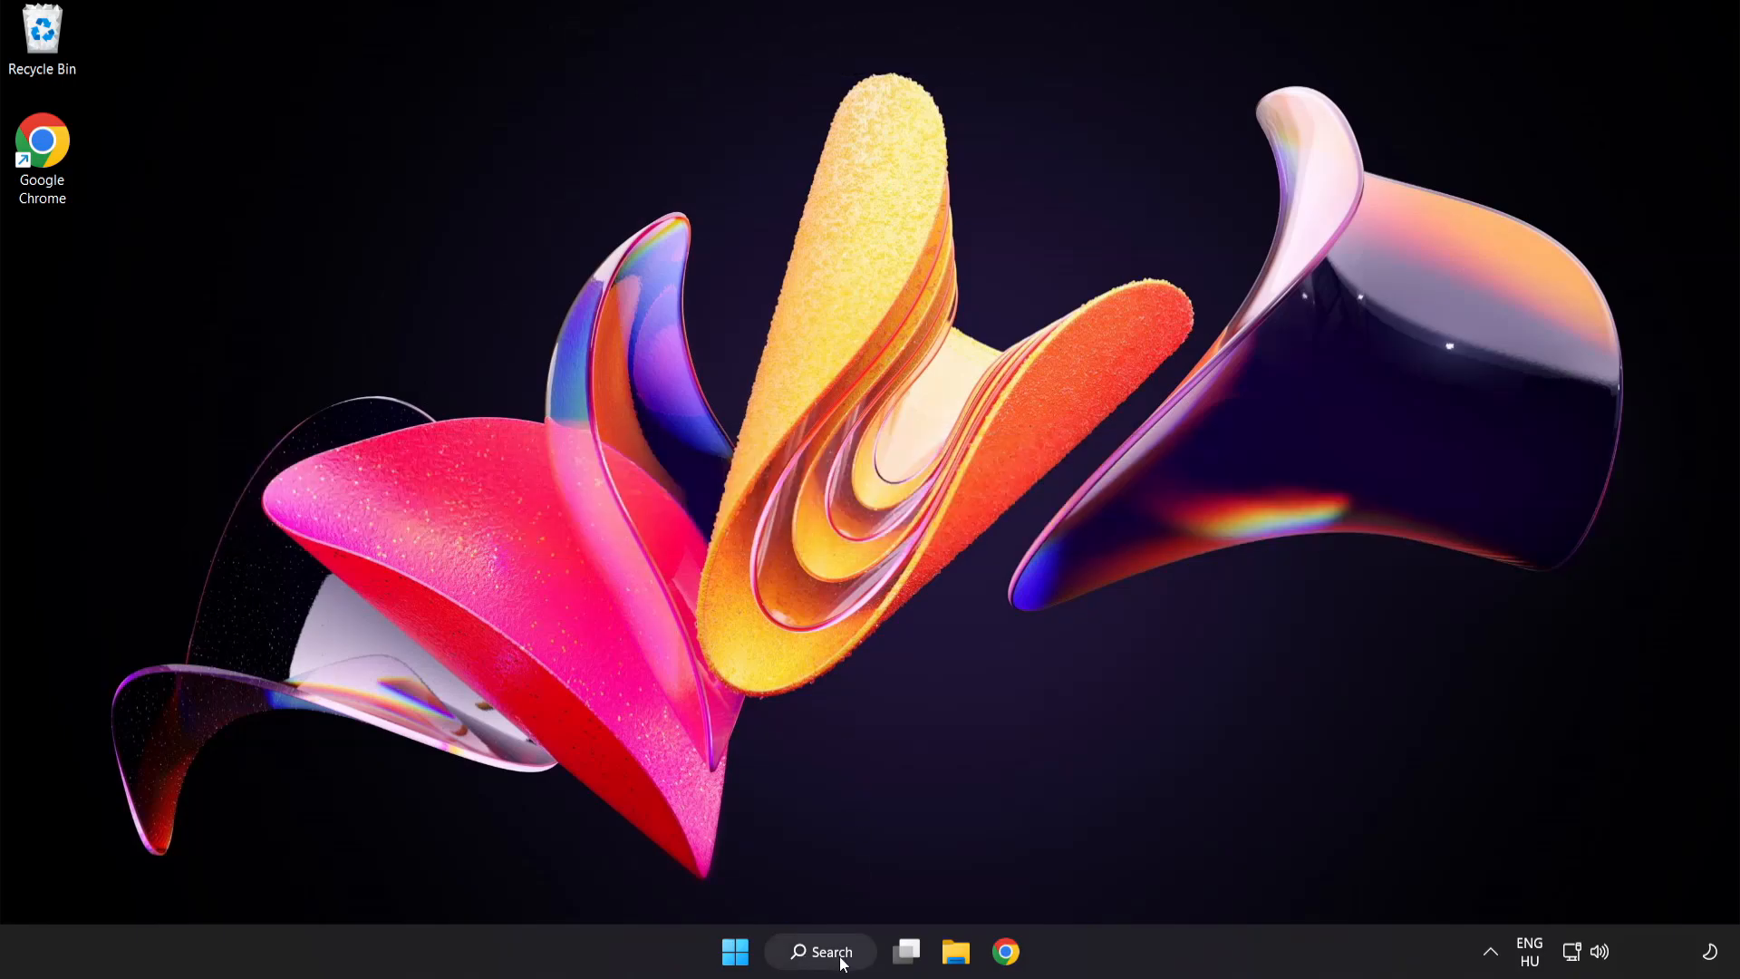
Search Windows for 'device manager' to bring up Device Manager as the best match.
left_click(819, 952)
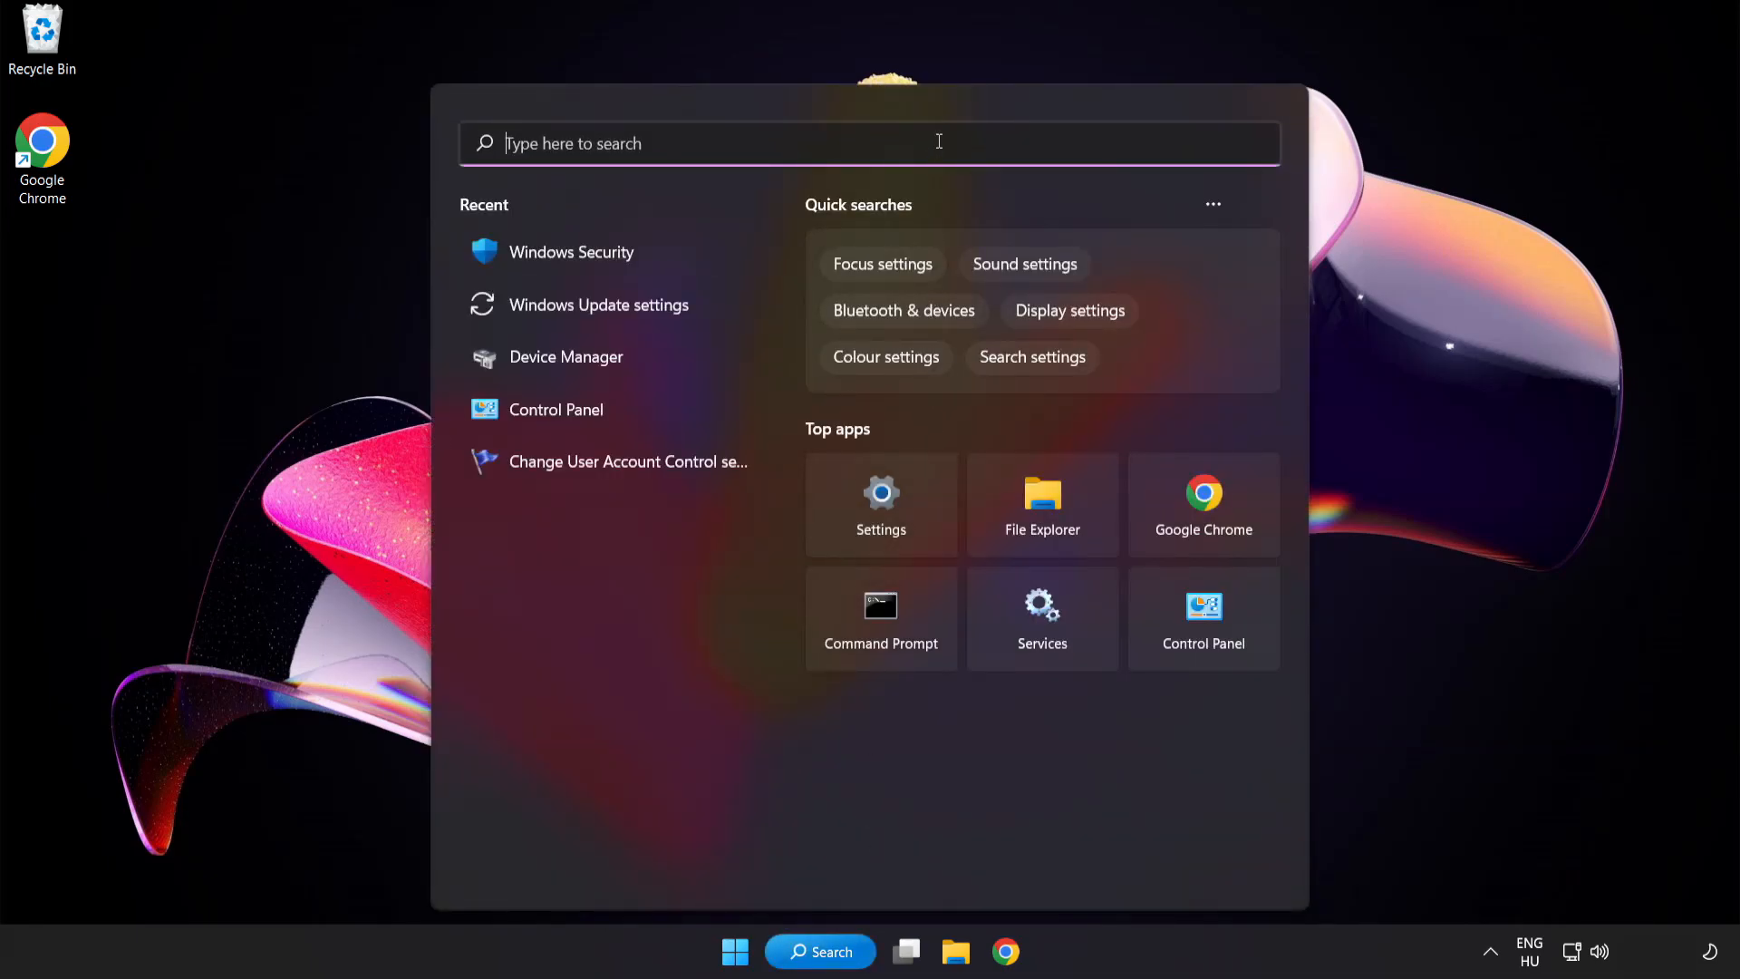
type("device manager")
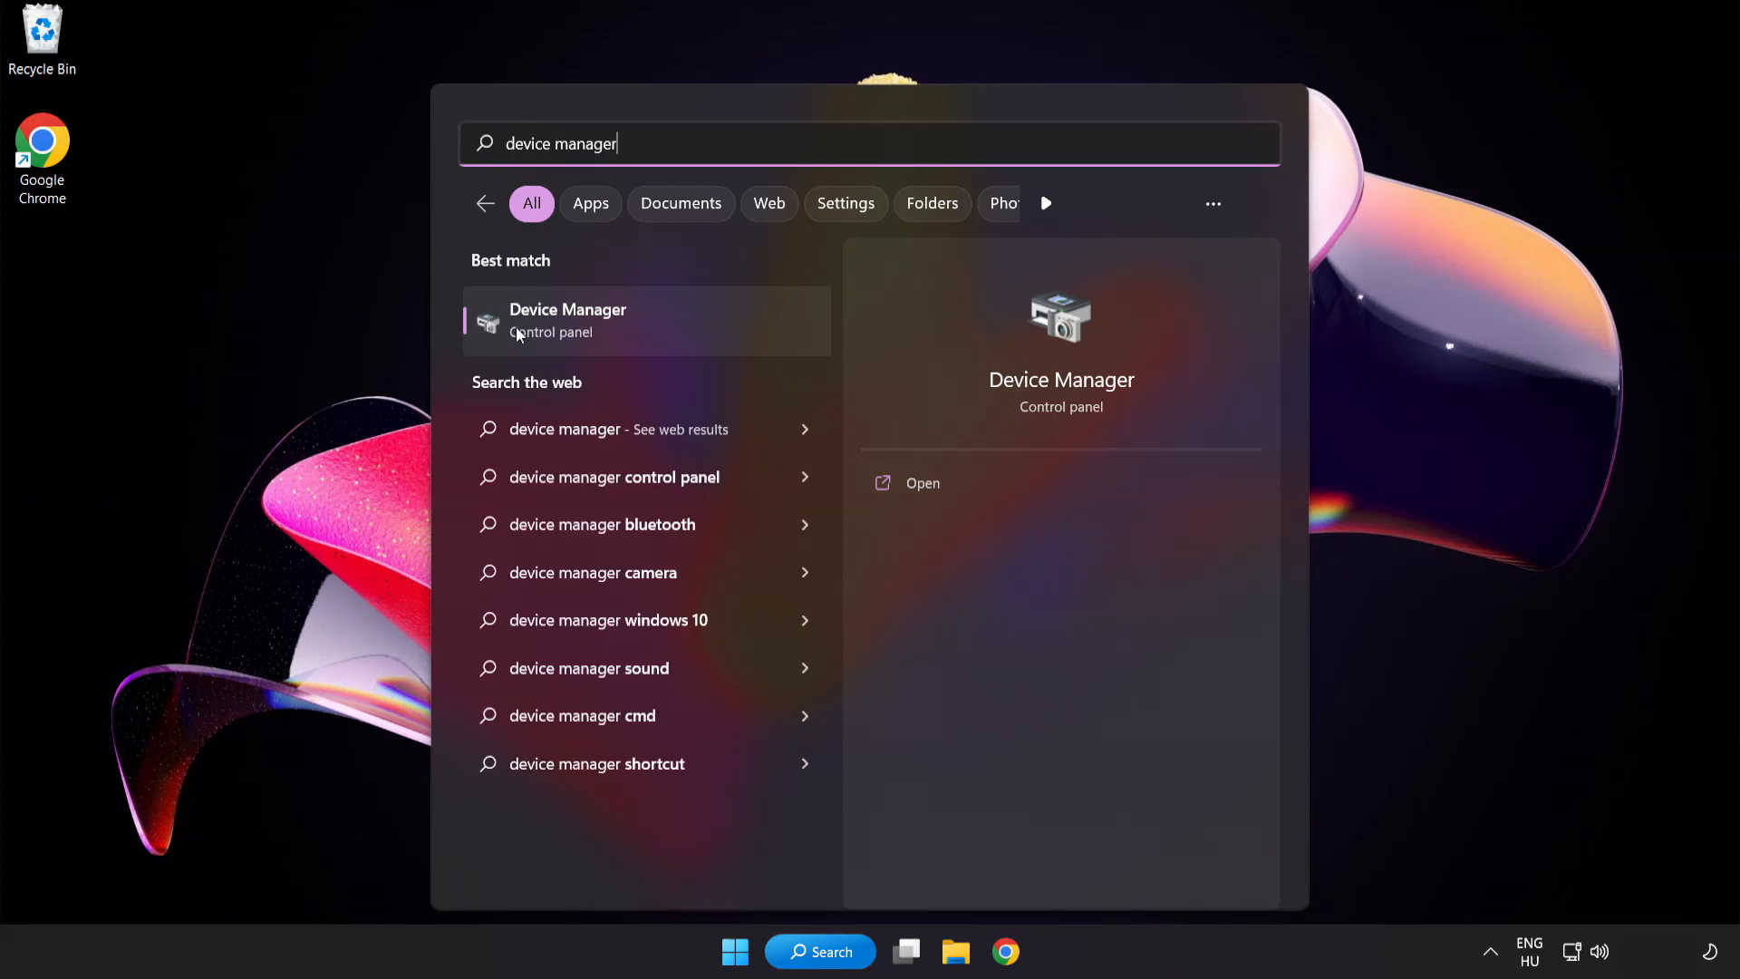
mouse_move(696, 334)
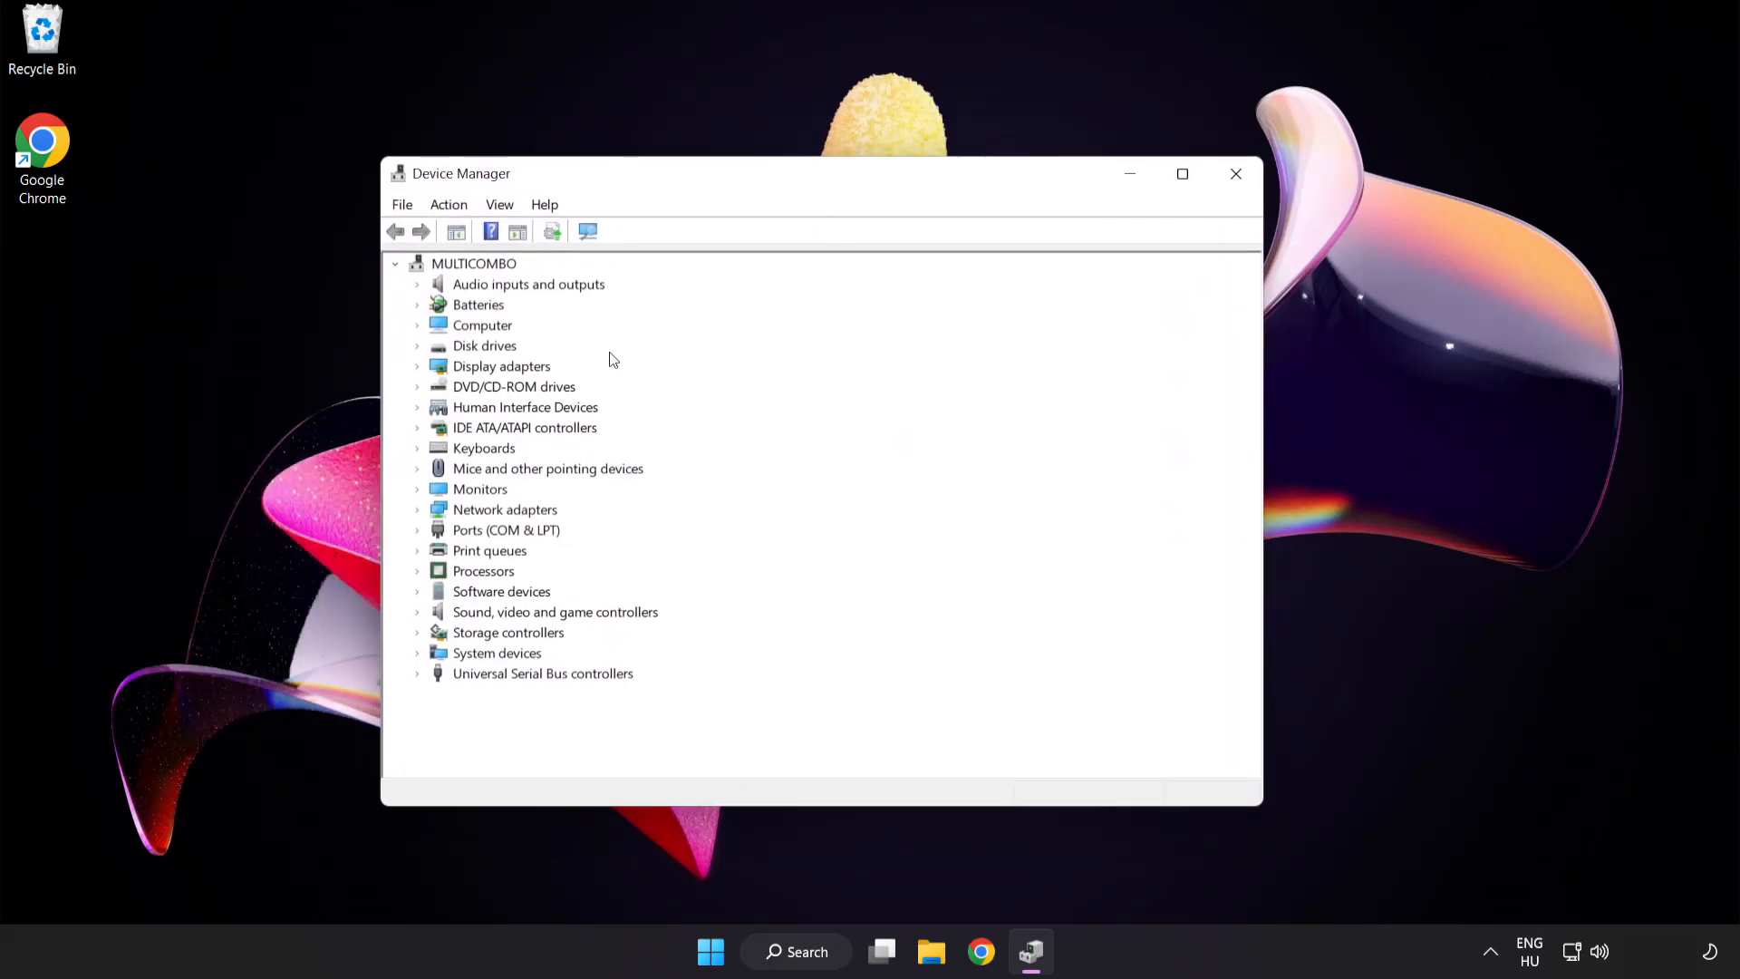
Expand Display adapters and start updating the VMware SVGA 3D driver.
left_click(500, 365)
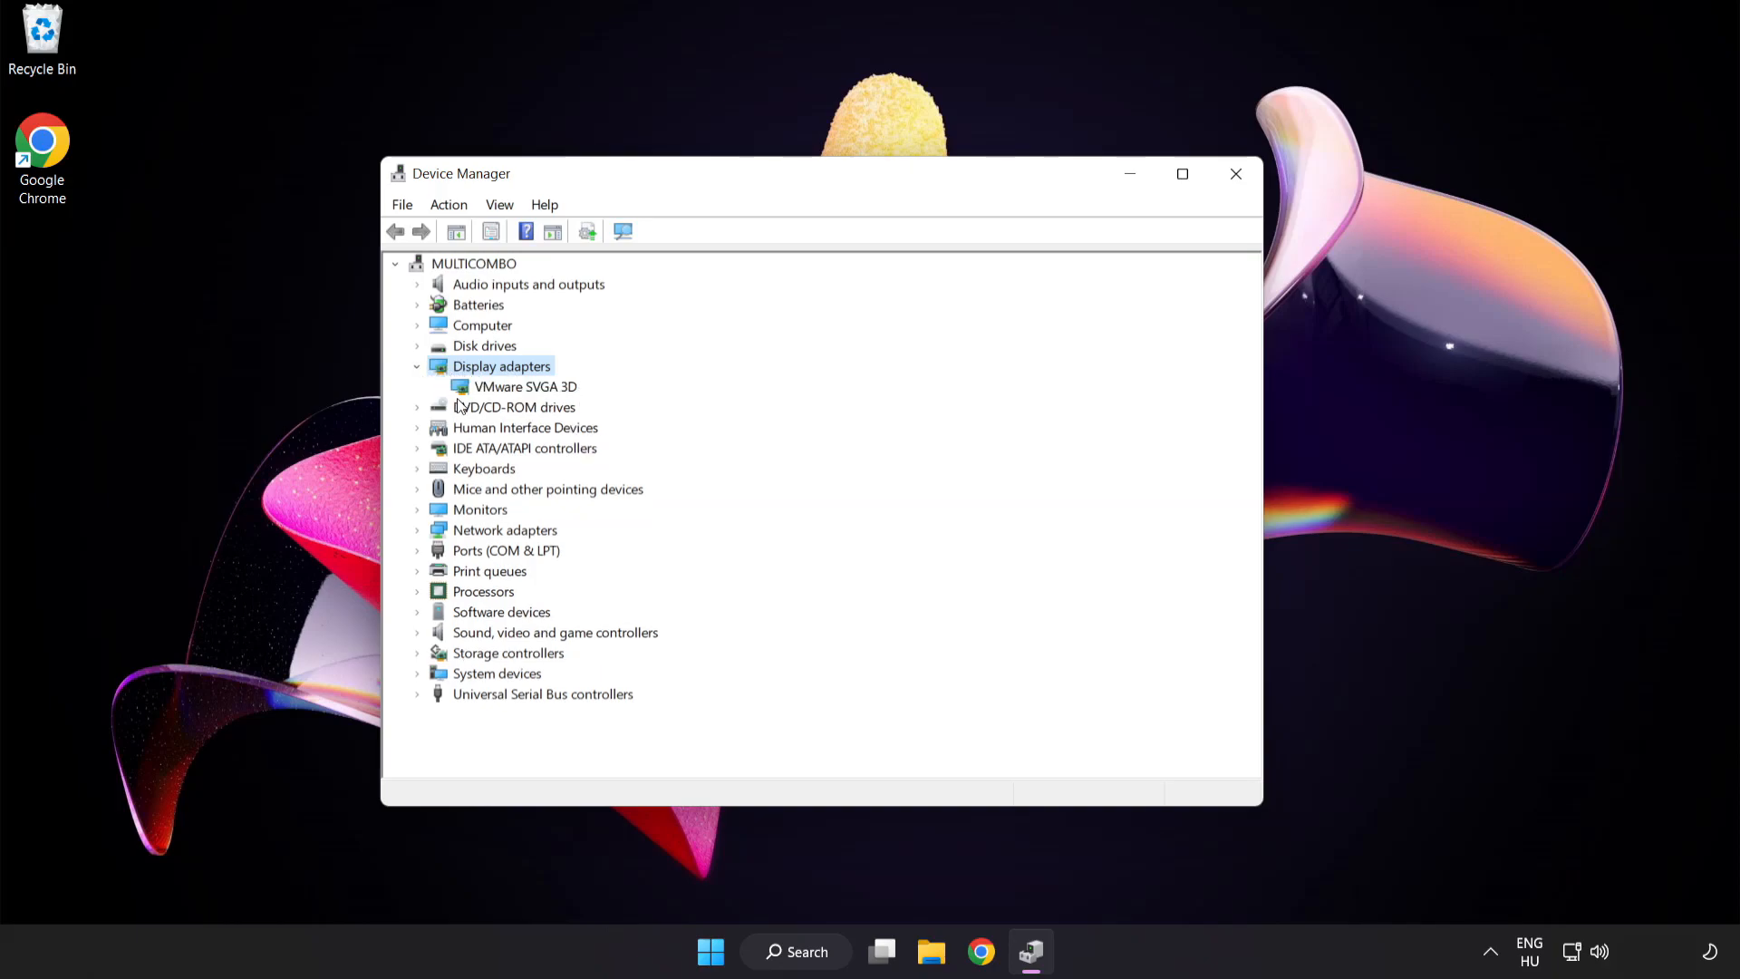
left_click(526, 387)
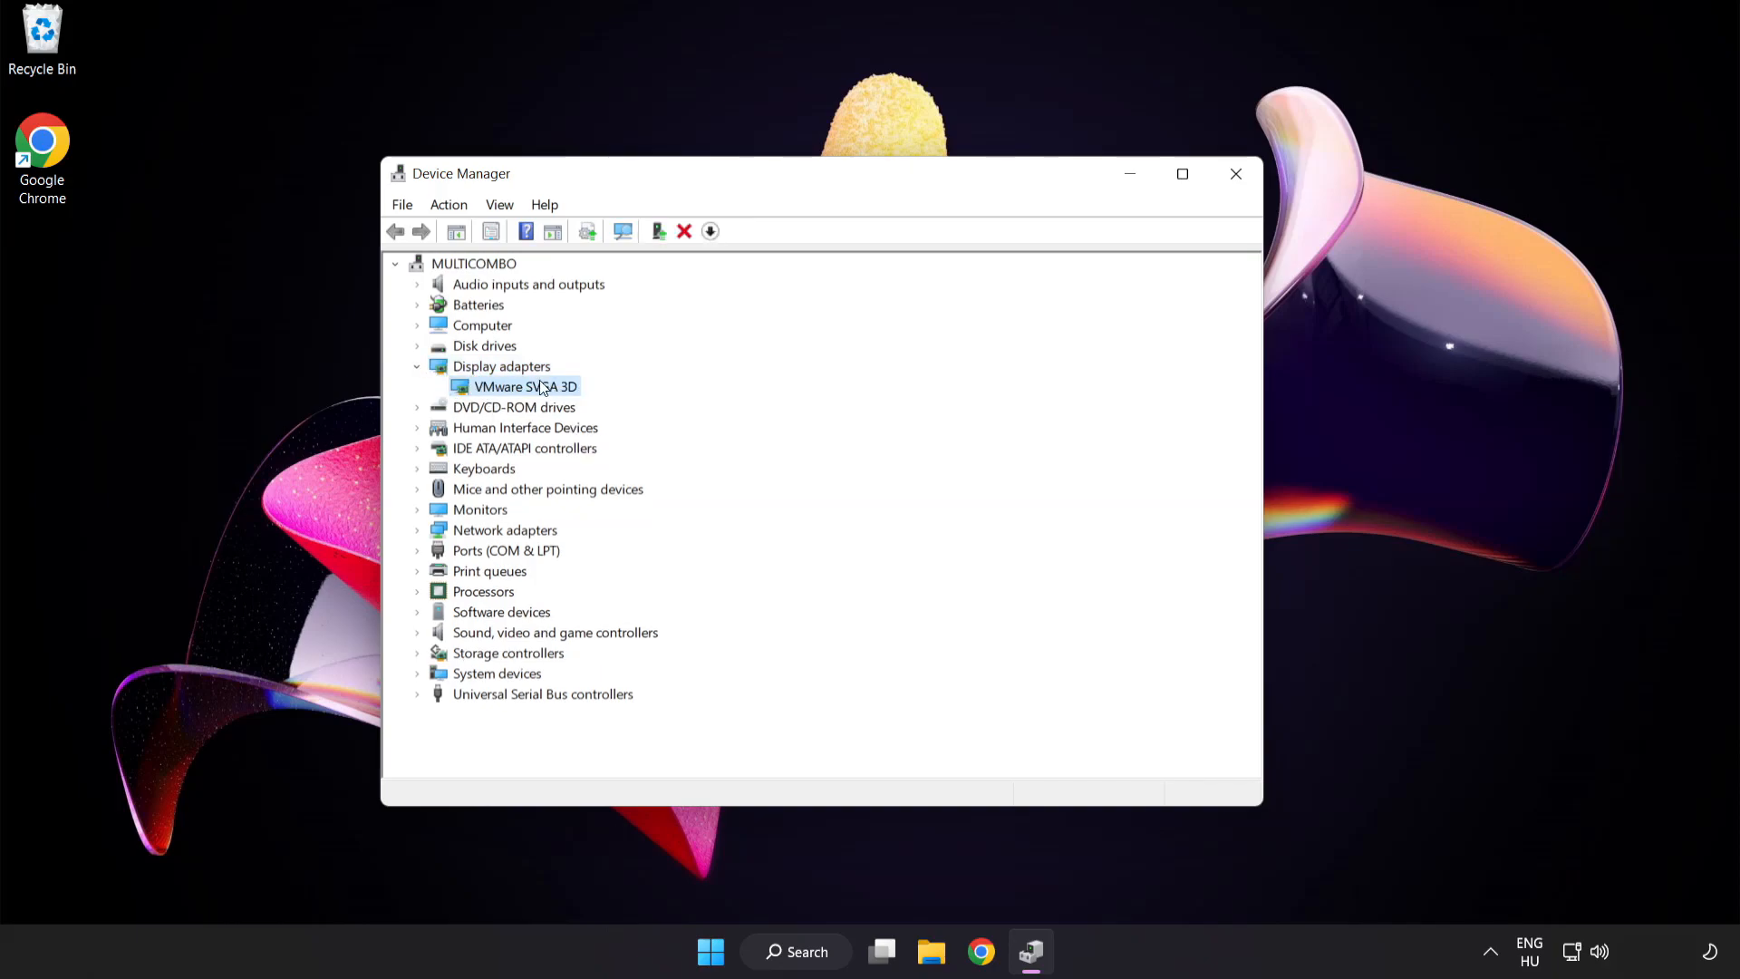
right_click(524, 386)
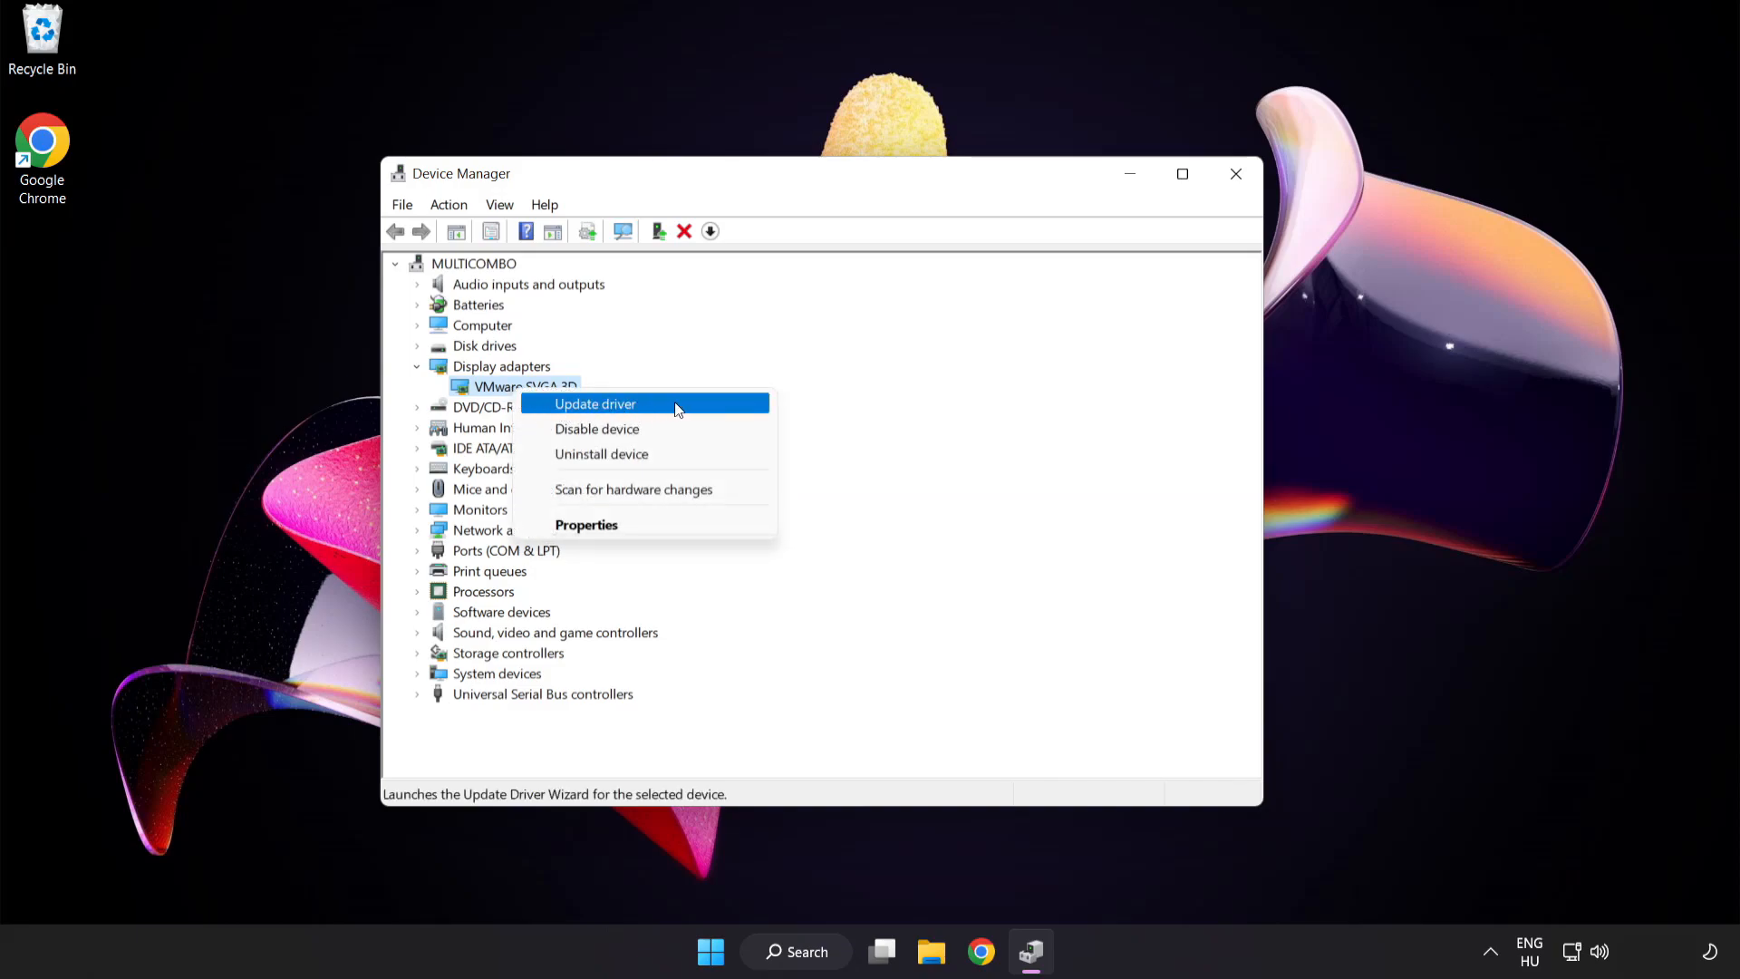
left_click(595, 403)
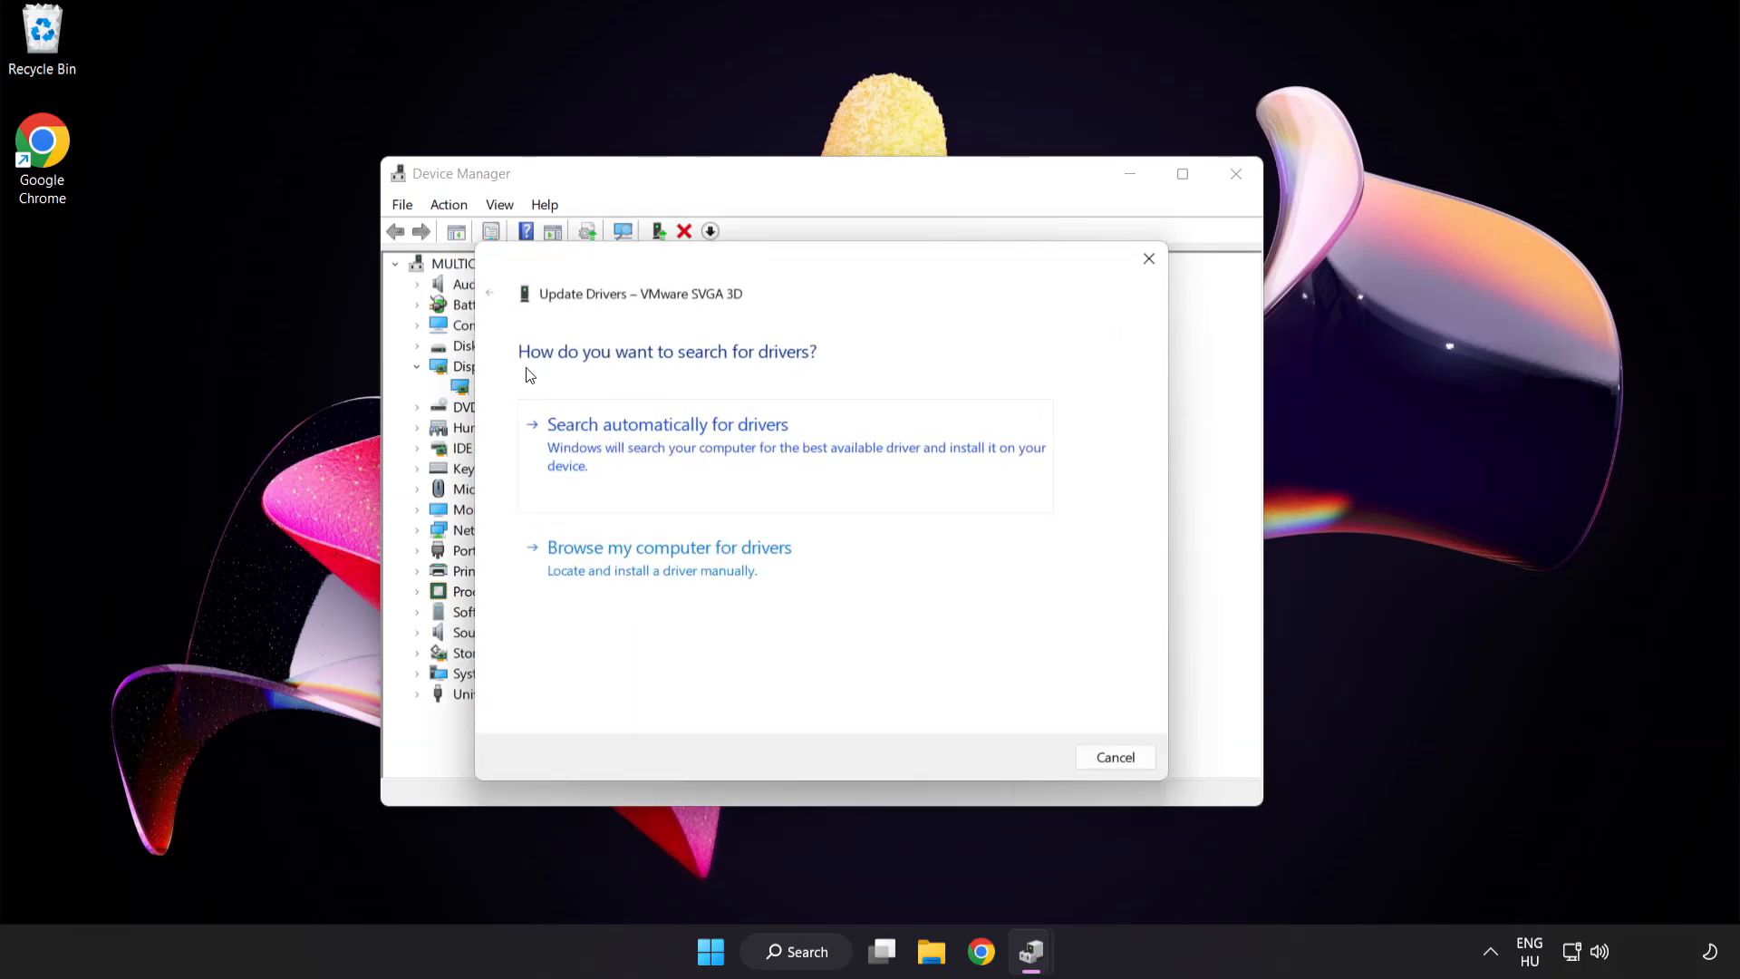
mouse_move(796, 438)
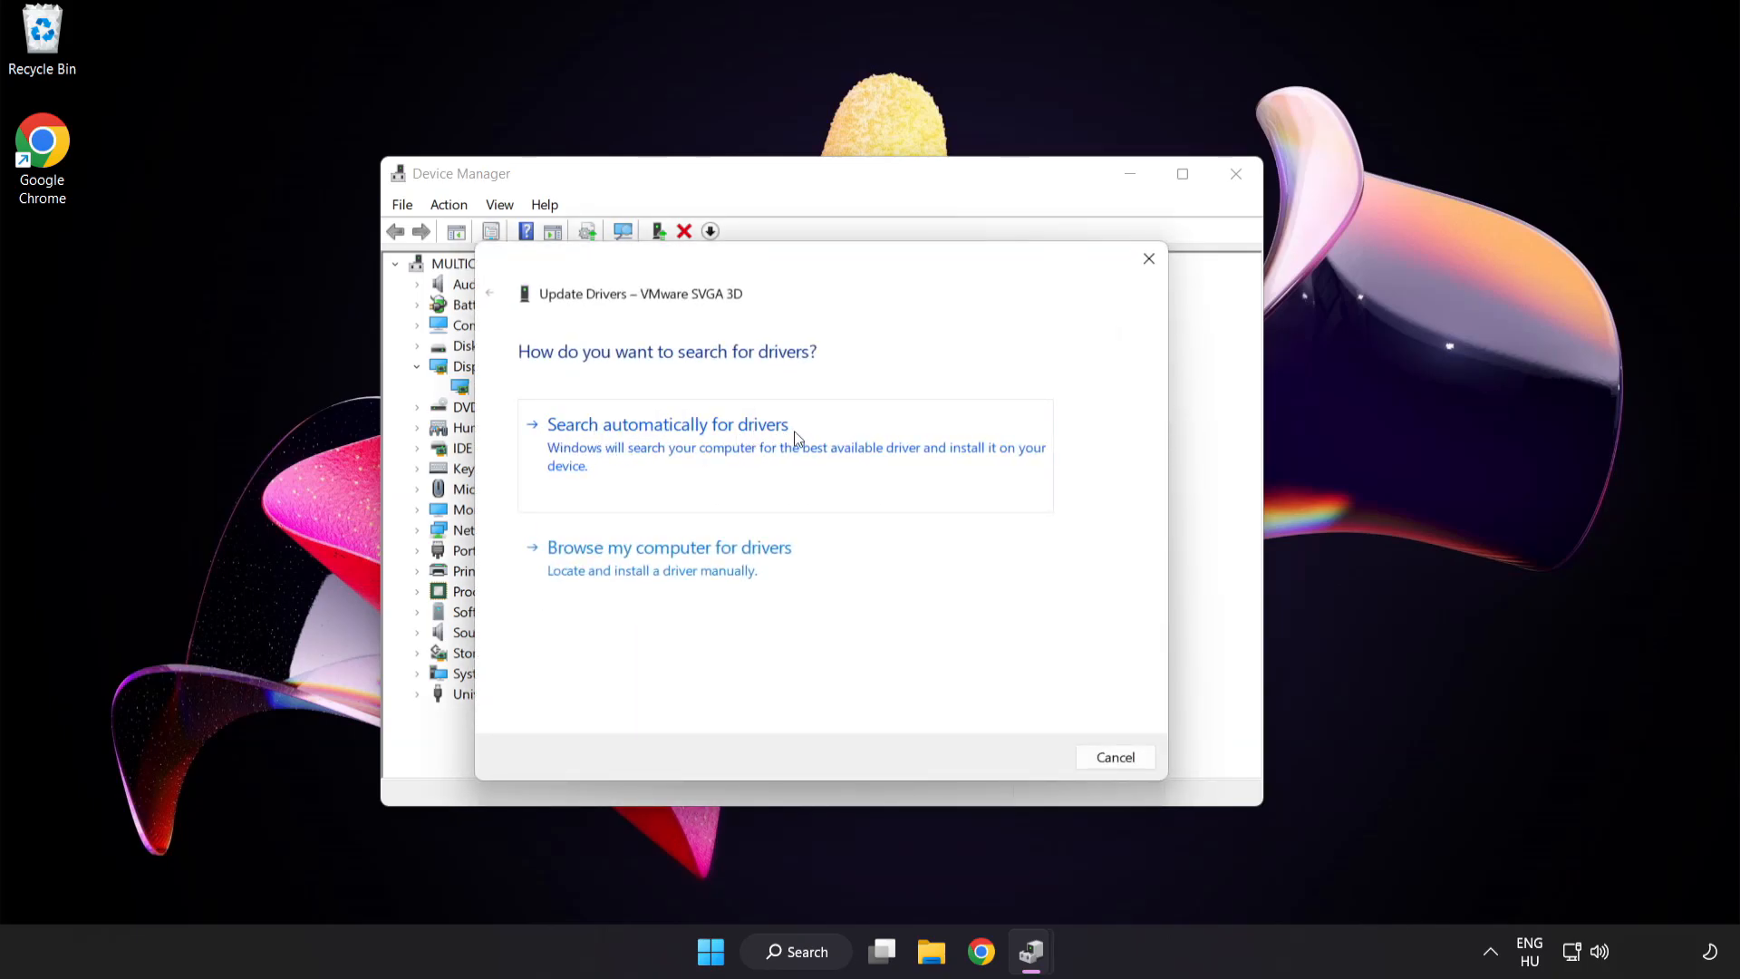
mouse_move(761, 451)
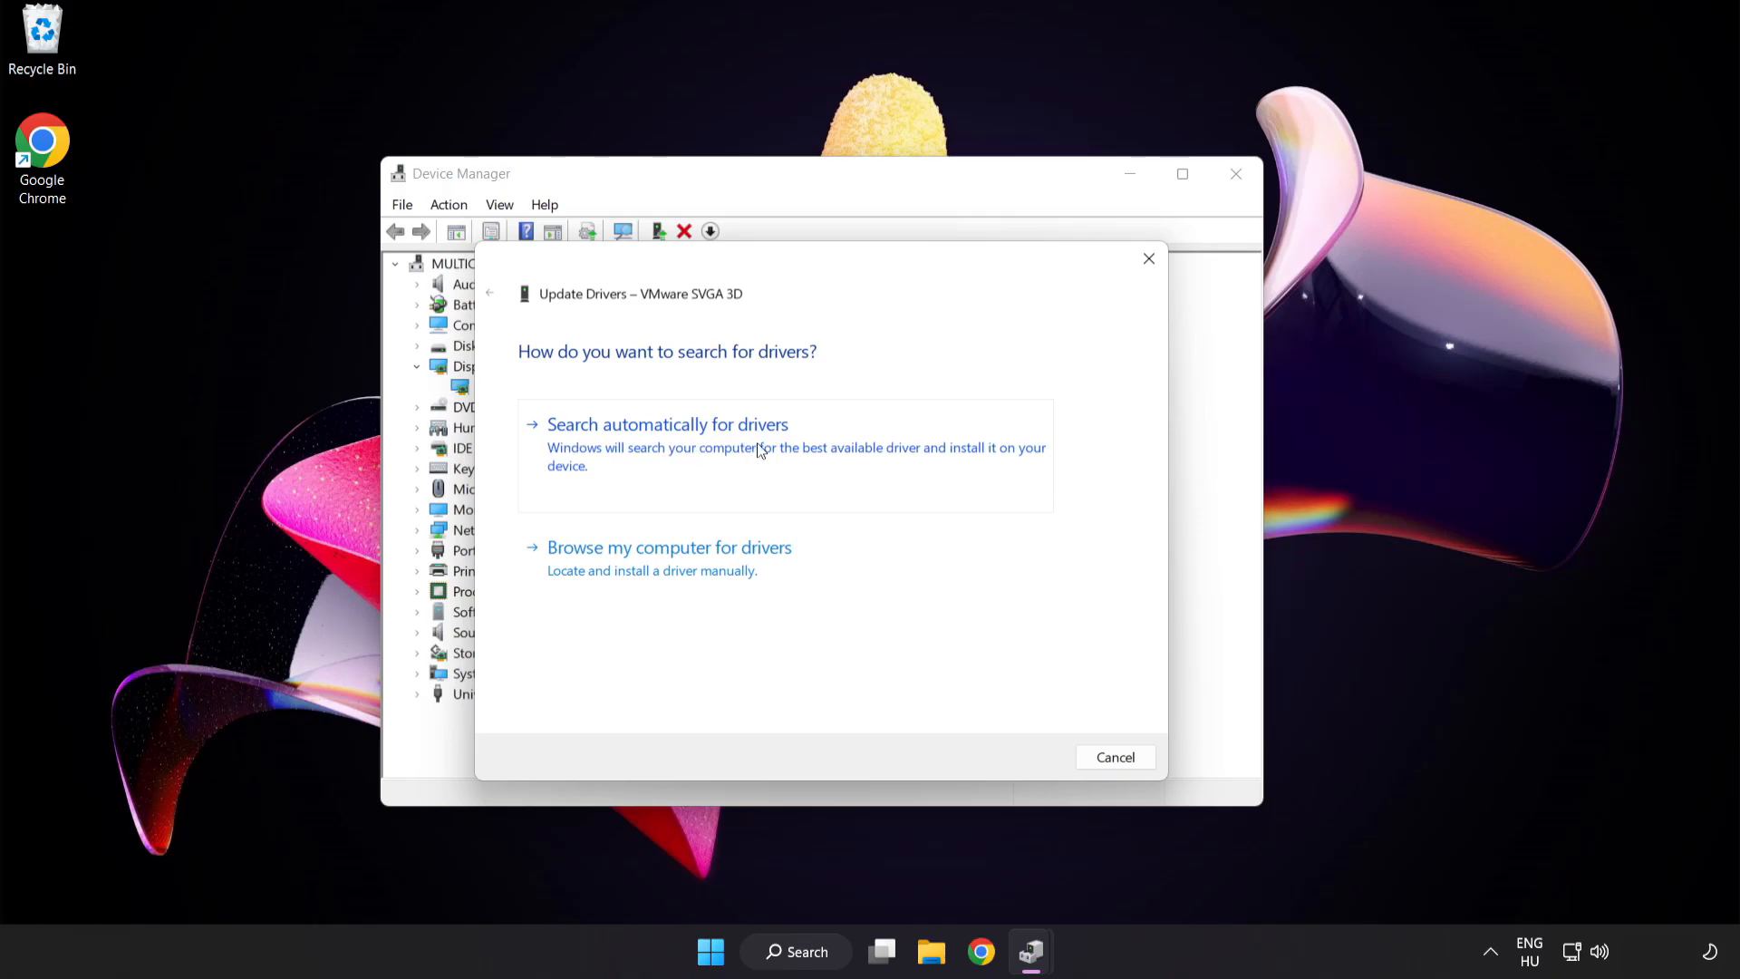
Let Windows search automatically for drivers, then close the wizard and Device Manager.
left_click(667, 424)
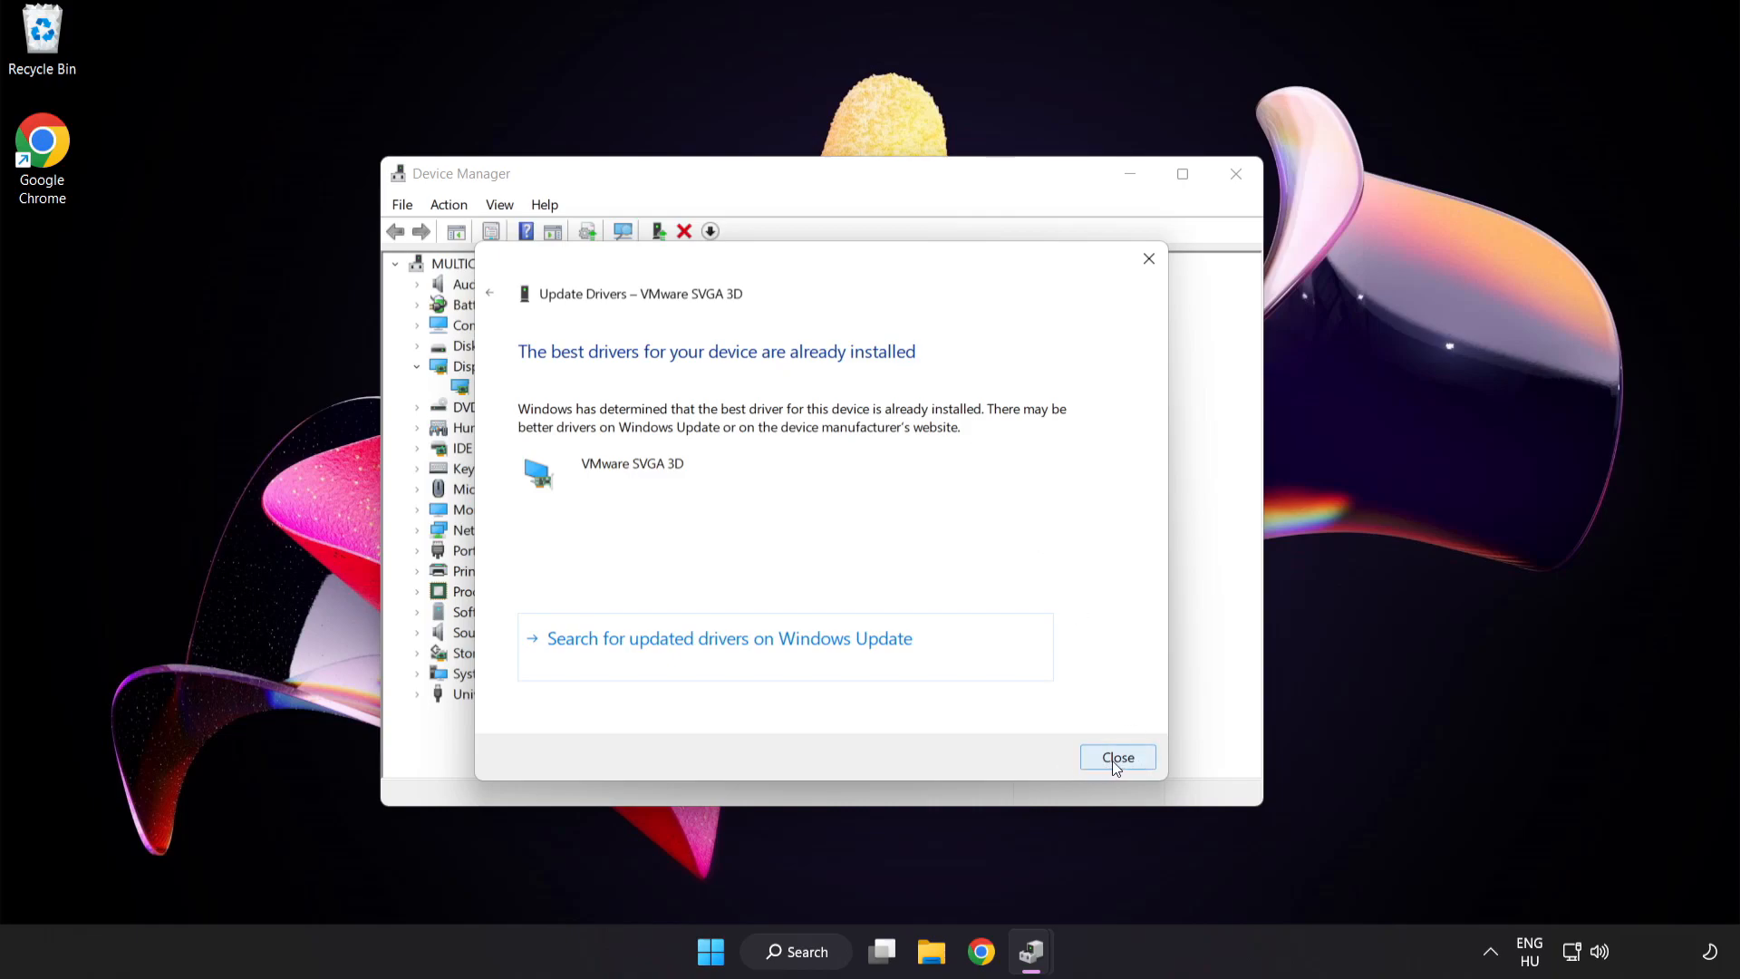
left_click(1117, 757)
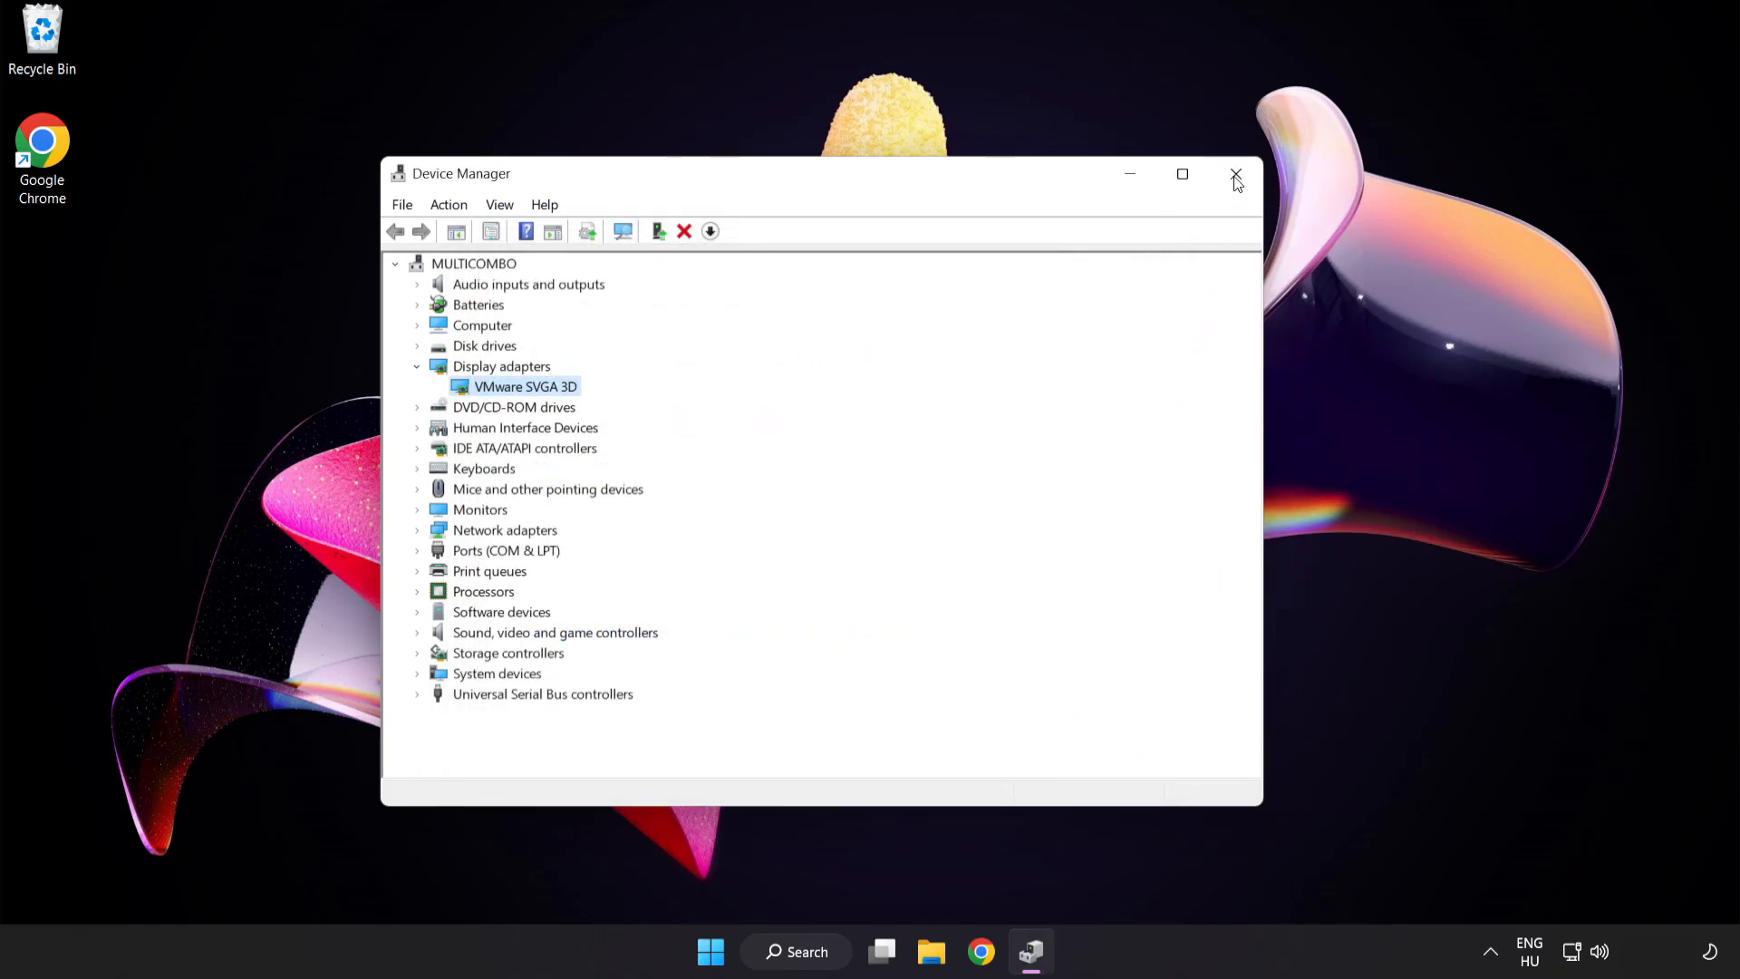
left_click(1234, 174)
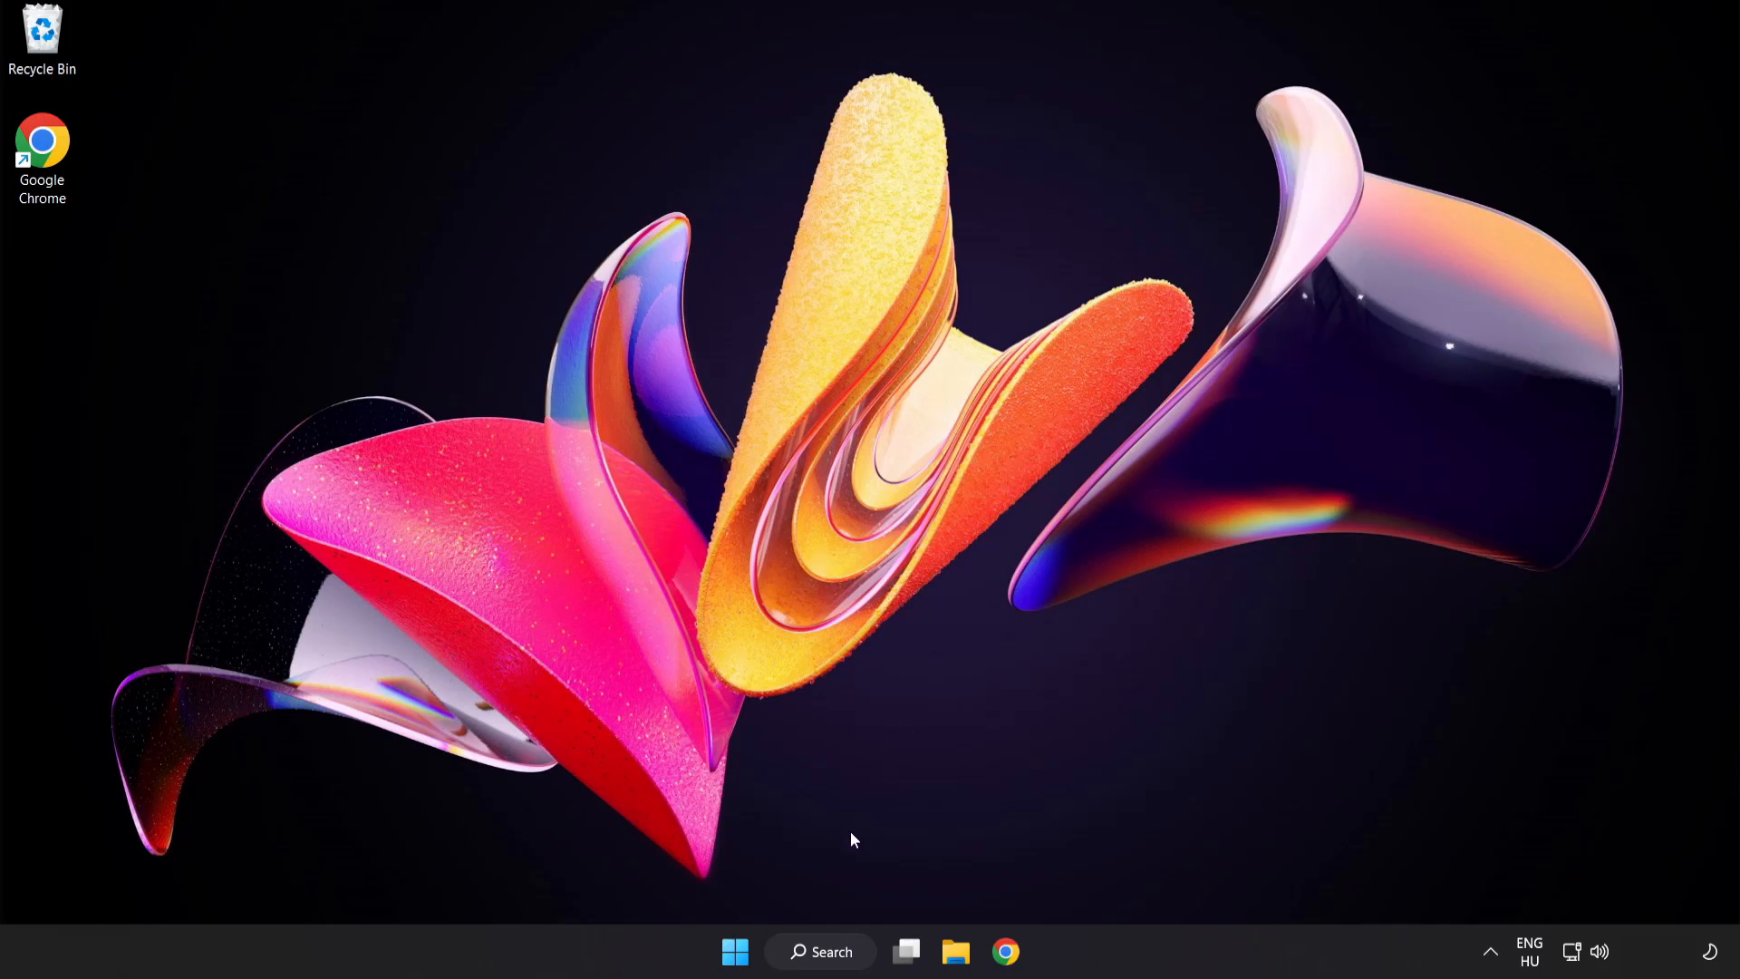
Search Windows for 'update' to bring up Windows Update settings as the best match.
left_click(820, 951)
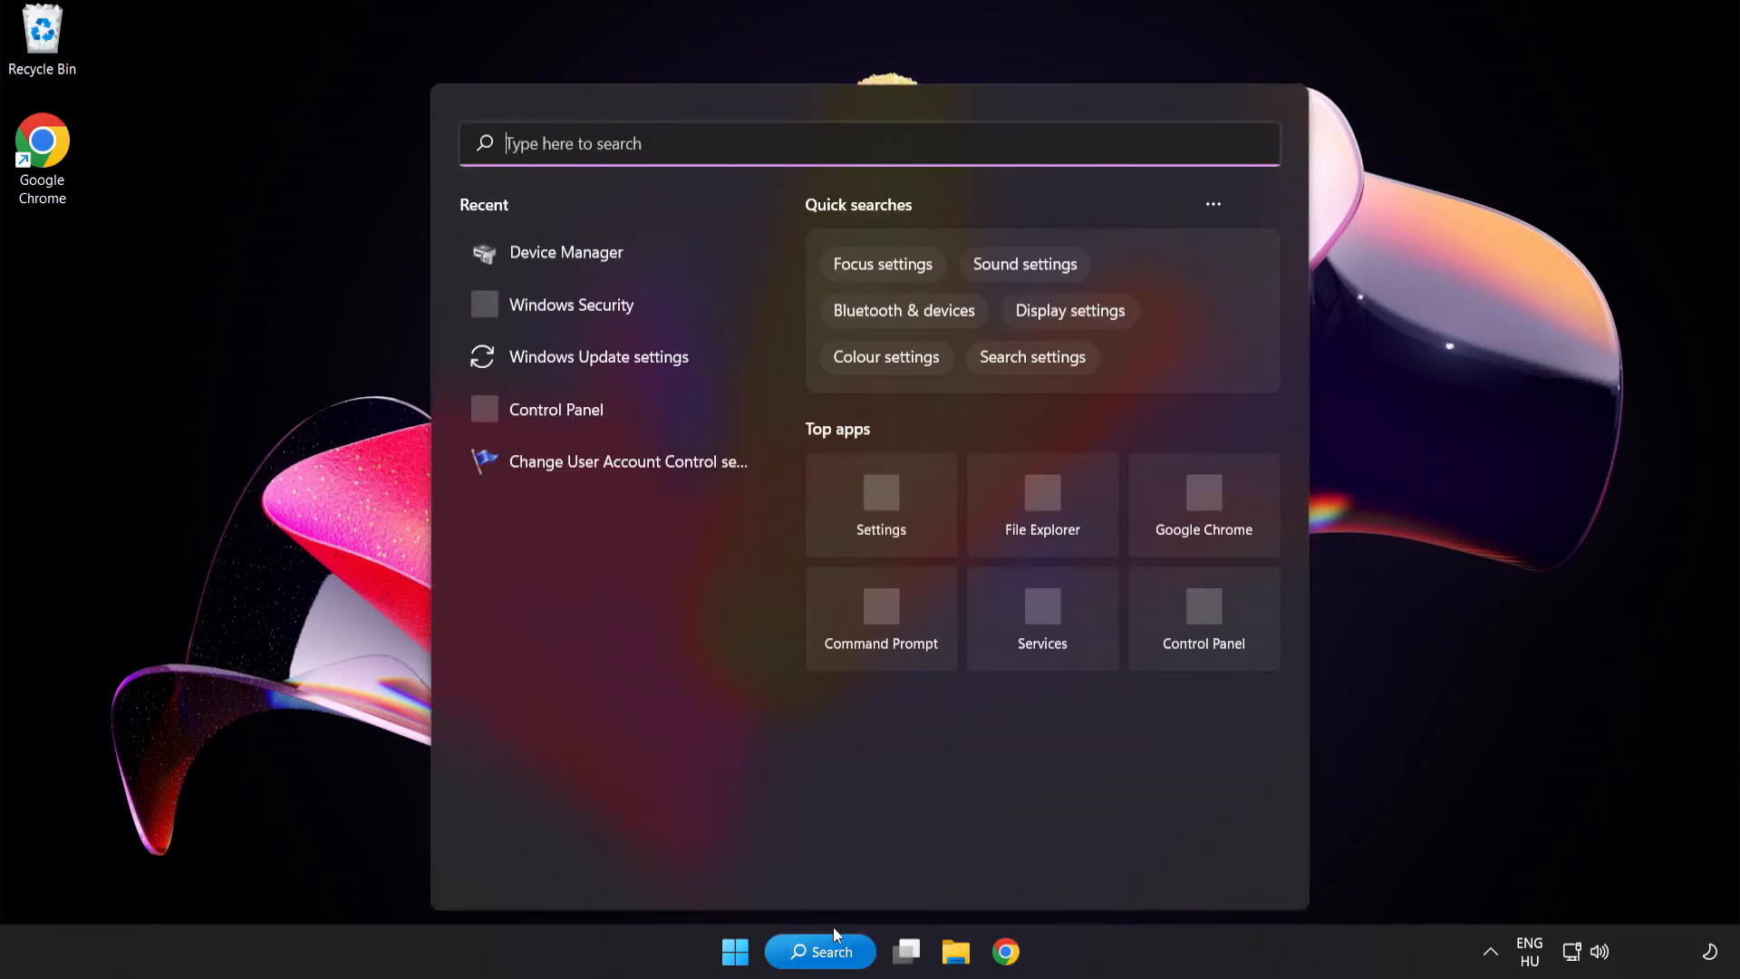
type("u")
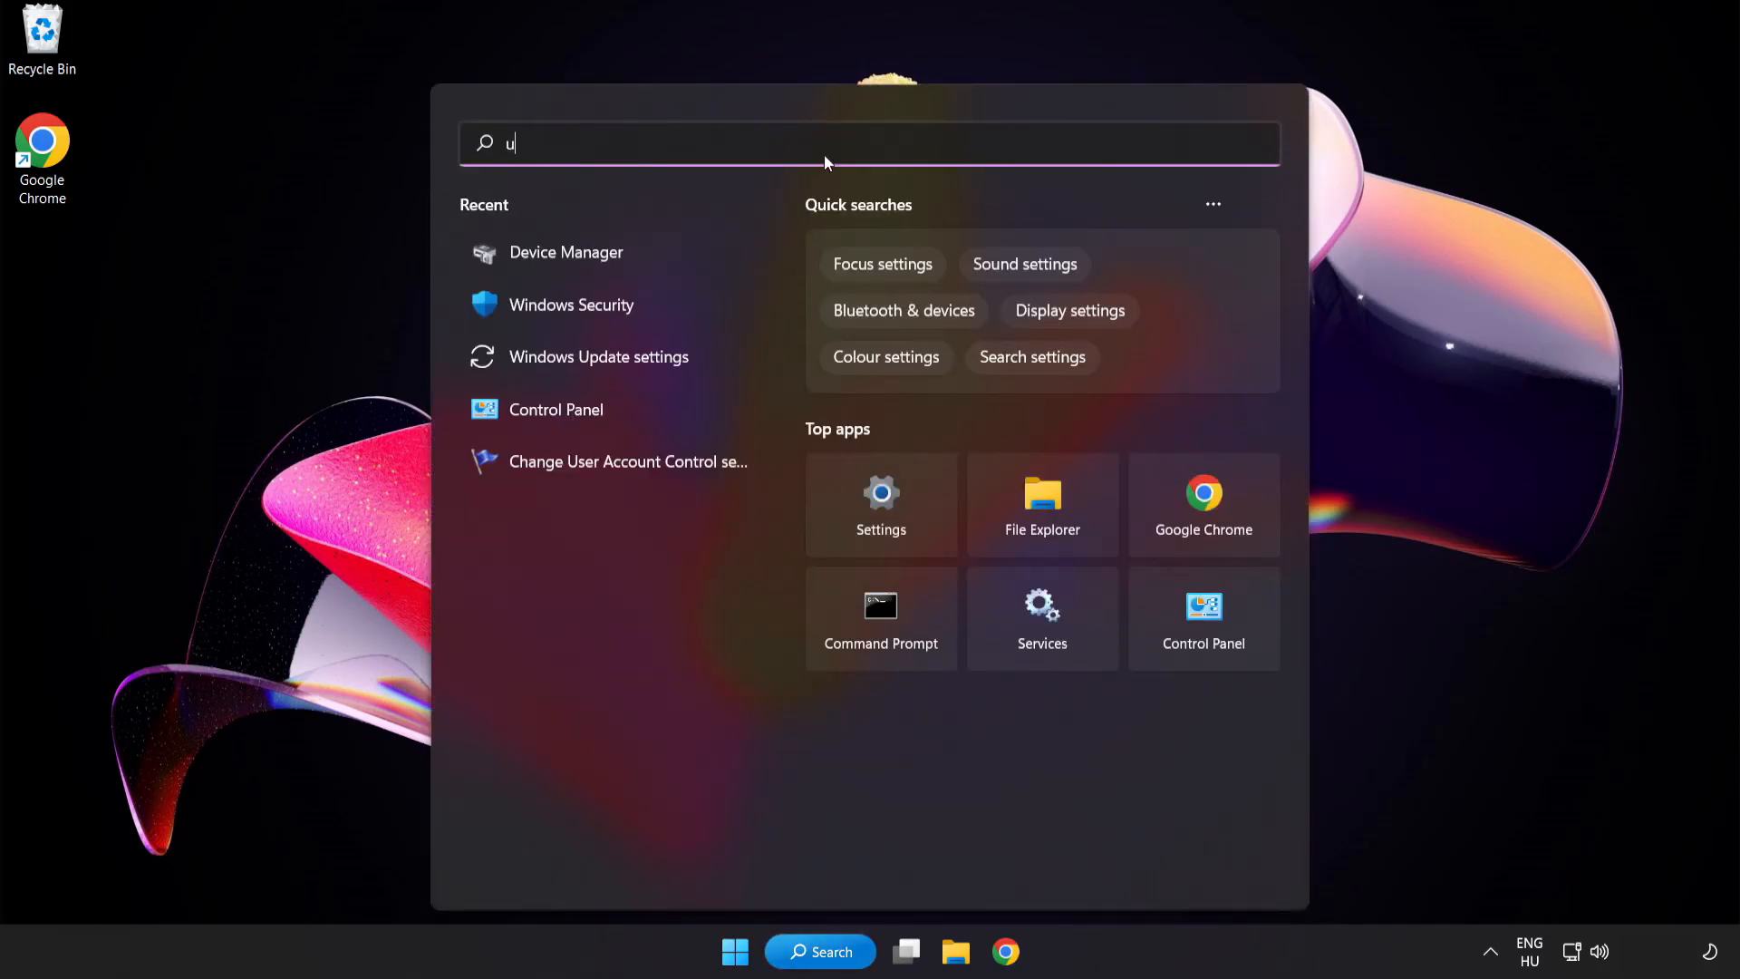
type("pdate")
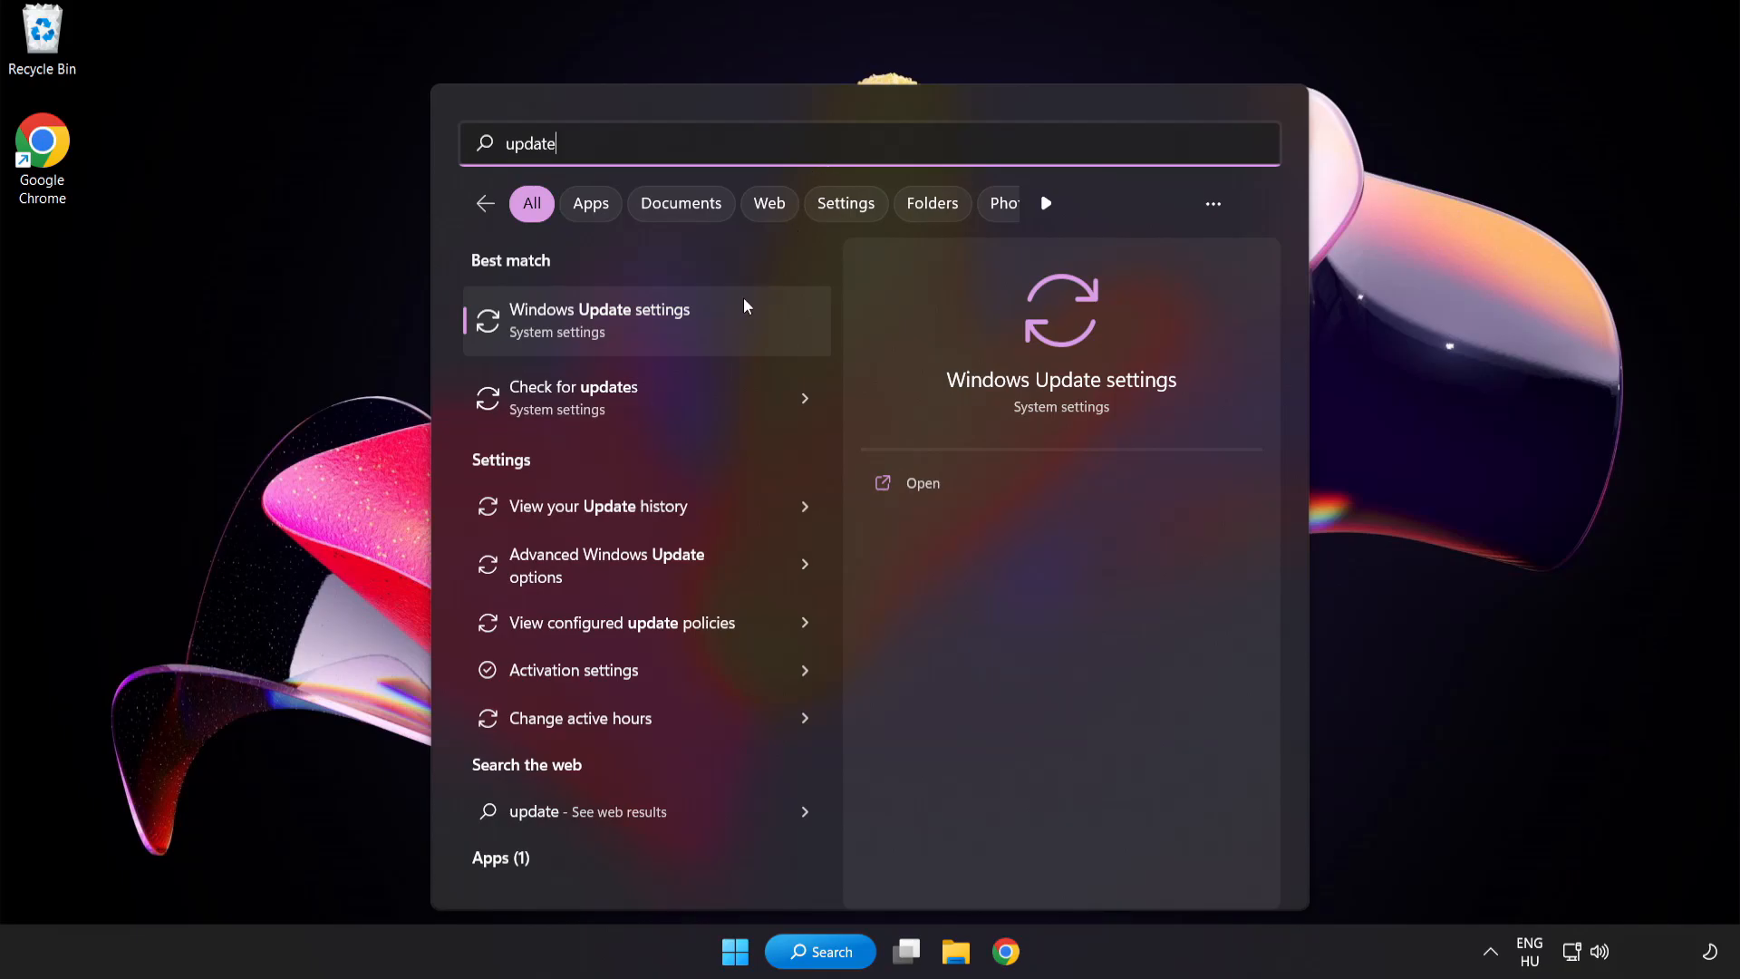
mouse_move(665, 337)
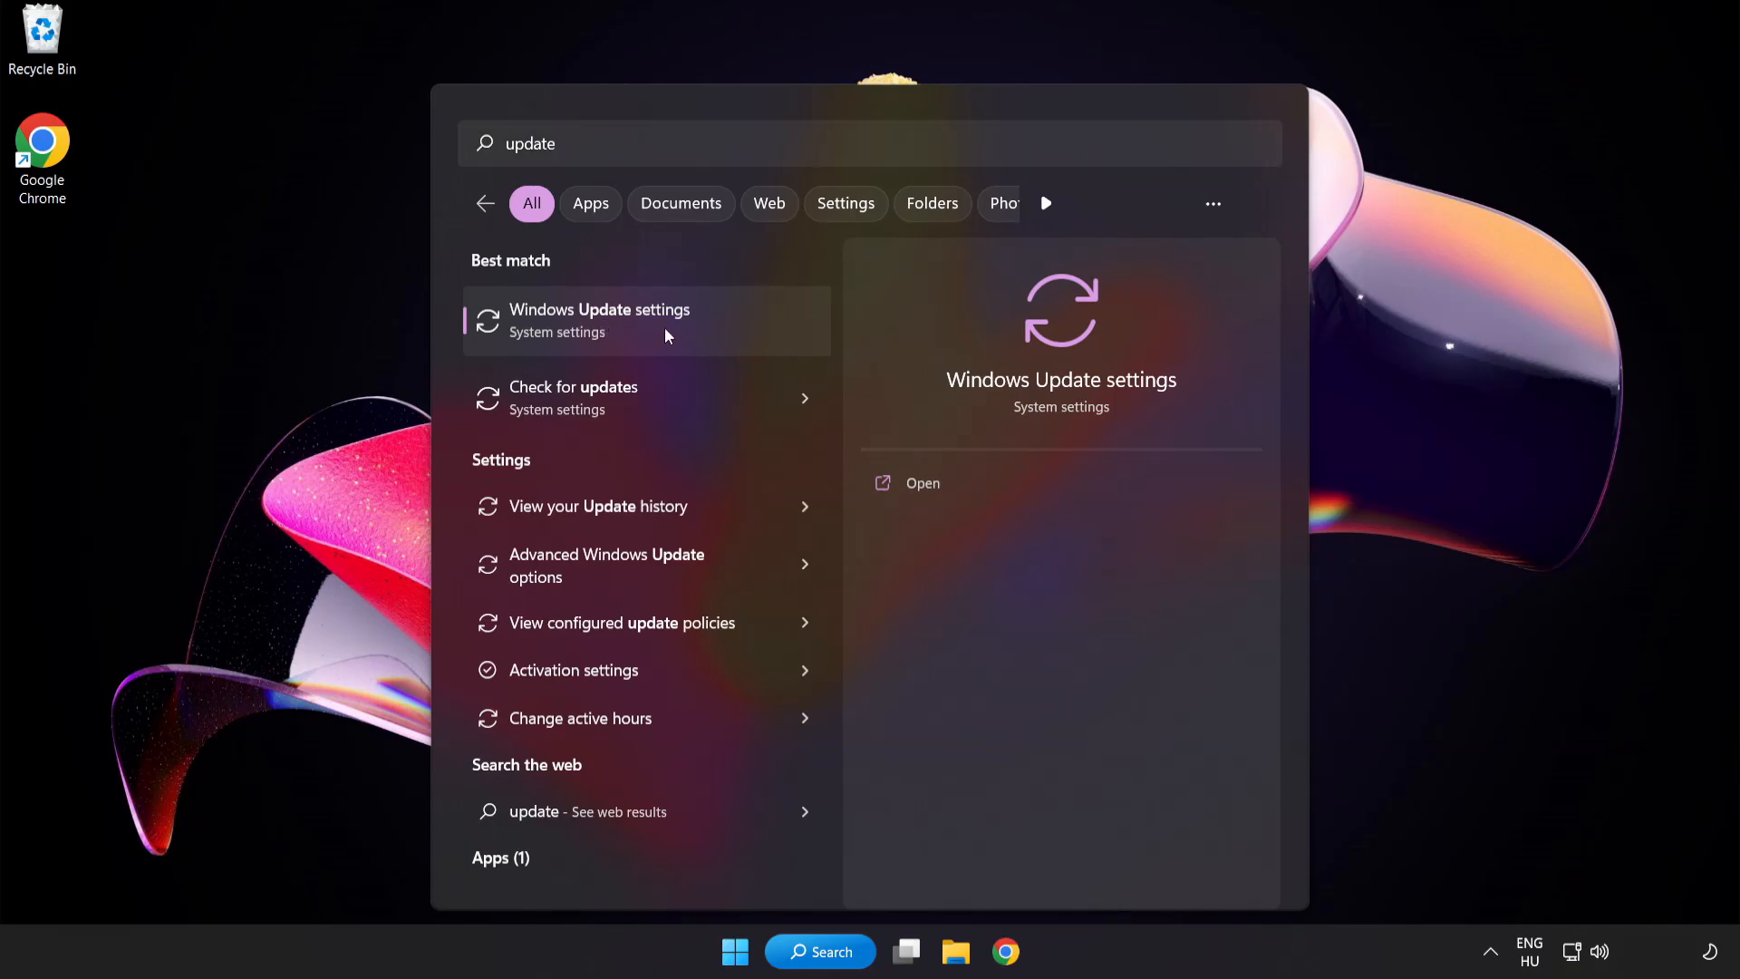
Check for Windows updates in Settings, confirm the system is up to date, and close Settings.
left_click(600, 319)
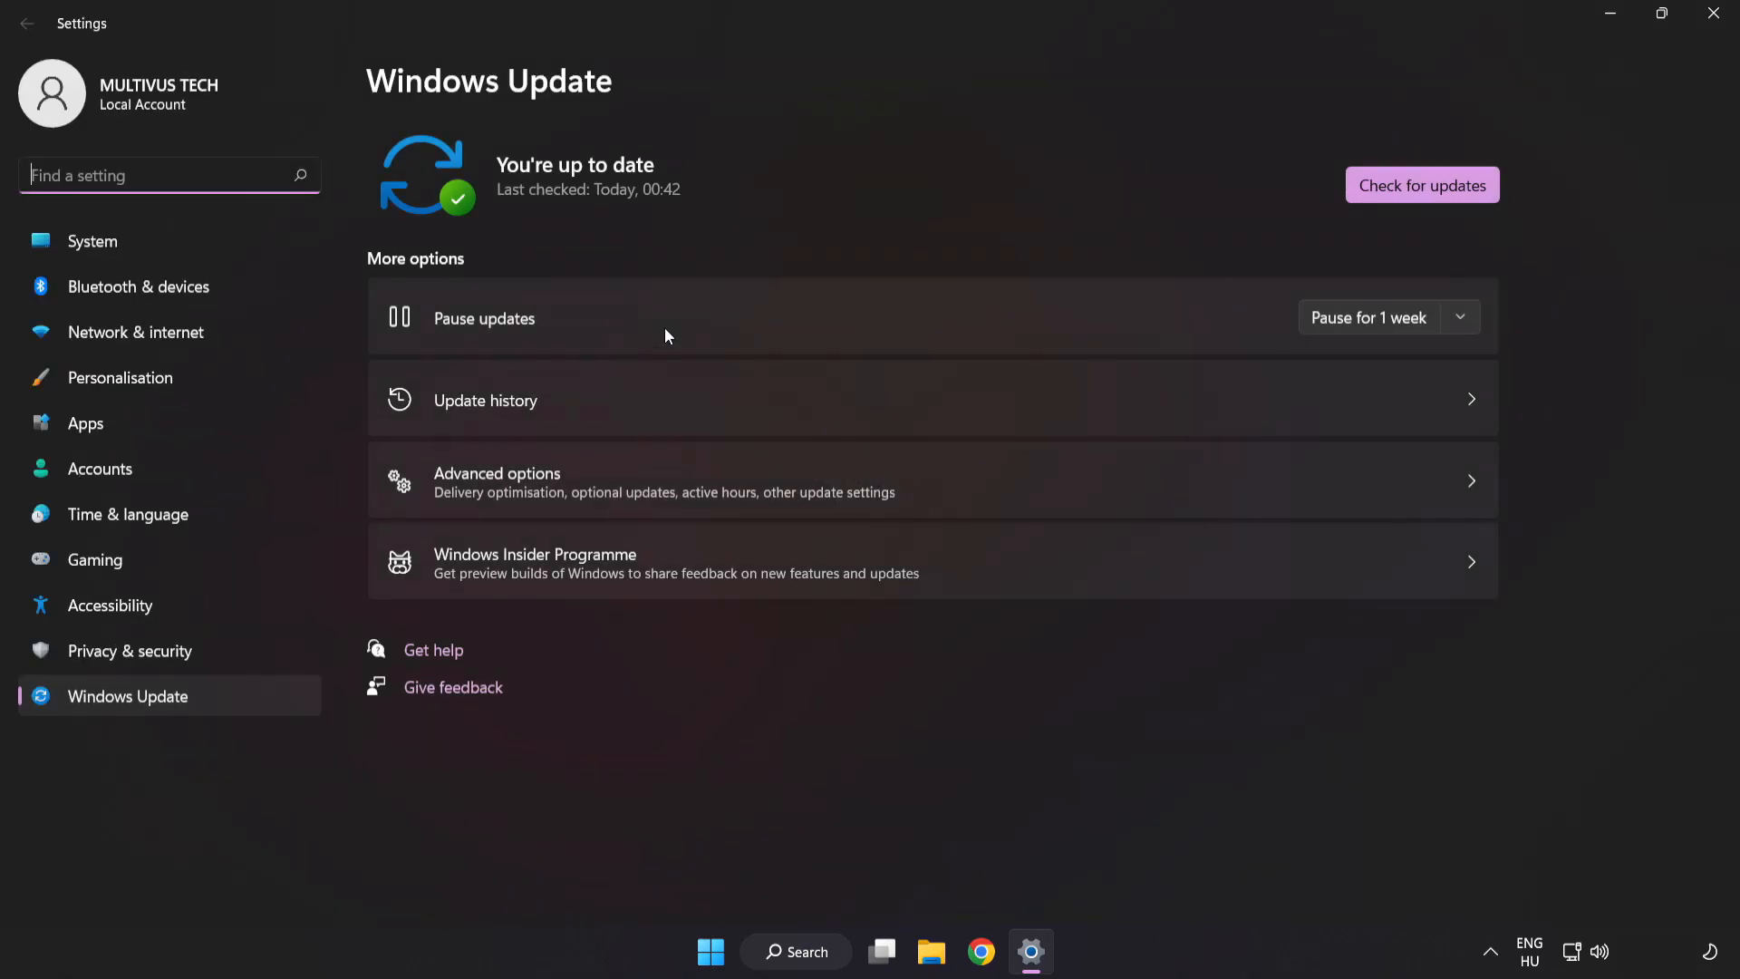
mouse_move(916, 174)
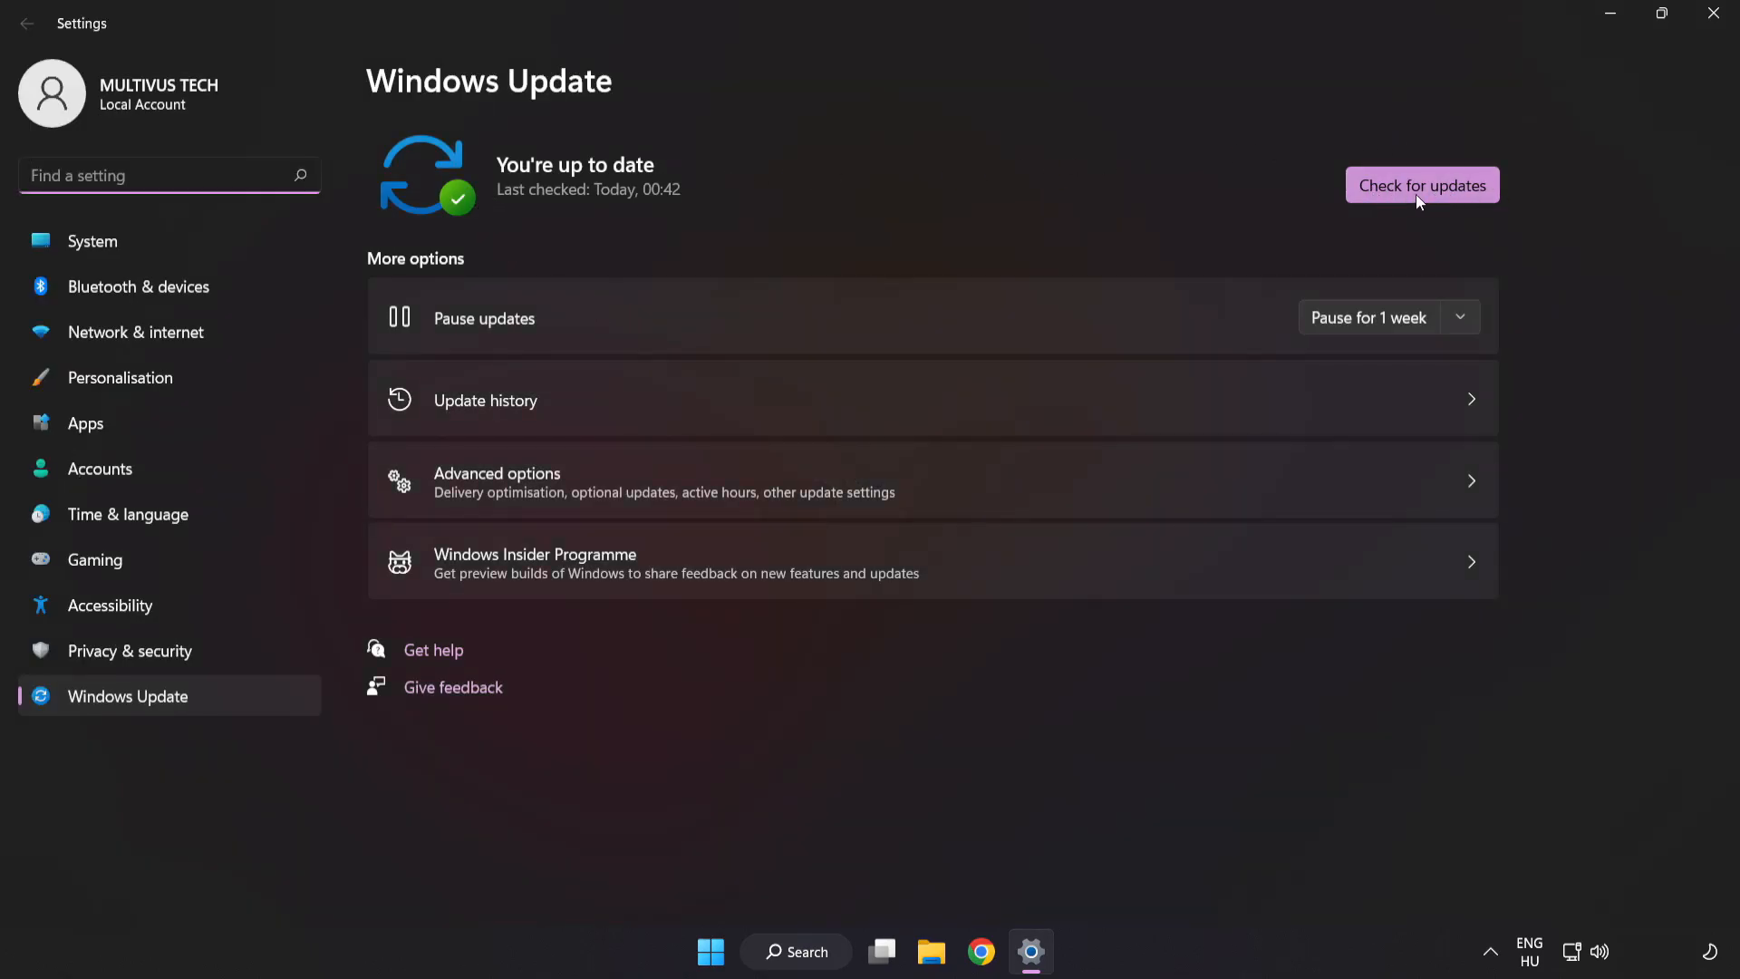
left_click(1421, 185)
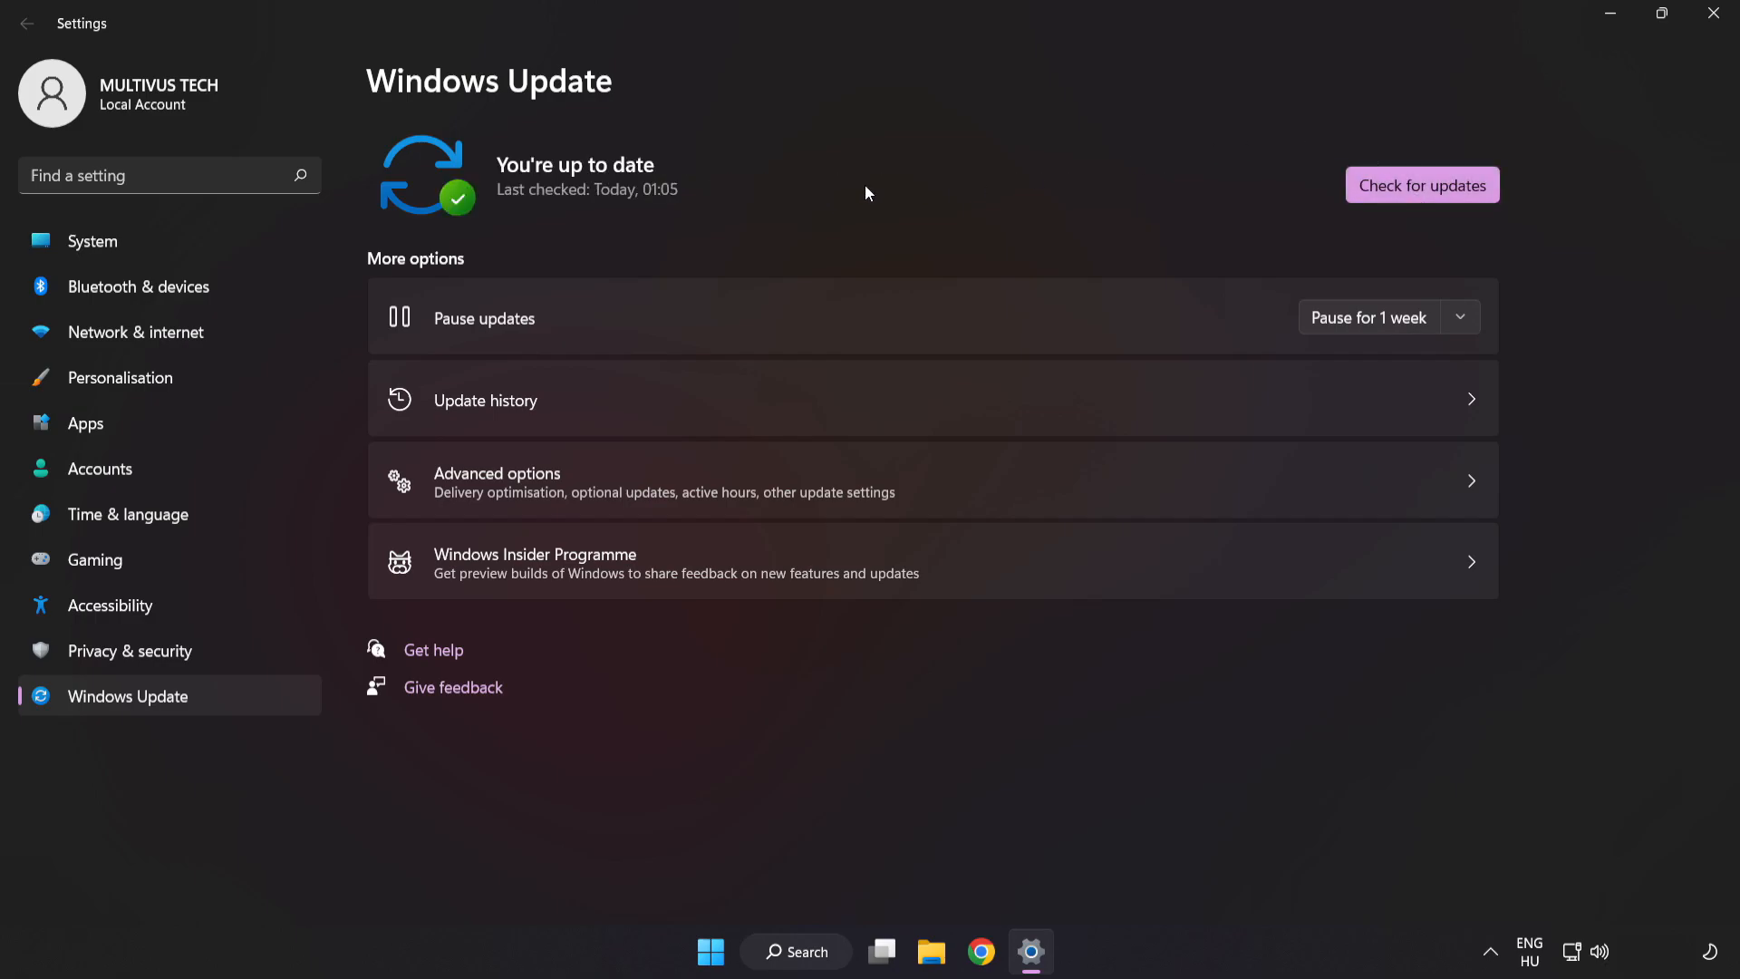
mouse_move(1718, 17)
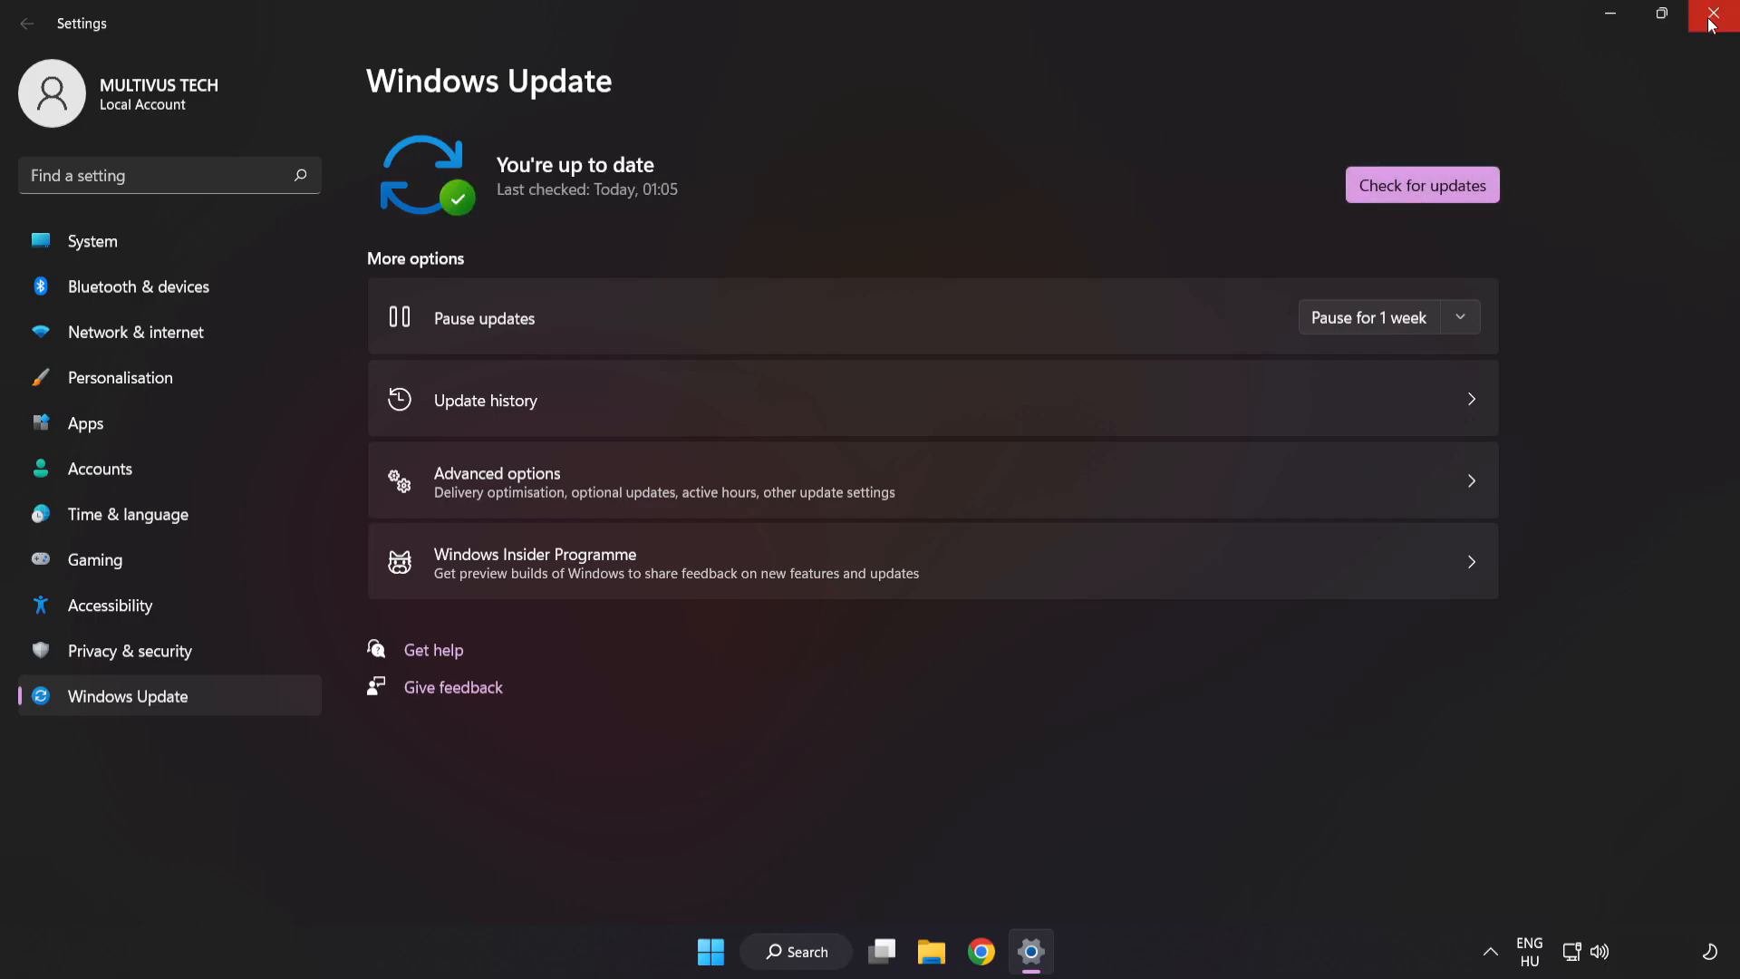
left_click(1723, 16)
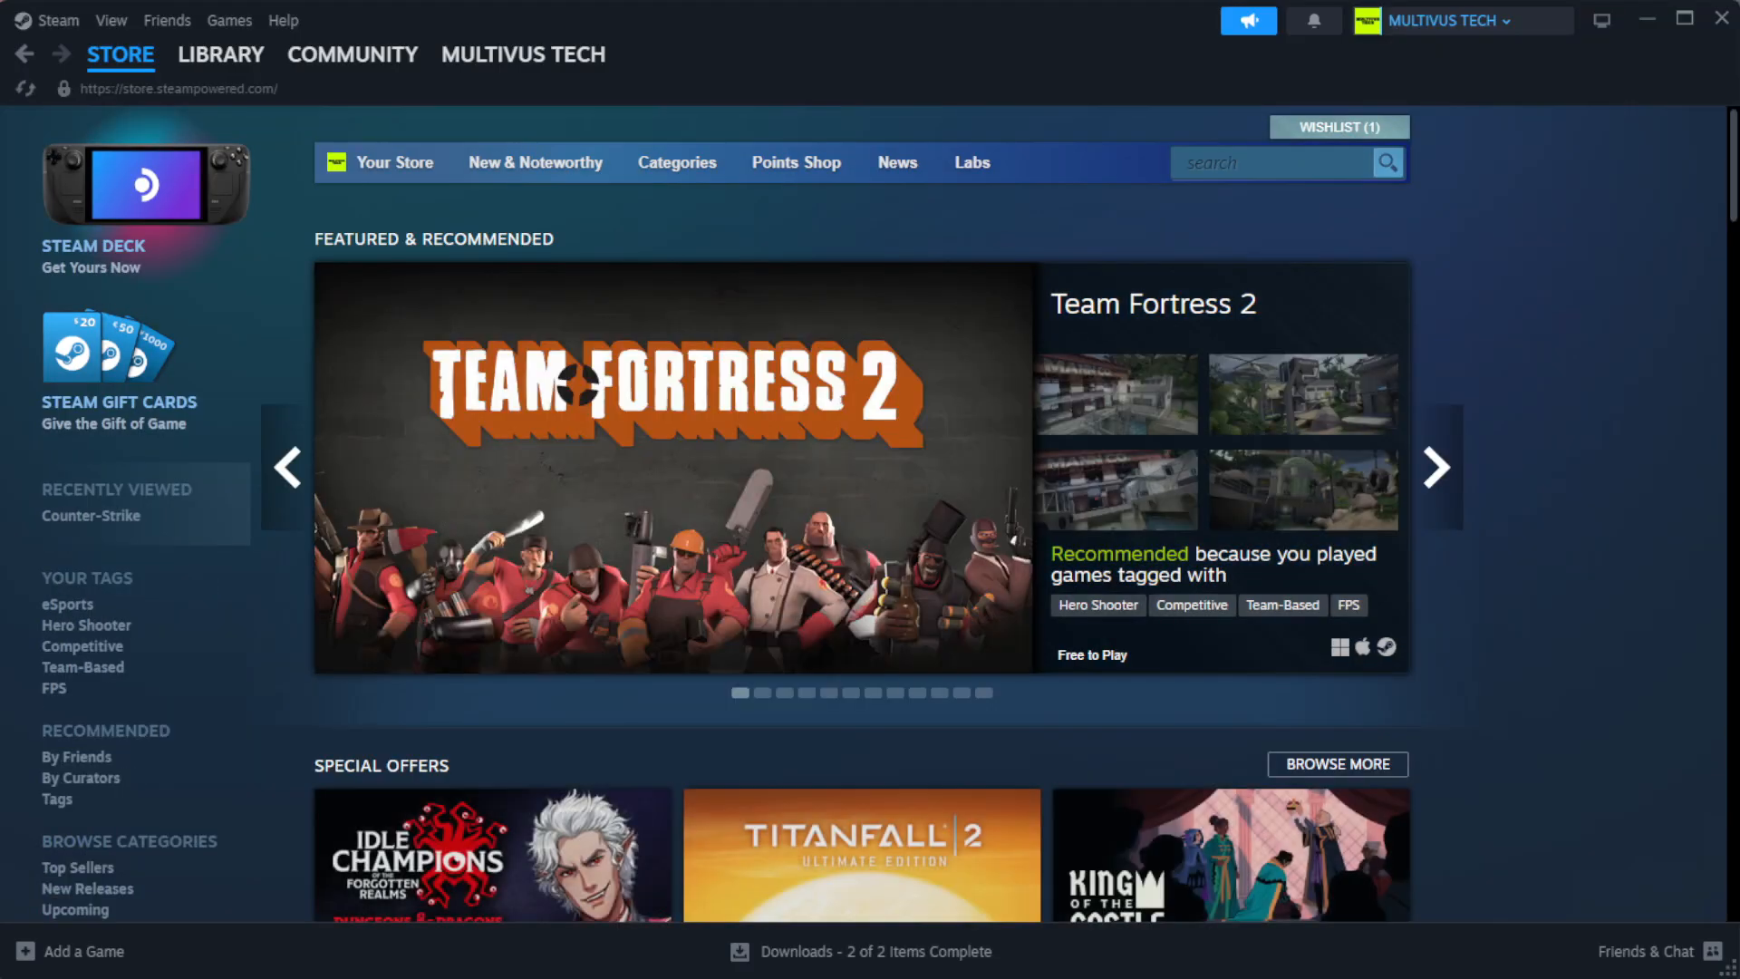
Switch Steam from the store to the game library.
left_click(221, 52)
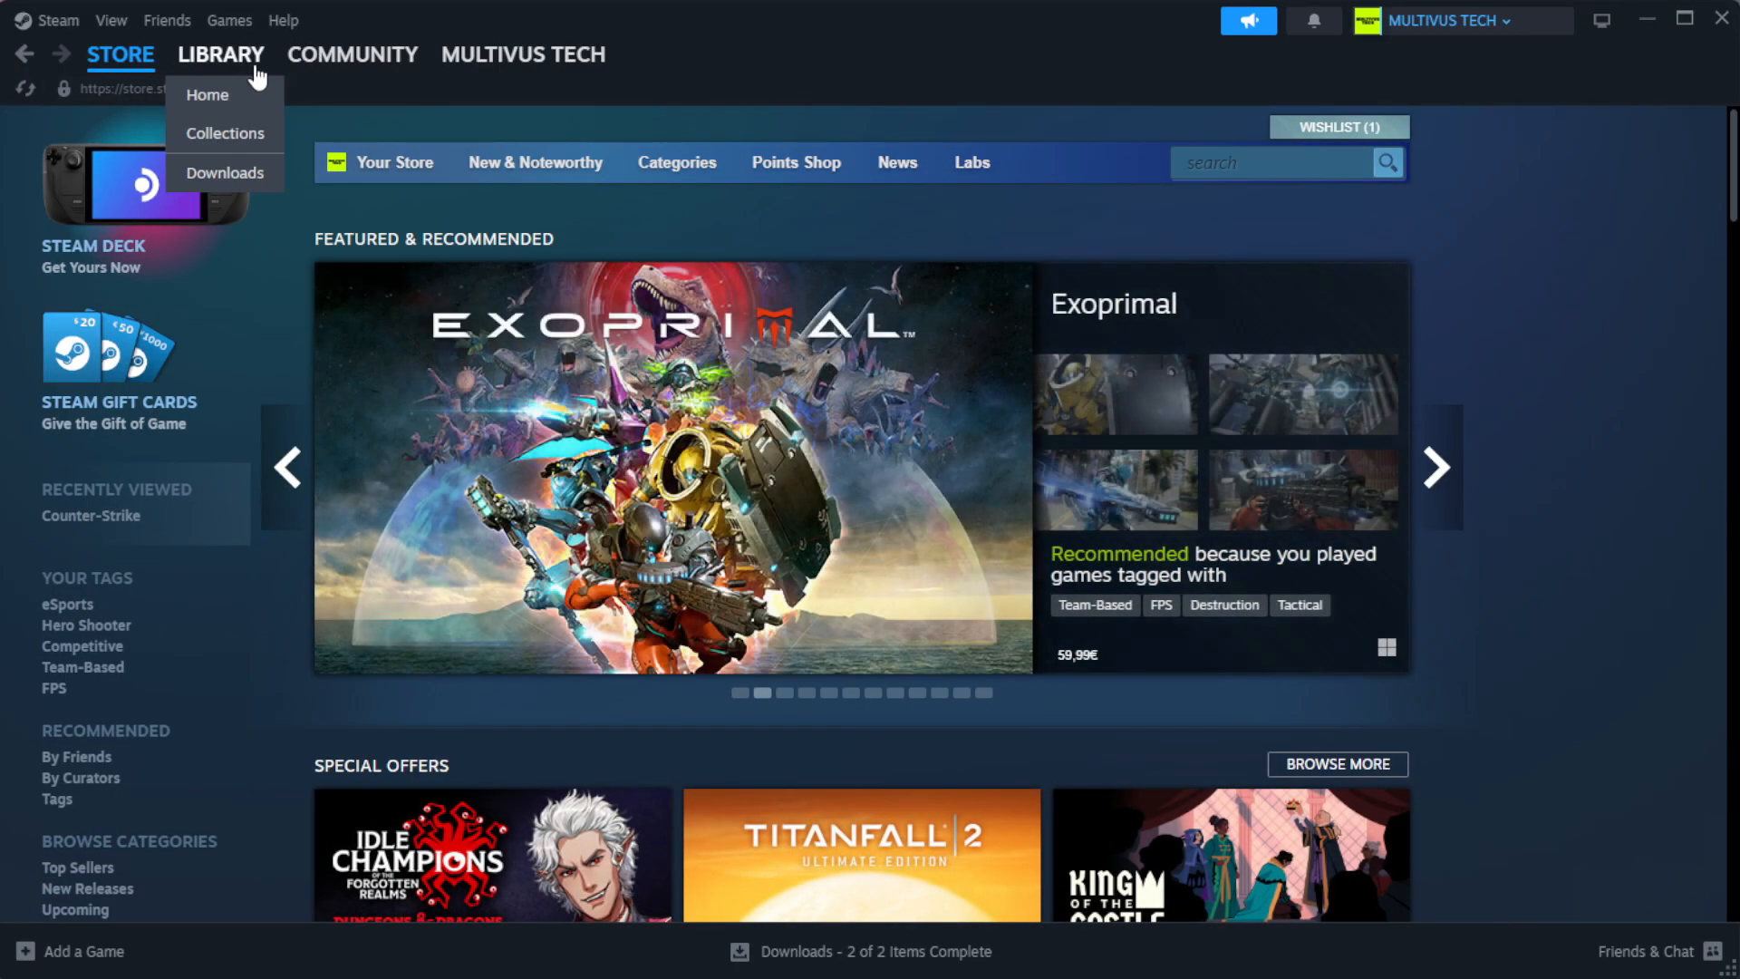
mouse_move(207, 94)
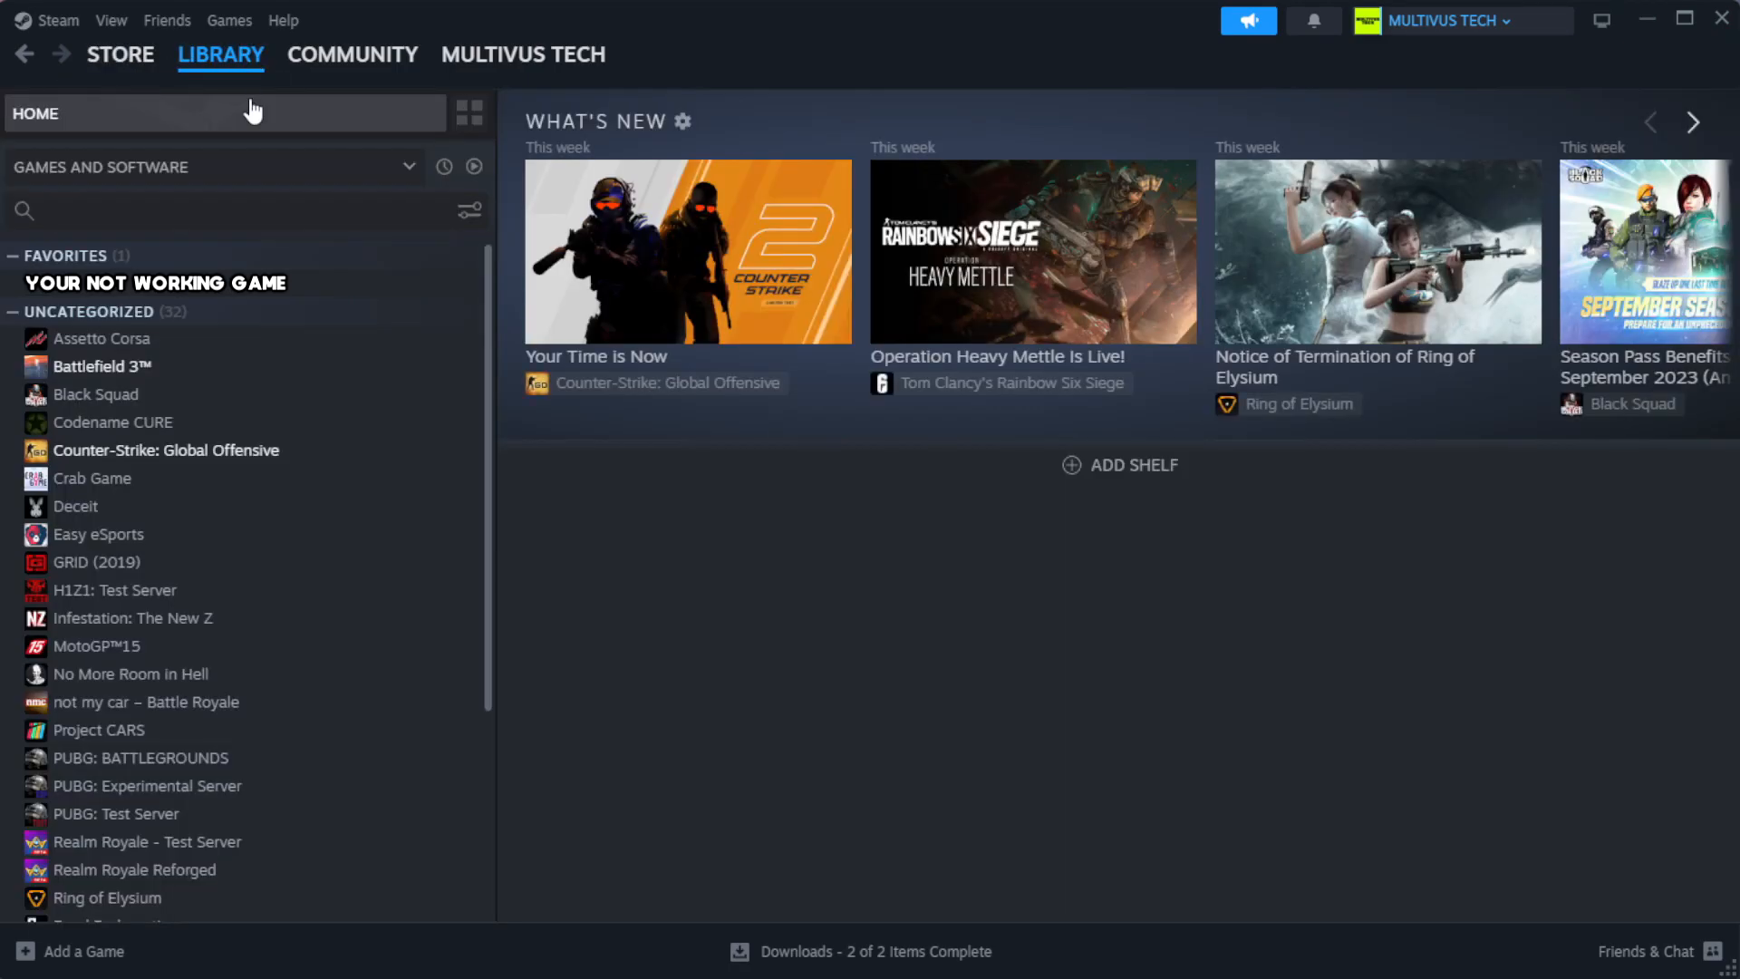
mouse_move(419, 292)
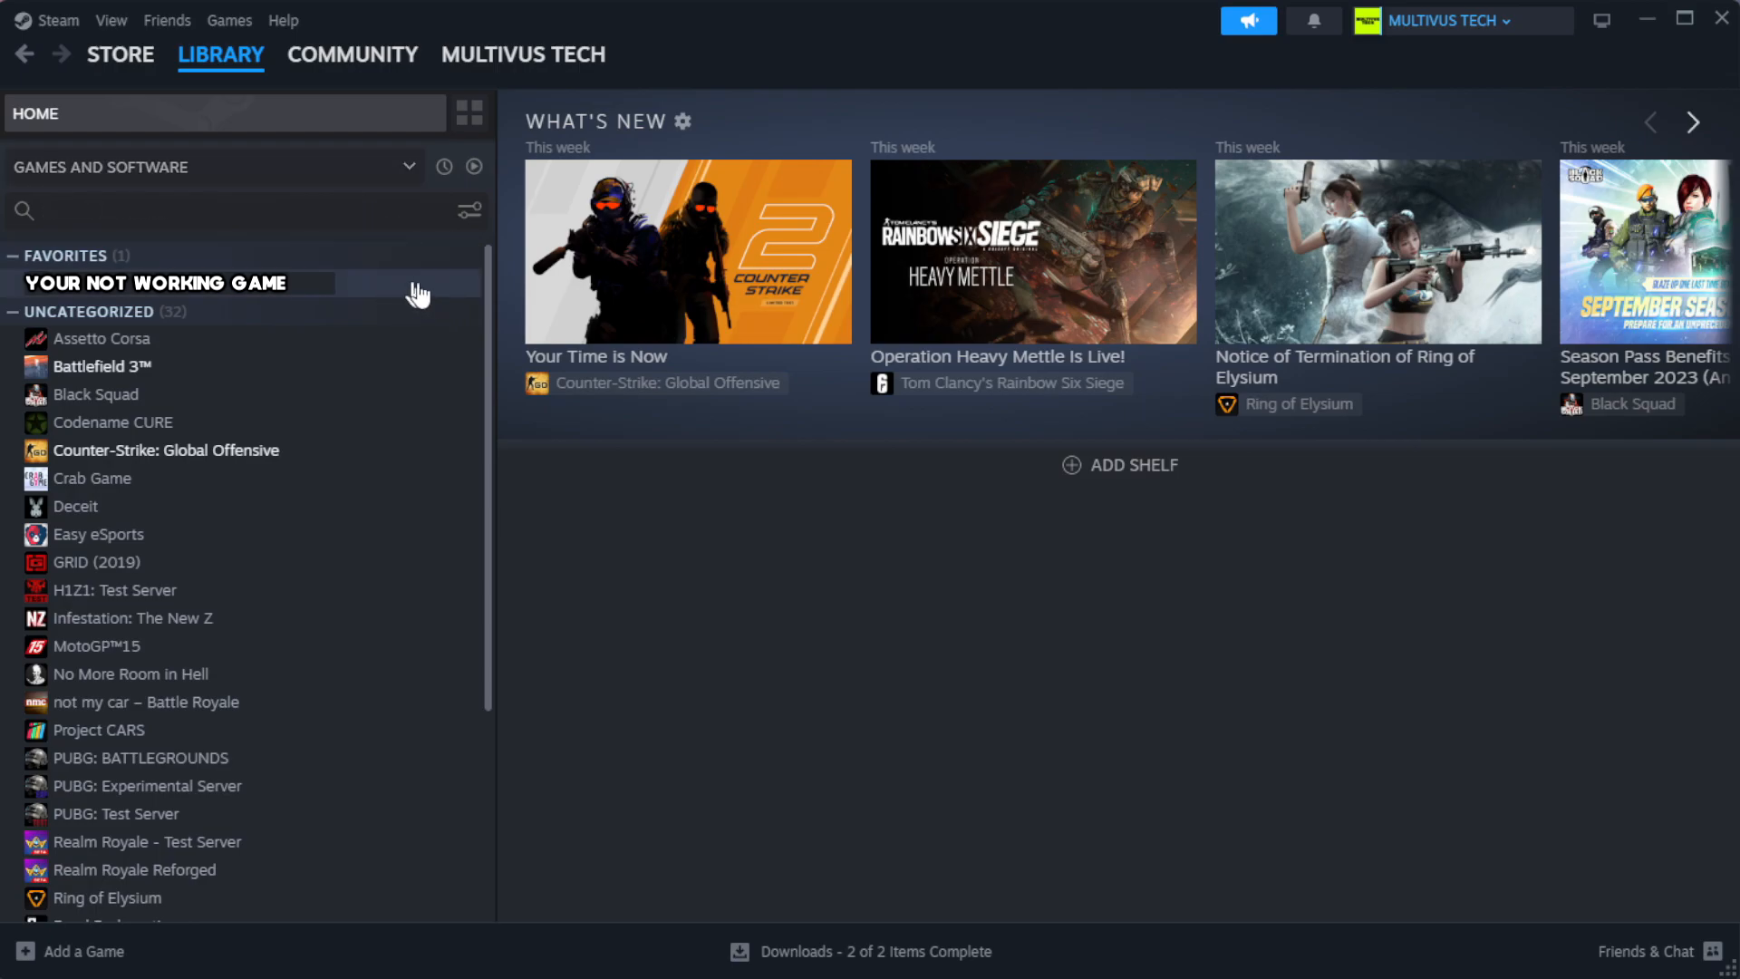
mouse_move(427, 300)
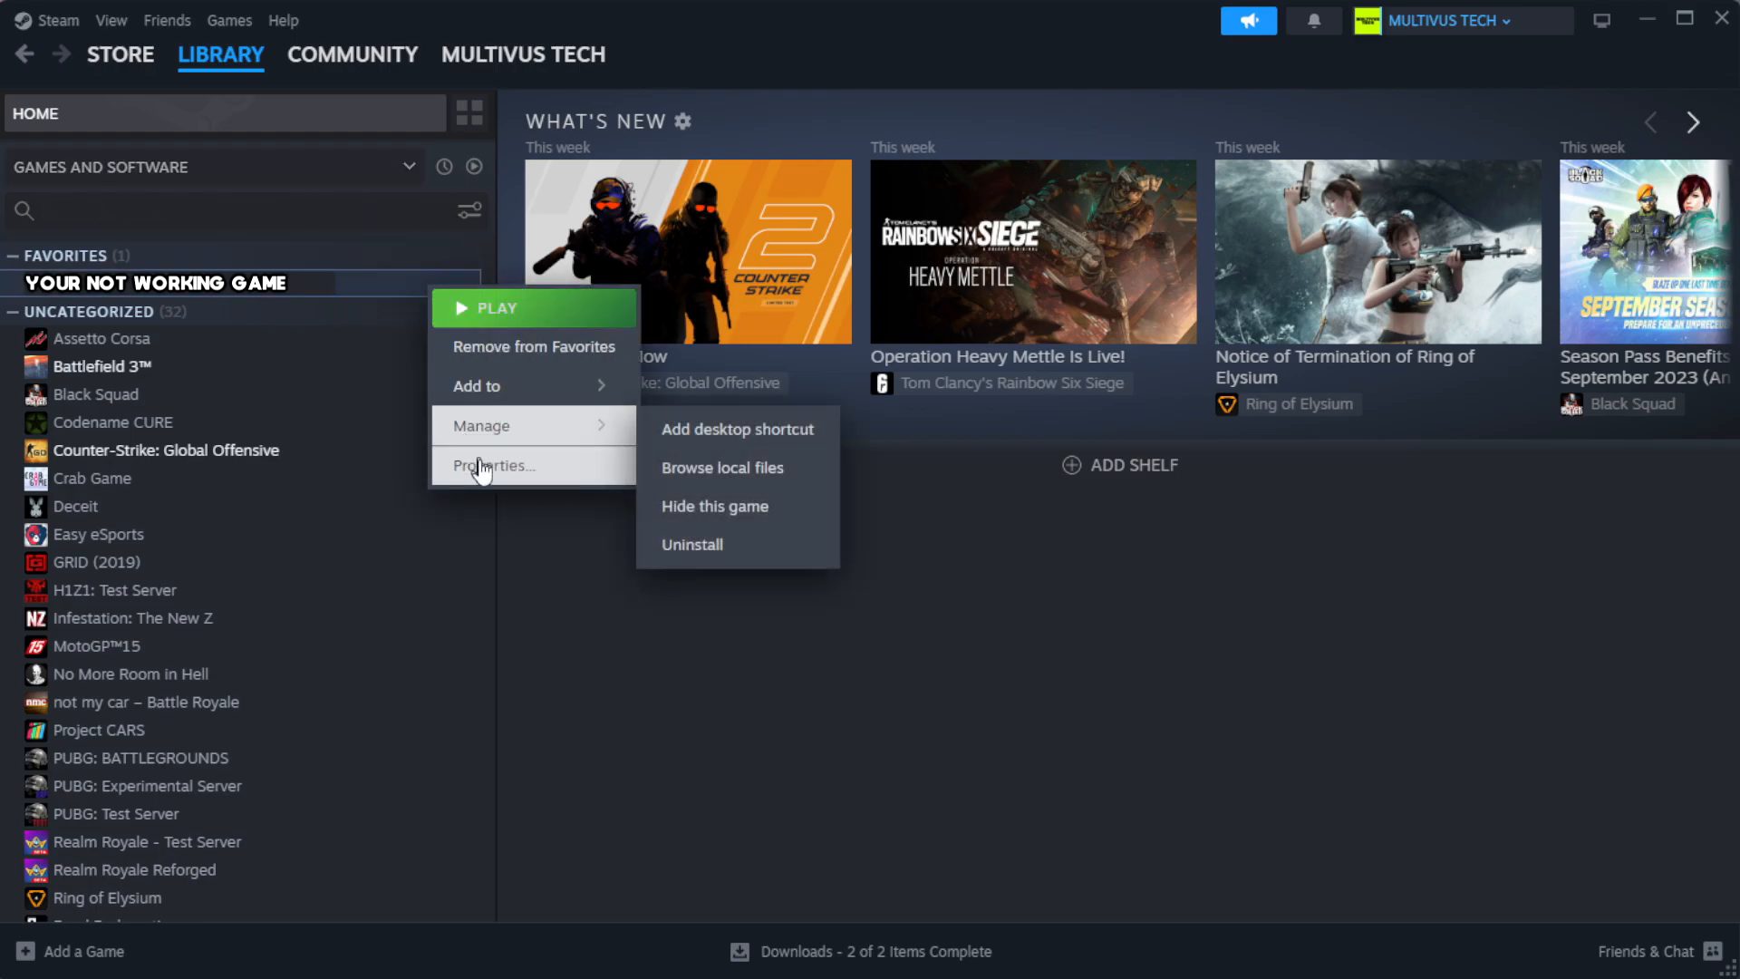
Verify the integrity of YOUR NOT WORKING GAME's files from its Installed Files properties.
left_click(493, 466)
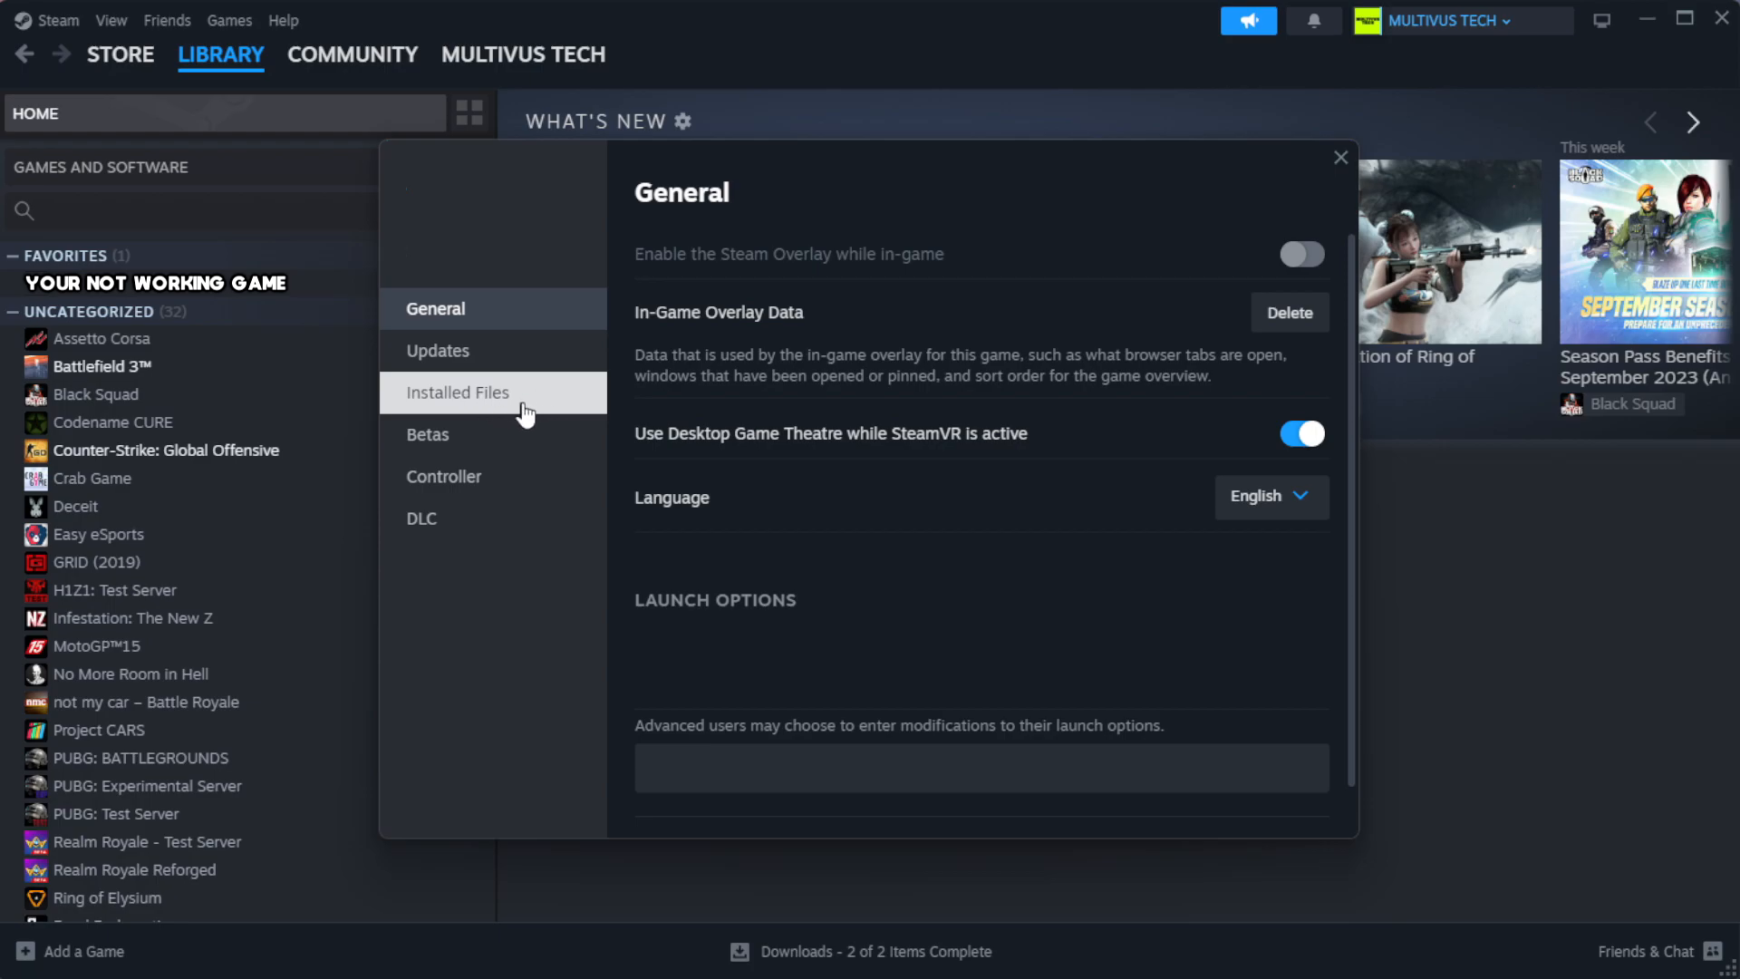
left_click(457, 391)
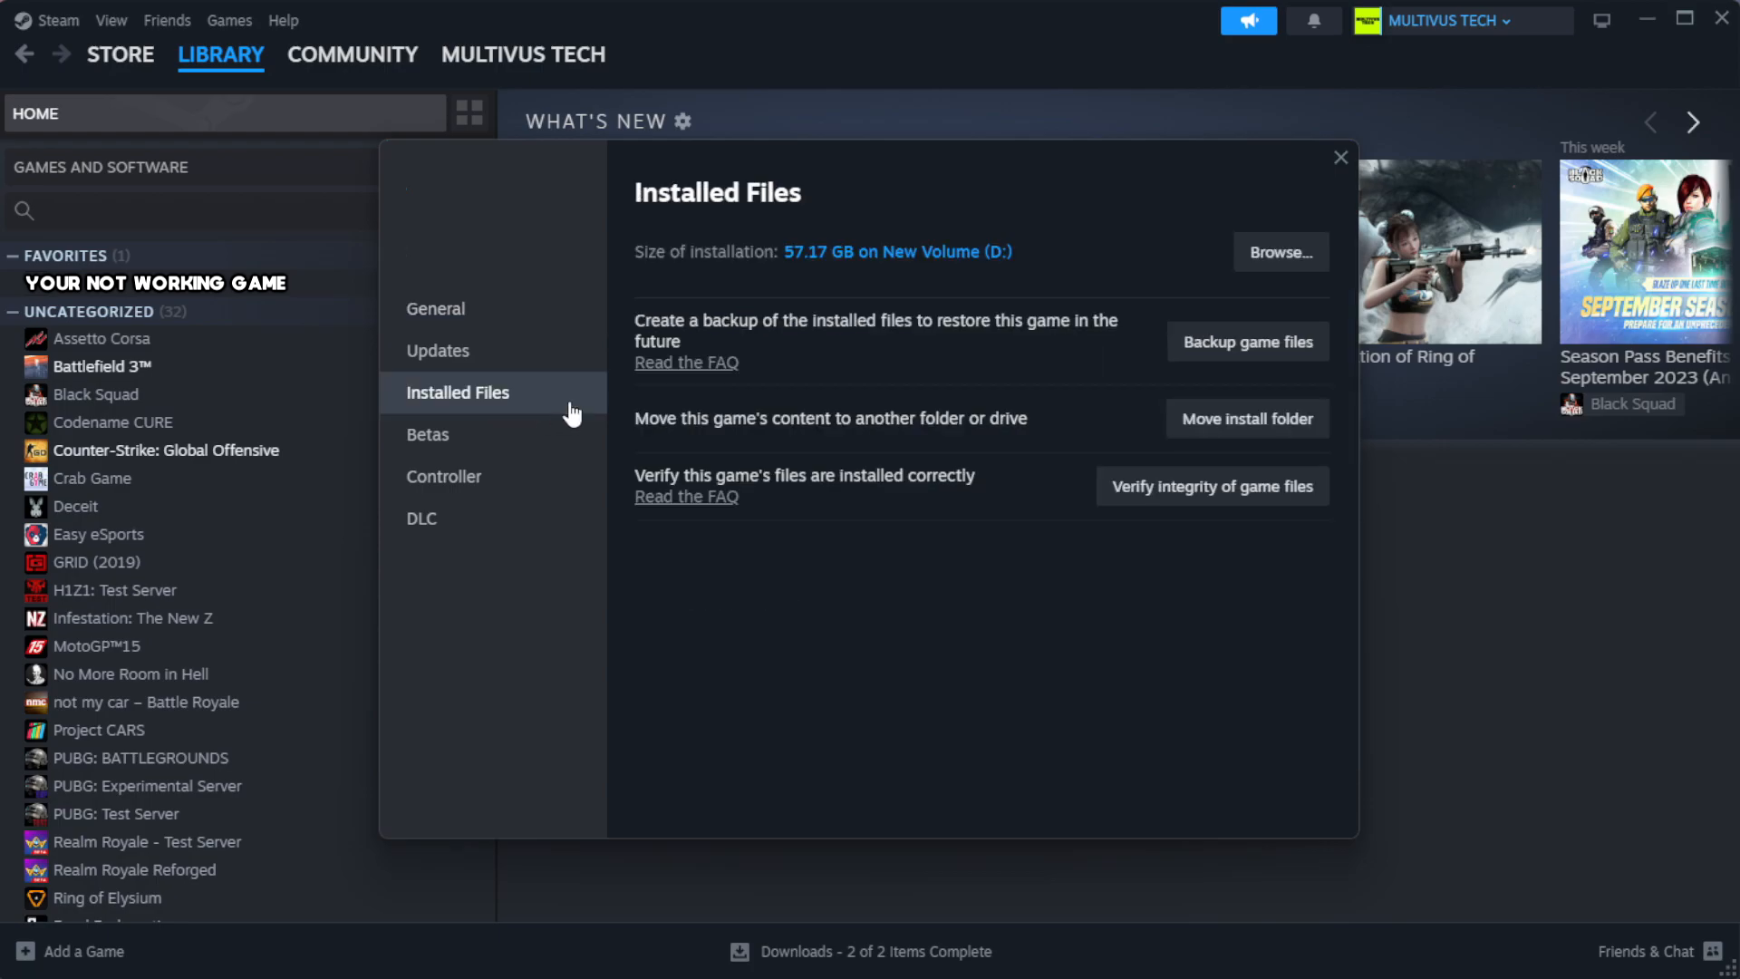
mouse_move(993, 586)
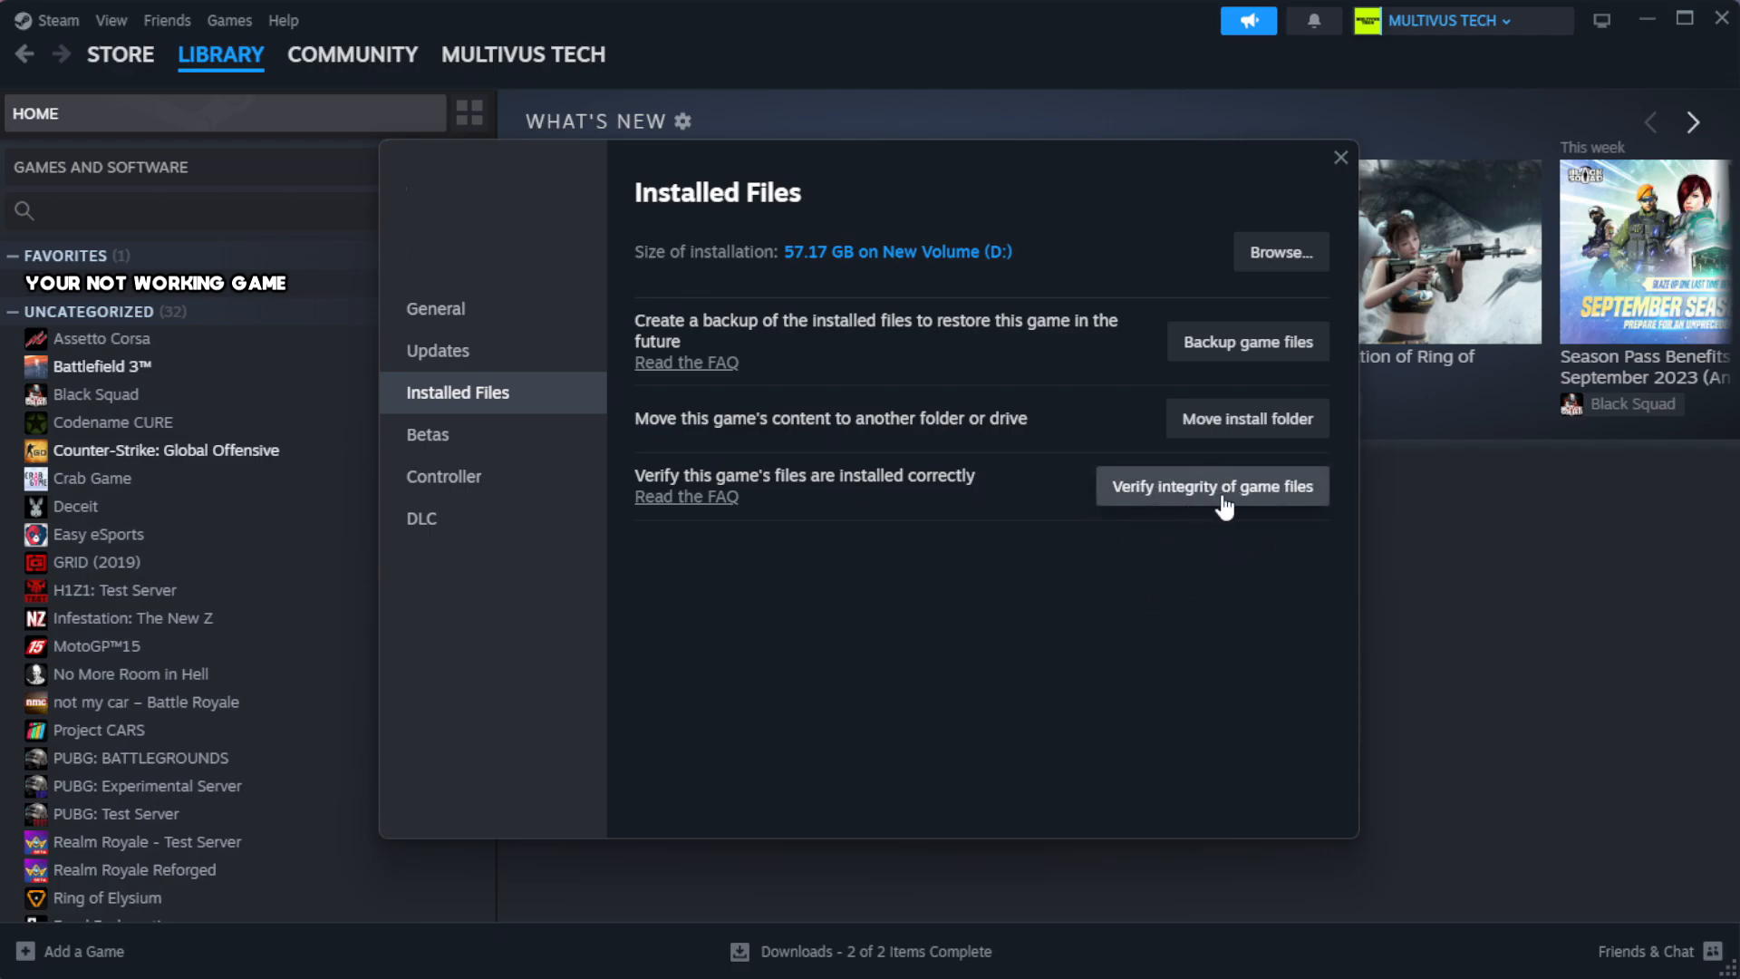
left_click(1211, 486)
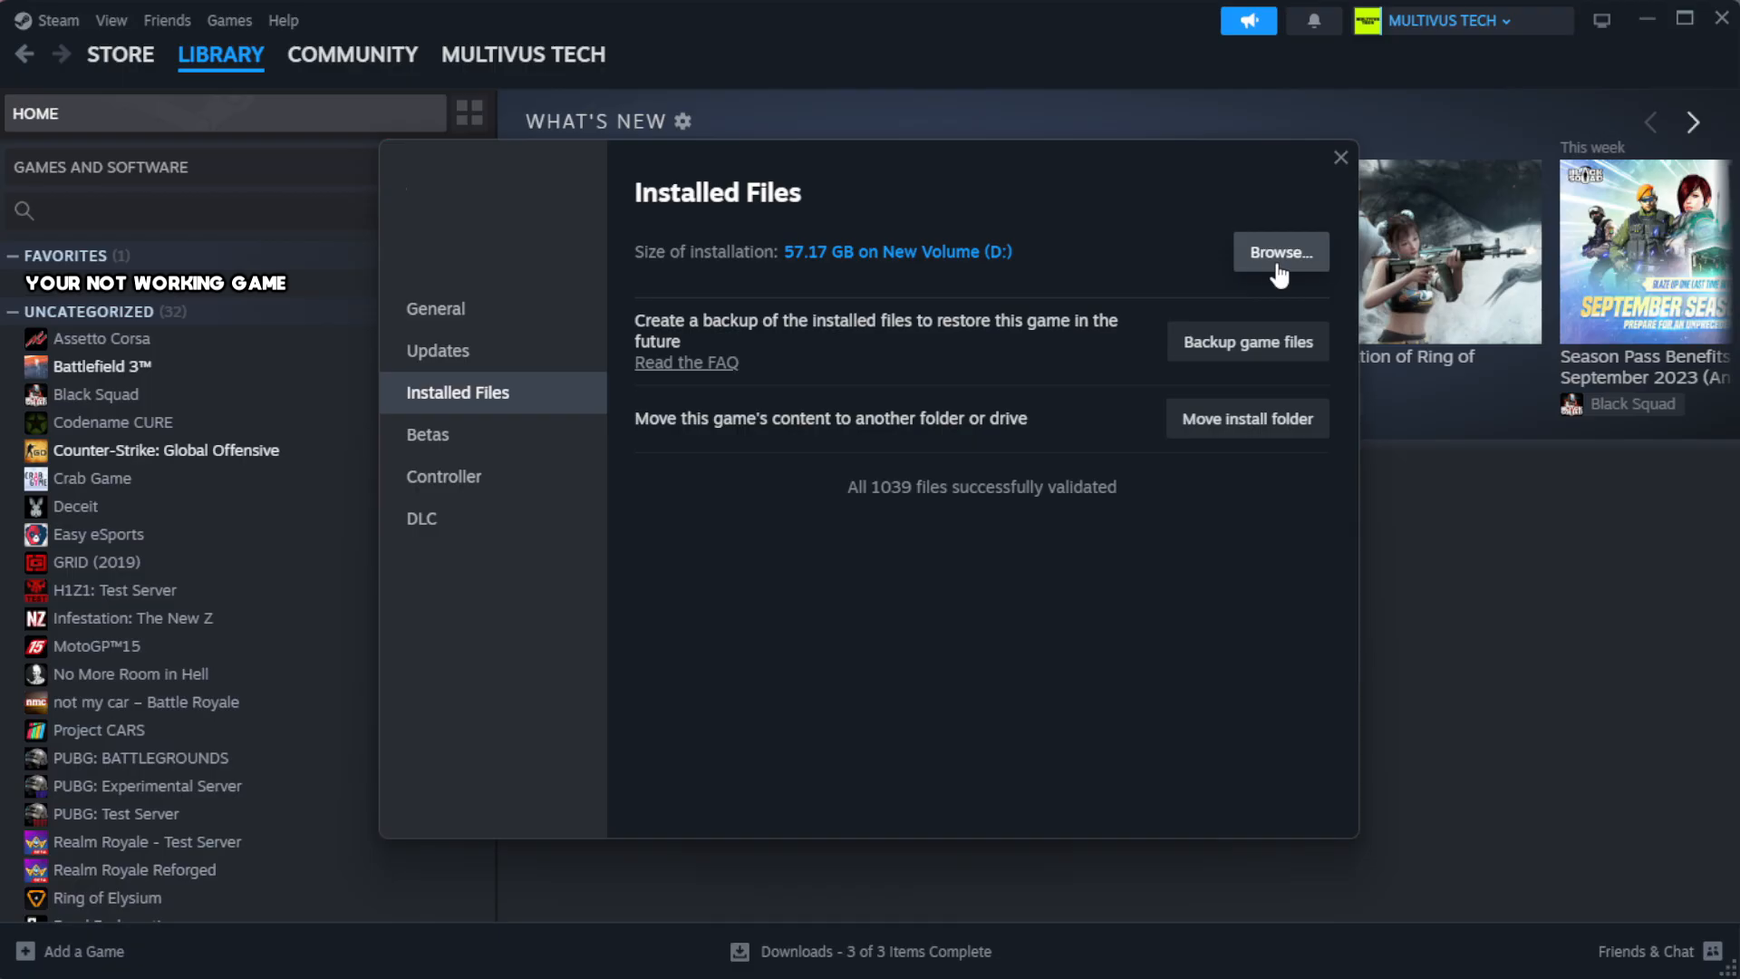
Browse to the game's install folder and open the YOUR NOT WORKING GAME shortcut's properties.
left_click(1280, 252)
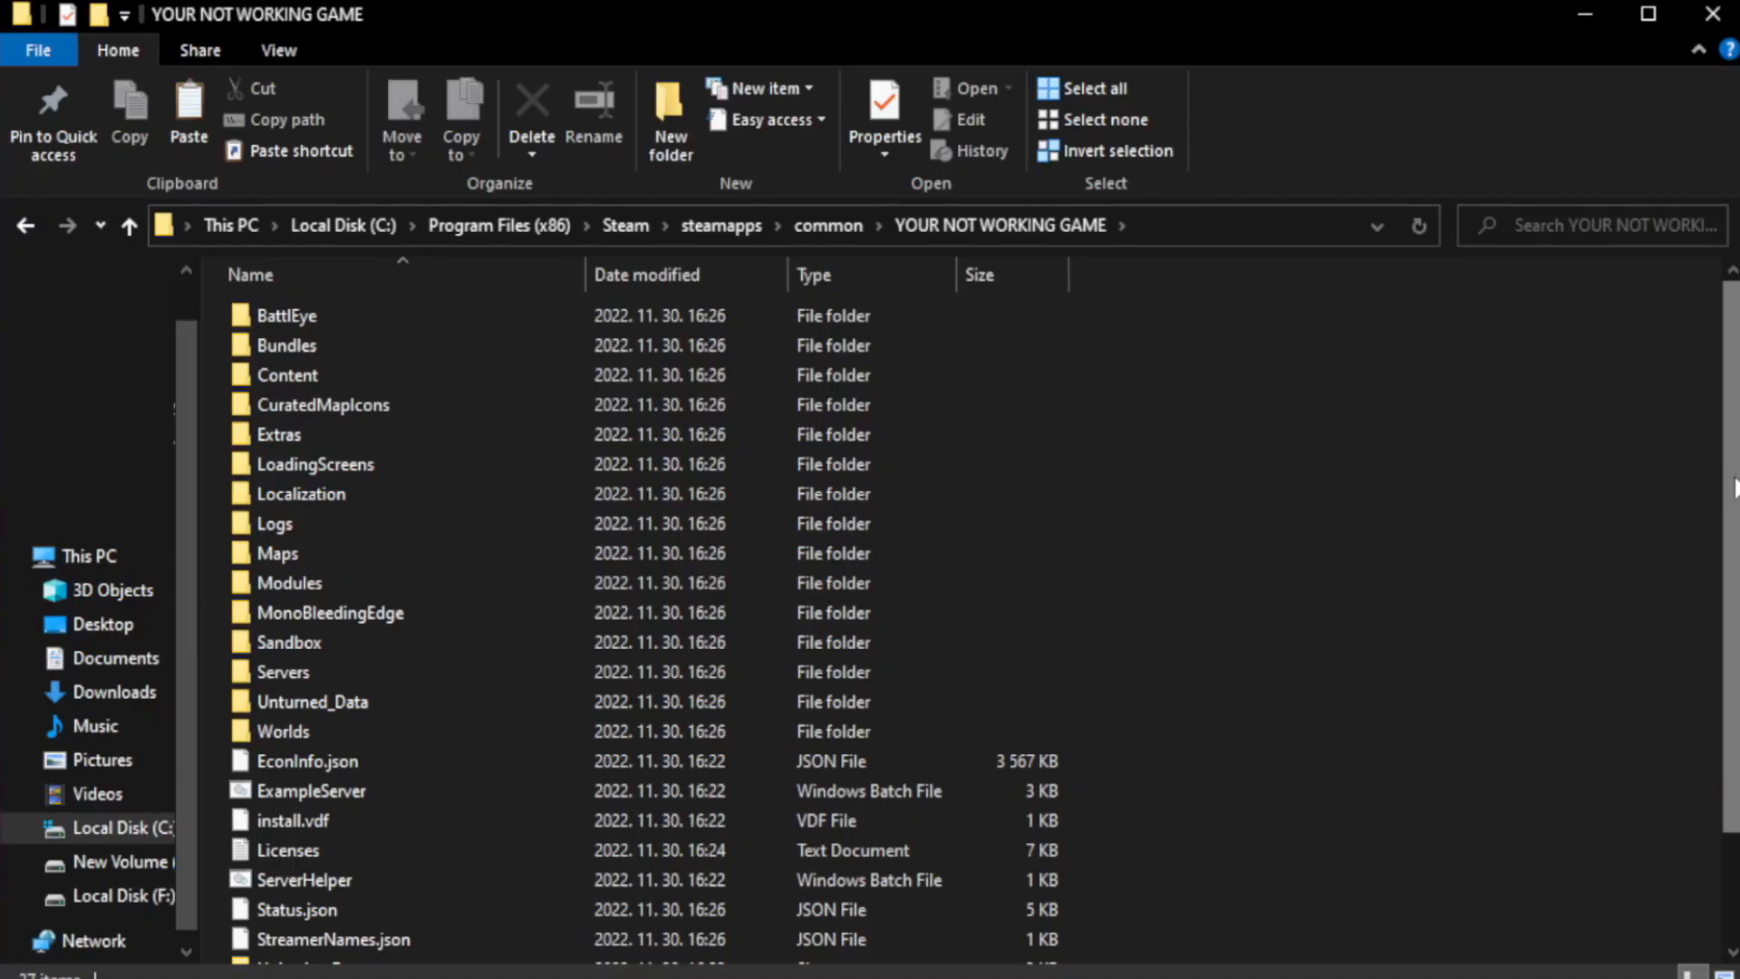
scroll("down", 3)
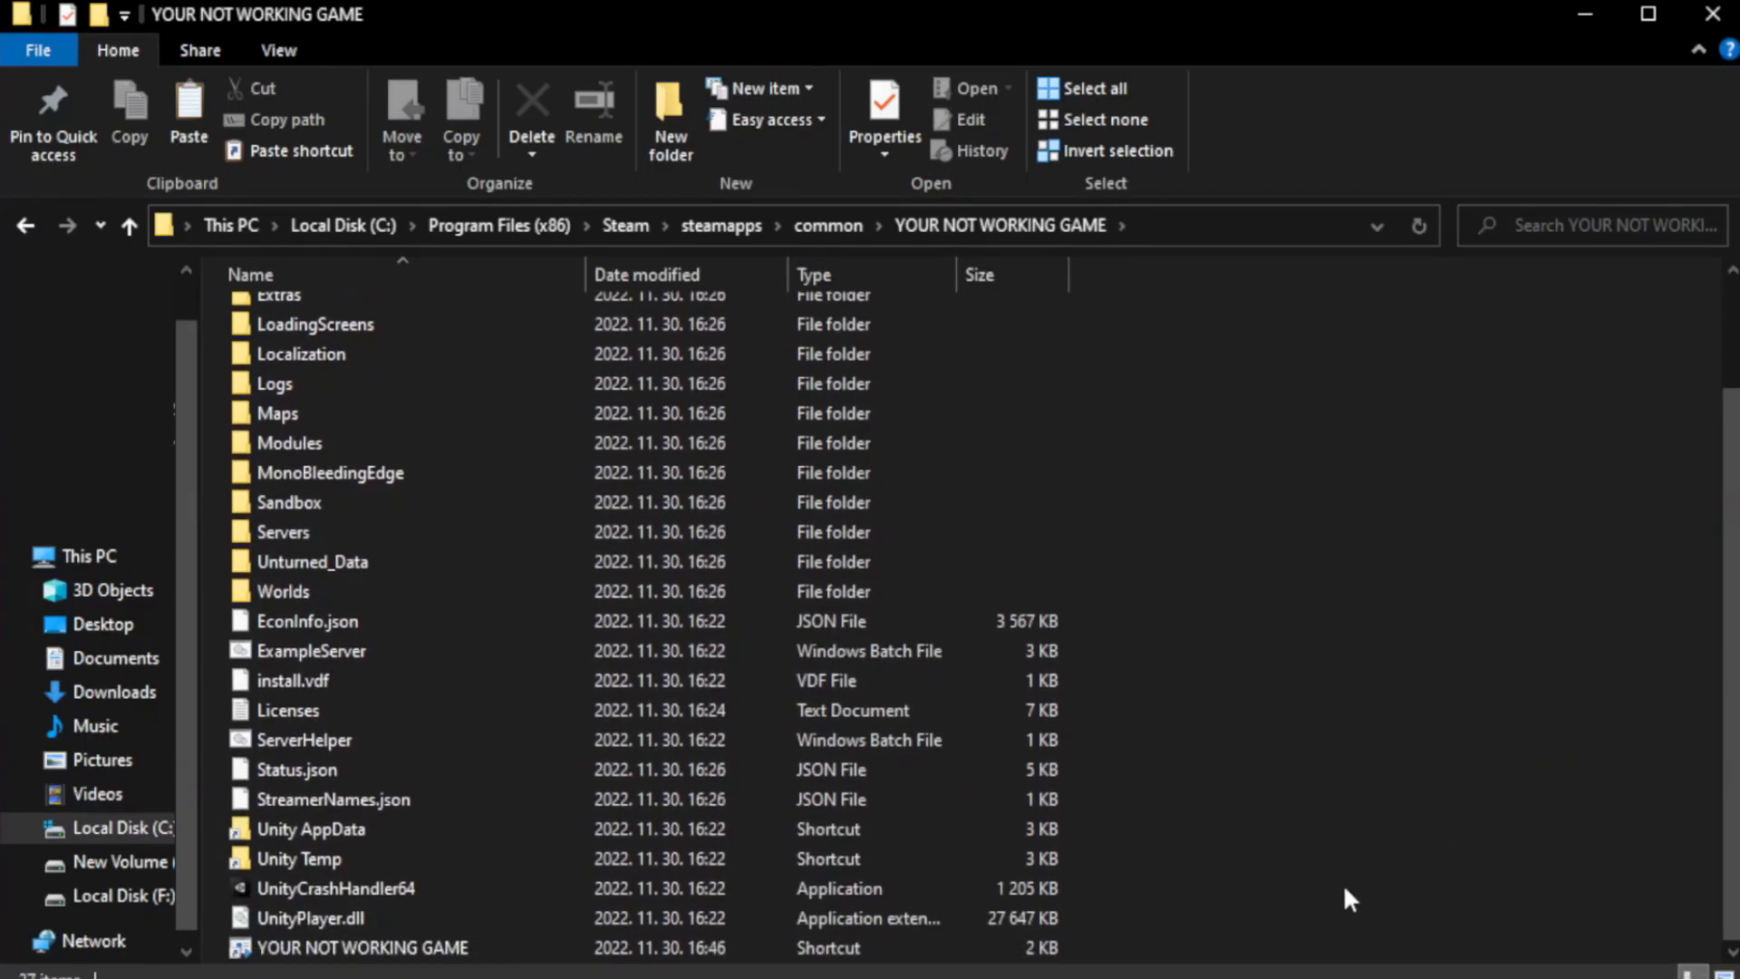
left_click(363, 948)
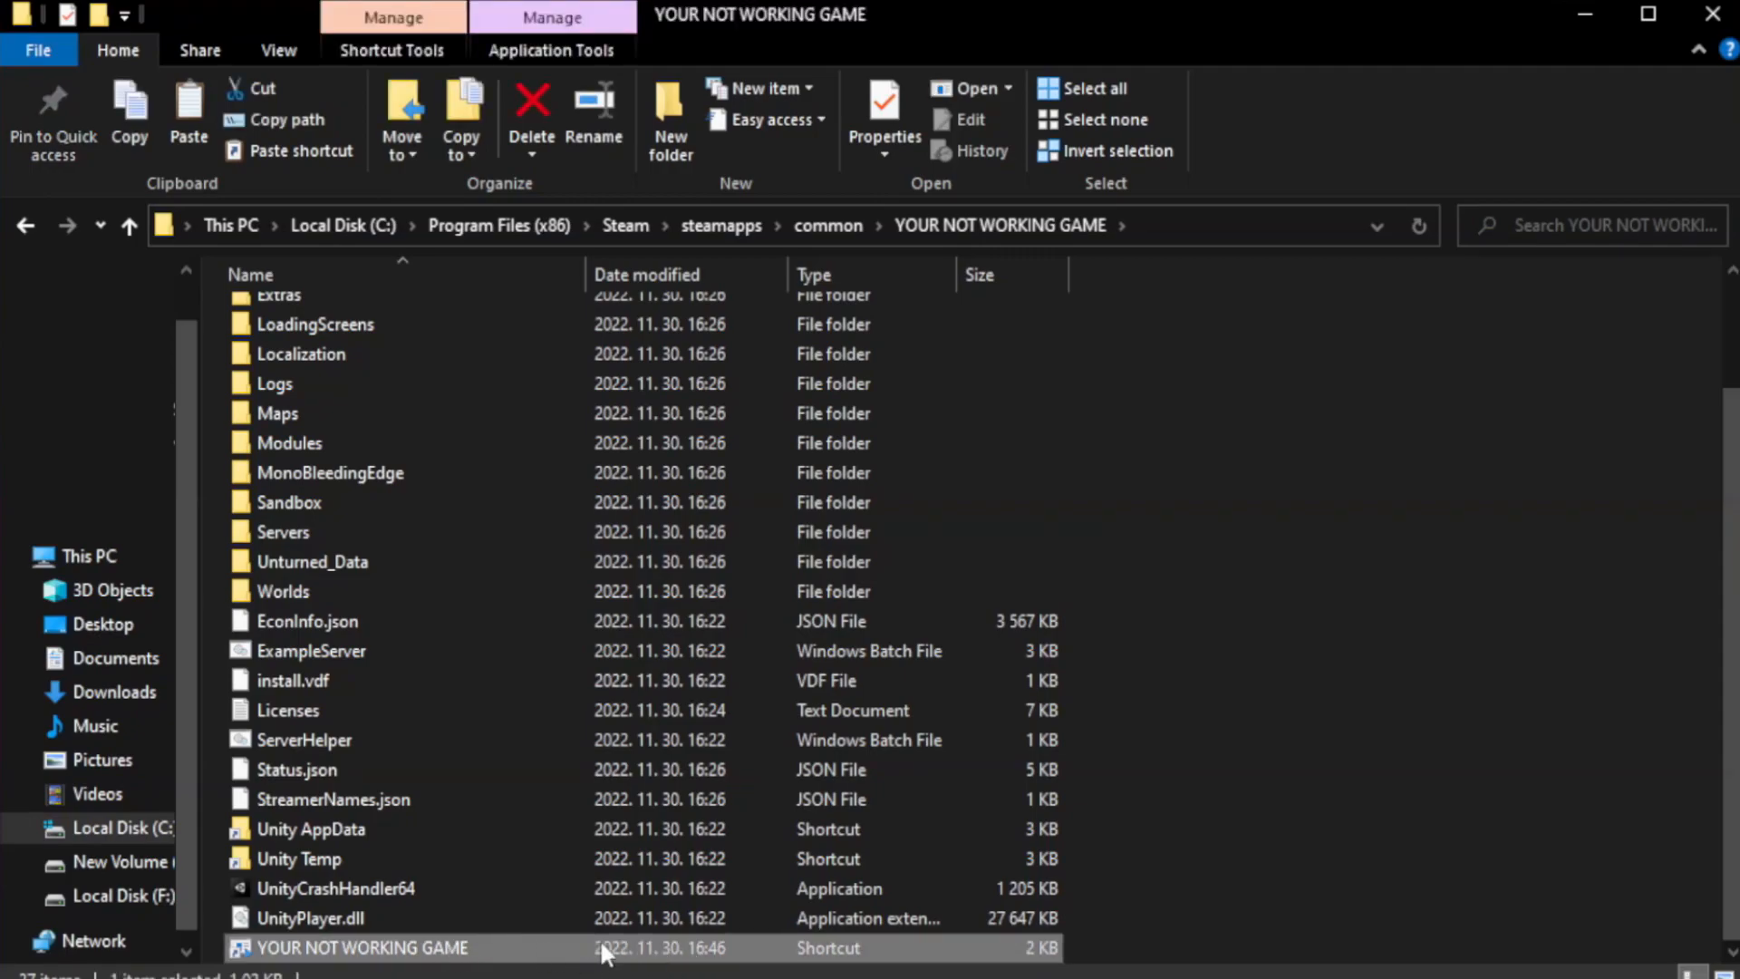
right_click(361, 948)
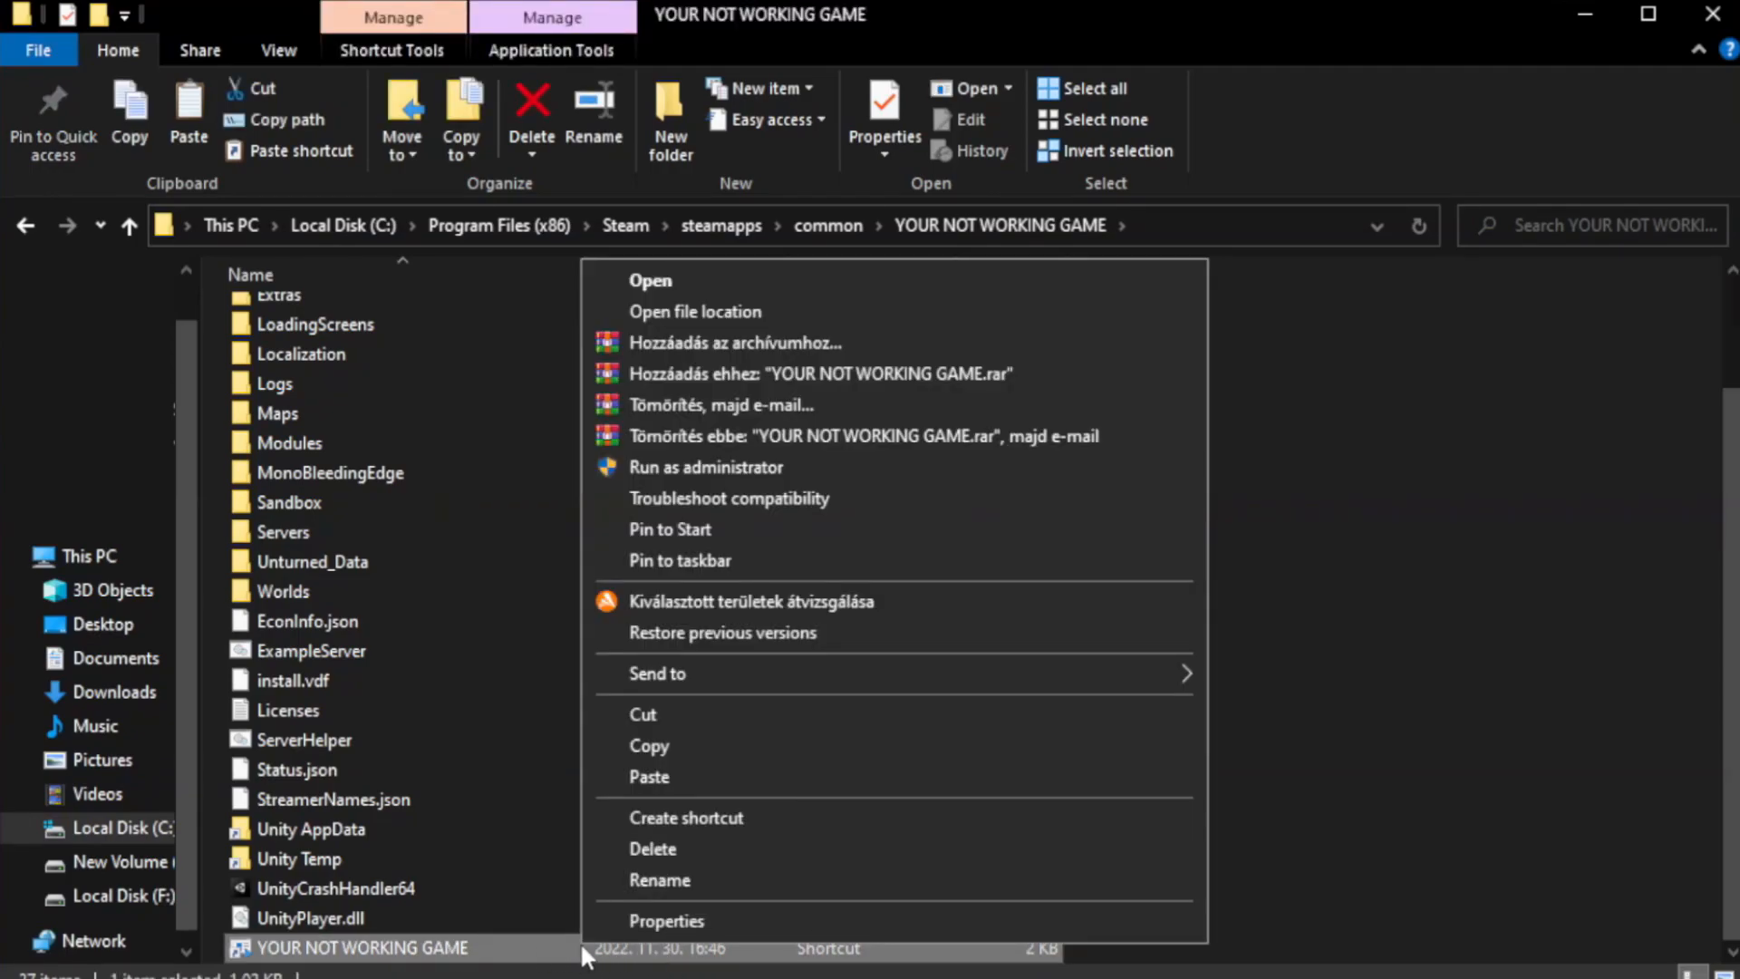
mouse_move(888, 921)
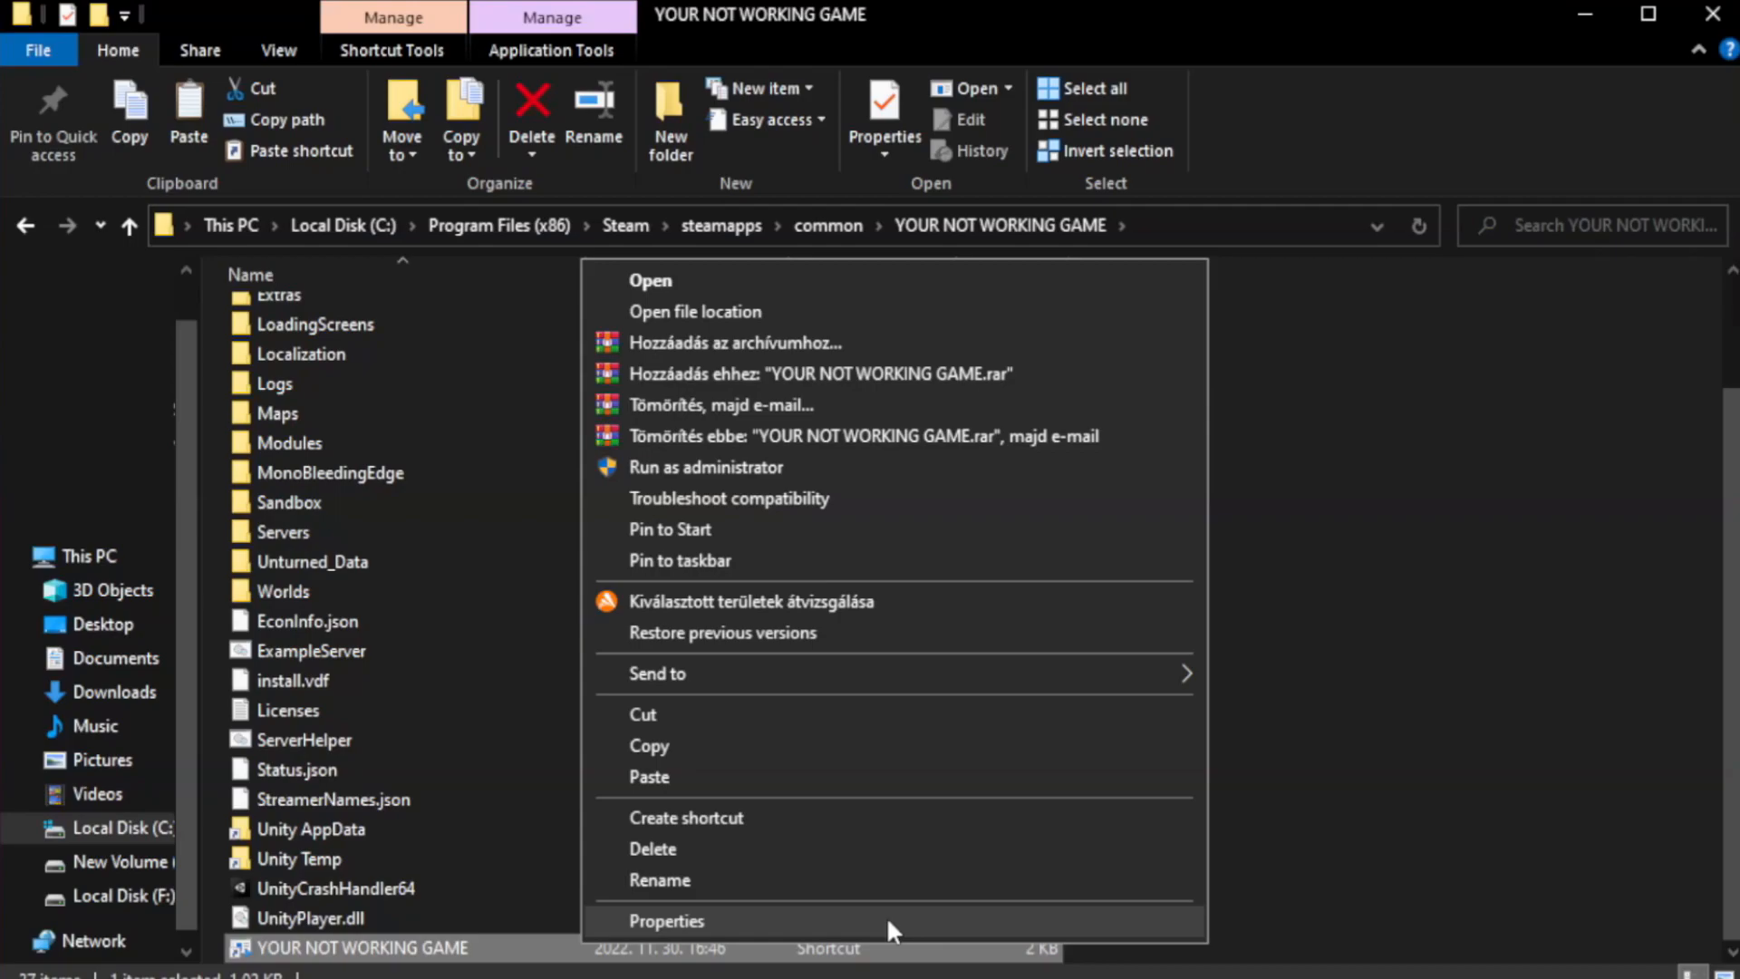
left_click(665, 921)
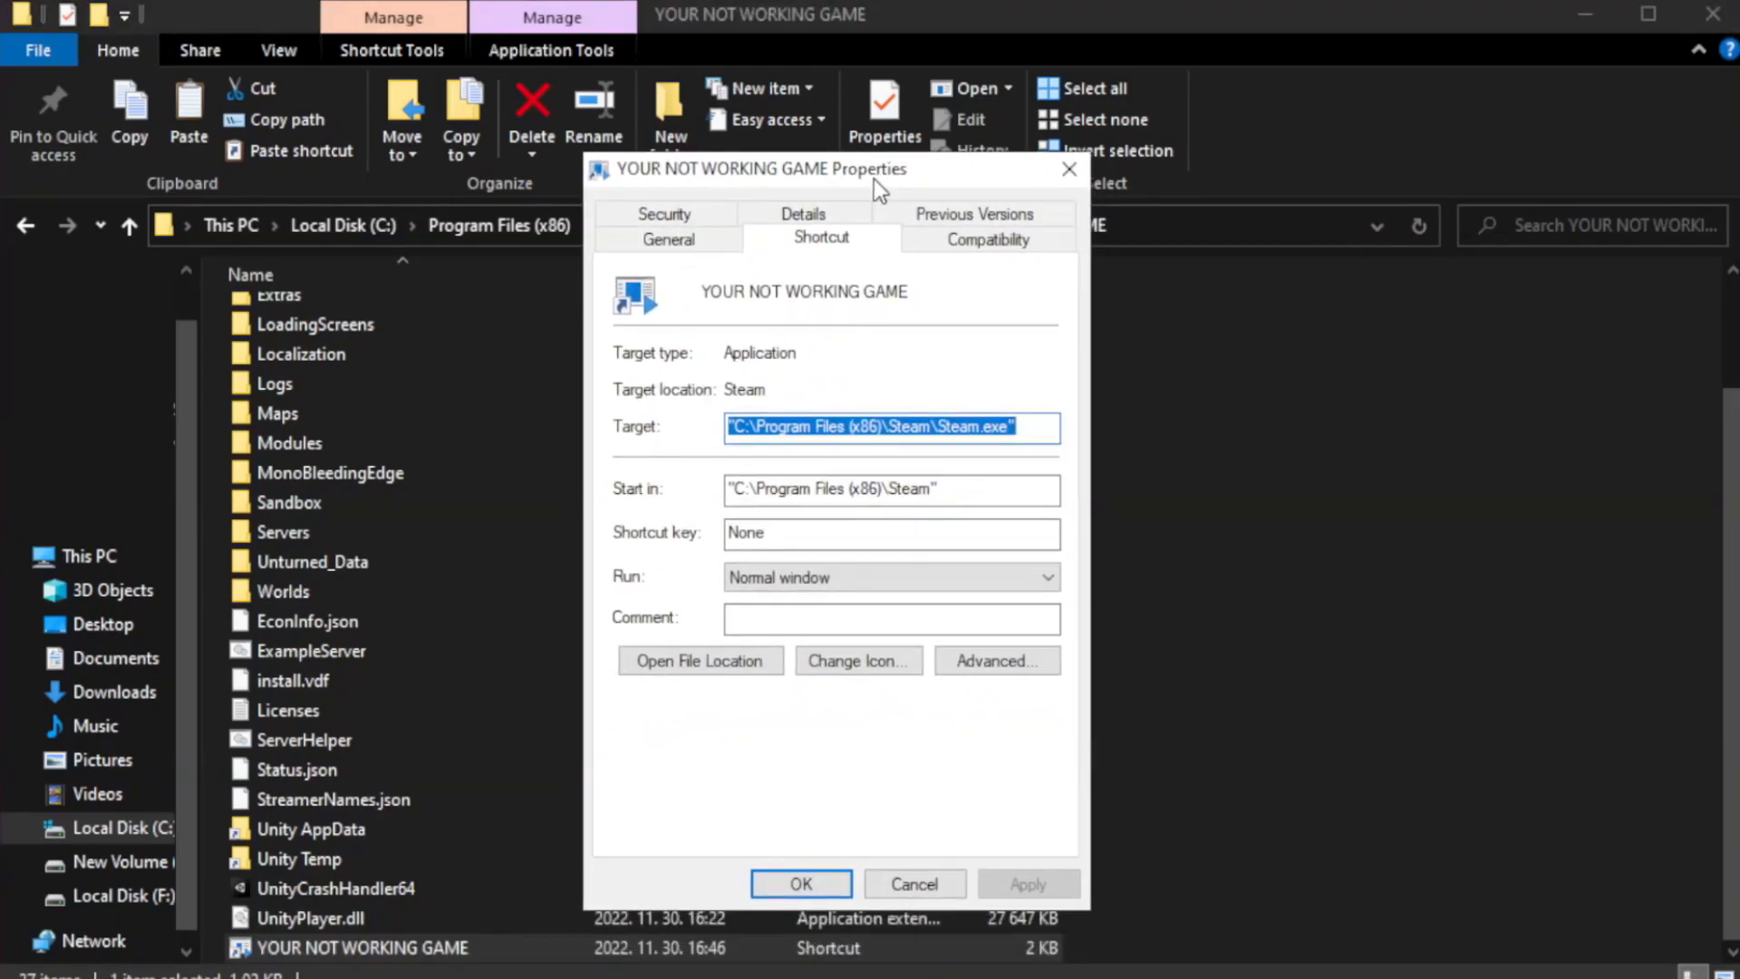
mouse_move(1030, 279)
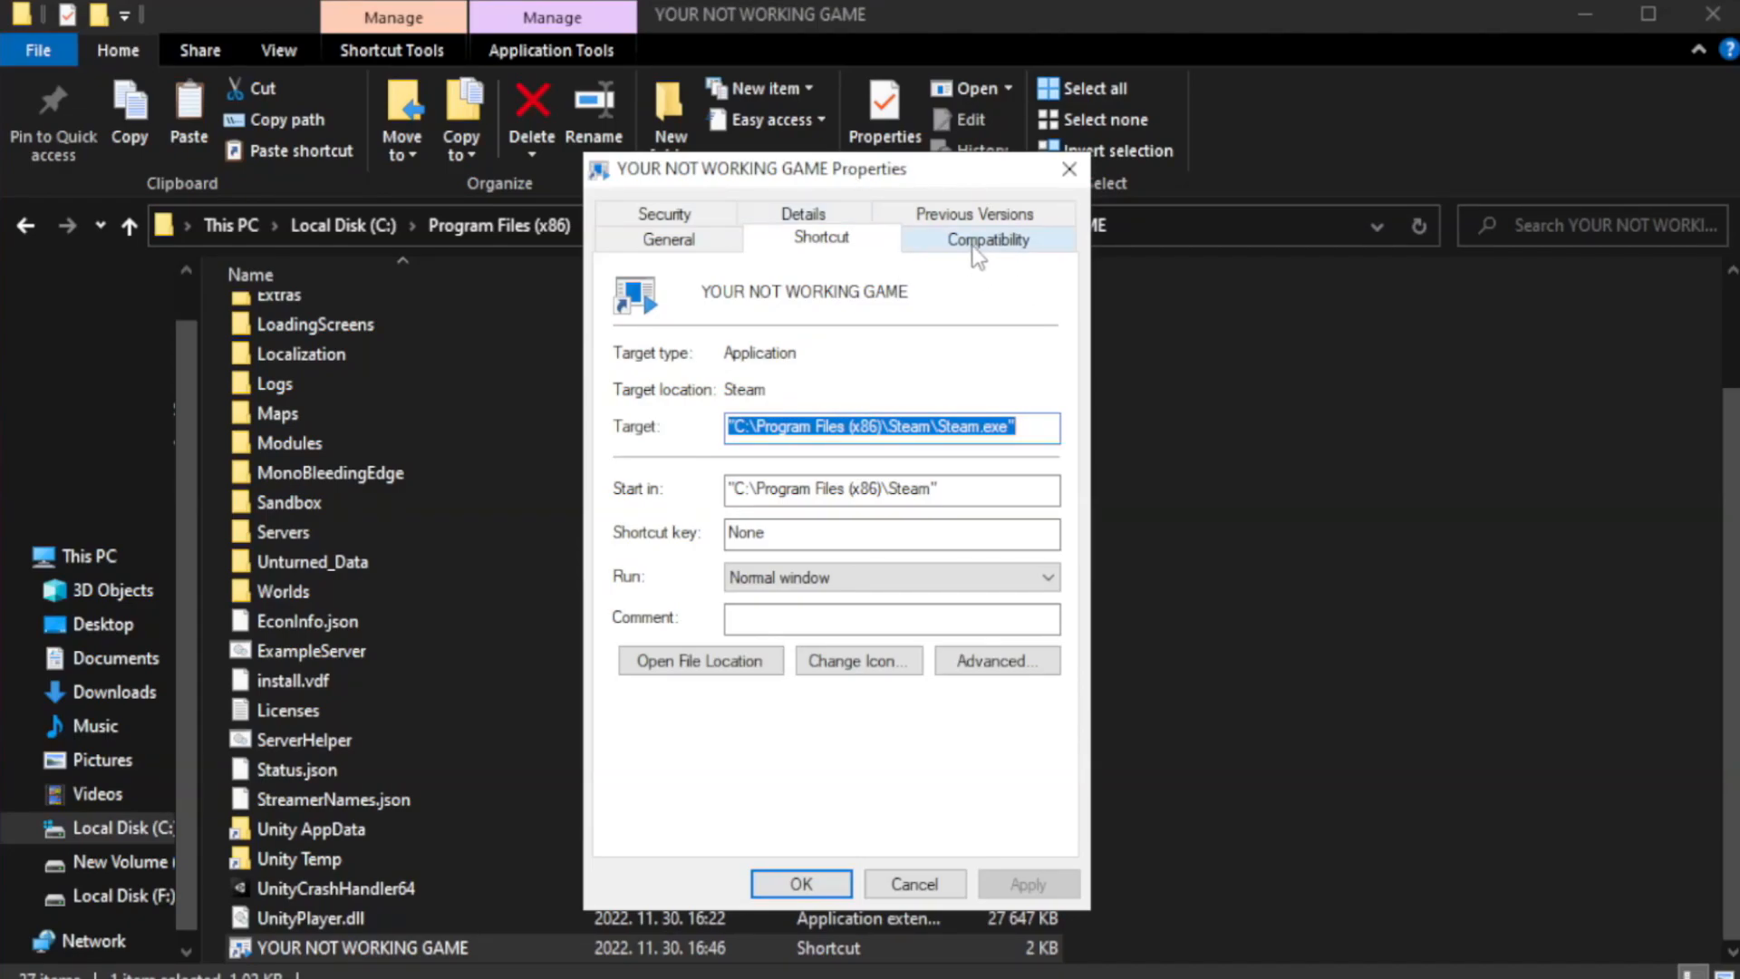
Enable Windows 8 compatibility mode, disable fullscreen optimizations, run as administrator, apply, and close Explorer.
left_click(986, 236)
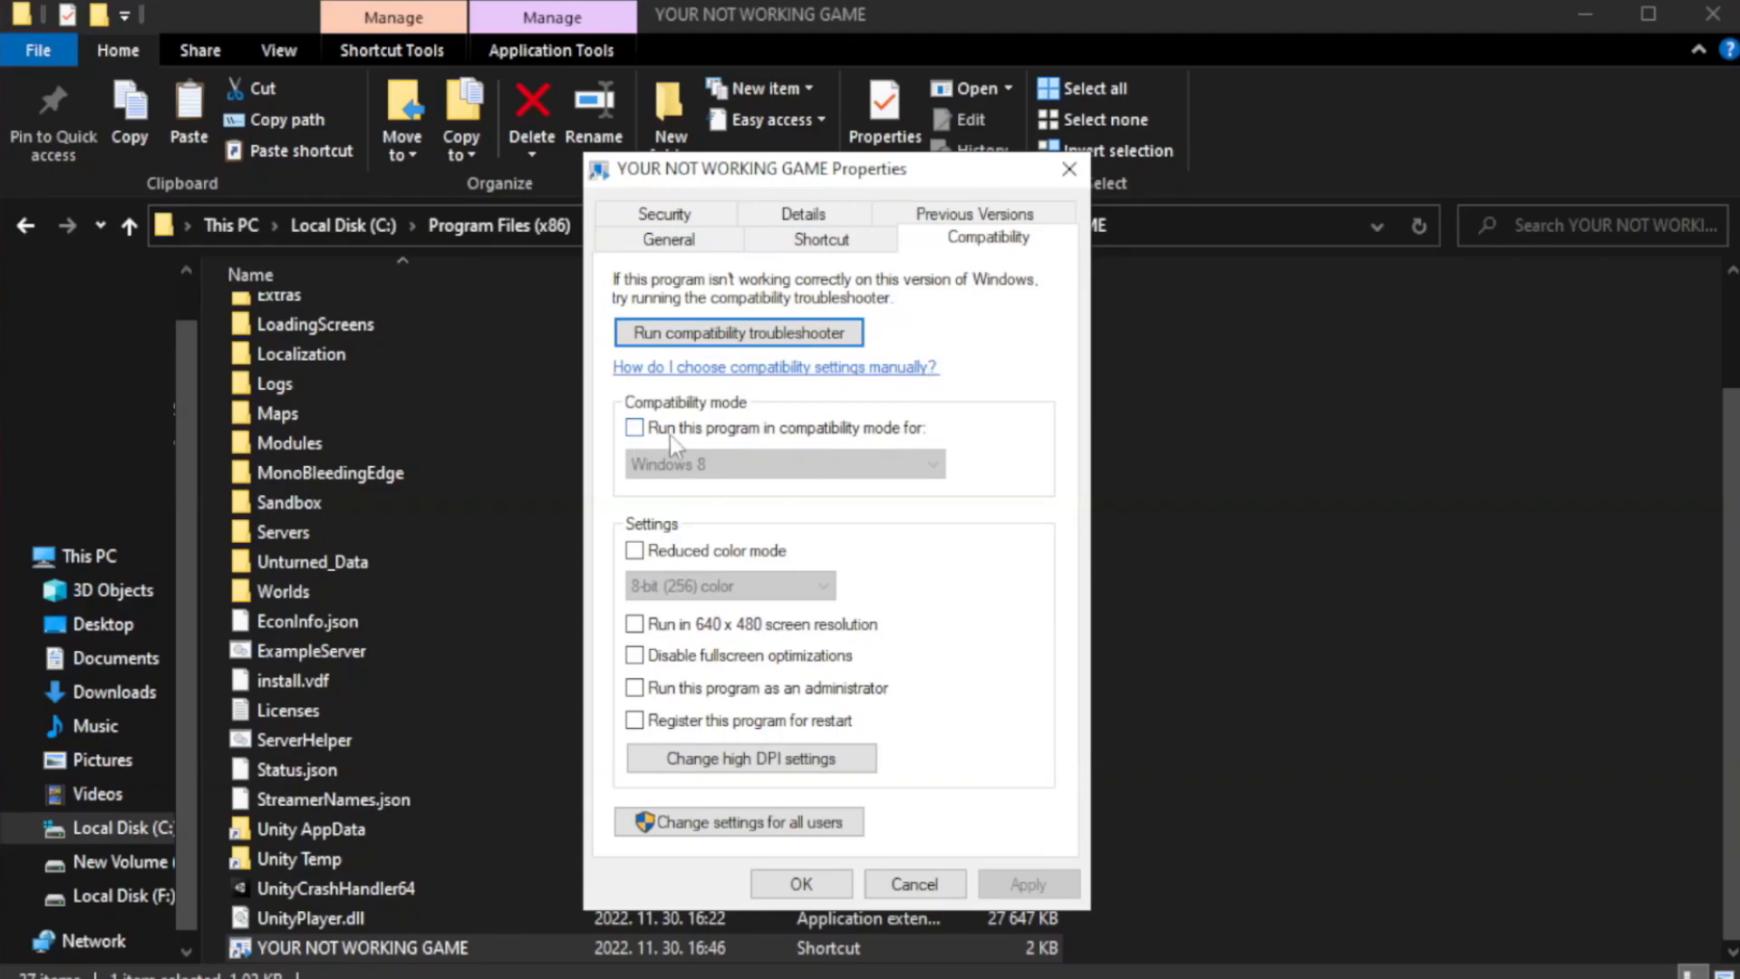
mouse_move(691, 437)
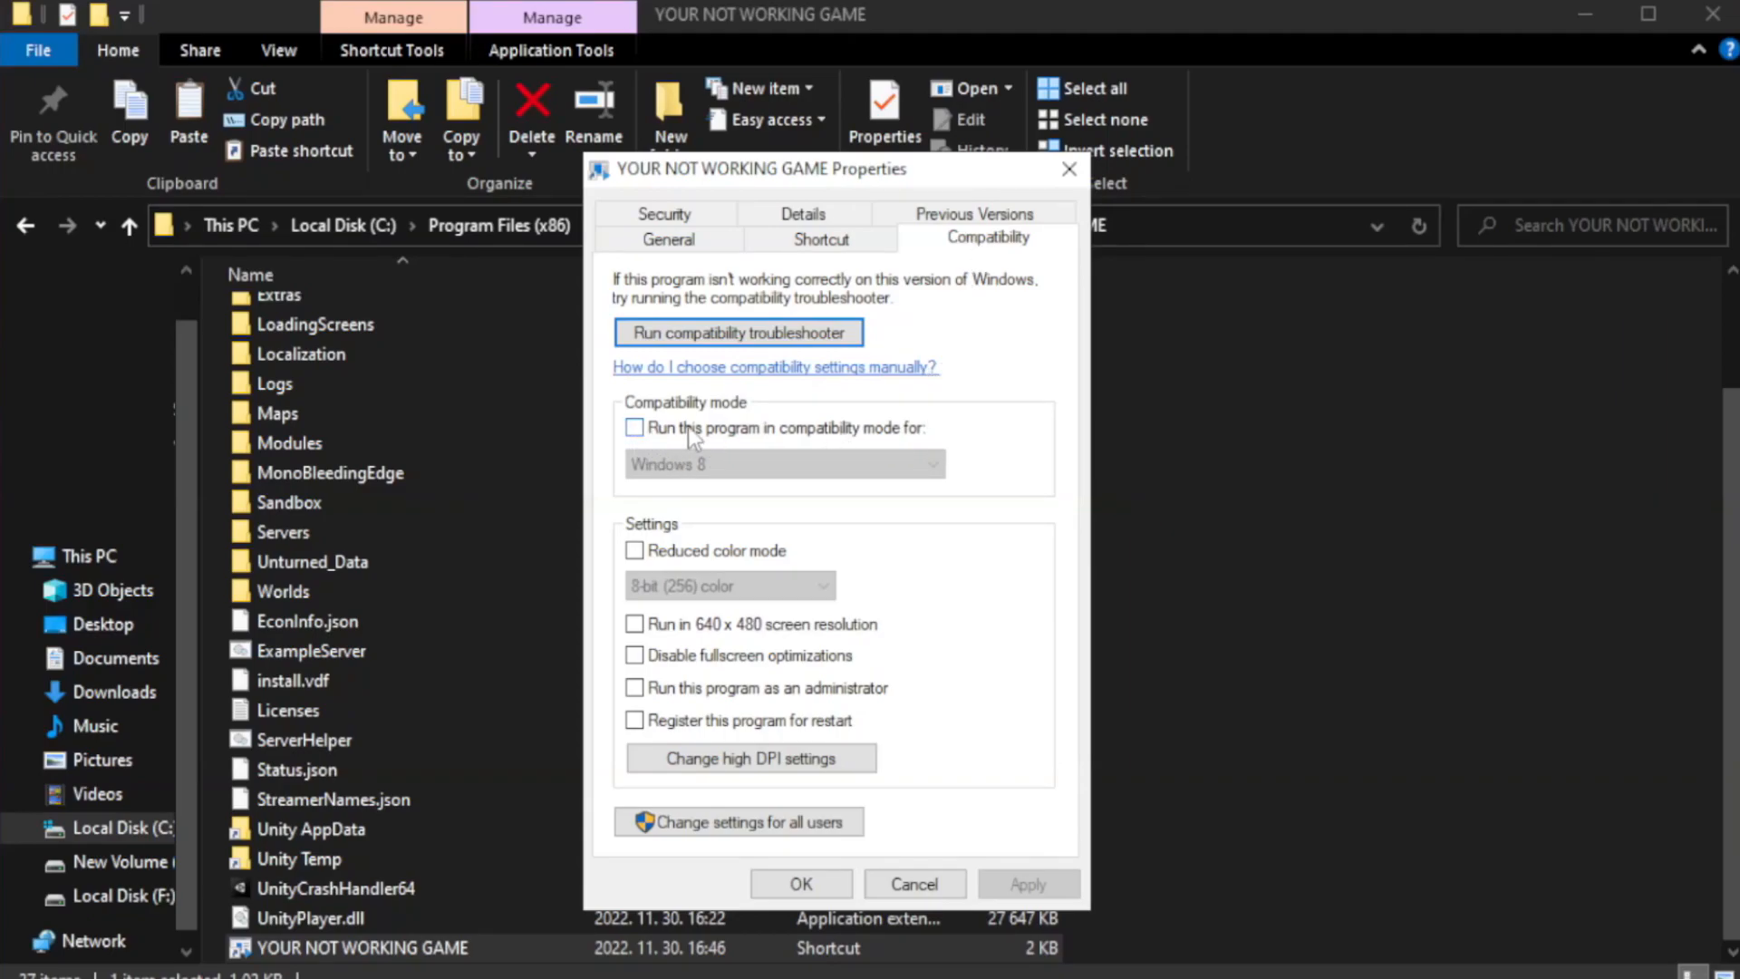
left_click(784, 464)
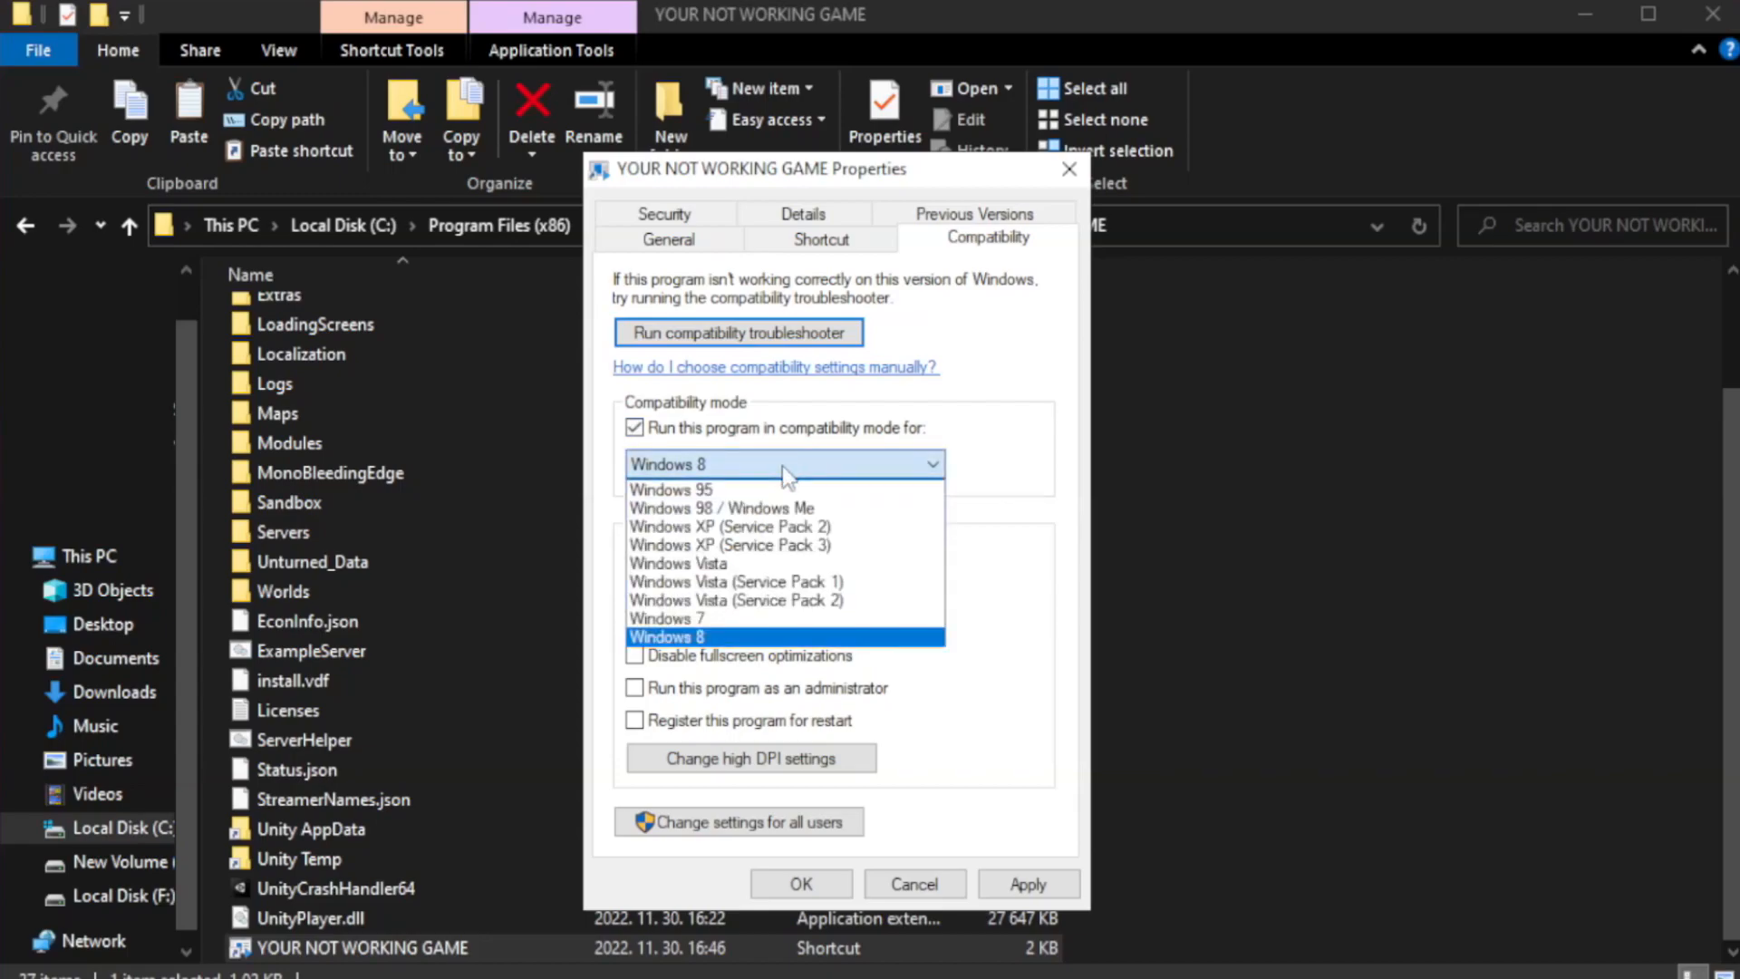
mouse_move(689, 619)
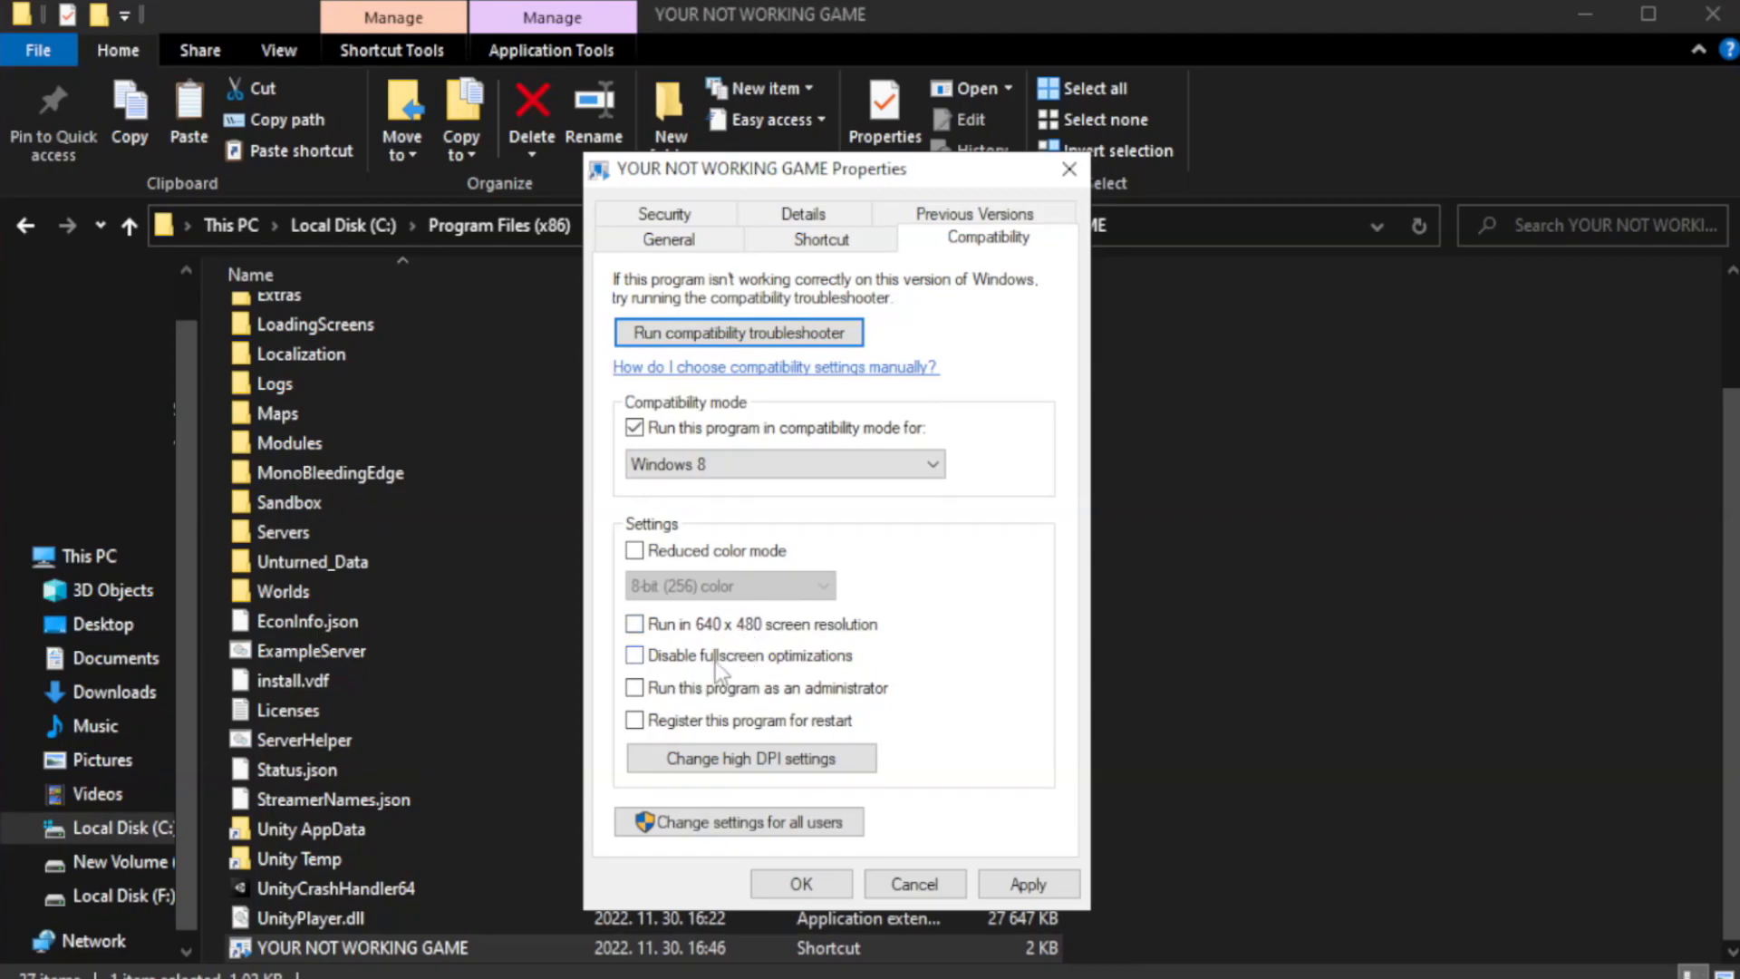
left_click(635, 655)
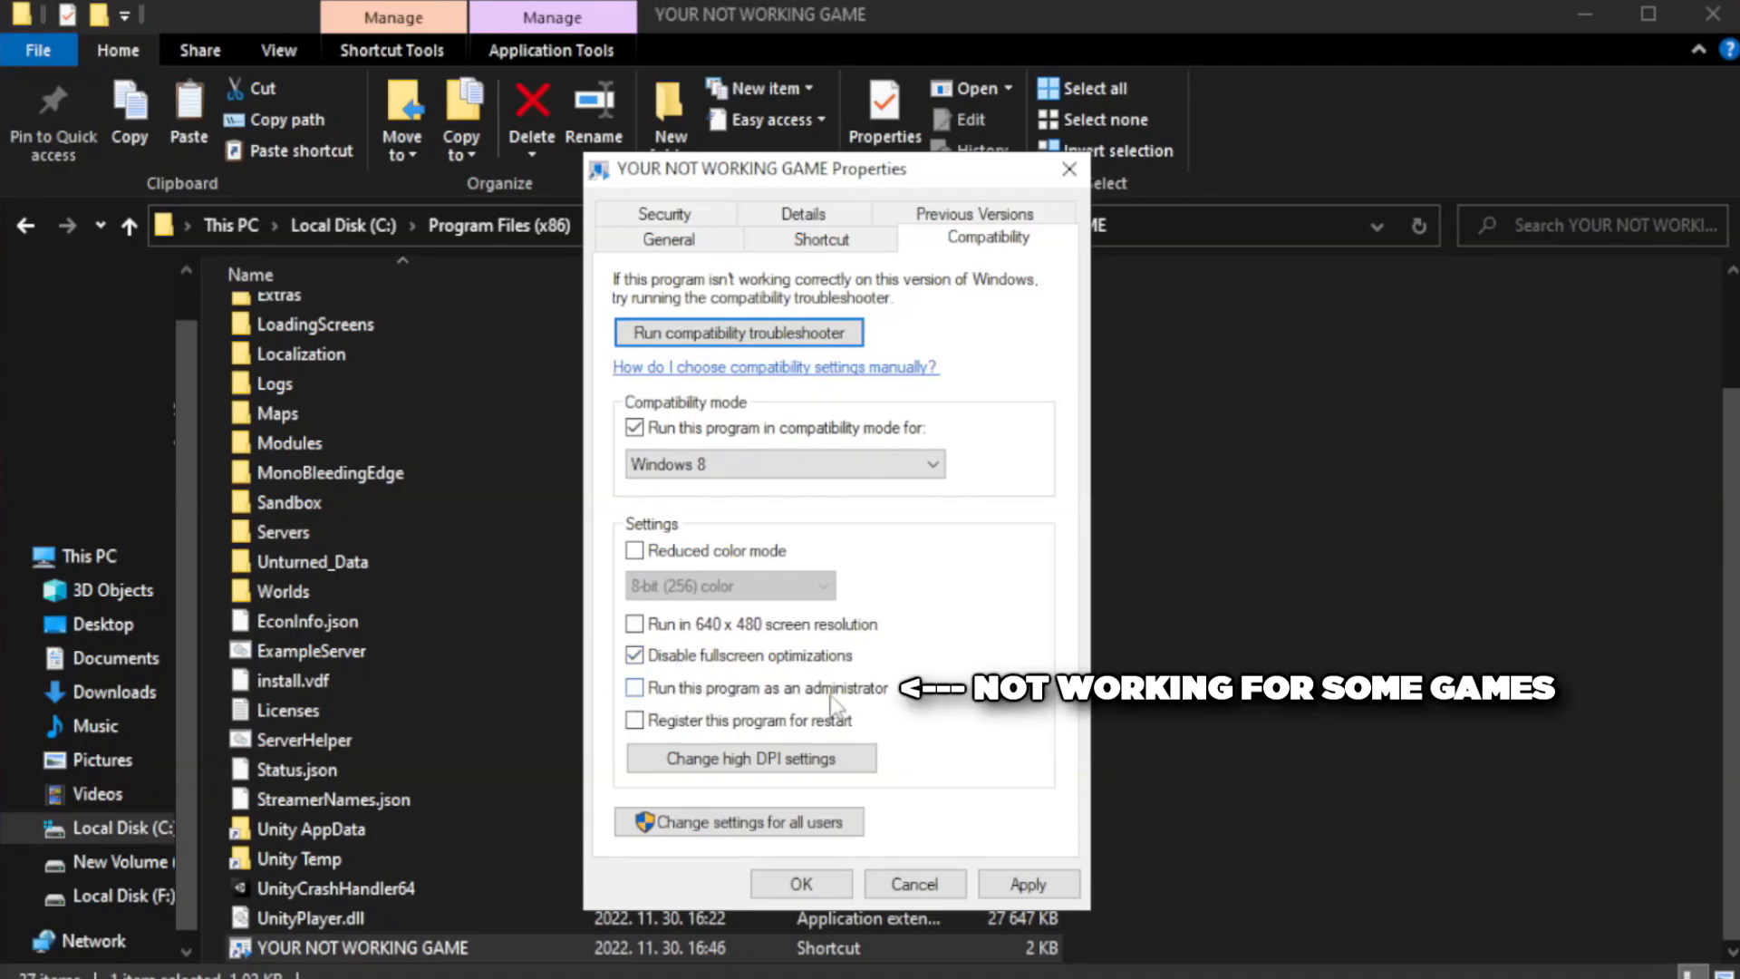
left_click(634, 689)
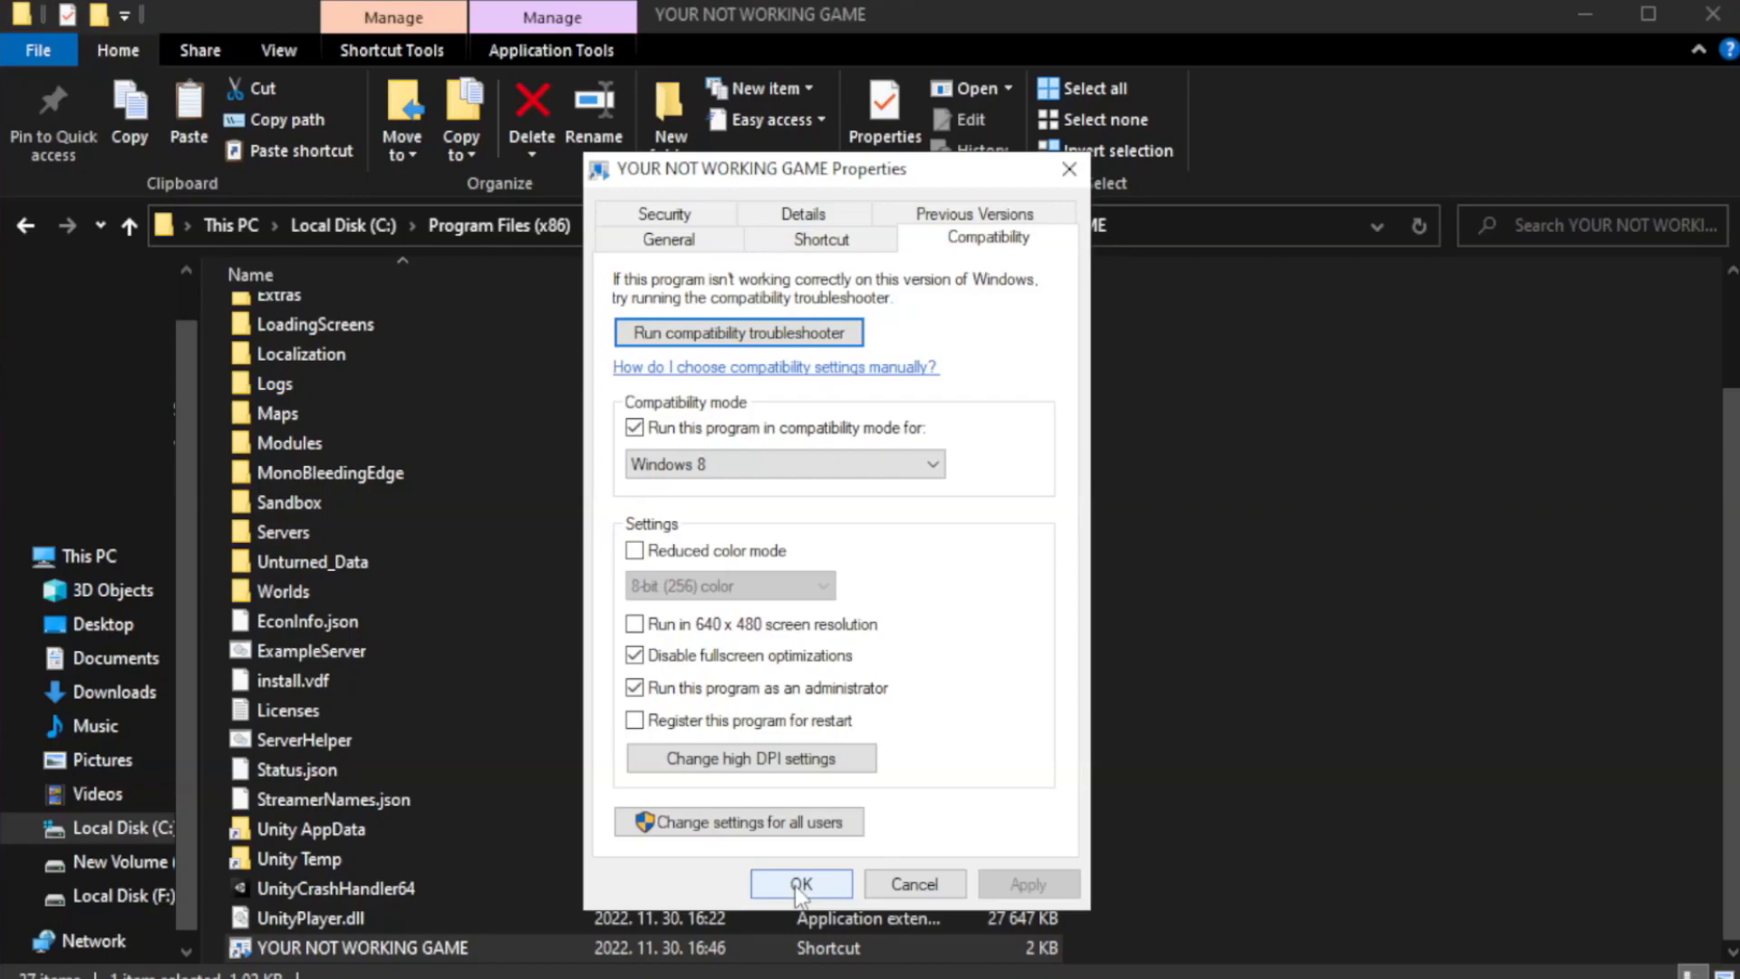
left_click(800, 883)
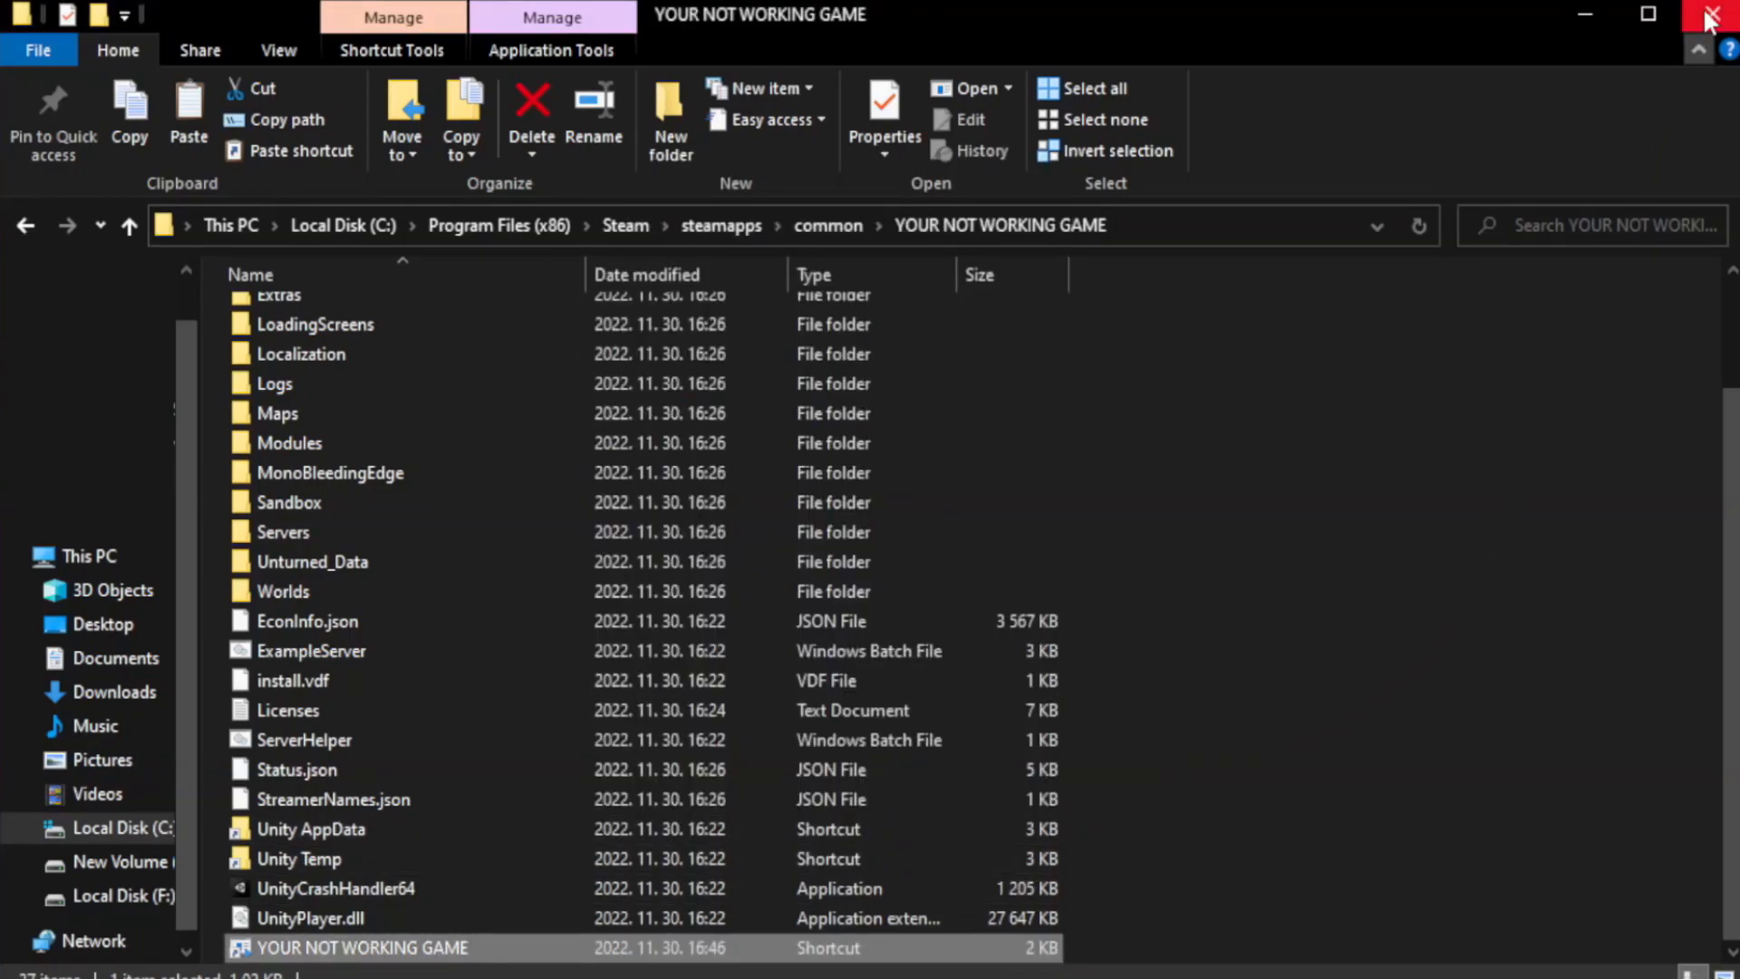
mouse_move(1713, 16)
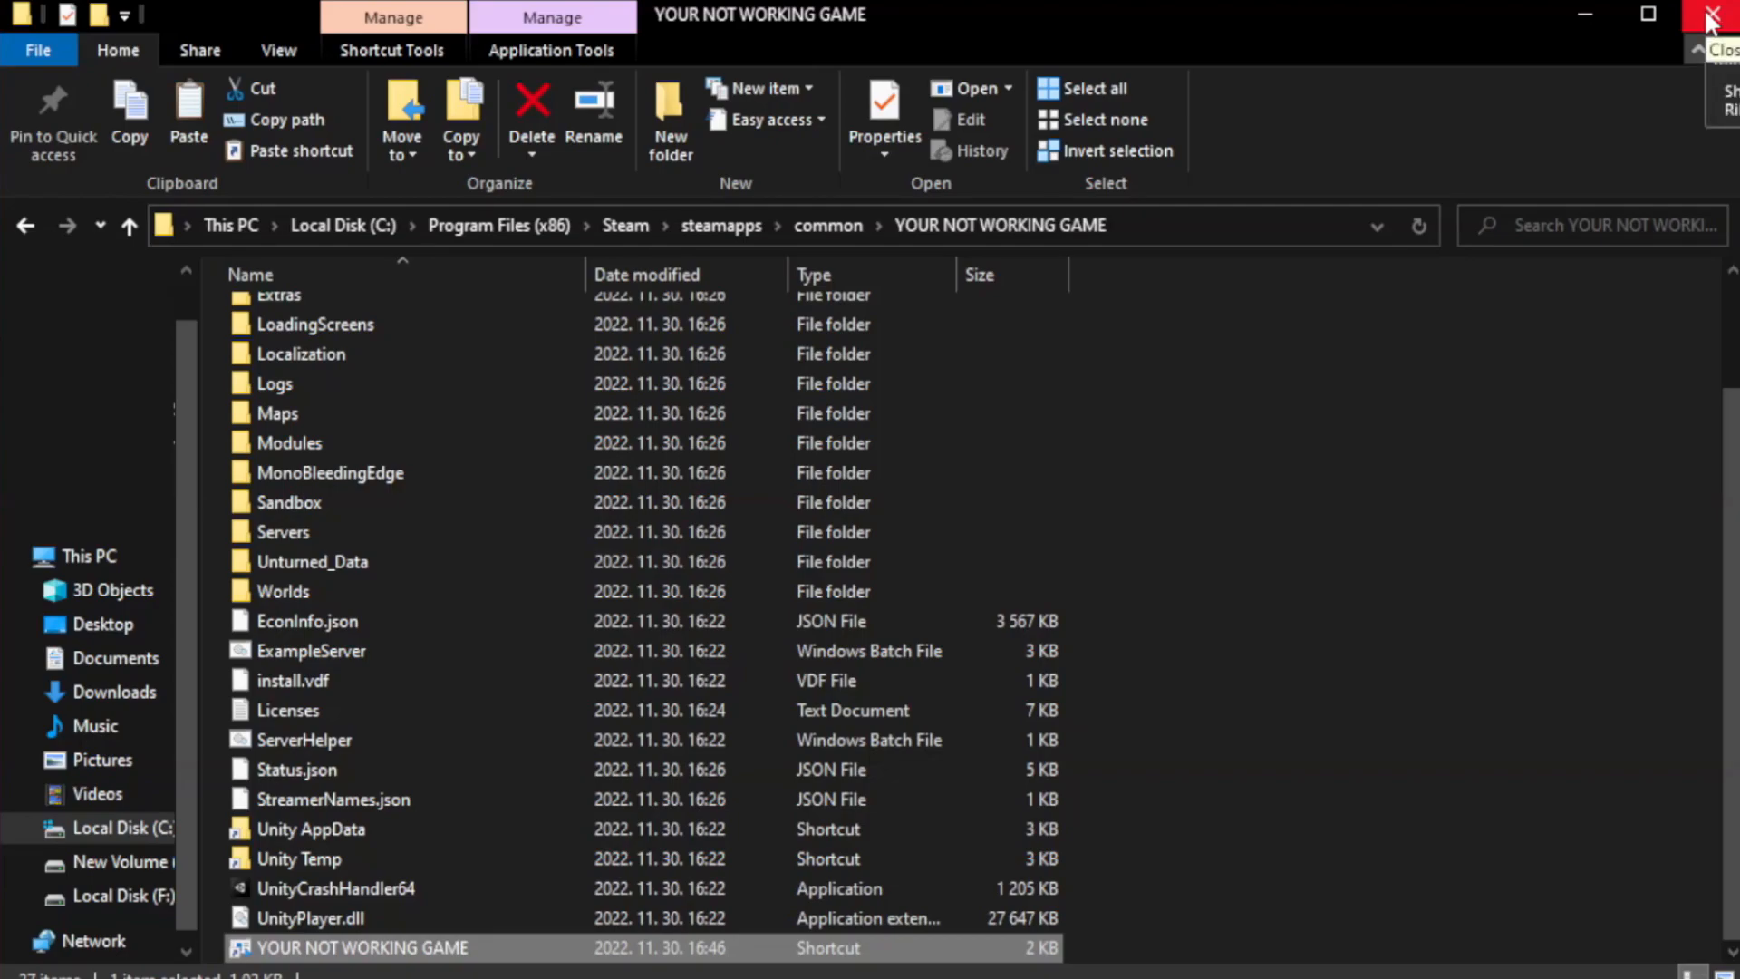
left_click(1713, 15)
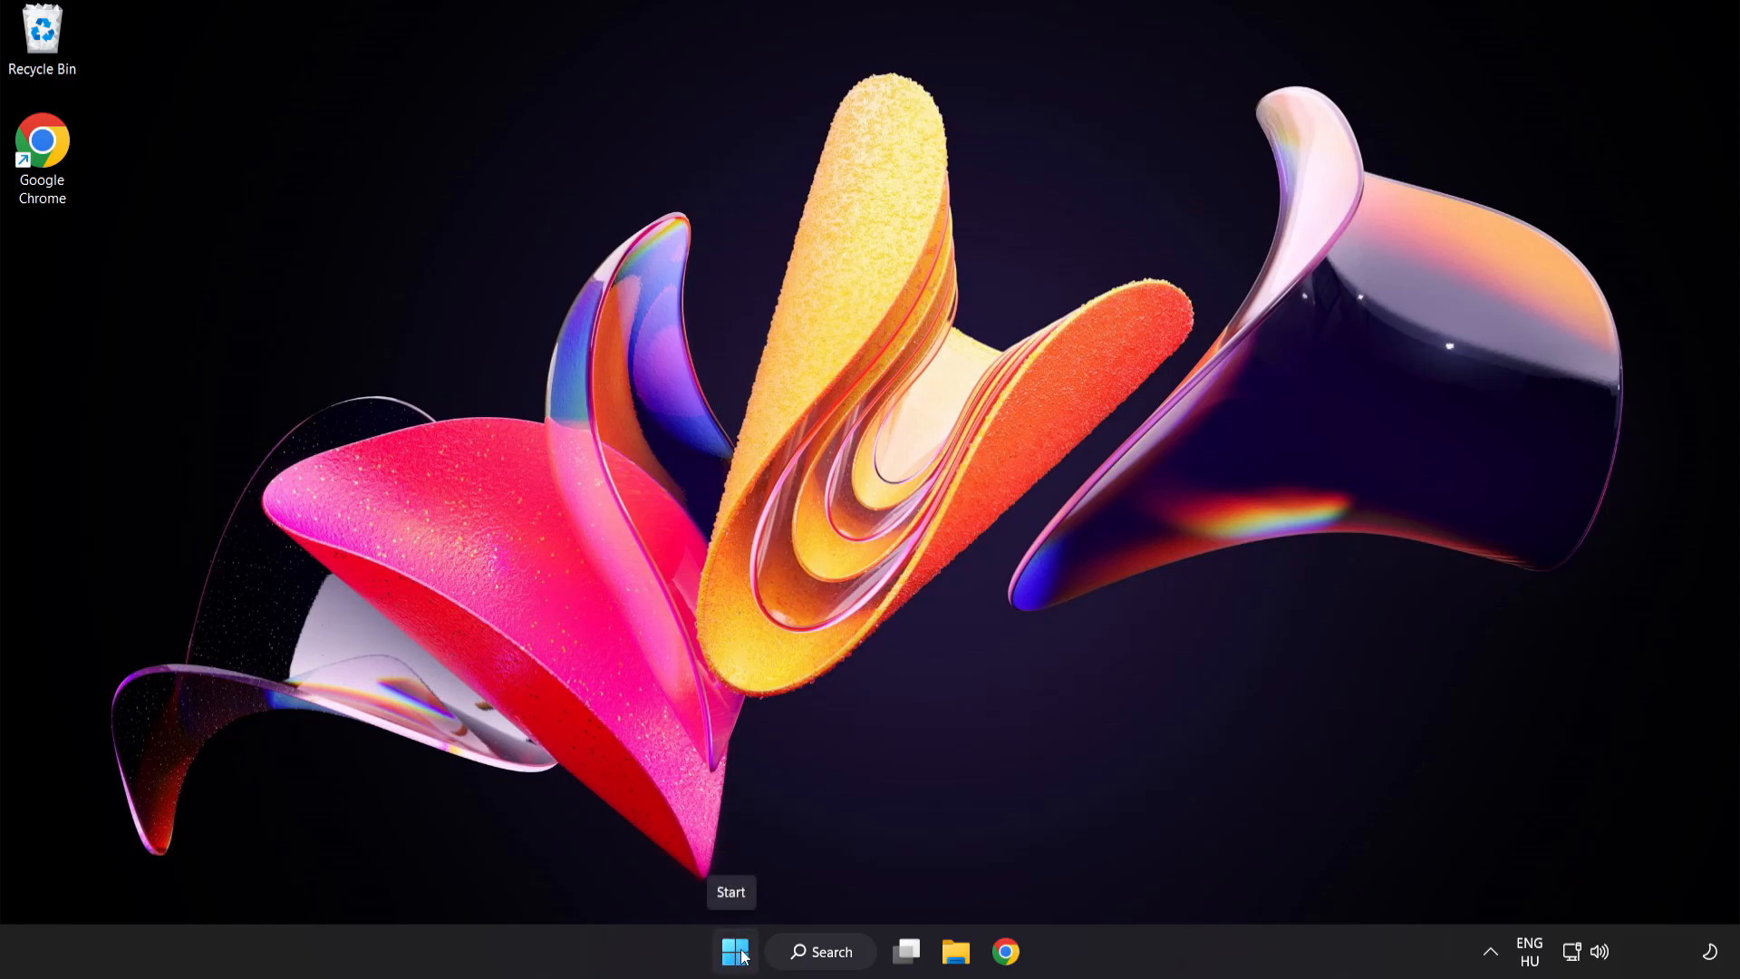
Launch Task Manager from the Start button menu and show the Startup apps list.
right_click(734, 952)
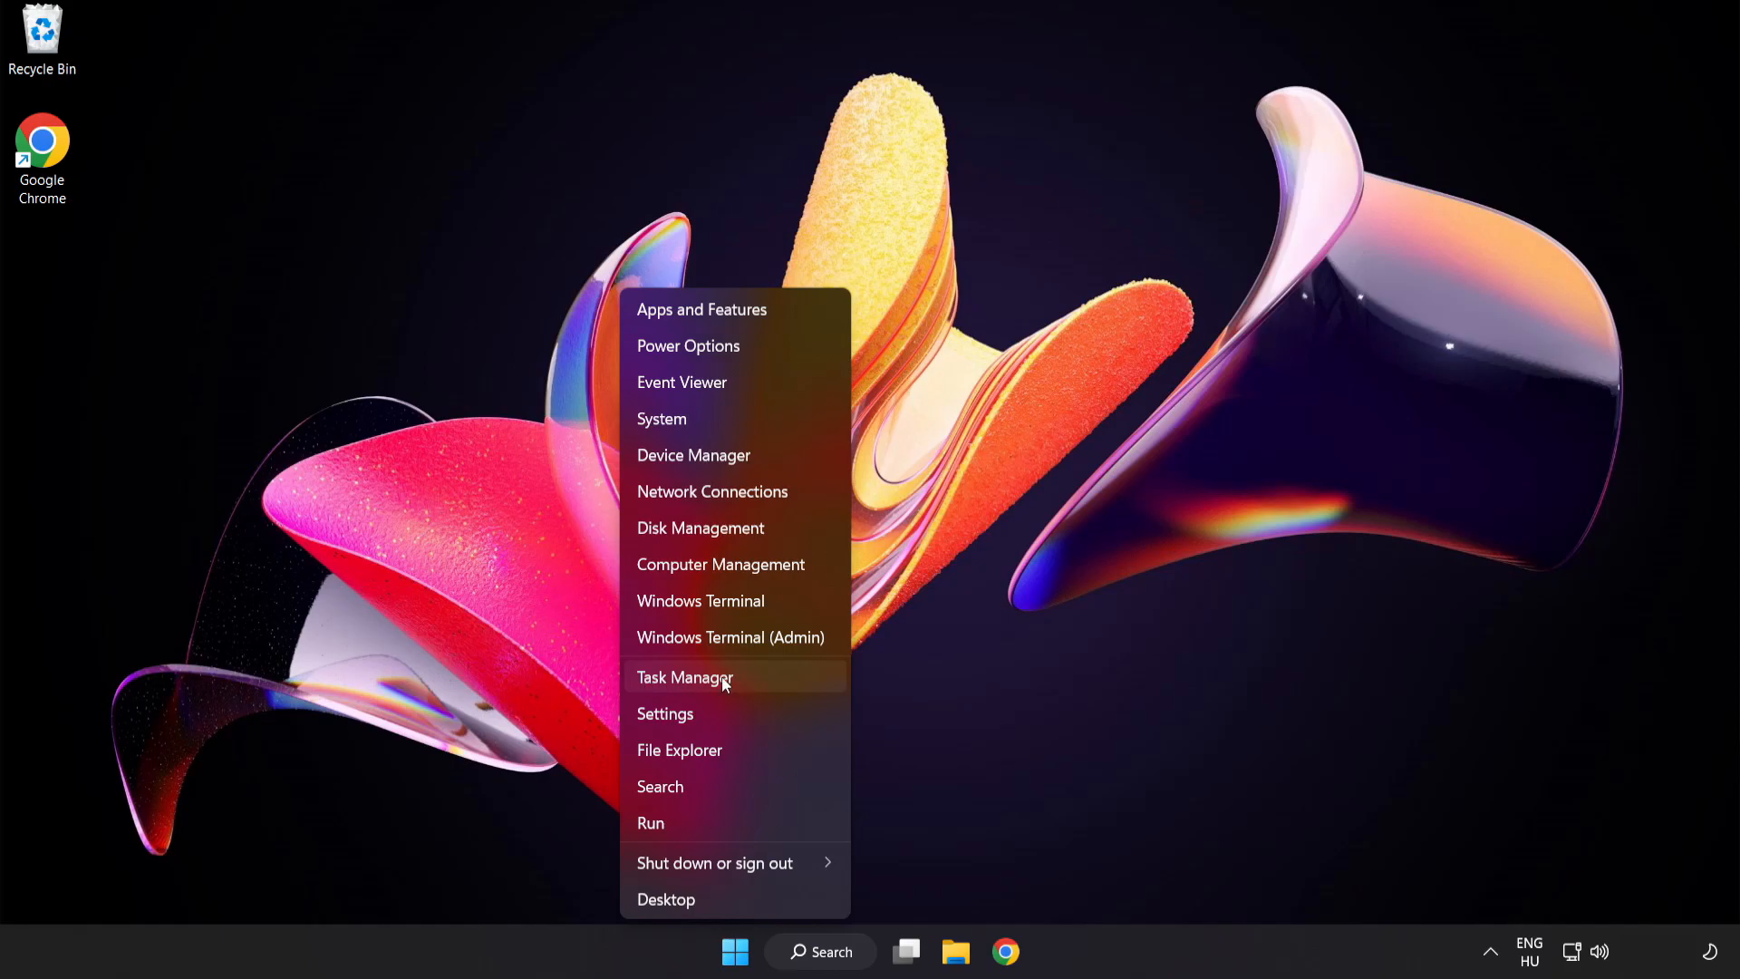
left_click(685, 676)
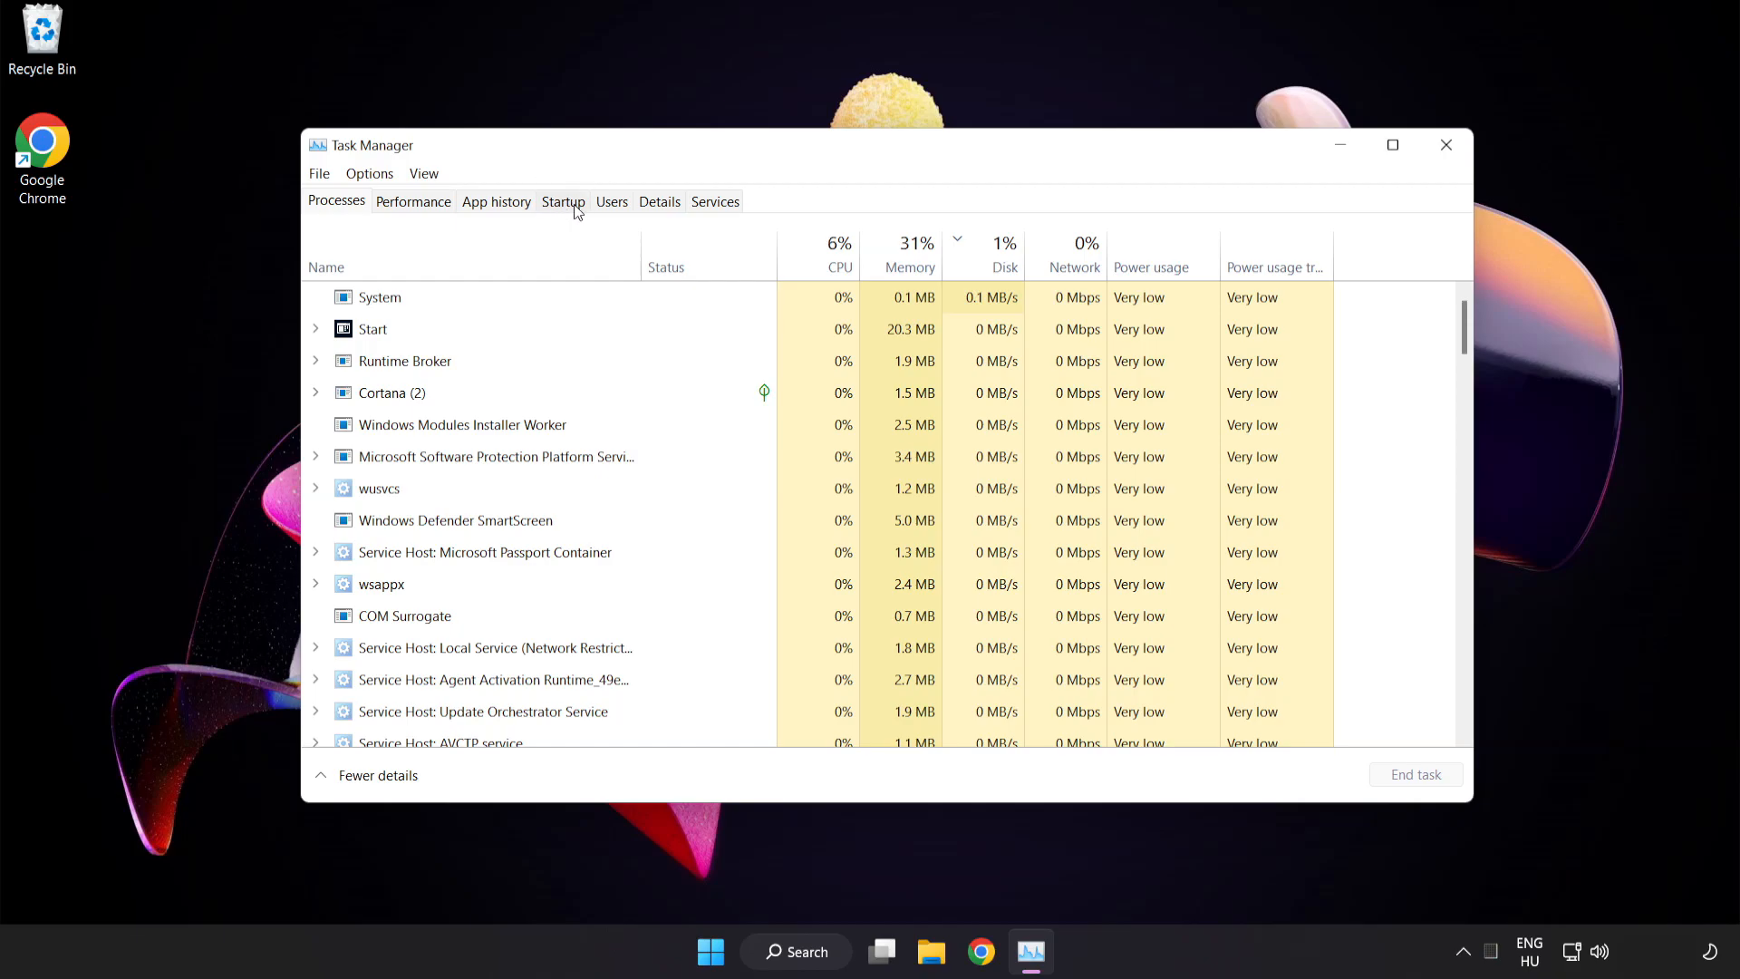
left_click(562, 201)
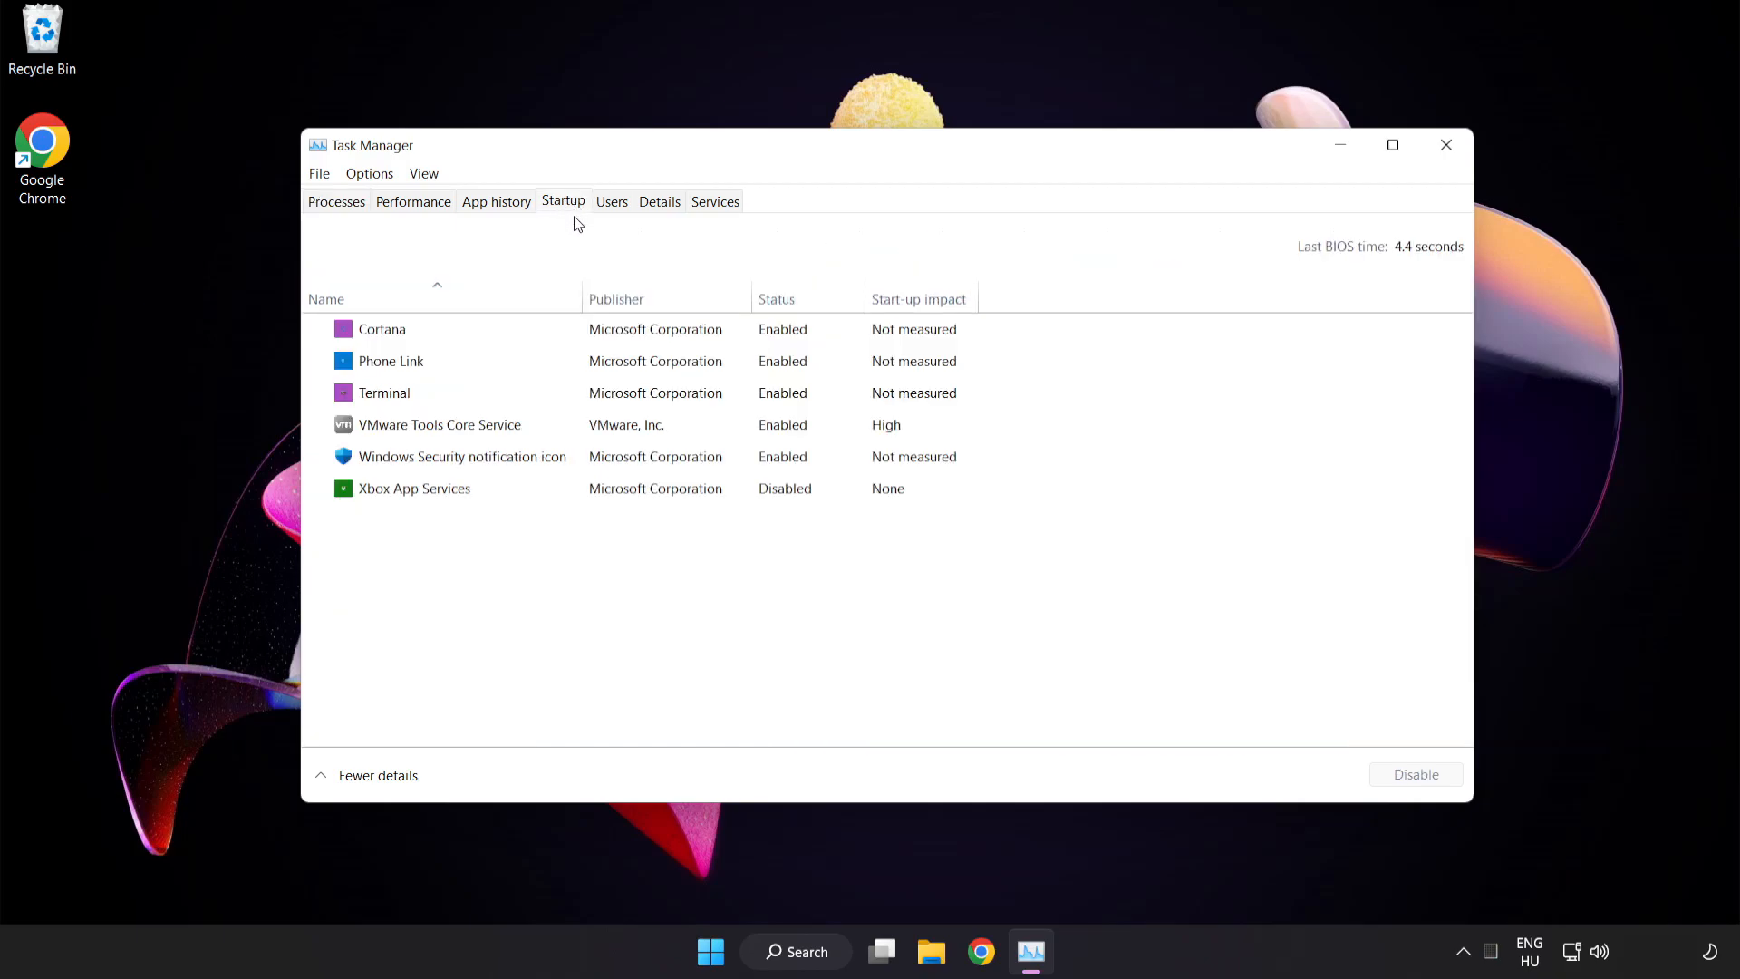
Disable Cortana, Phone Link, Terminal and Windows Security notification icon at startup, then close Task Manager.
left_click(383, 328)
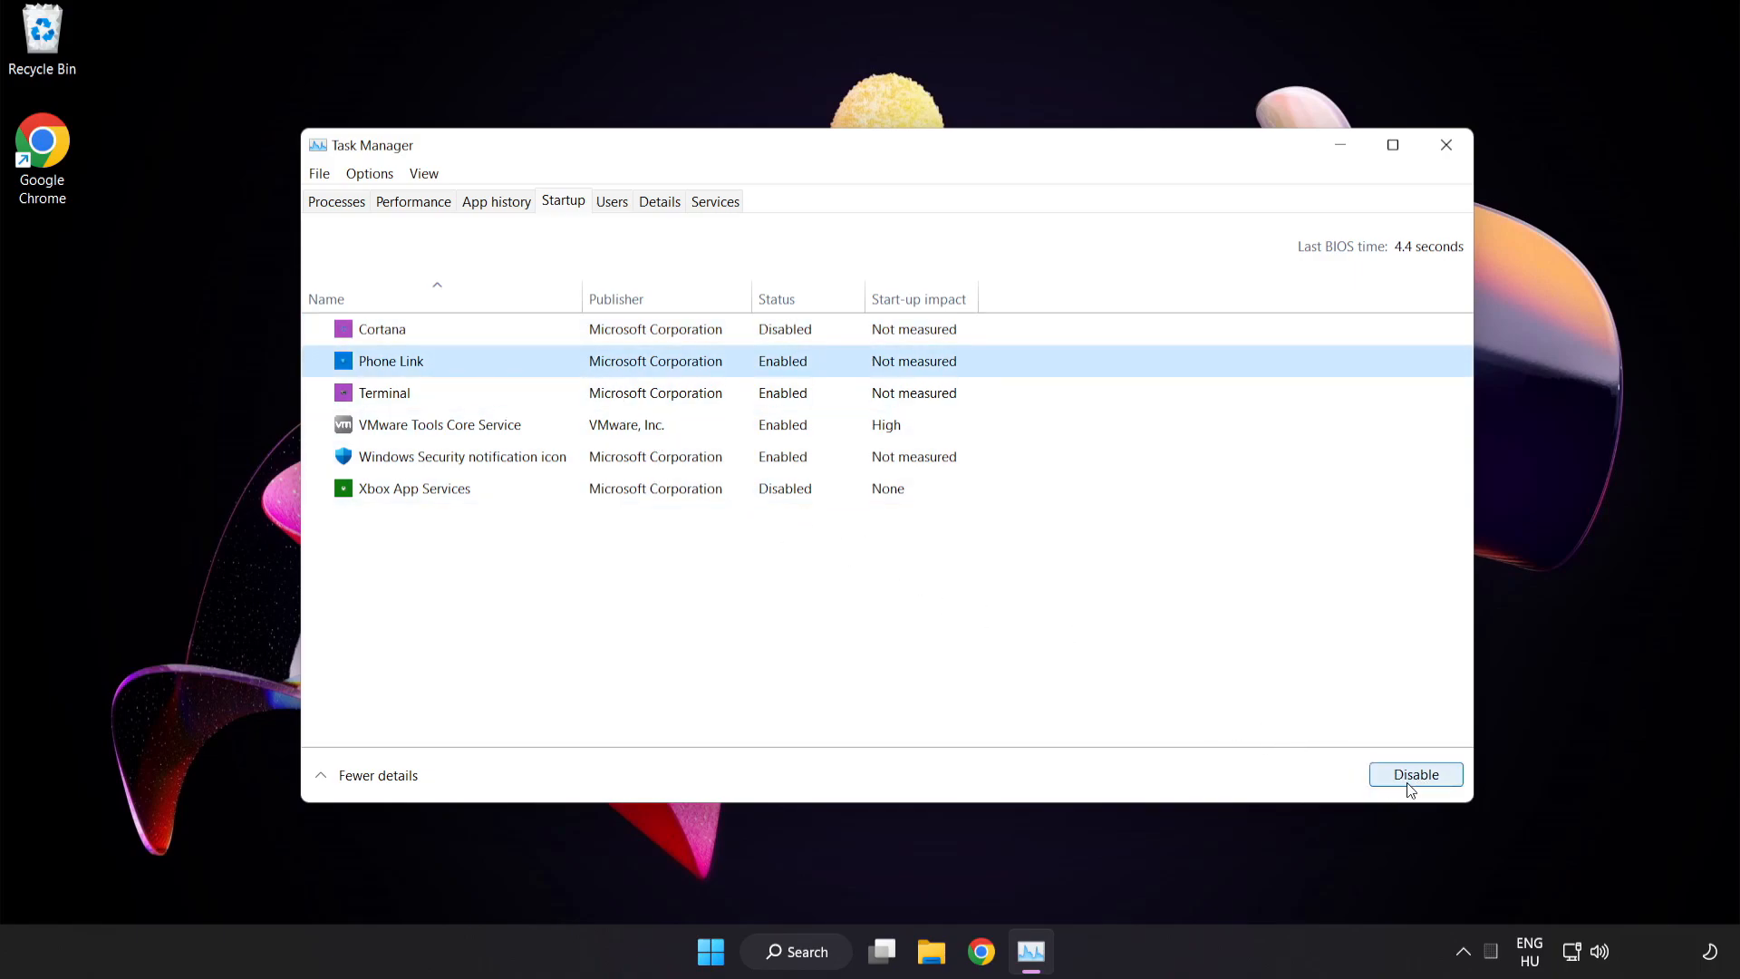
left_click(1416, 774)
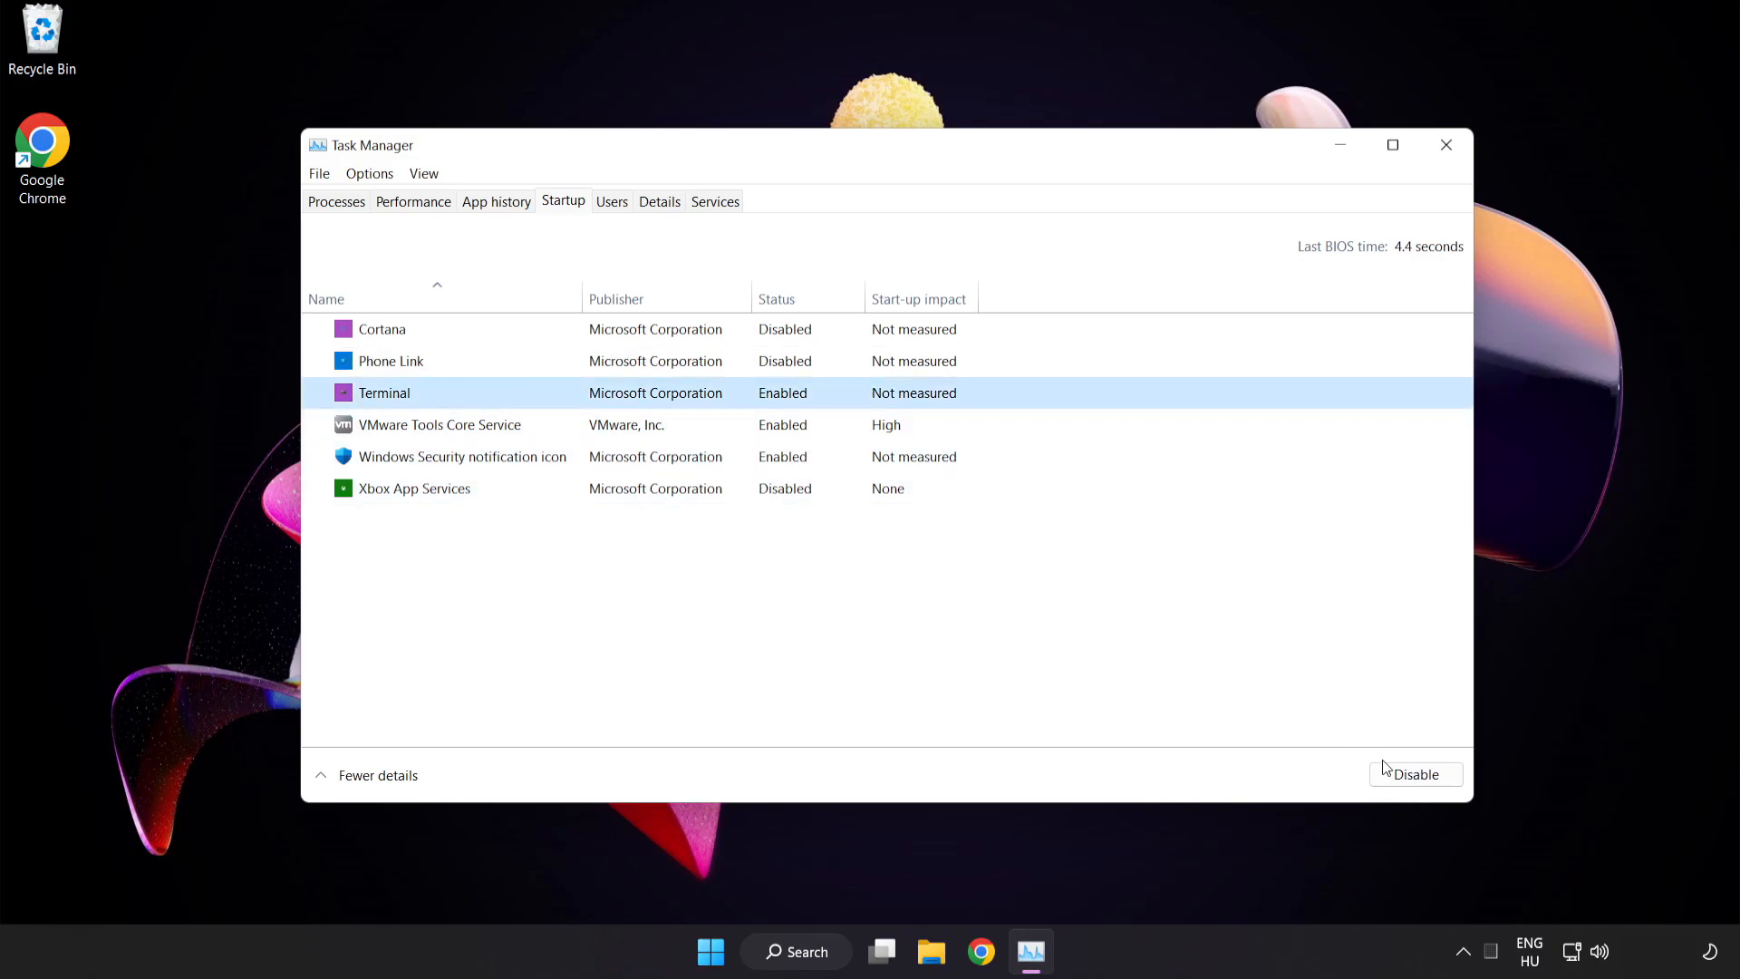
left_click(1414, 774)
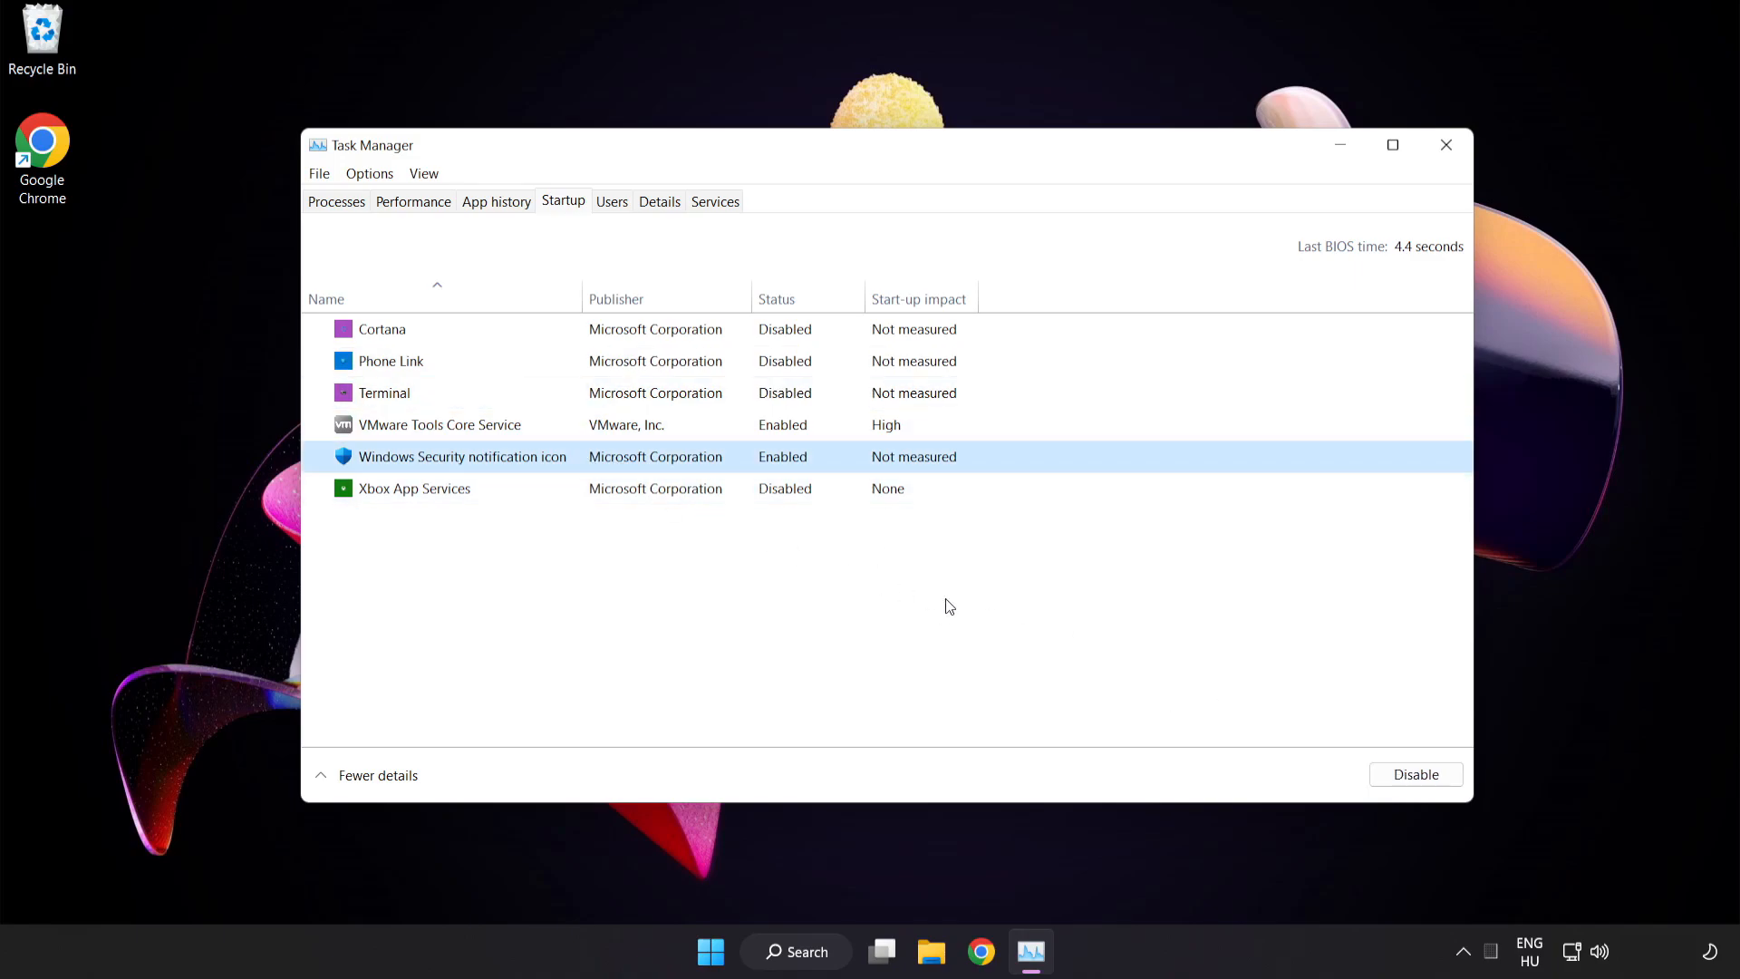
left_click(1415, 774)
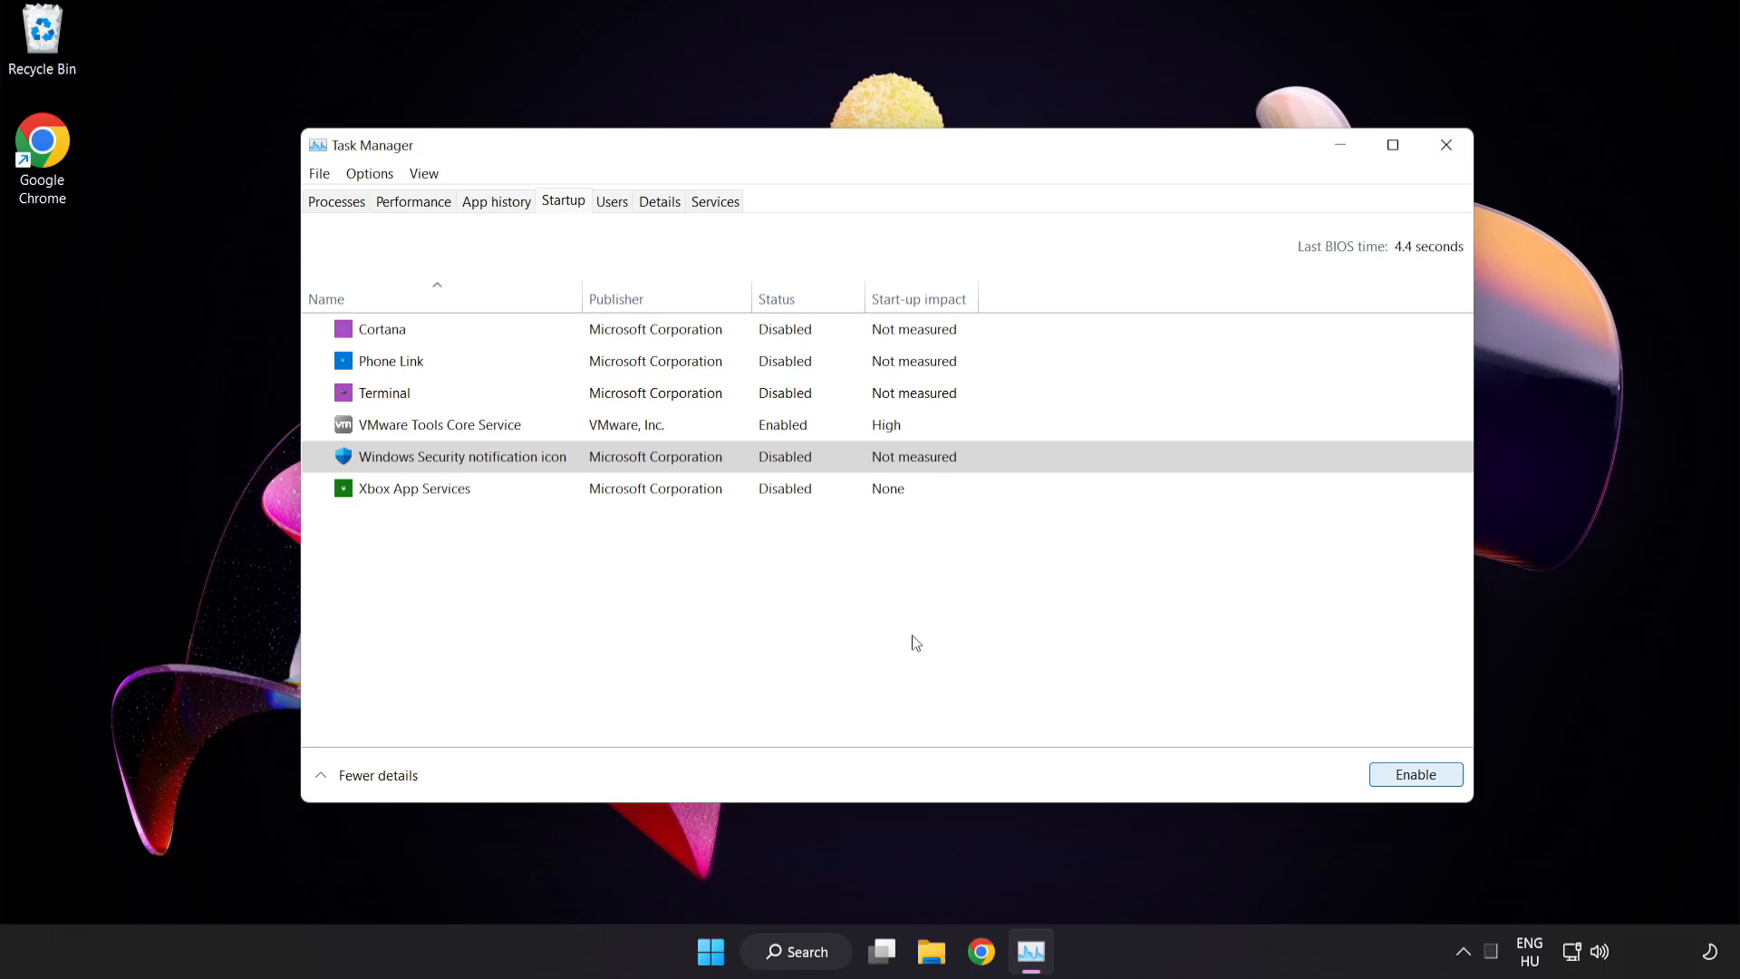
mouse_move(1446, 145)
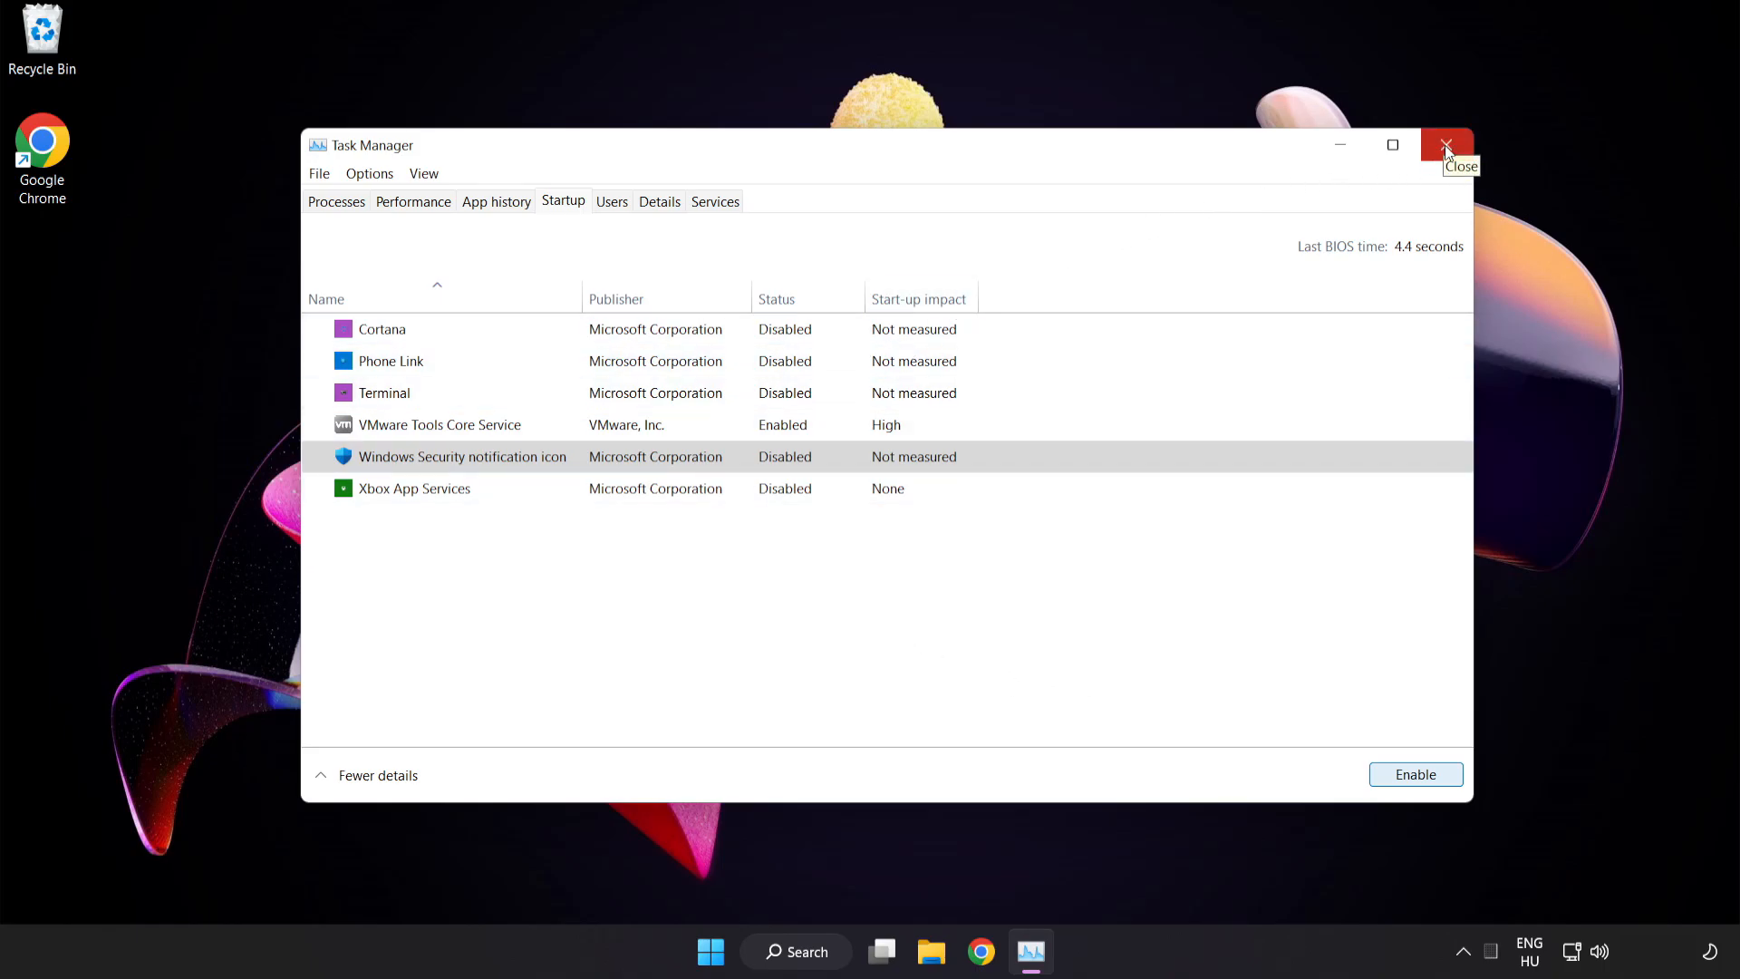
left_click(1447, 145)
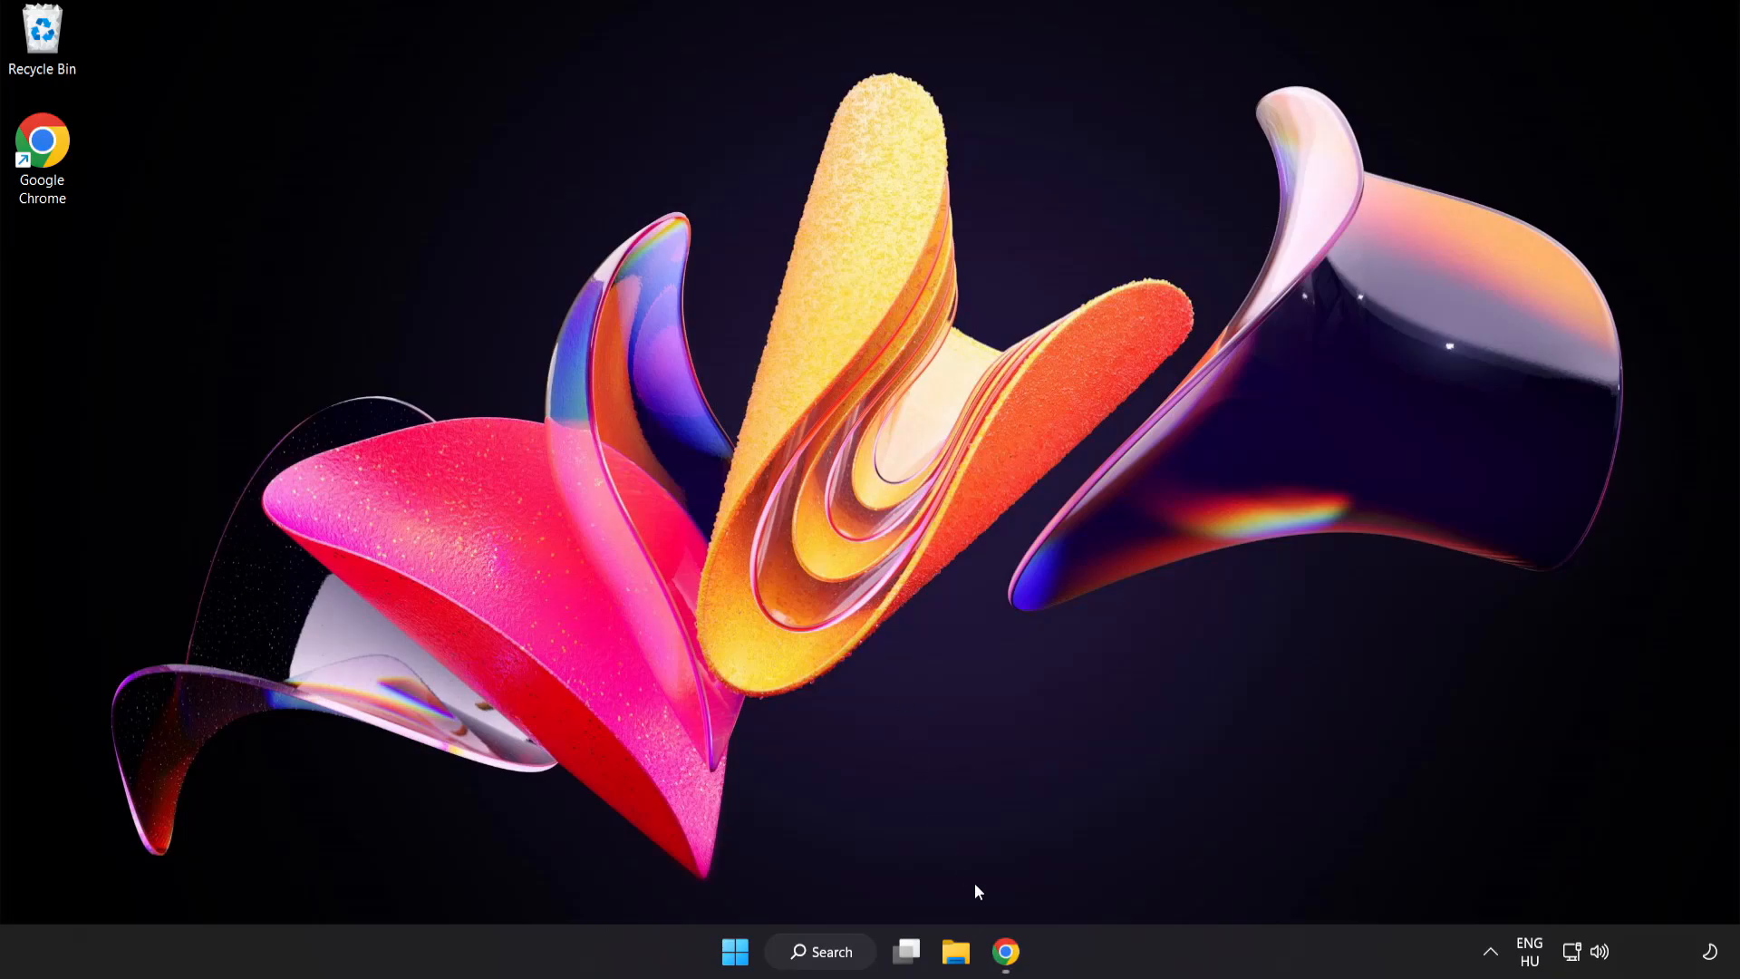
Download the DirectX End-User Runtime Web Installer, run it and centre the setup window.
left_click(1004, 952)
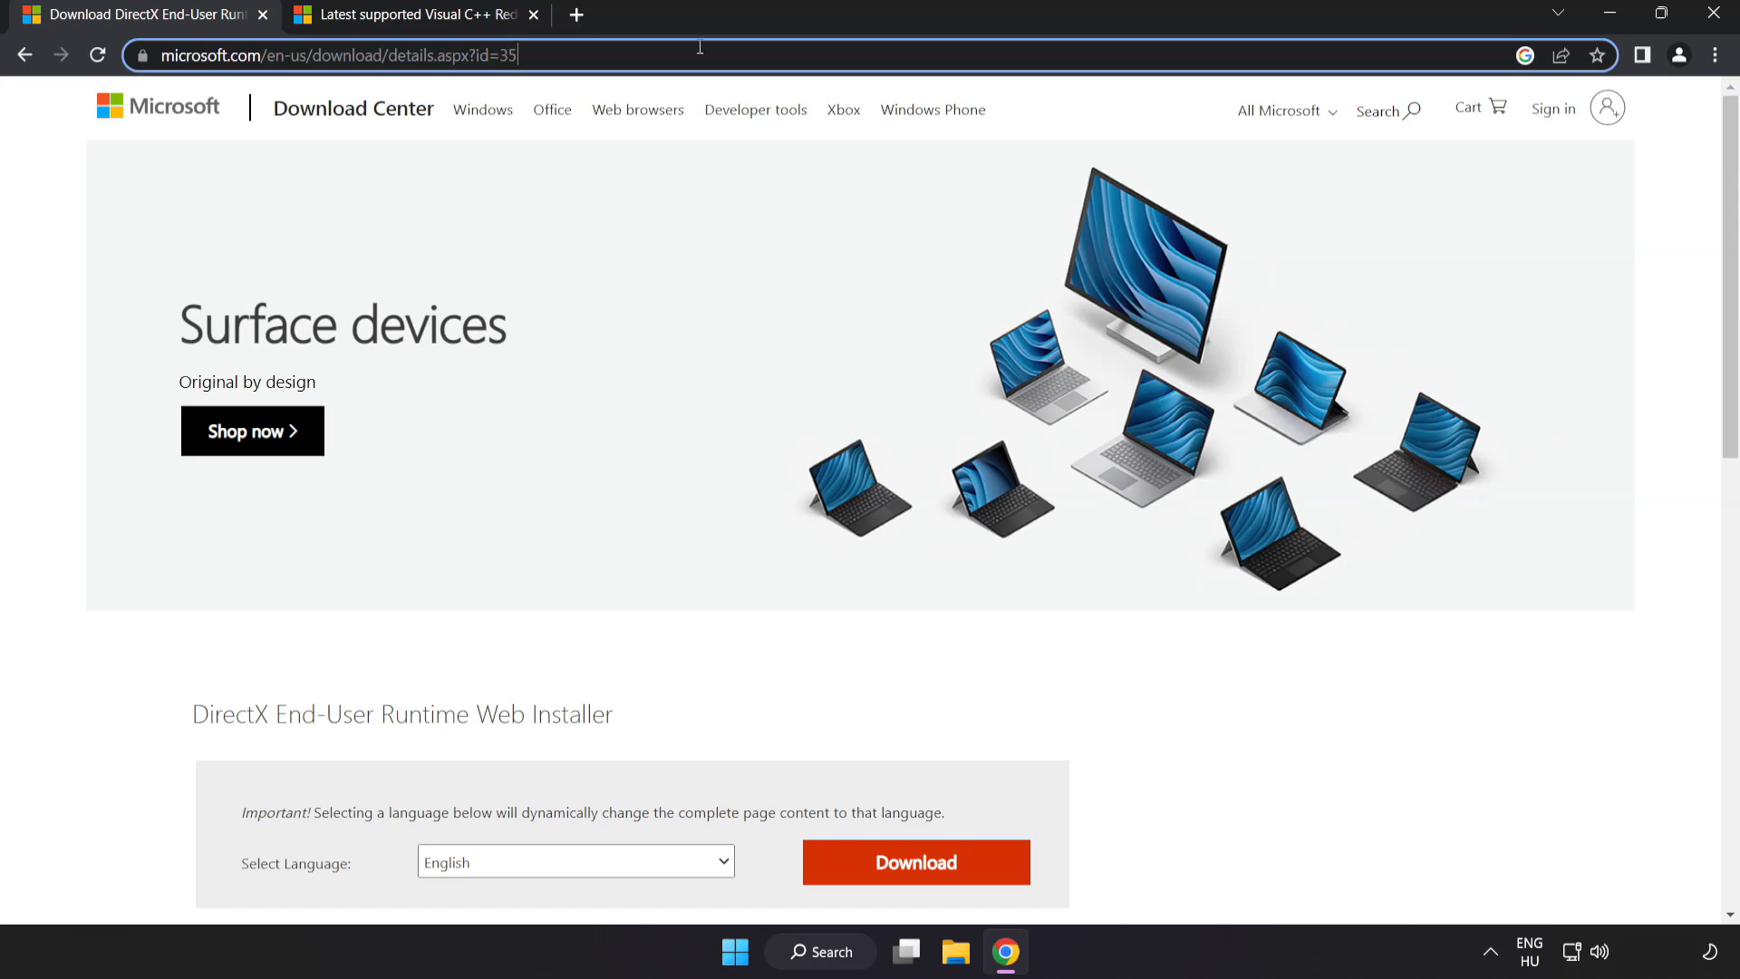
scroll("down", 3)
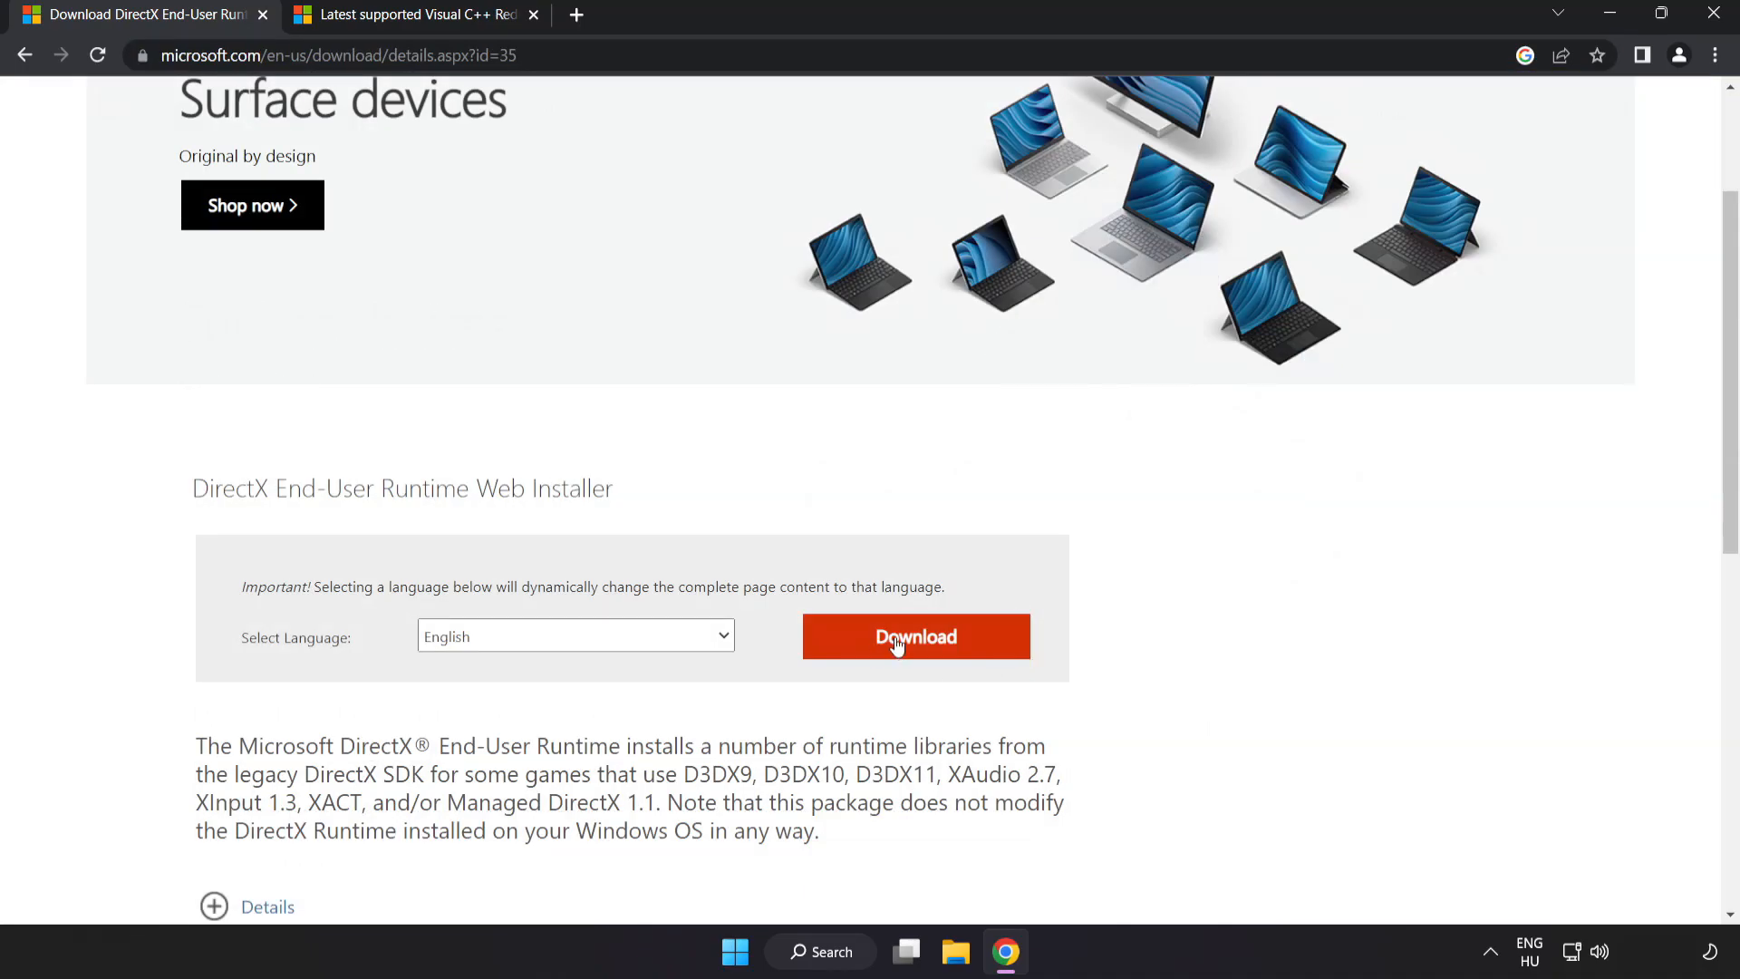
left_click(914, 636)
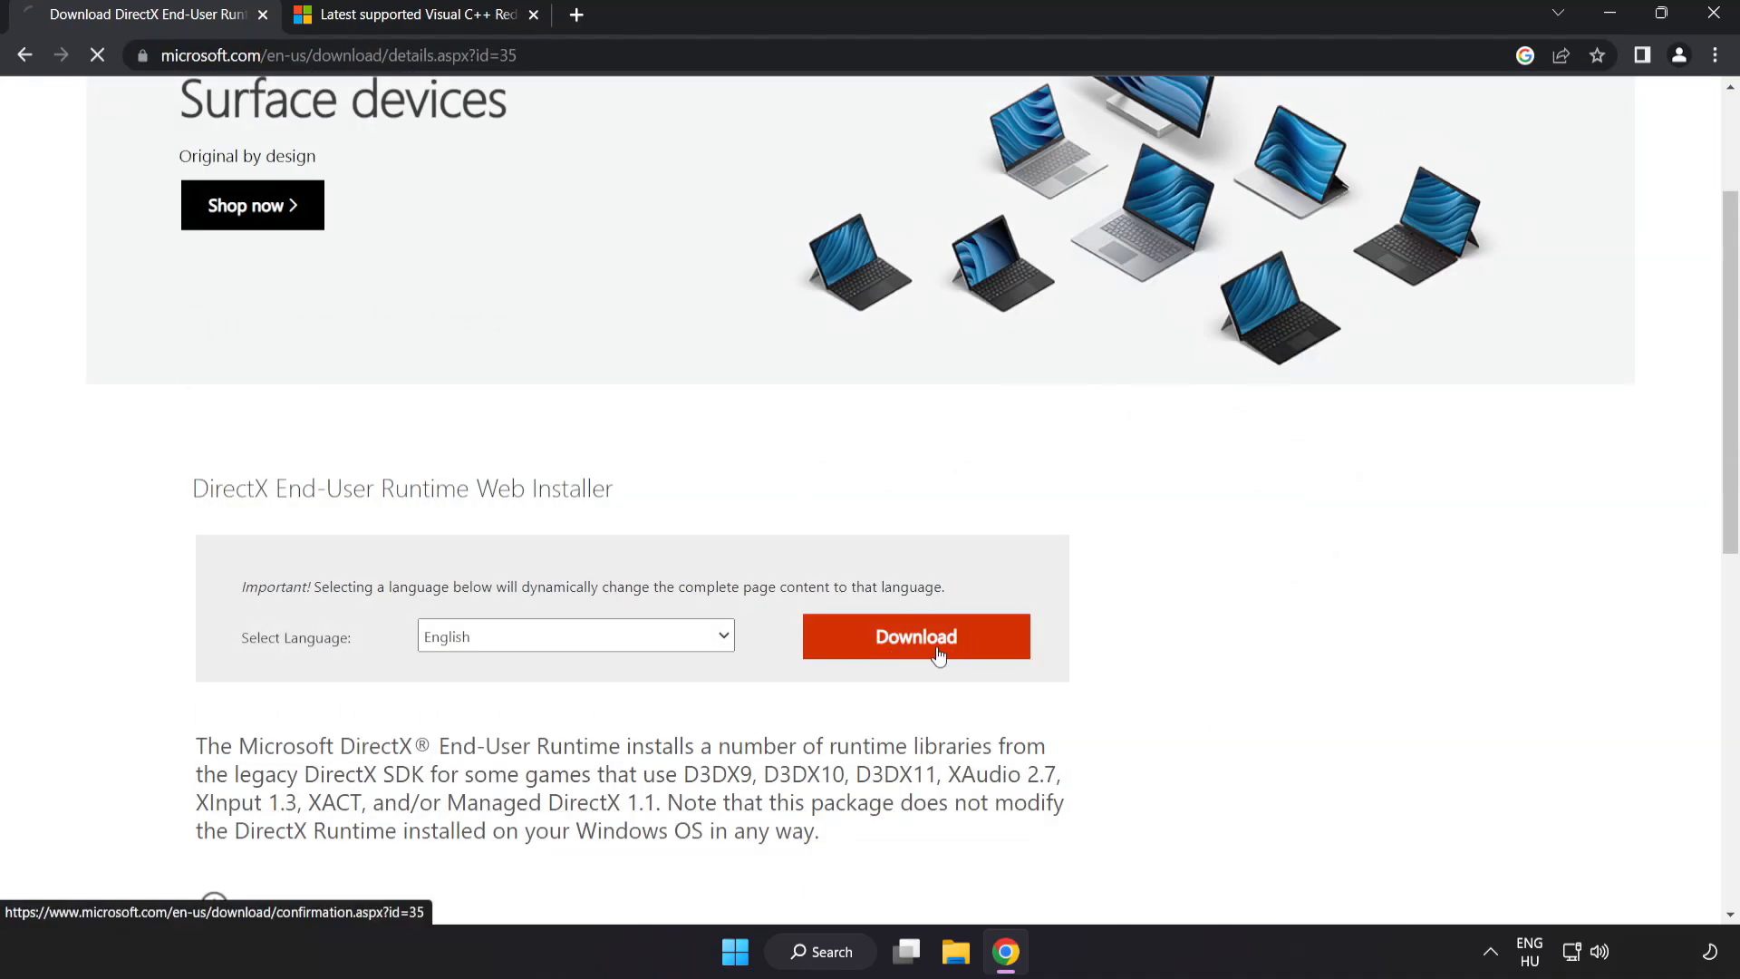
left_click(915, 636)
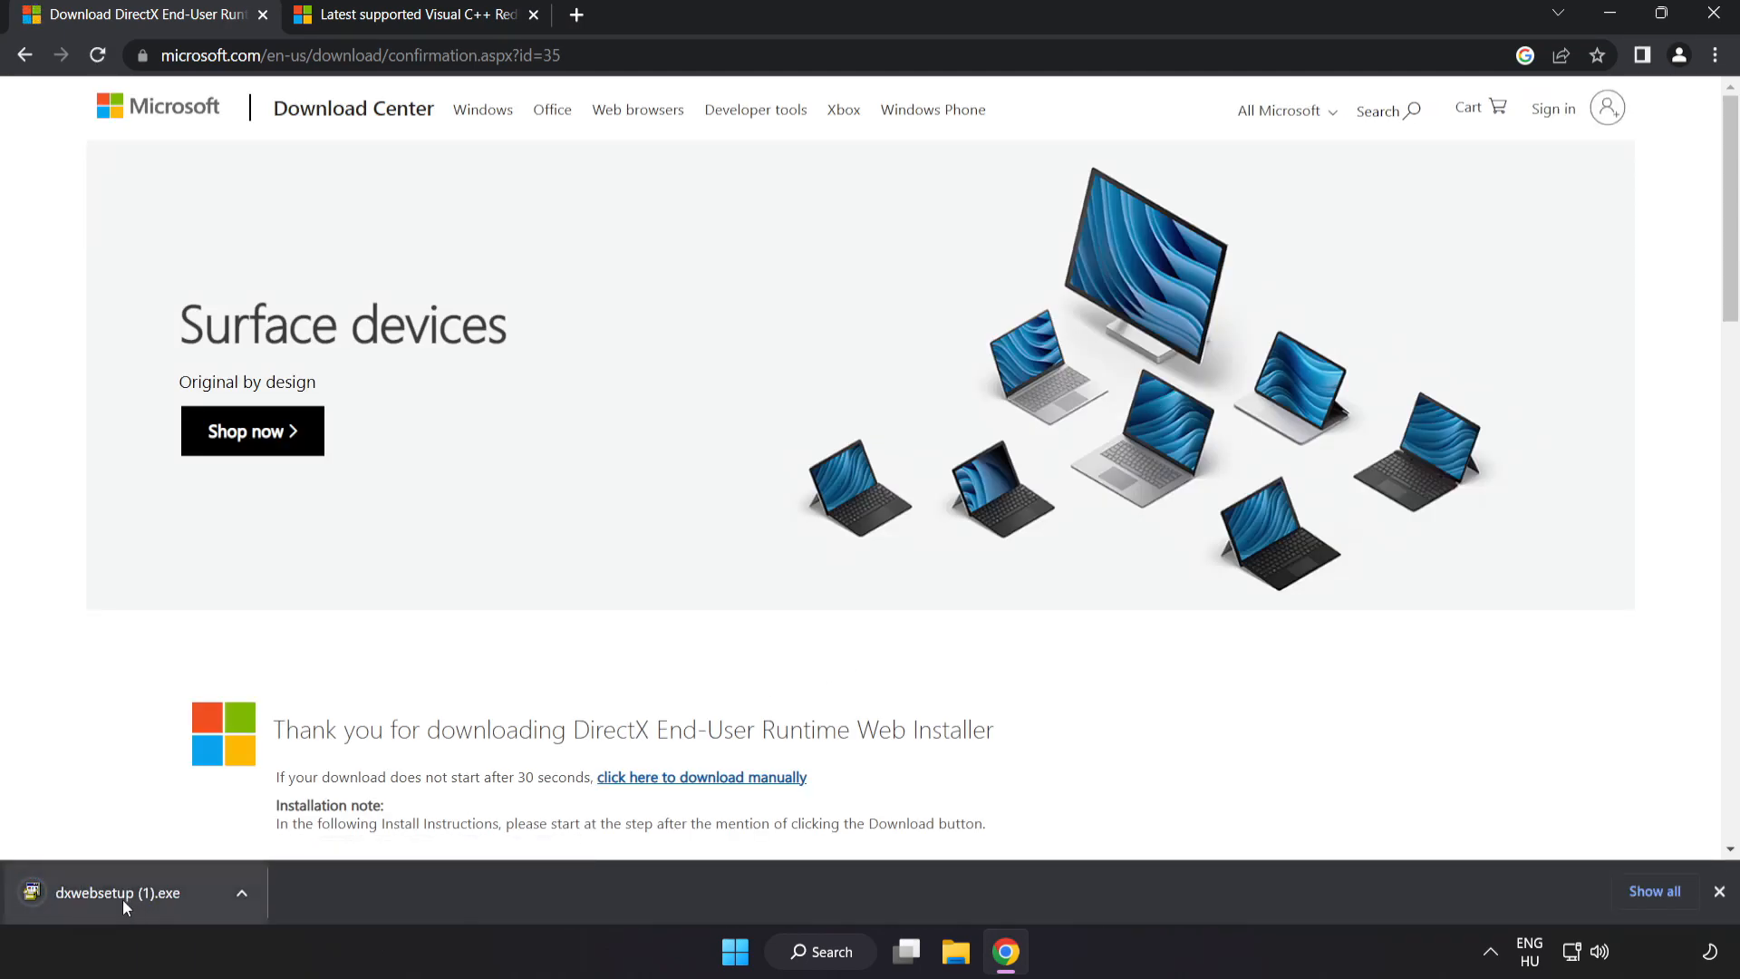
left_click(116, 892)
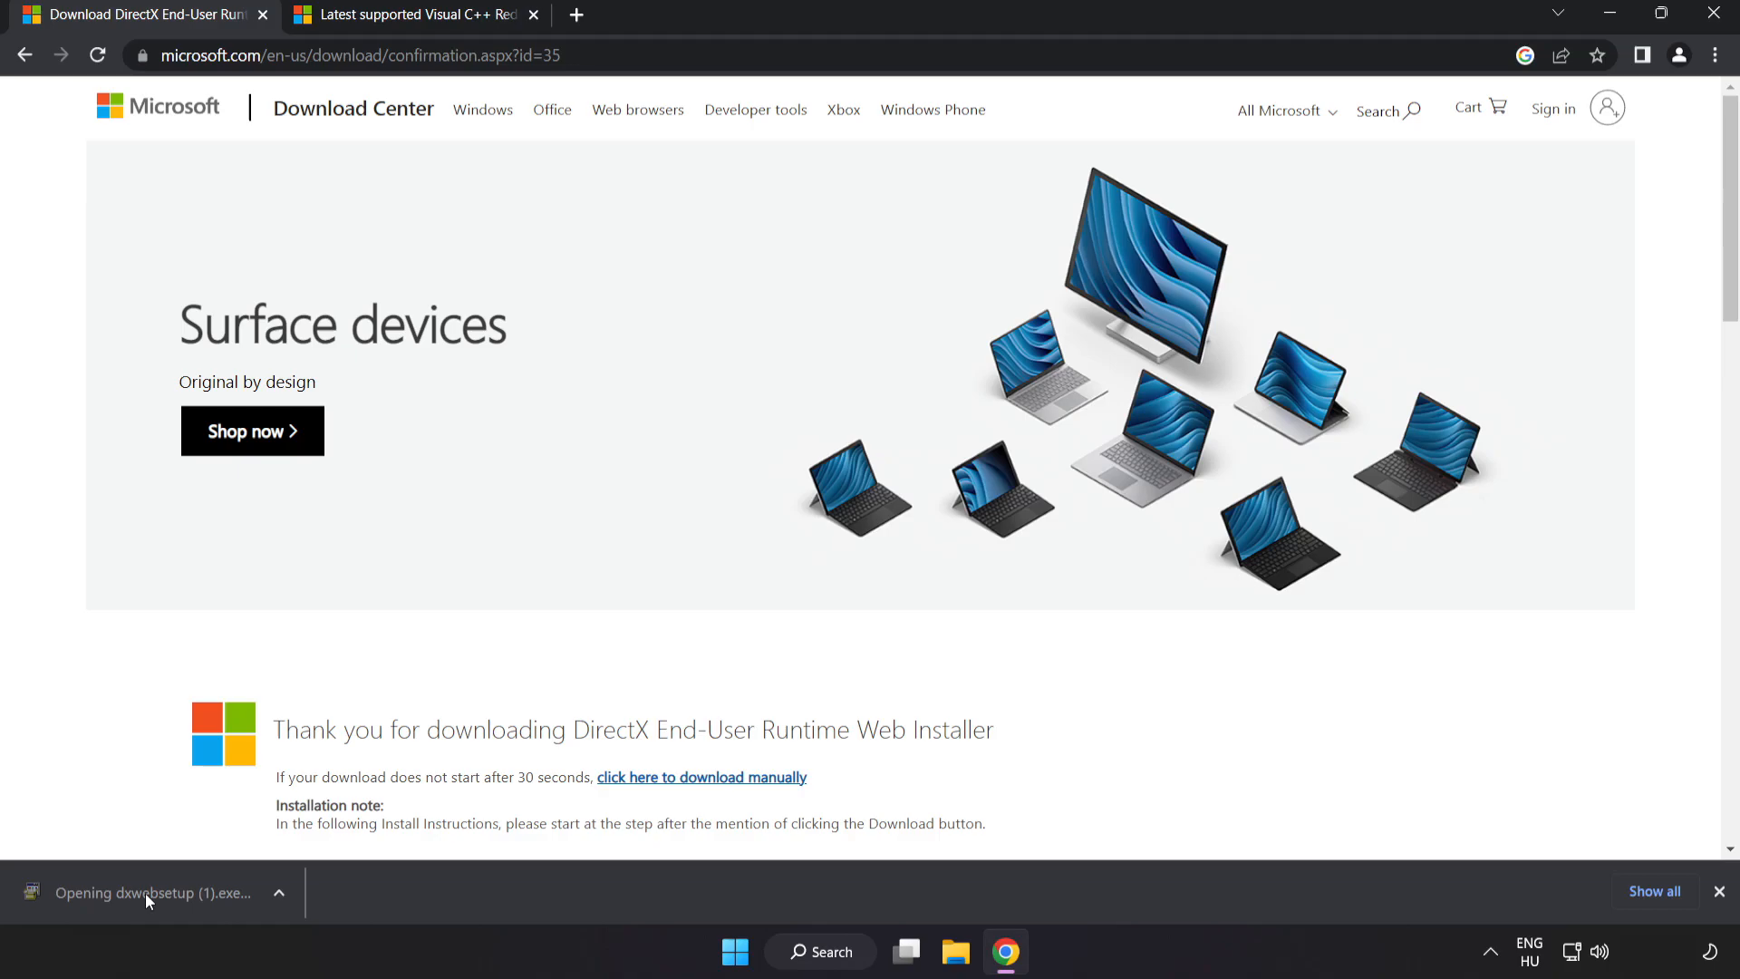
left_click(154, 892)
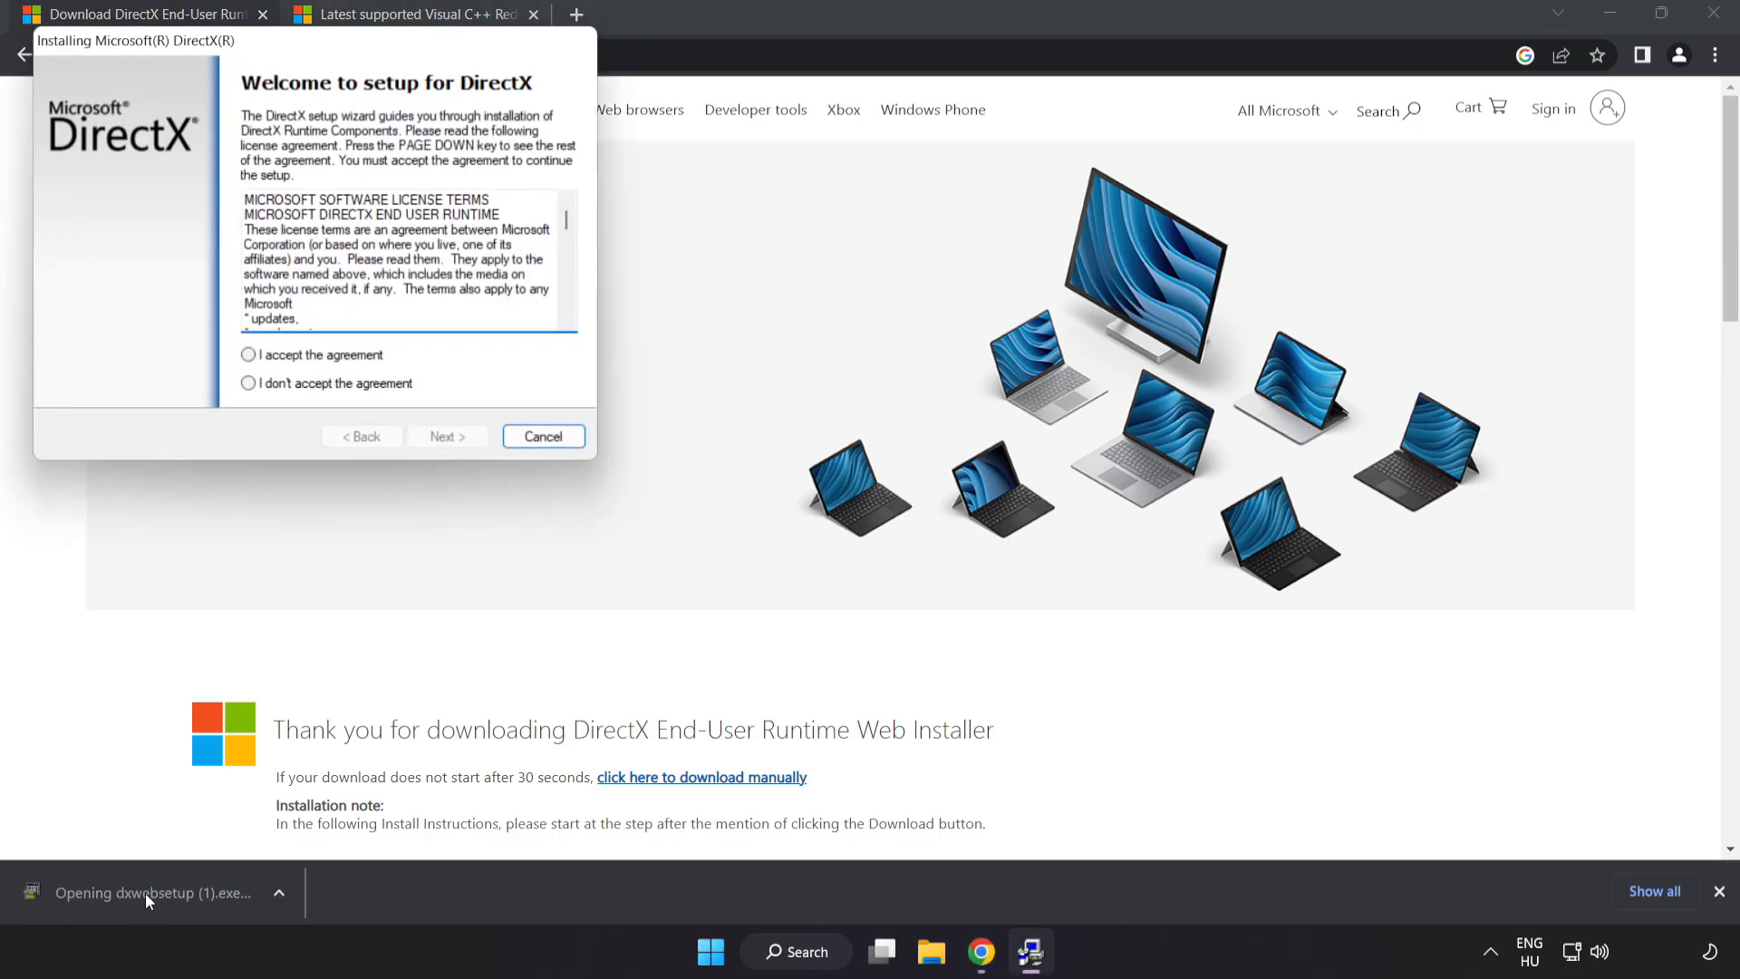
left_click_drag(133, 42, 459, 242)
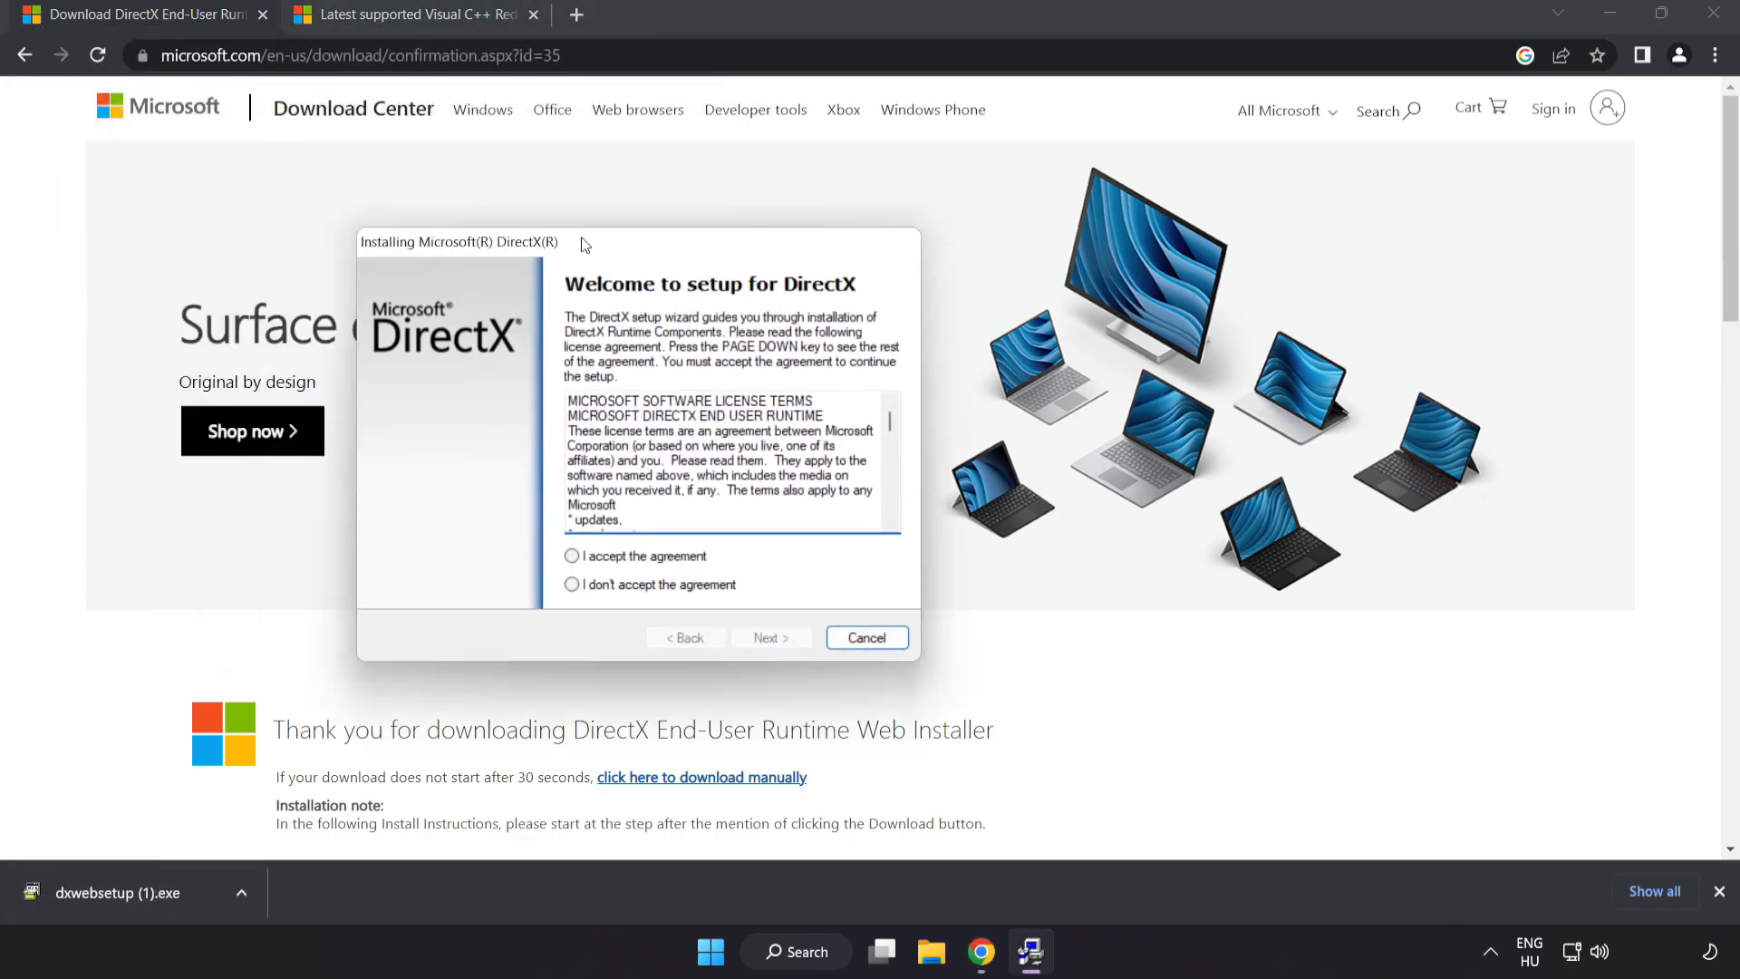
left_click_drag(456, 241, 666, 227)
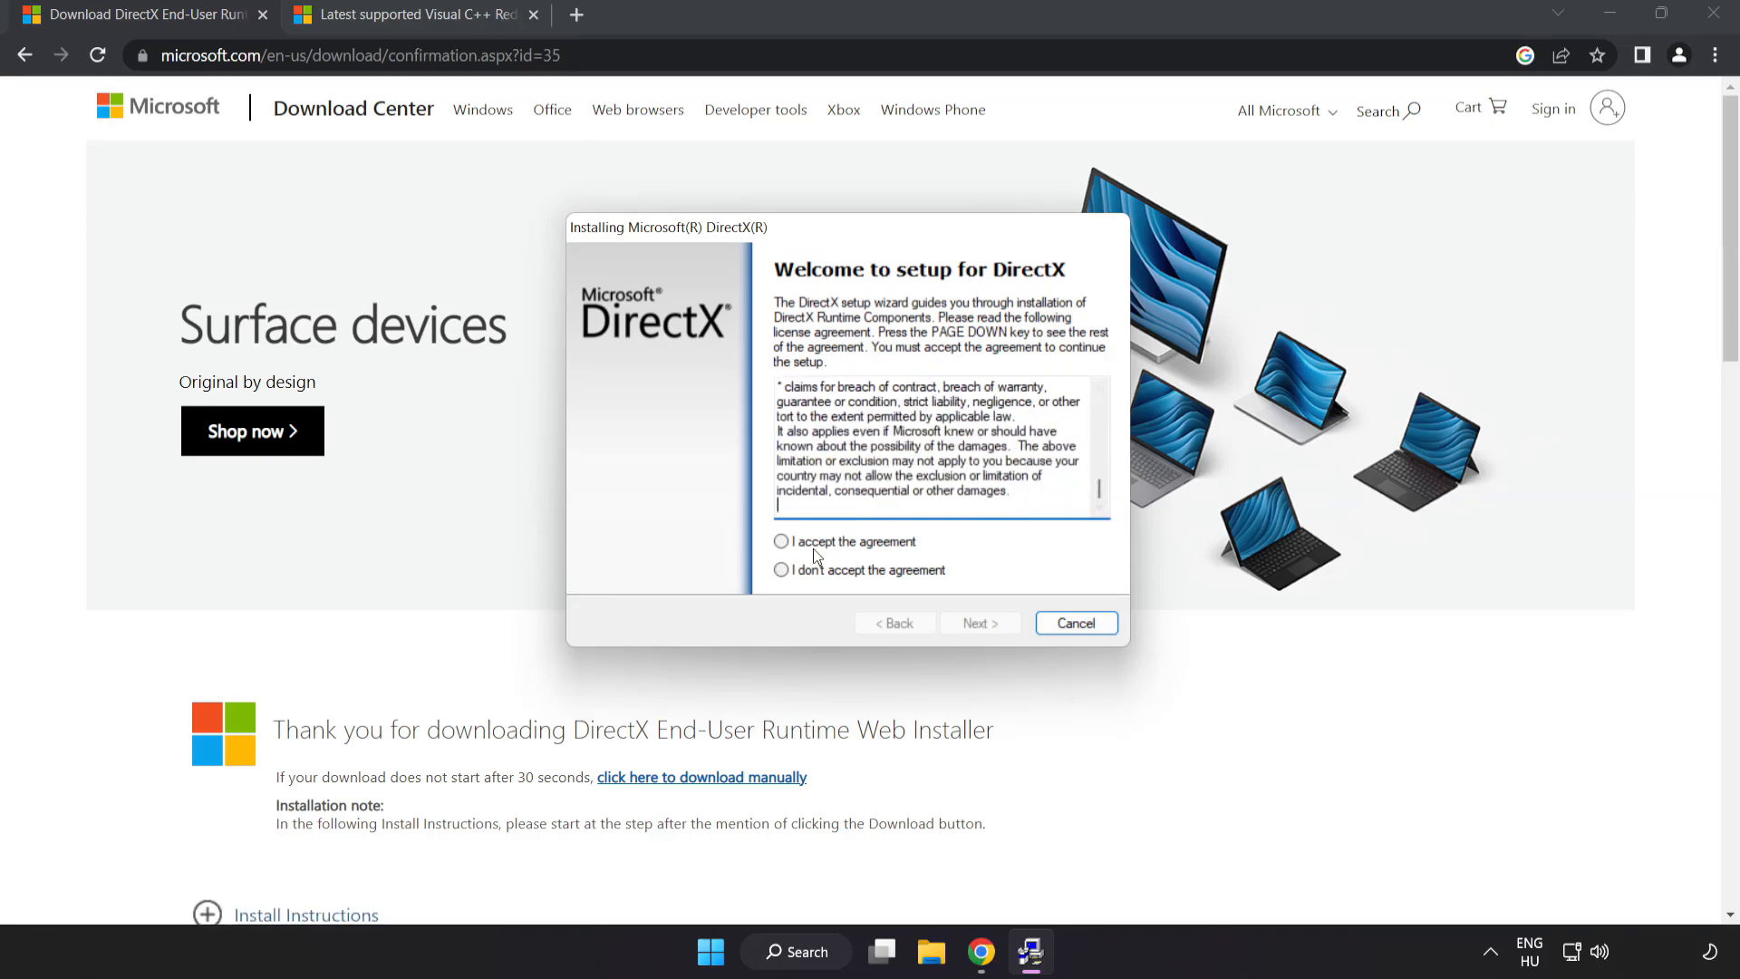
Accept the DirectX licence, decline the Bing Bar, and install the runtime components.
left_click(782, 542)
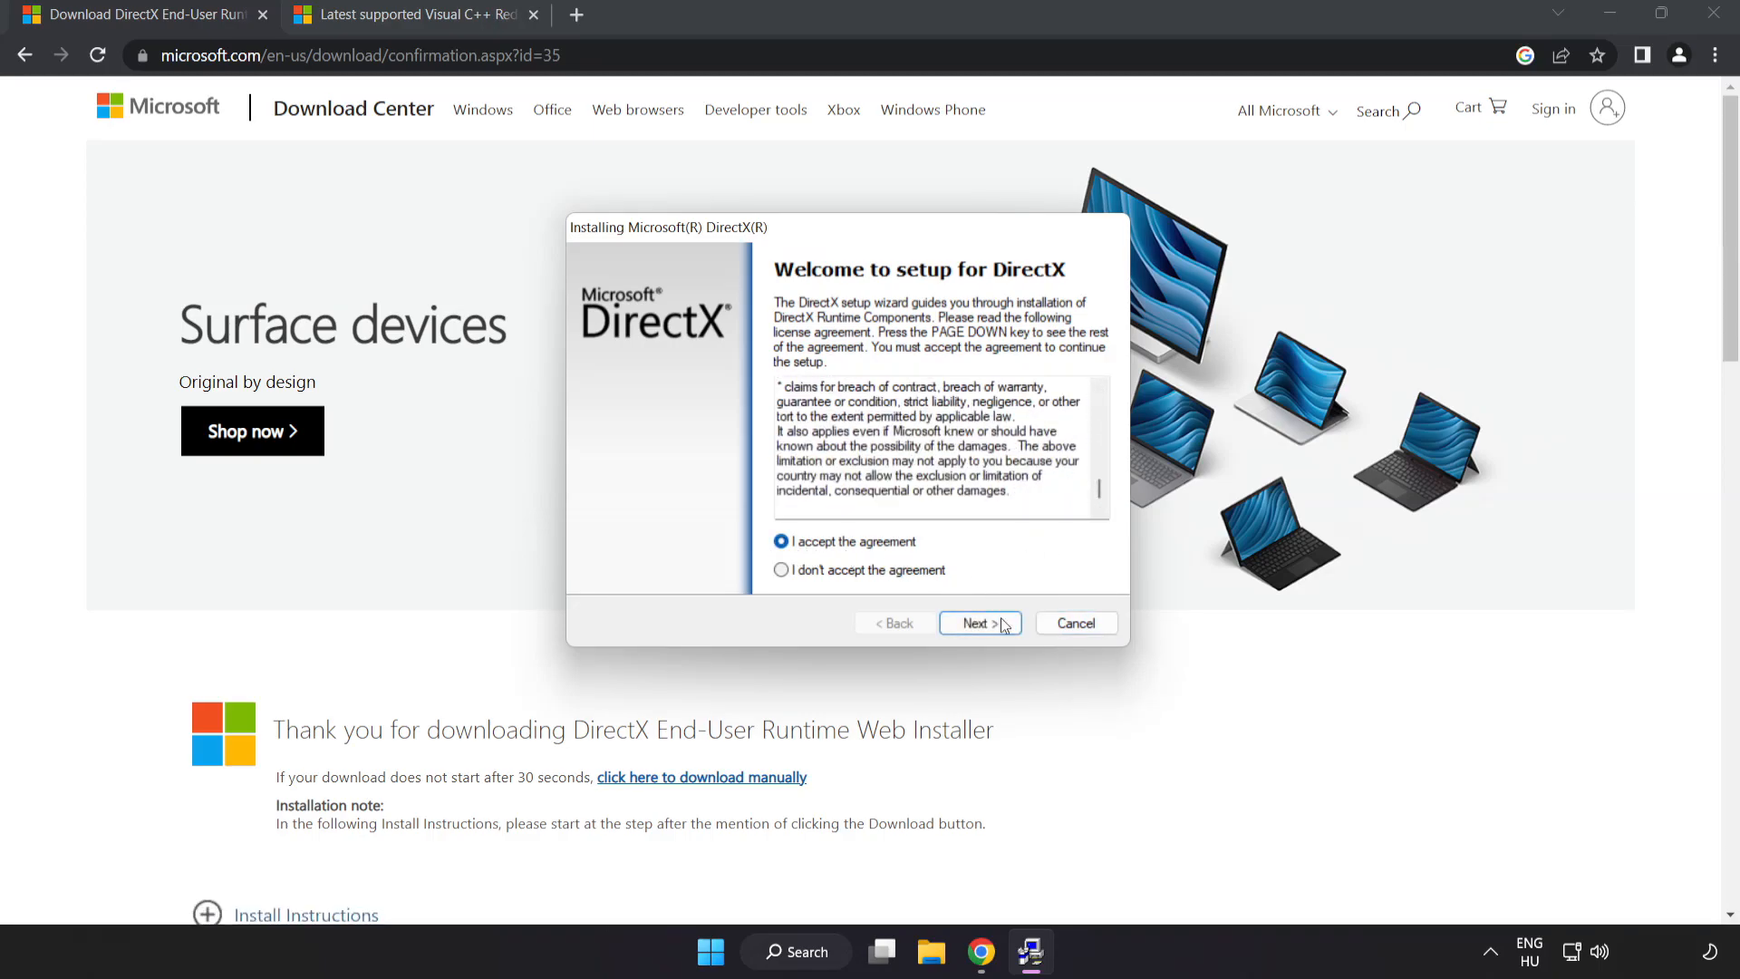
left_click(977, 622)
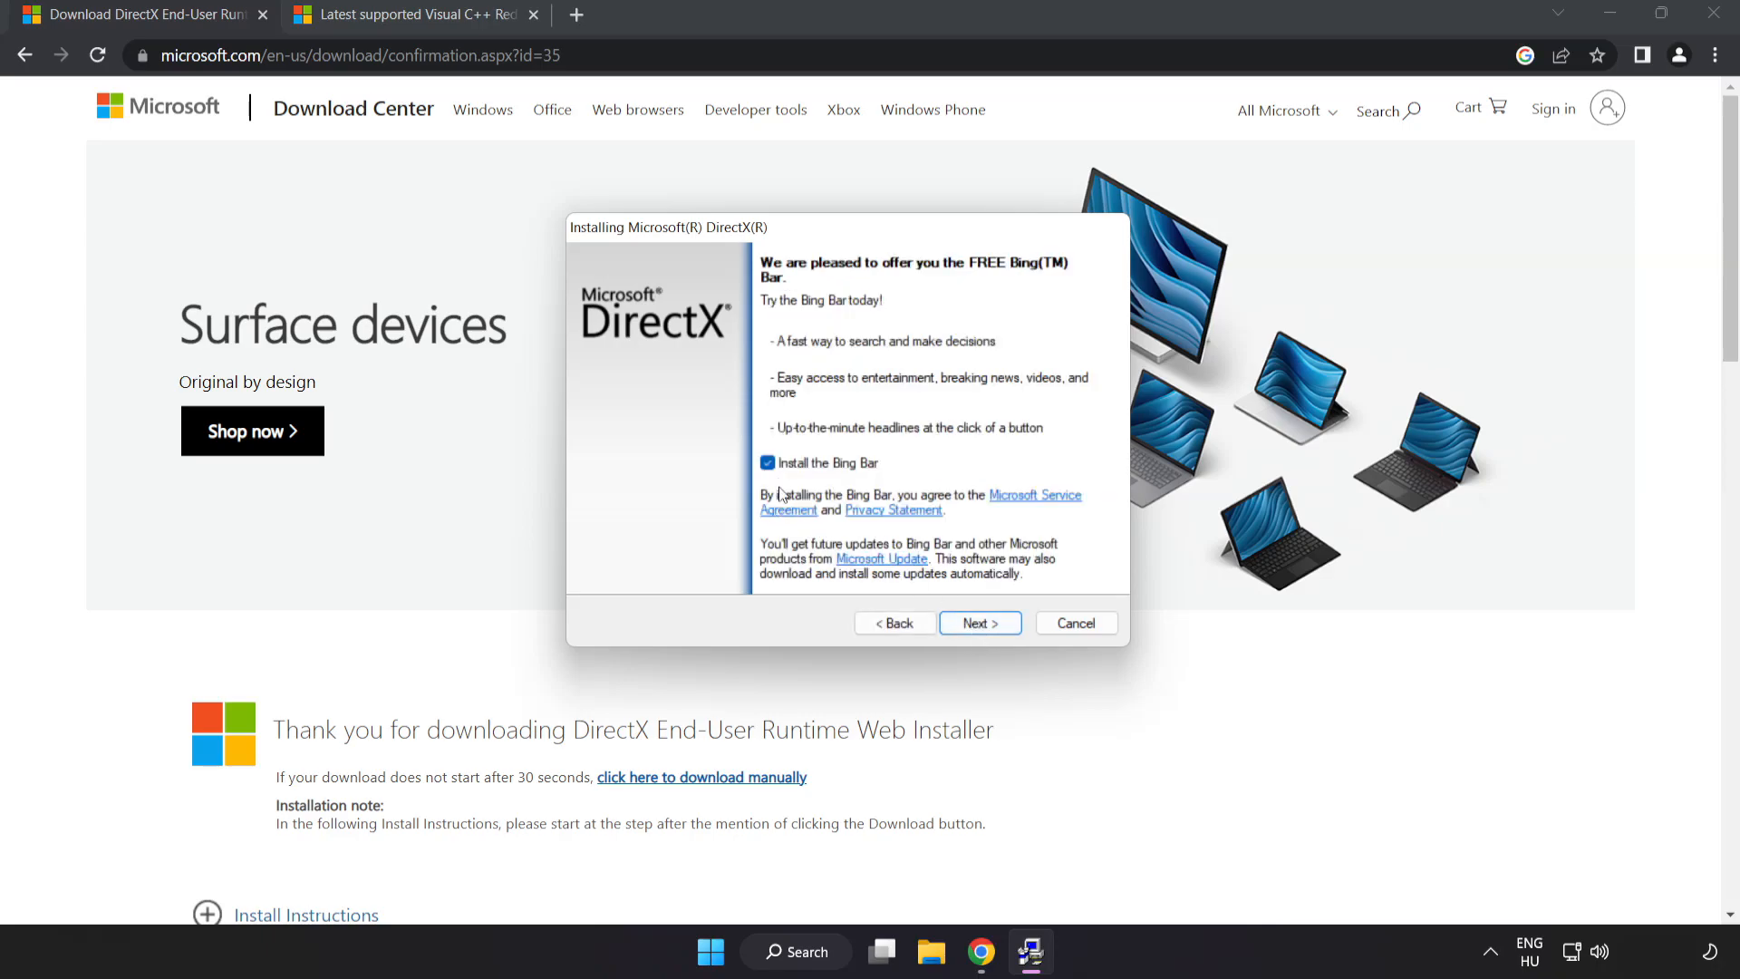
left_click(767, 462)
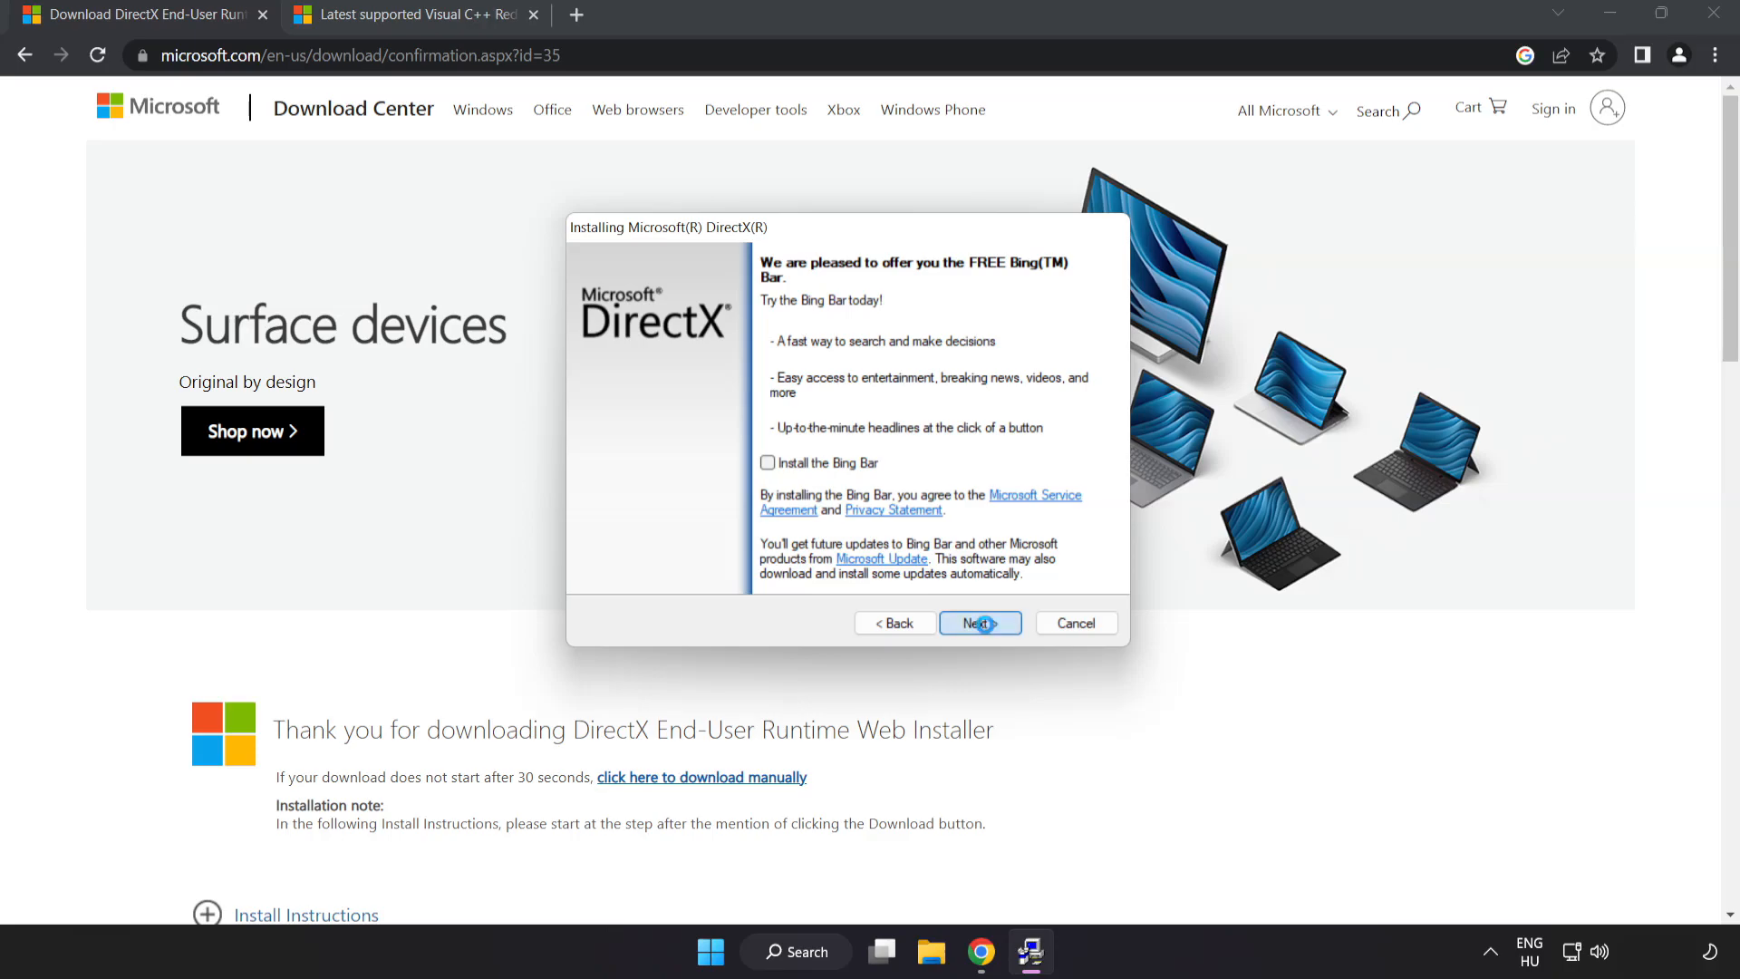
left_click(979, 622)
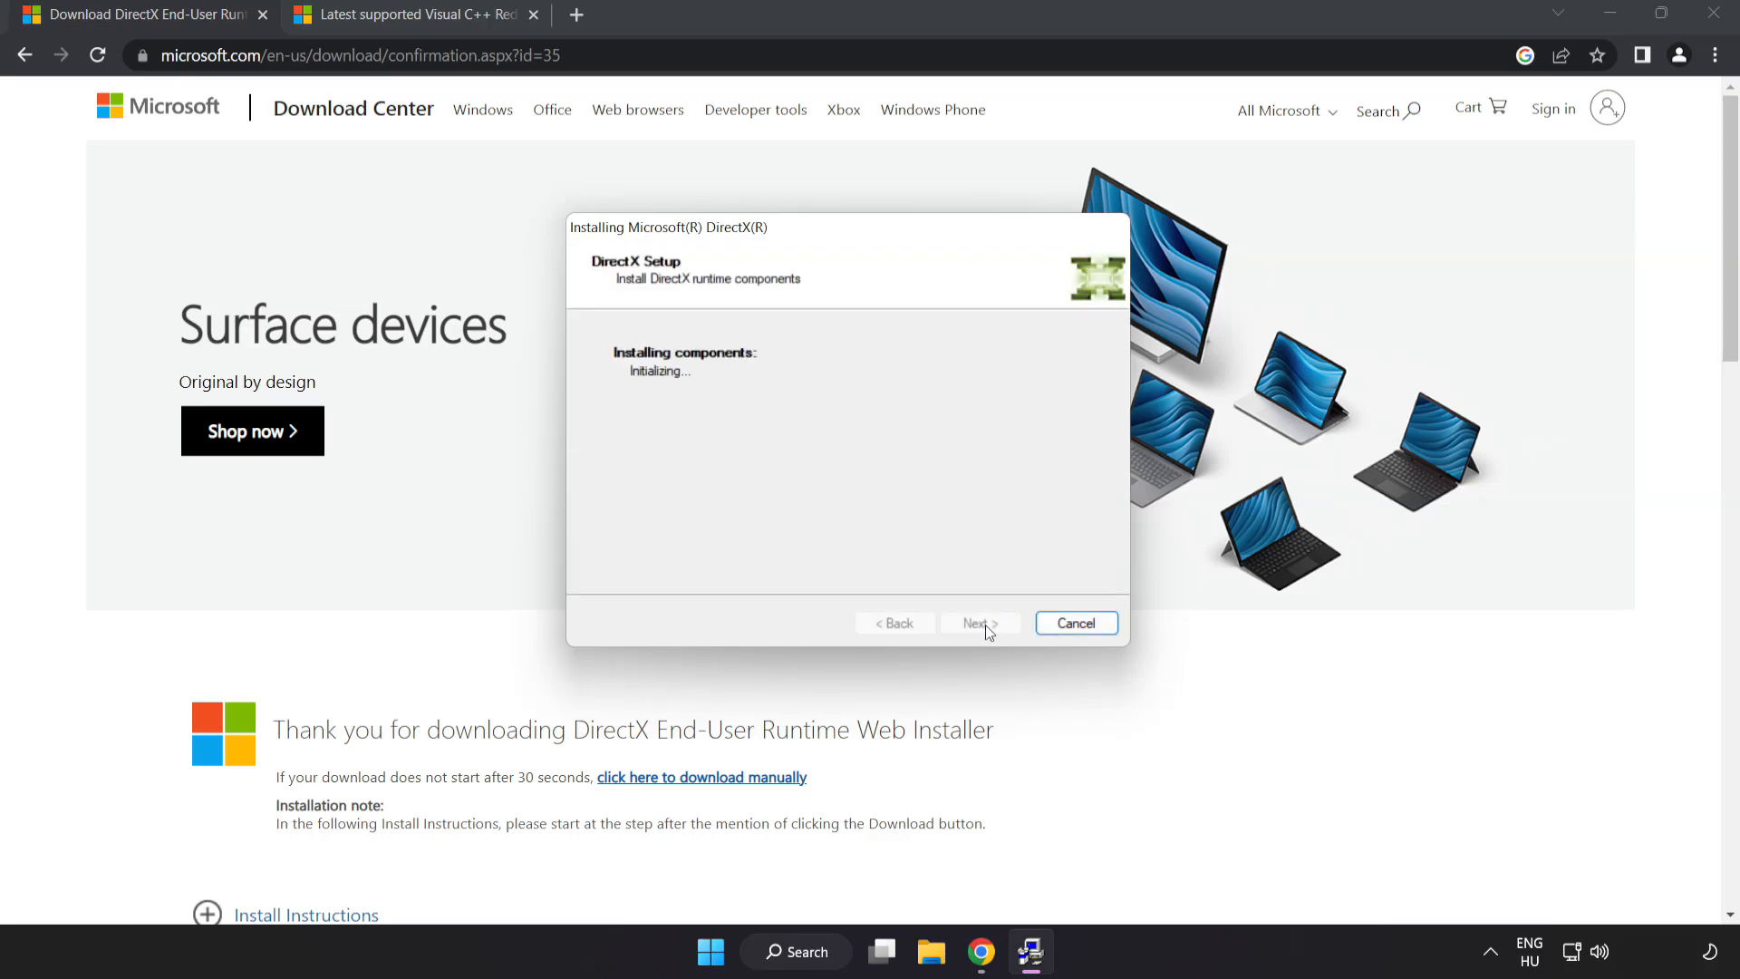
left_click(1073, 622)
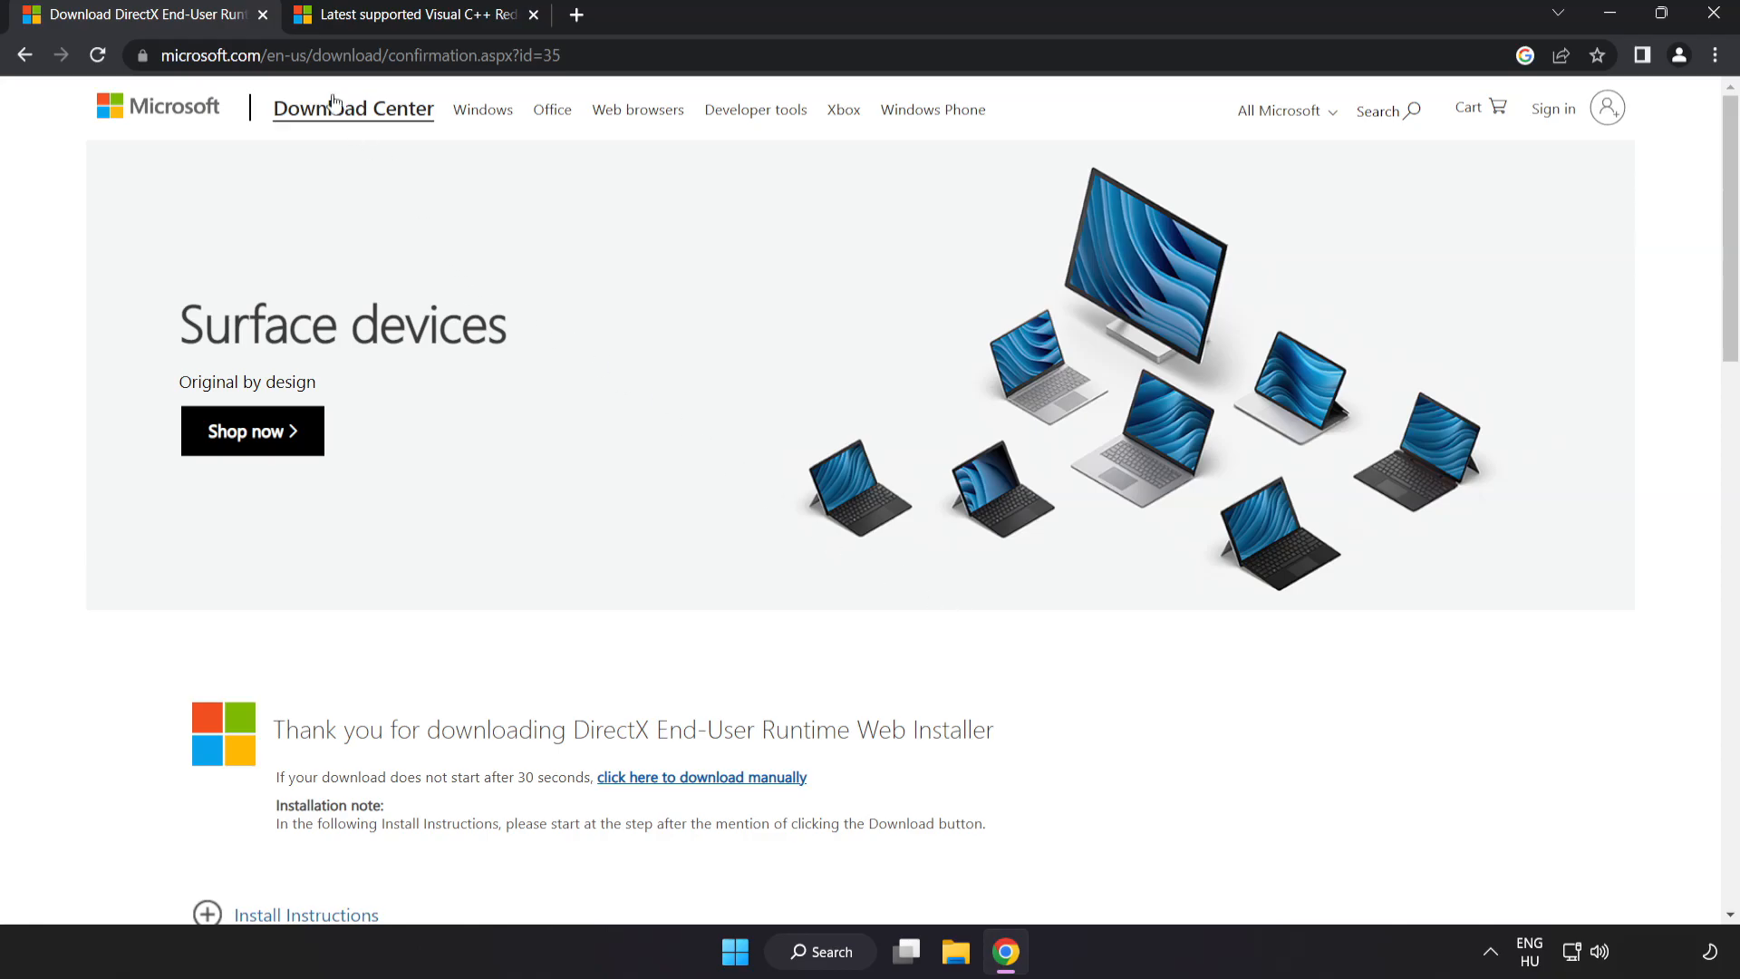
Close the DirectX page and download the x64, x86 and ARM64 Visual C++ redistributable installers.
left_click(263, 14)
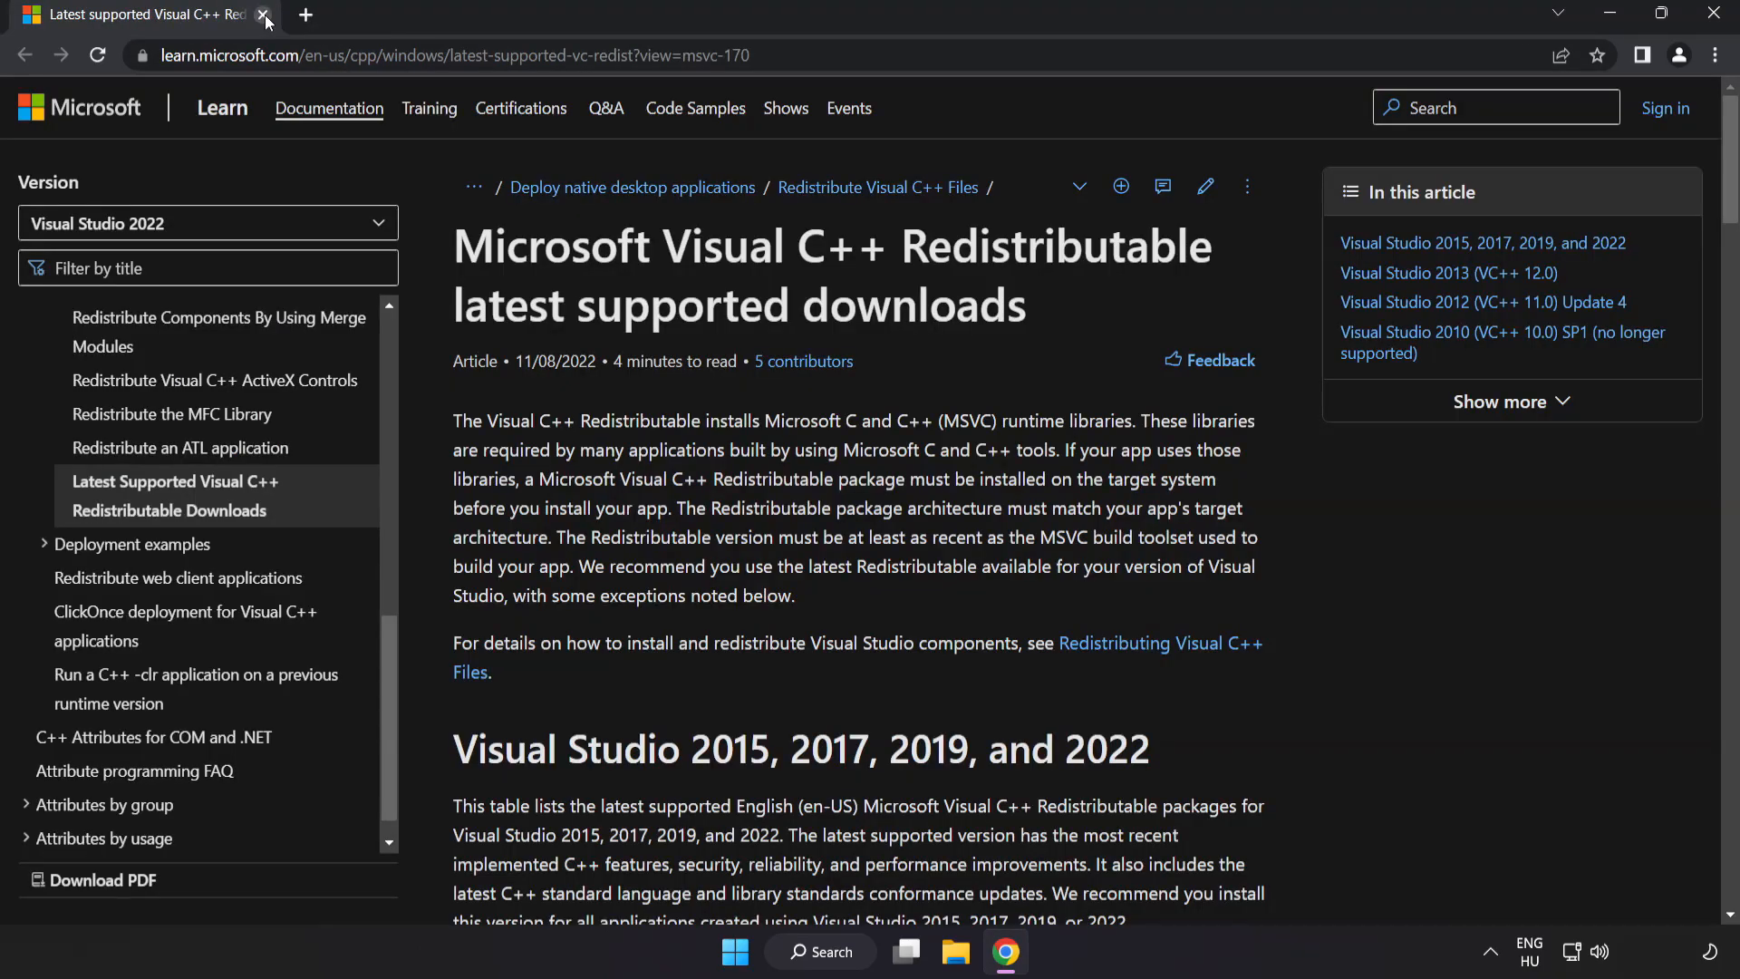
left_click(449, 55)
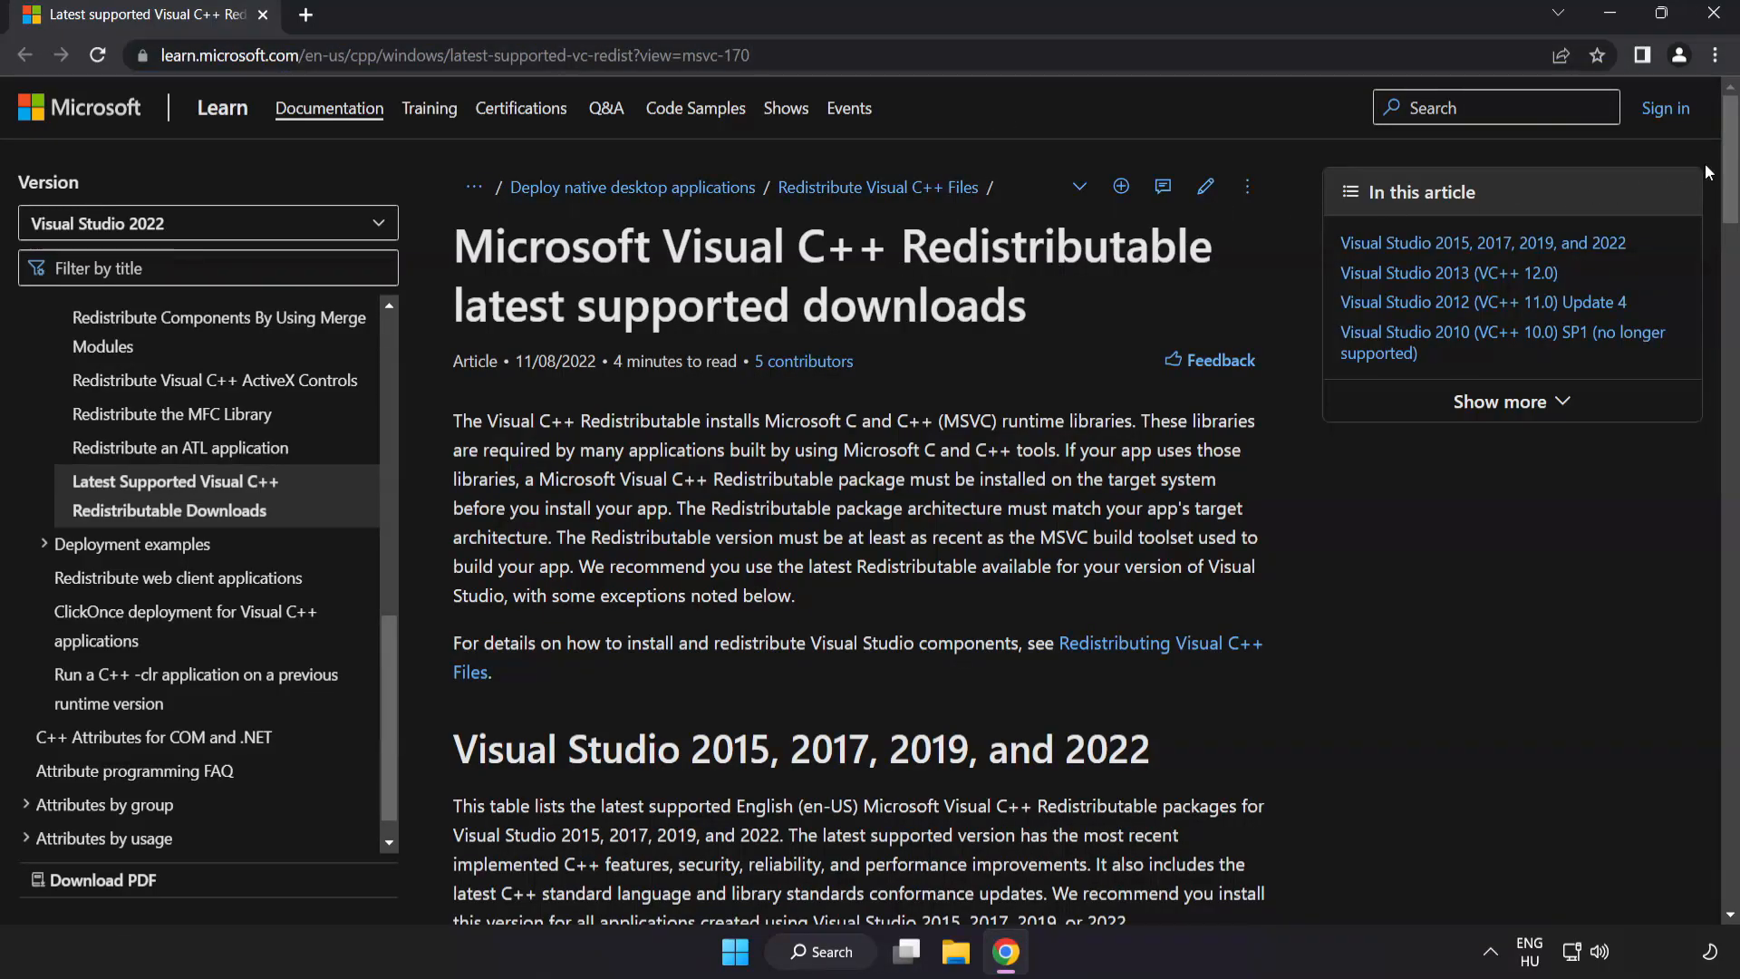
scroll("down", 3)
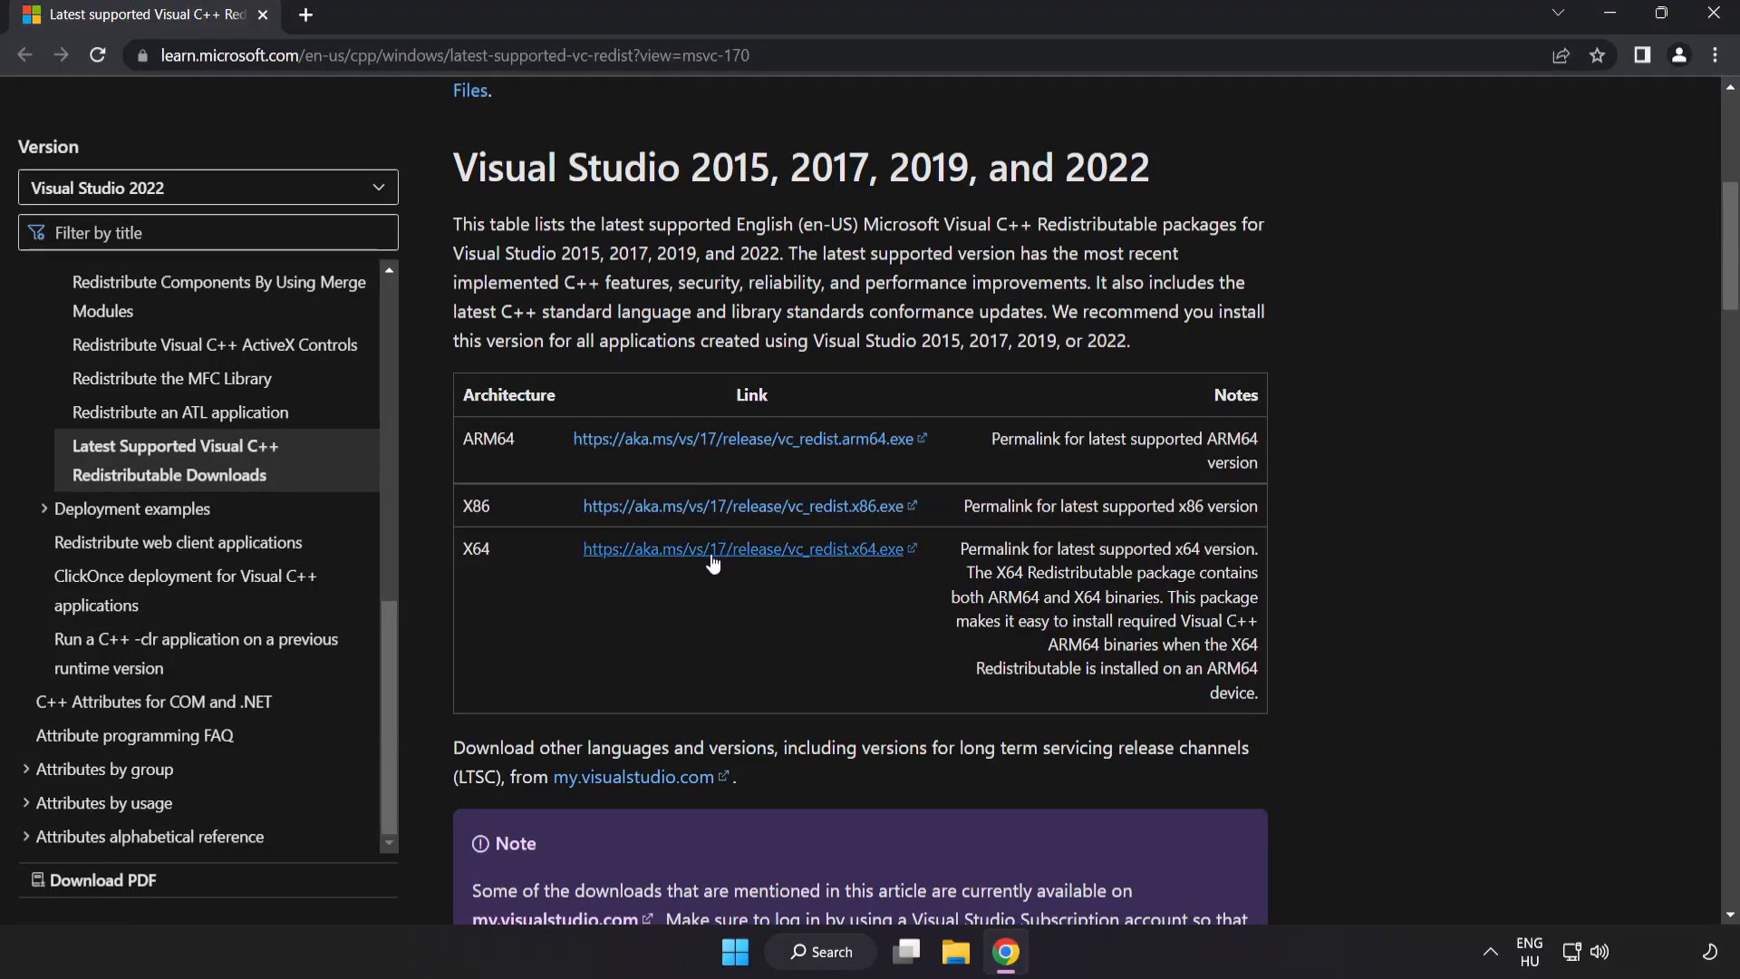
left_click(742, 548)
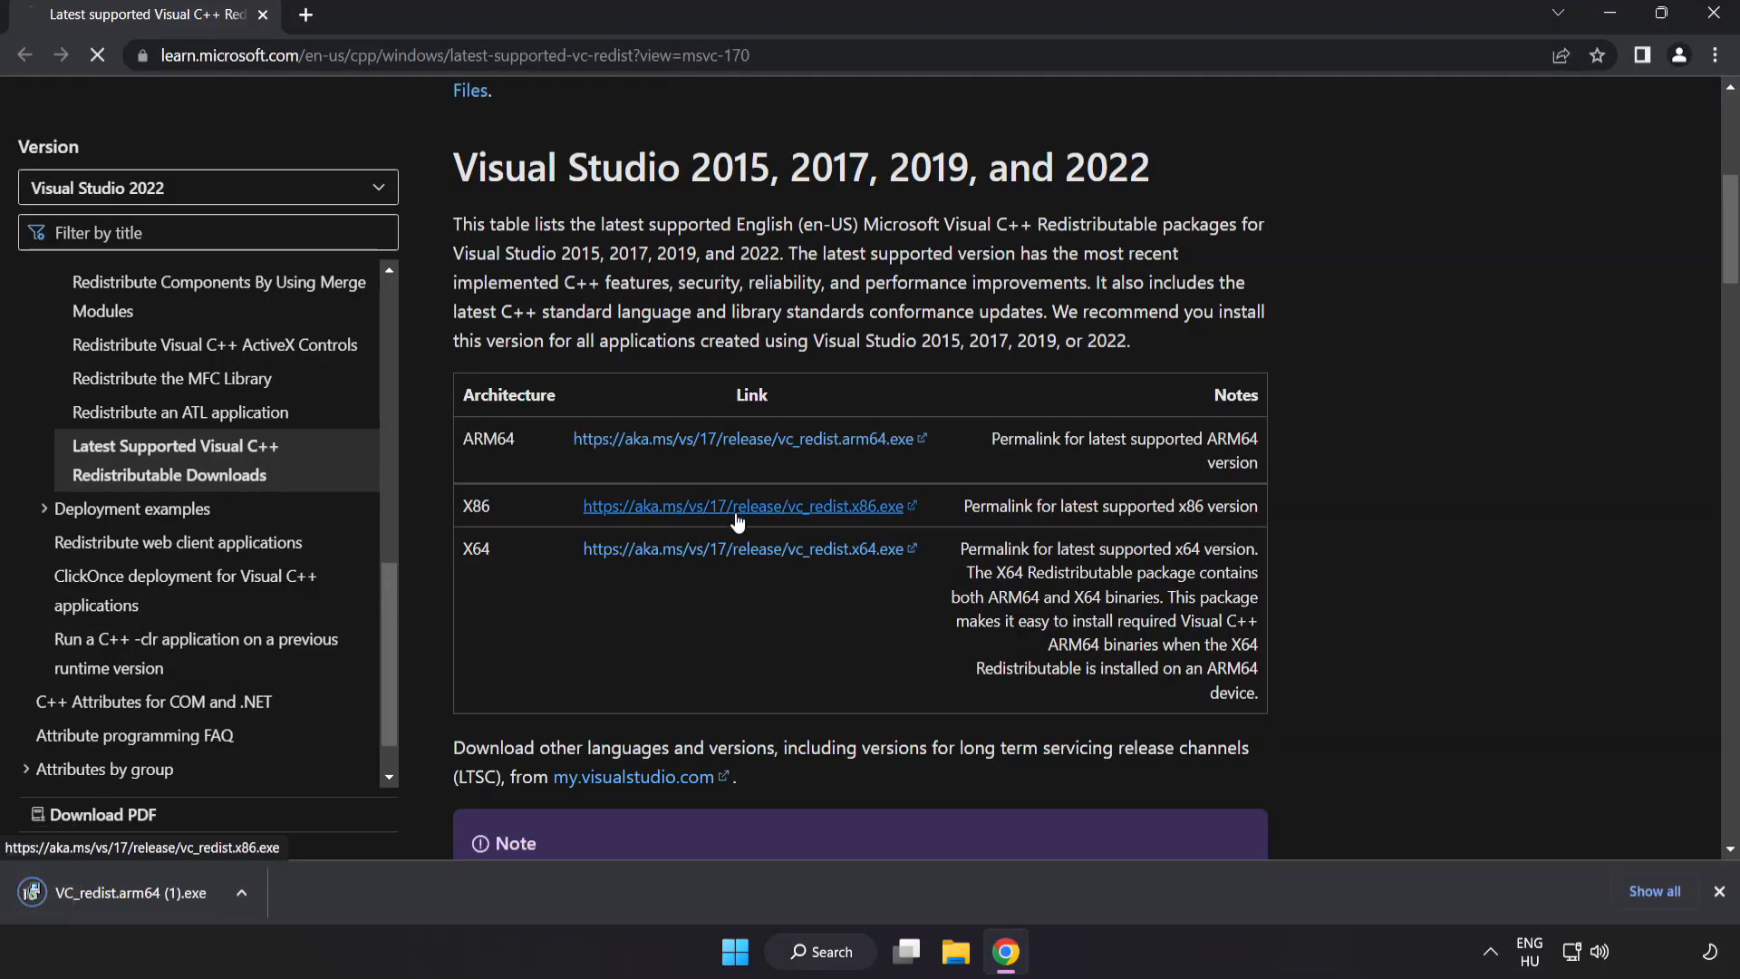
left_click(742, 547)
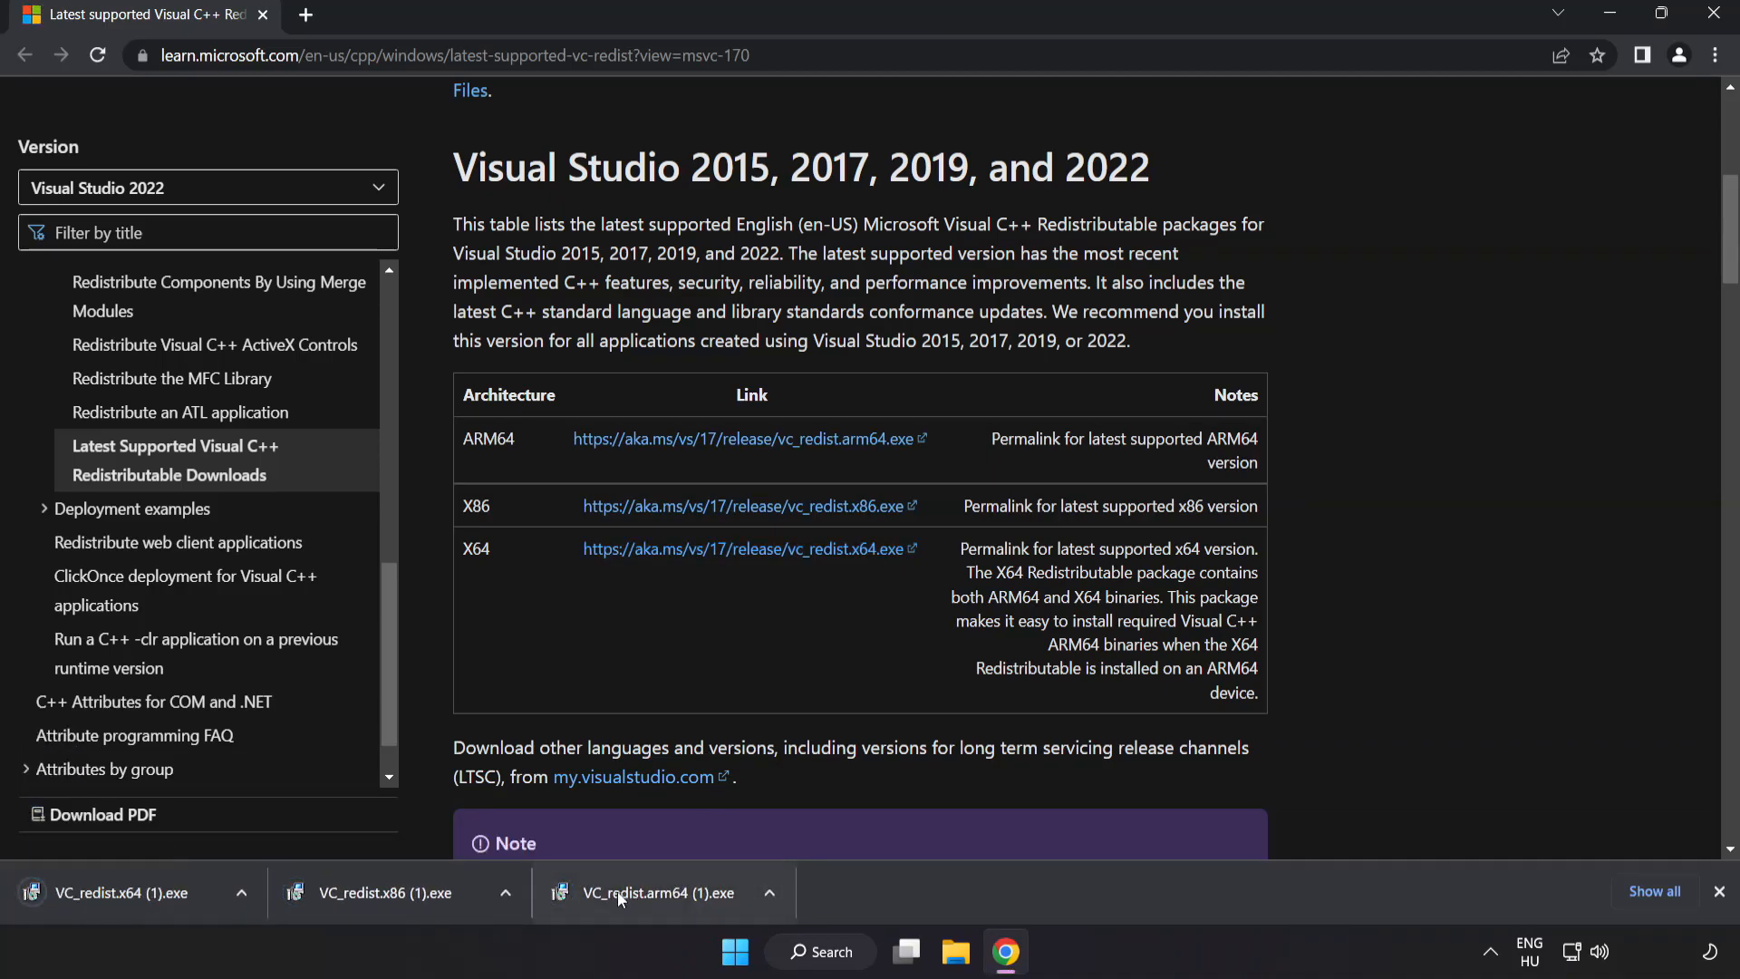
Run the ARM64 redistributable installer, accept the licence, and dismiss its failed setup.
left_click(657, 892)
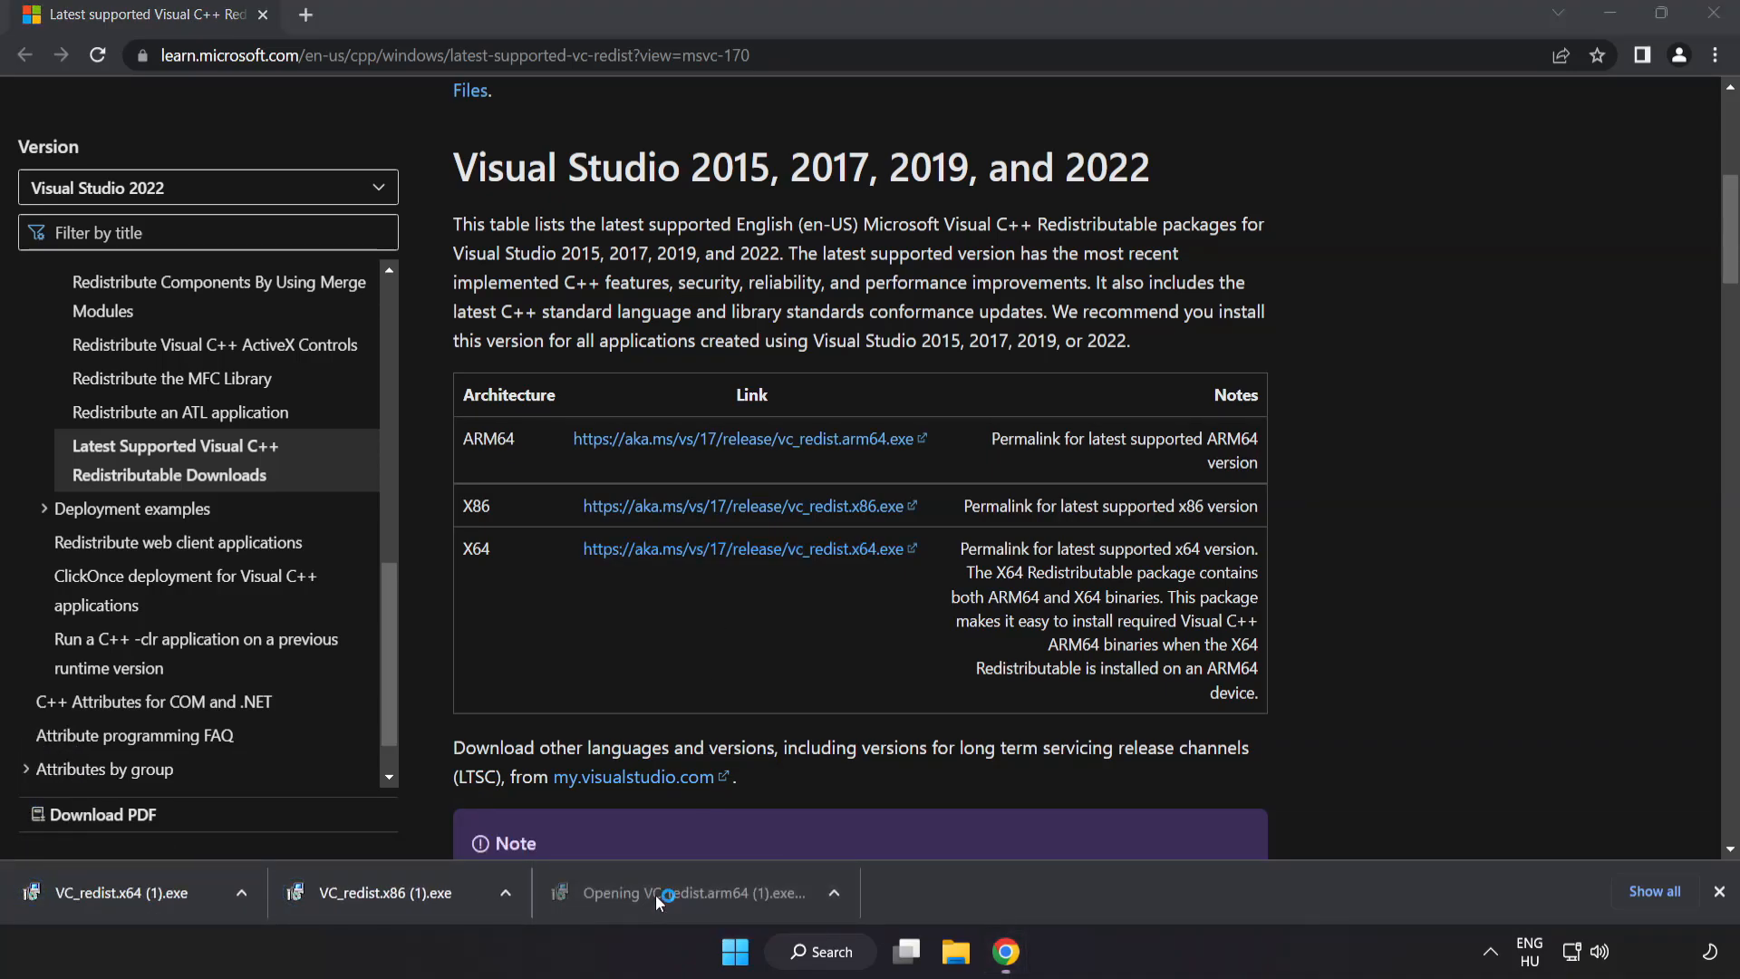
left_click(710, 894)
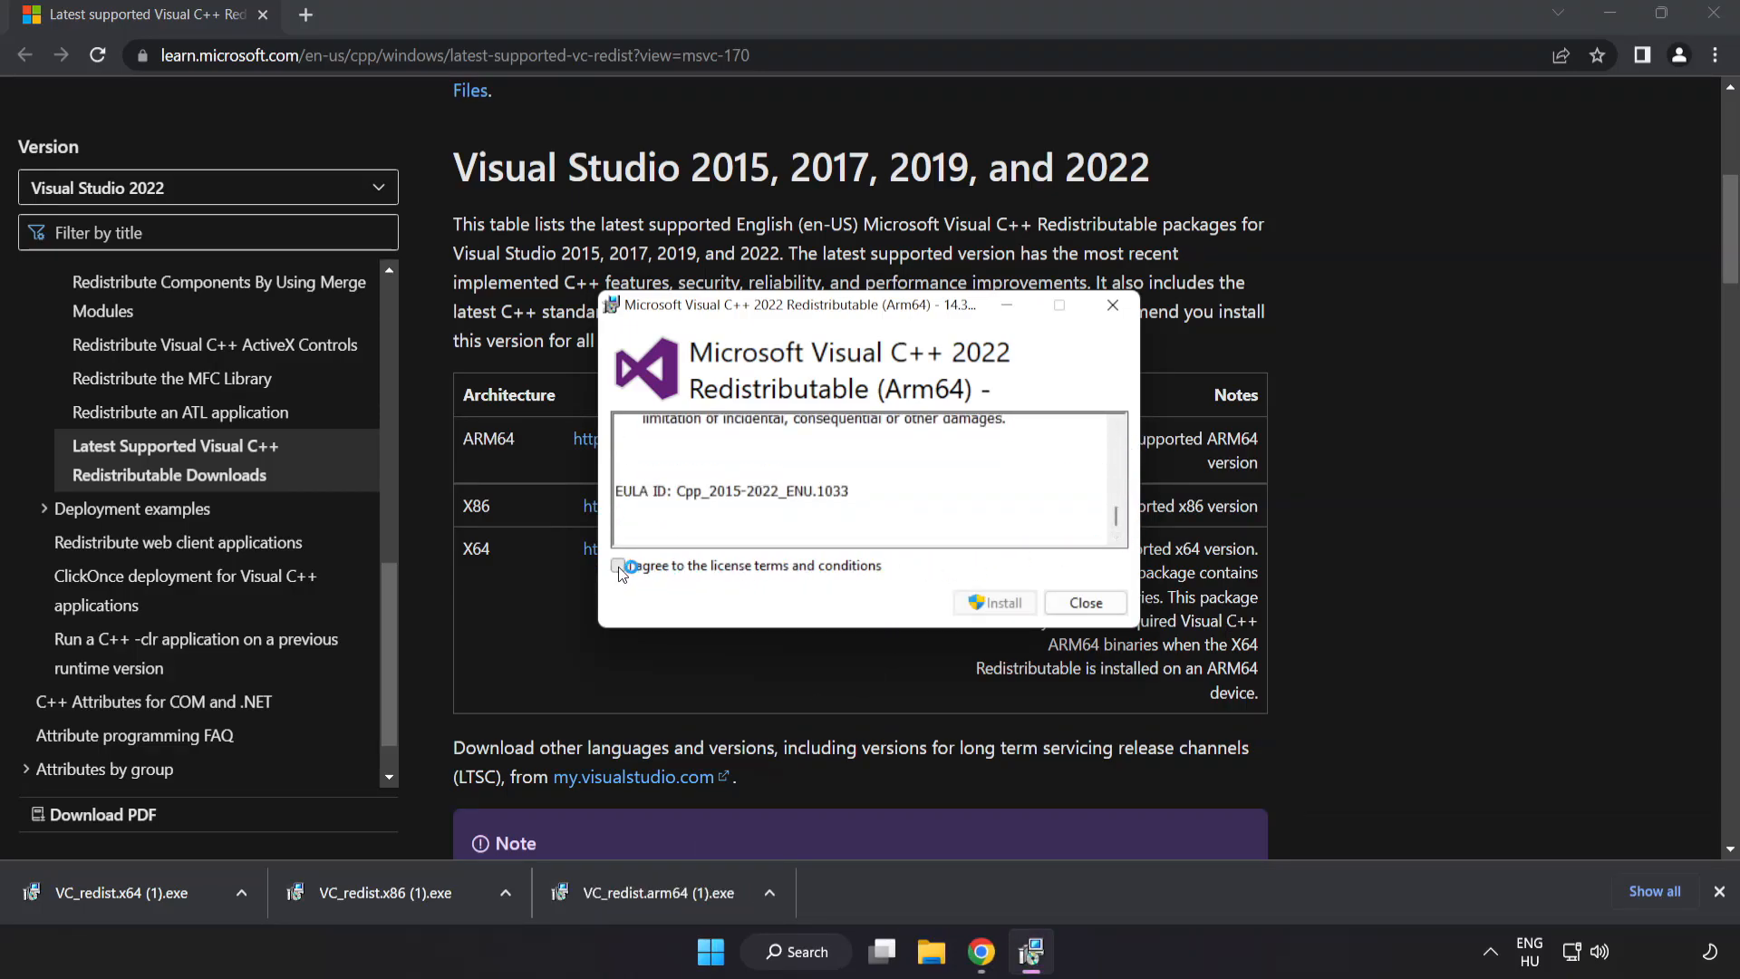
left_click(618, 565)
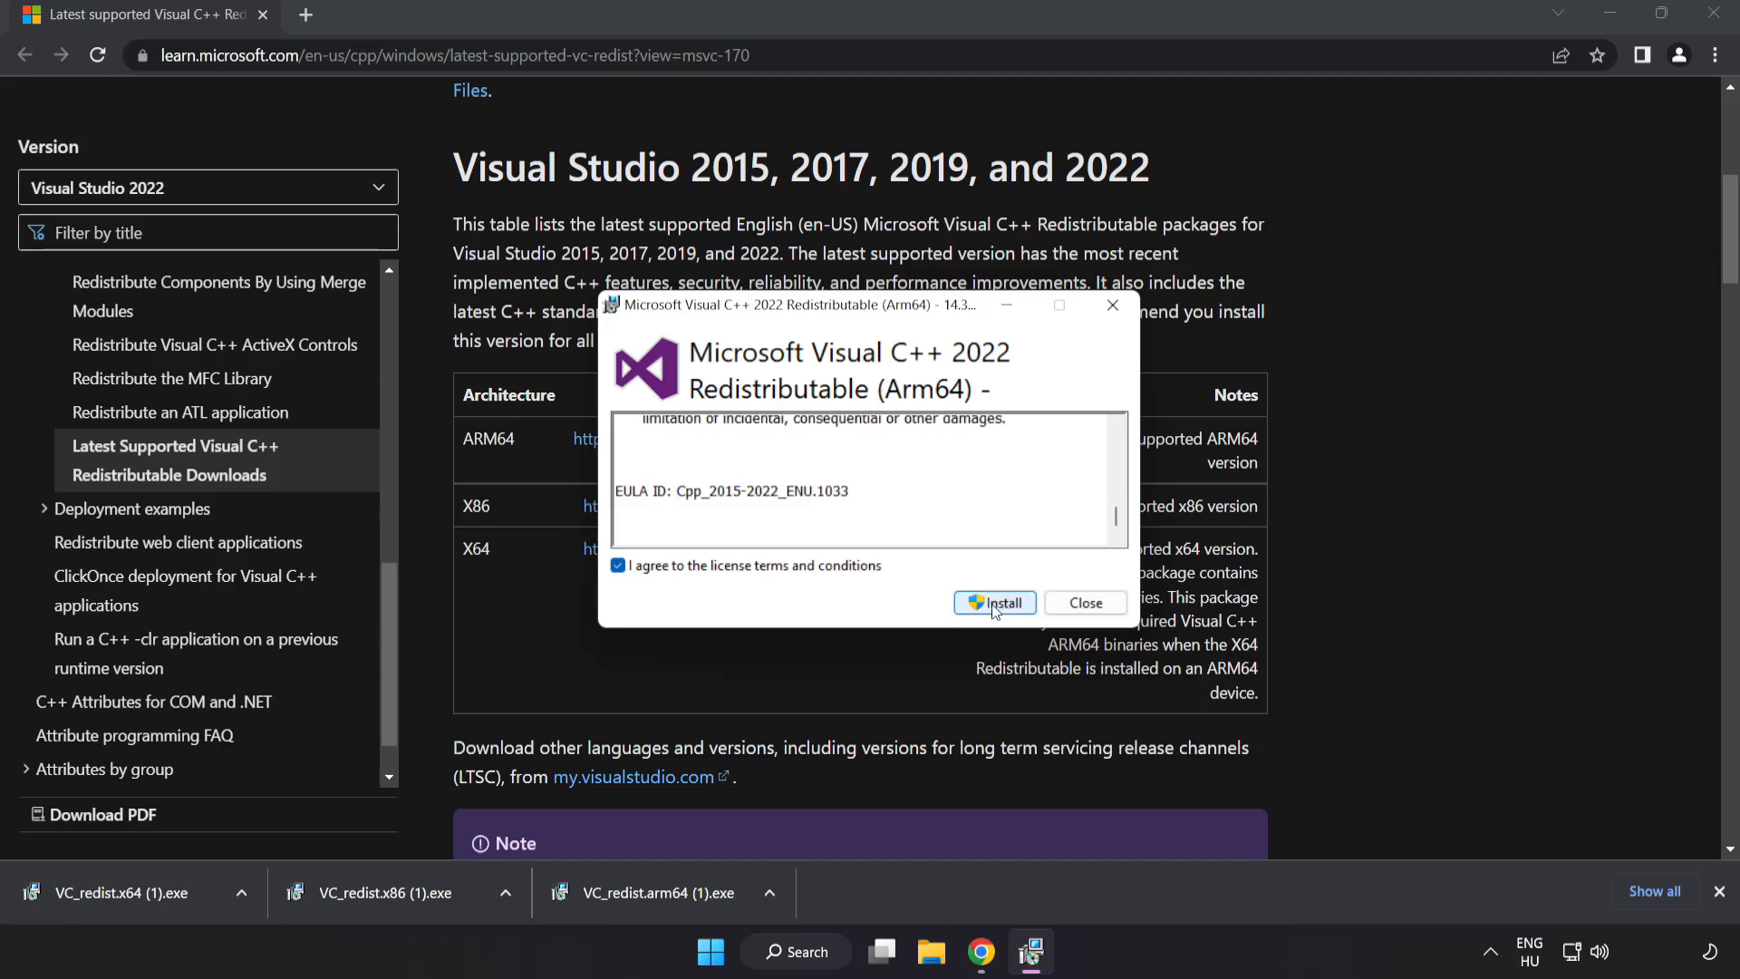
left_click(995, 602)
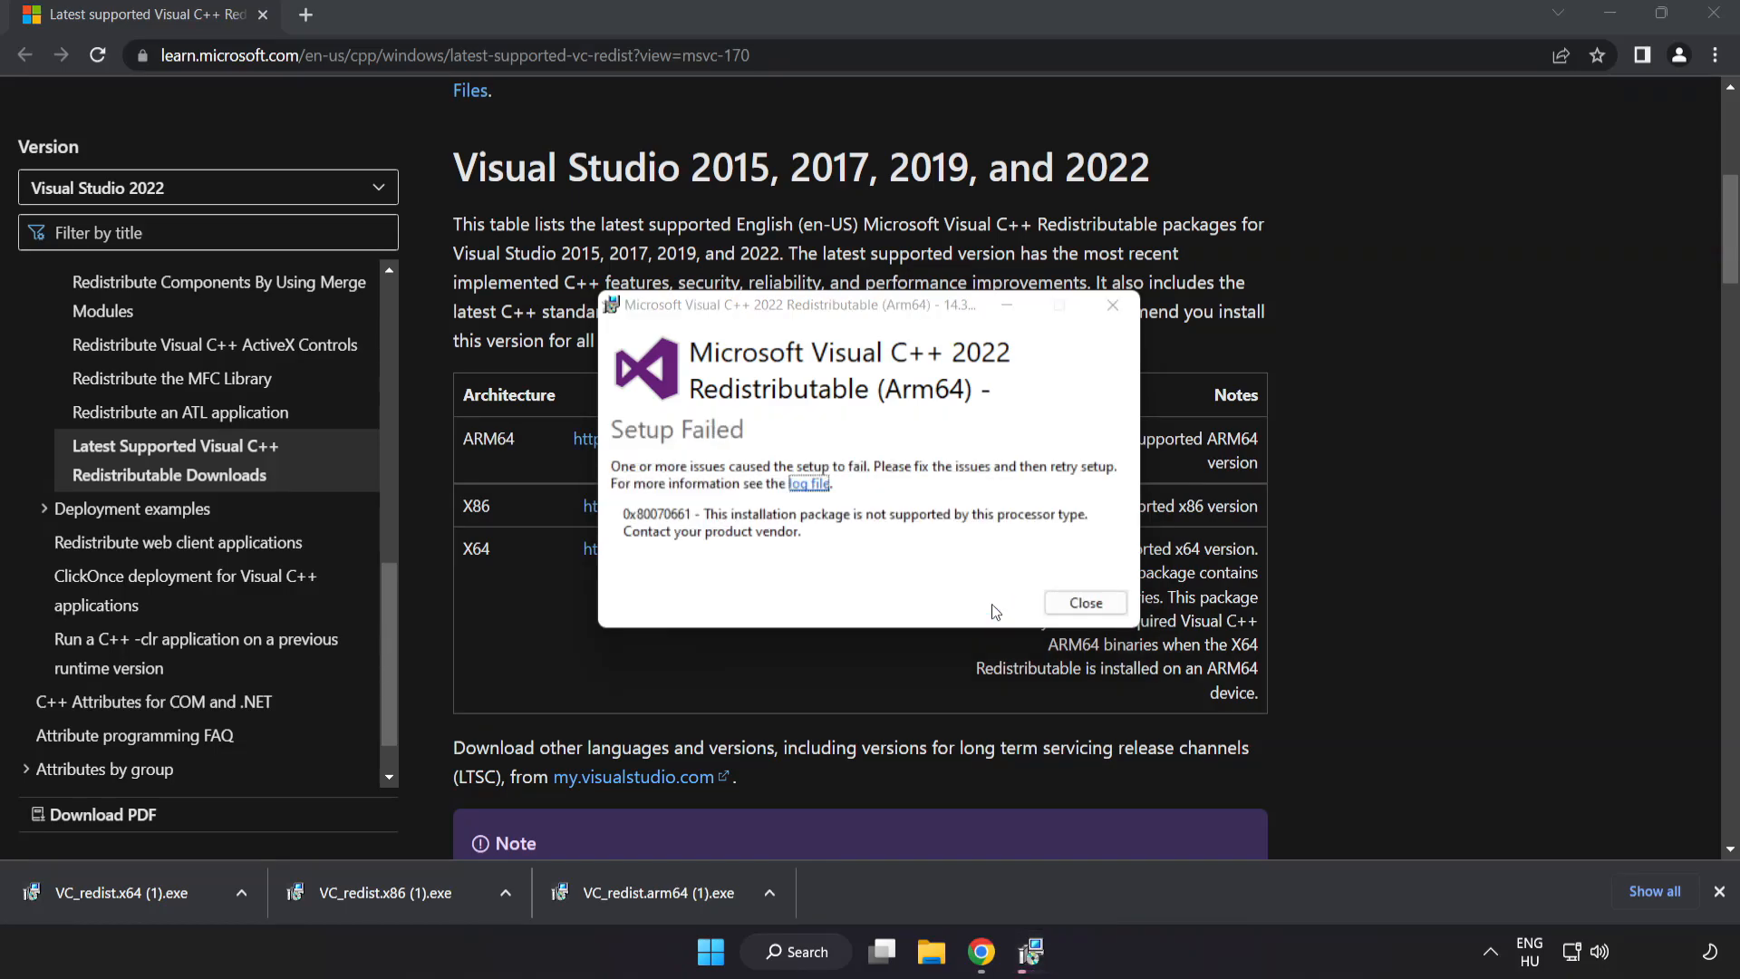
left_click(1084, 601)
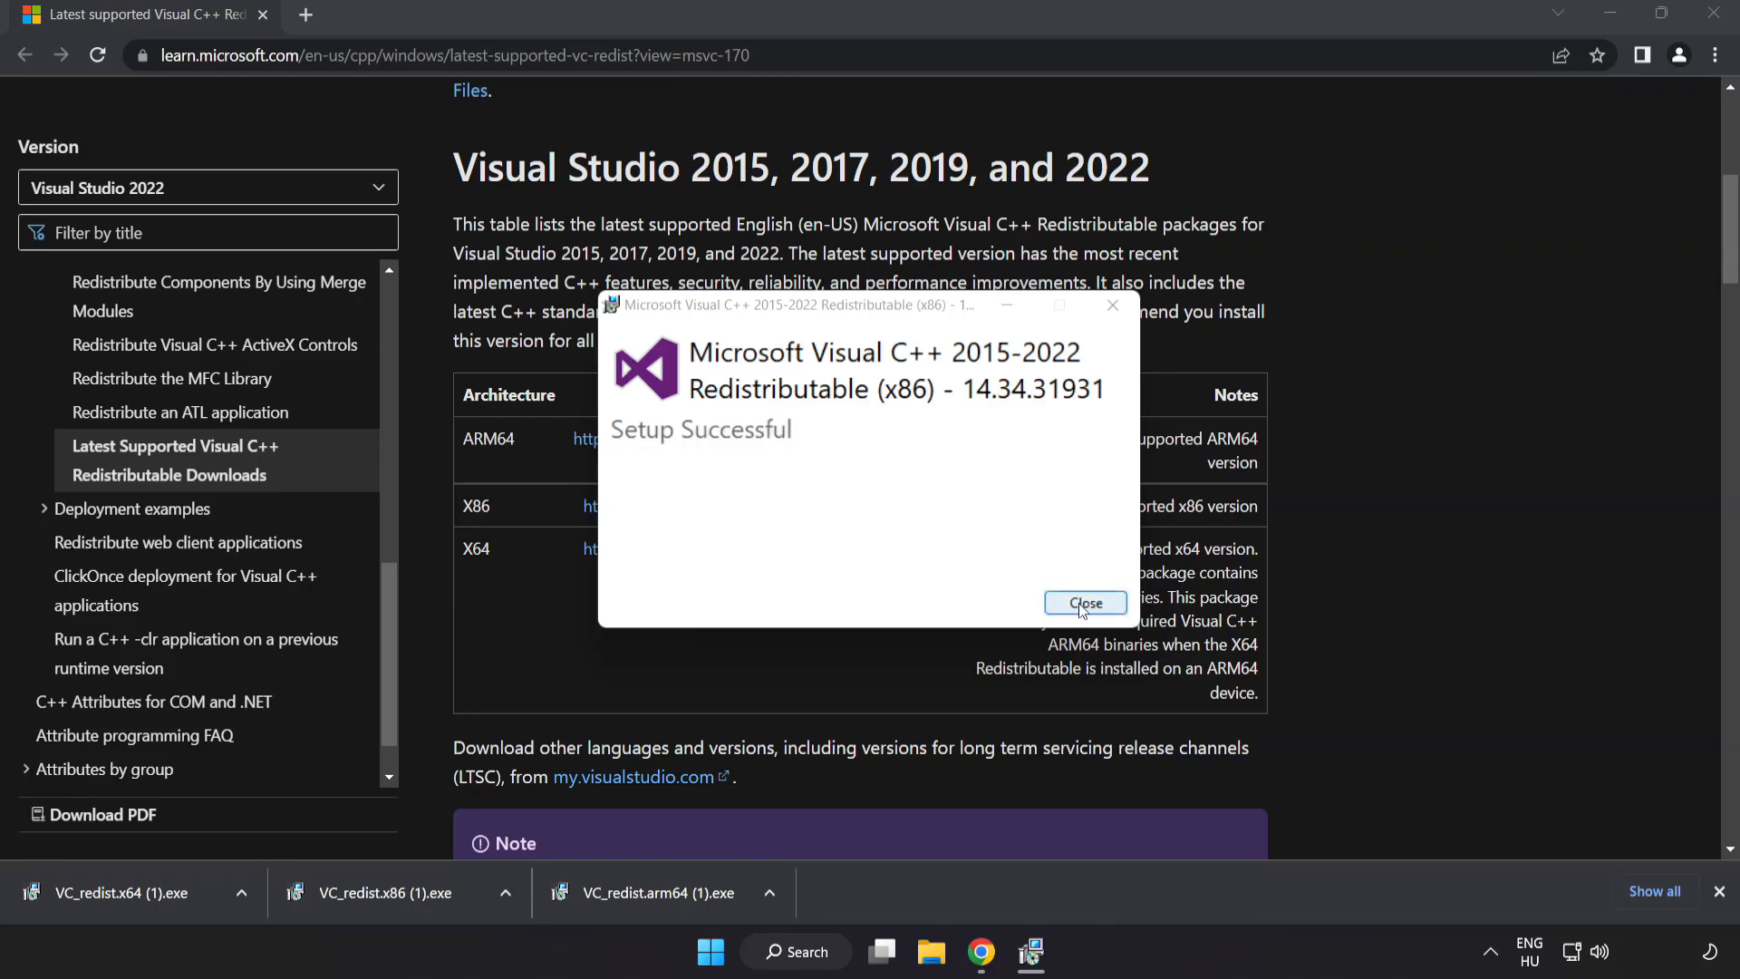
Dismiss the successful x86 setup, then run the x64 installer and close its failed setup.
left_click(1084, 602)
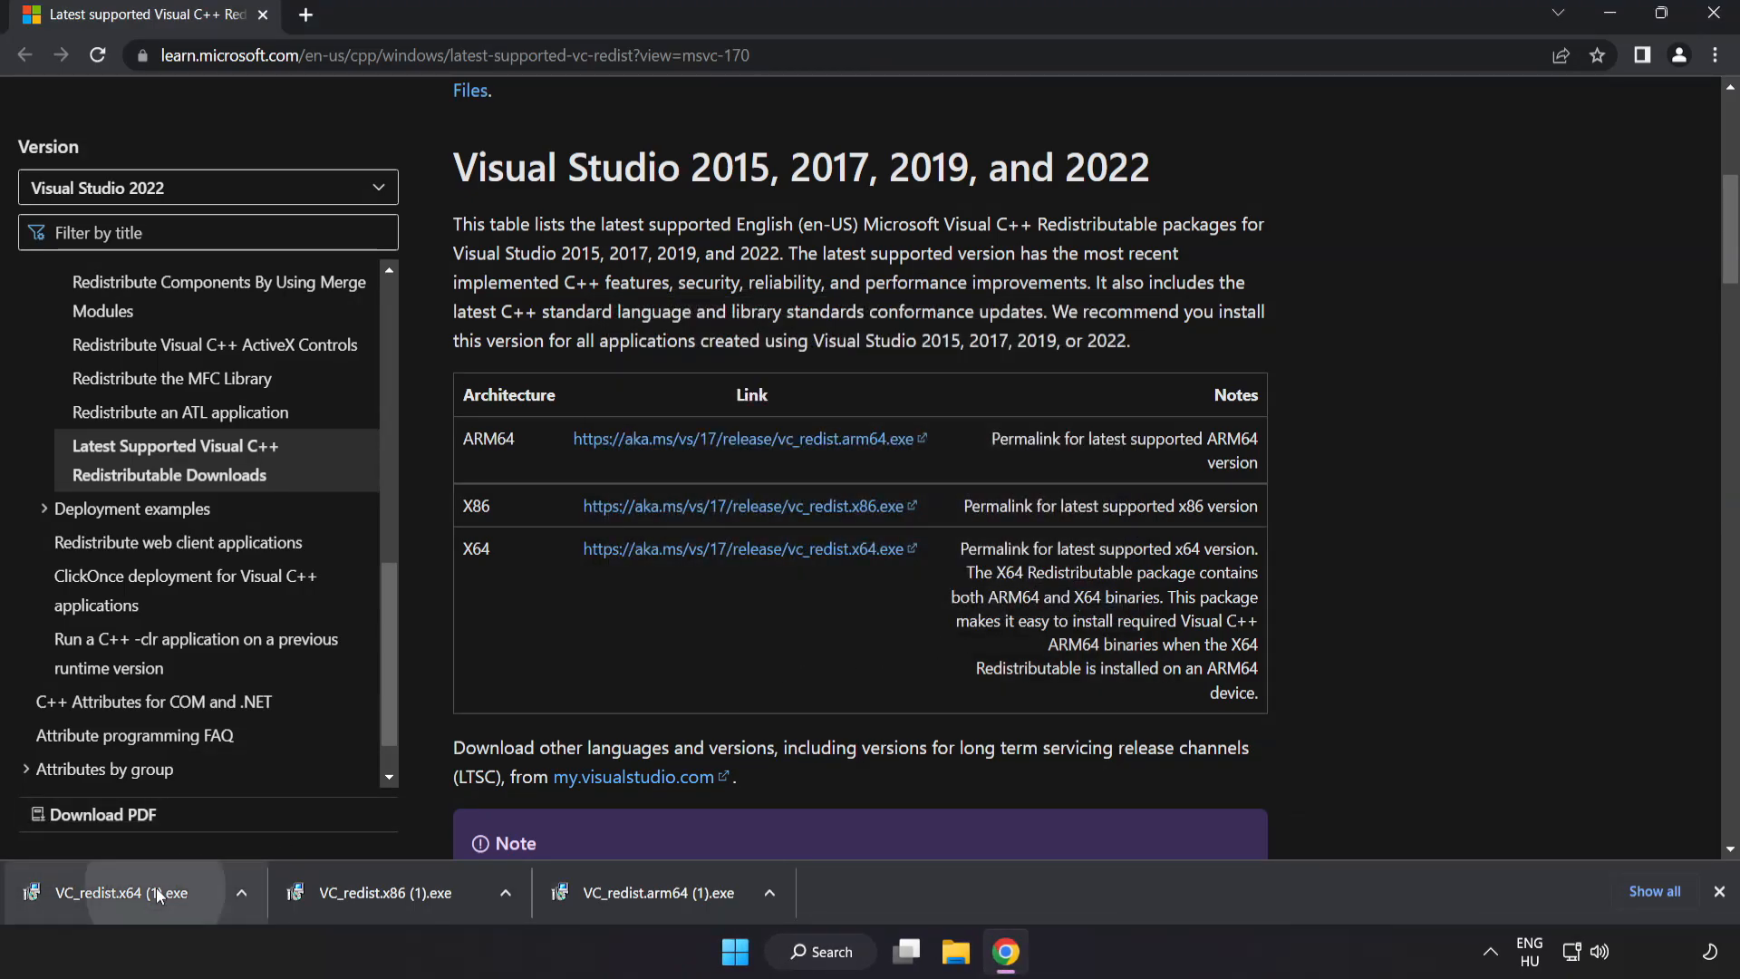
left_click(130, 892)
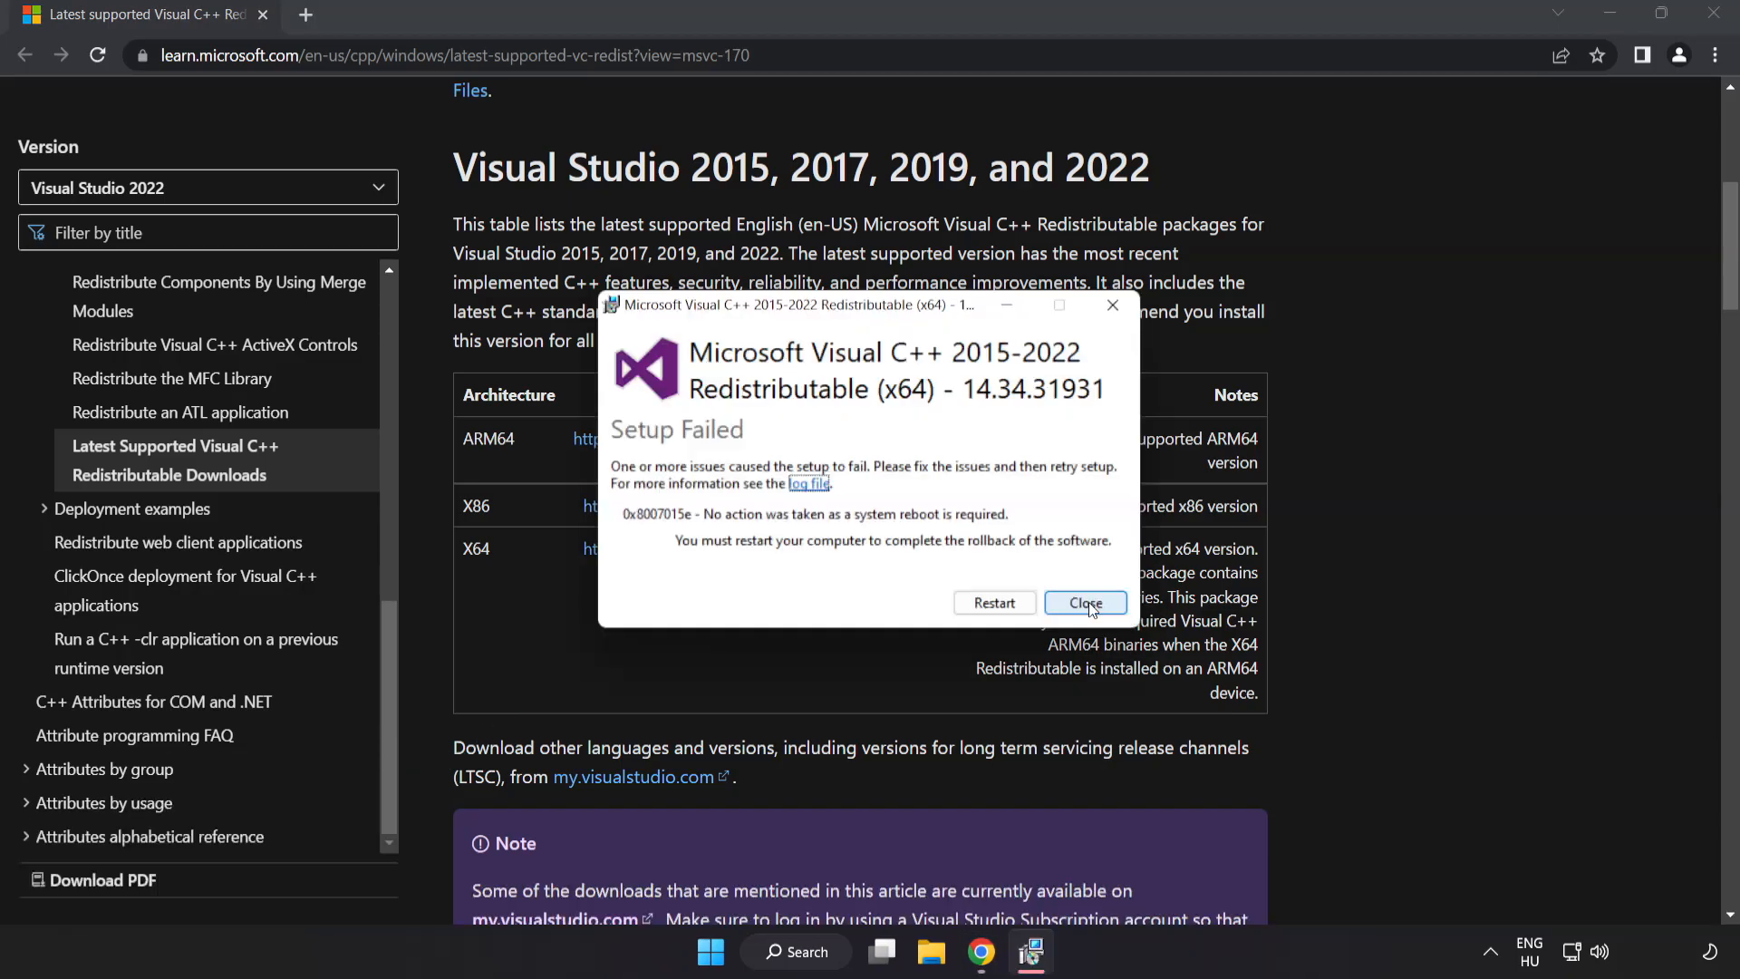
left_click(1084, 602)
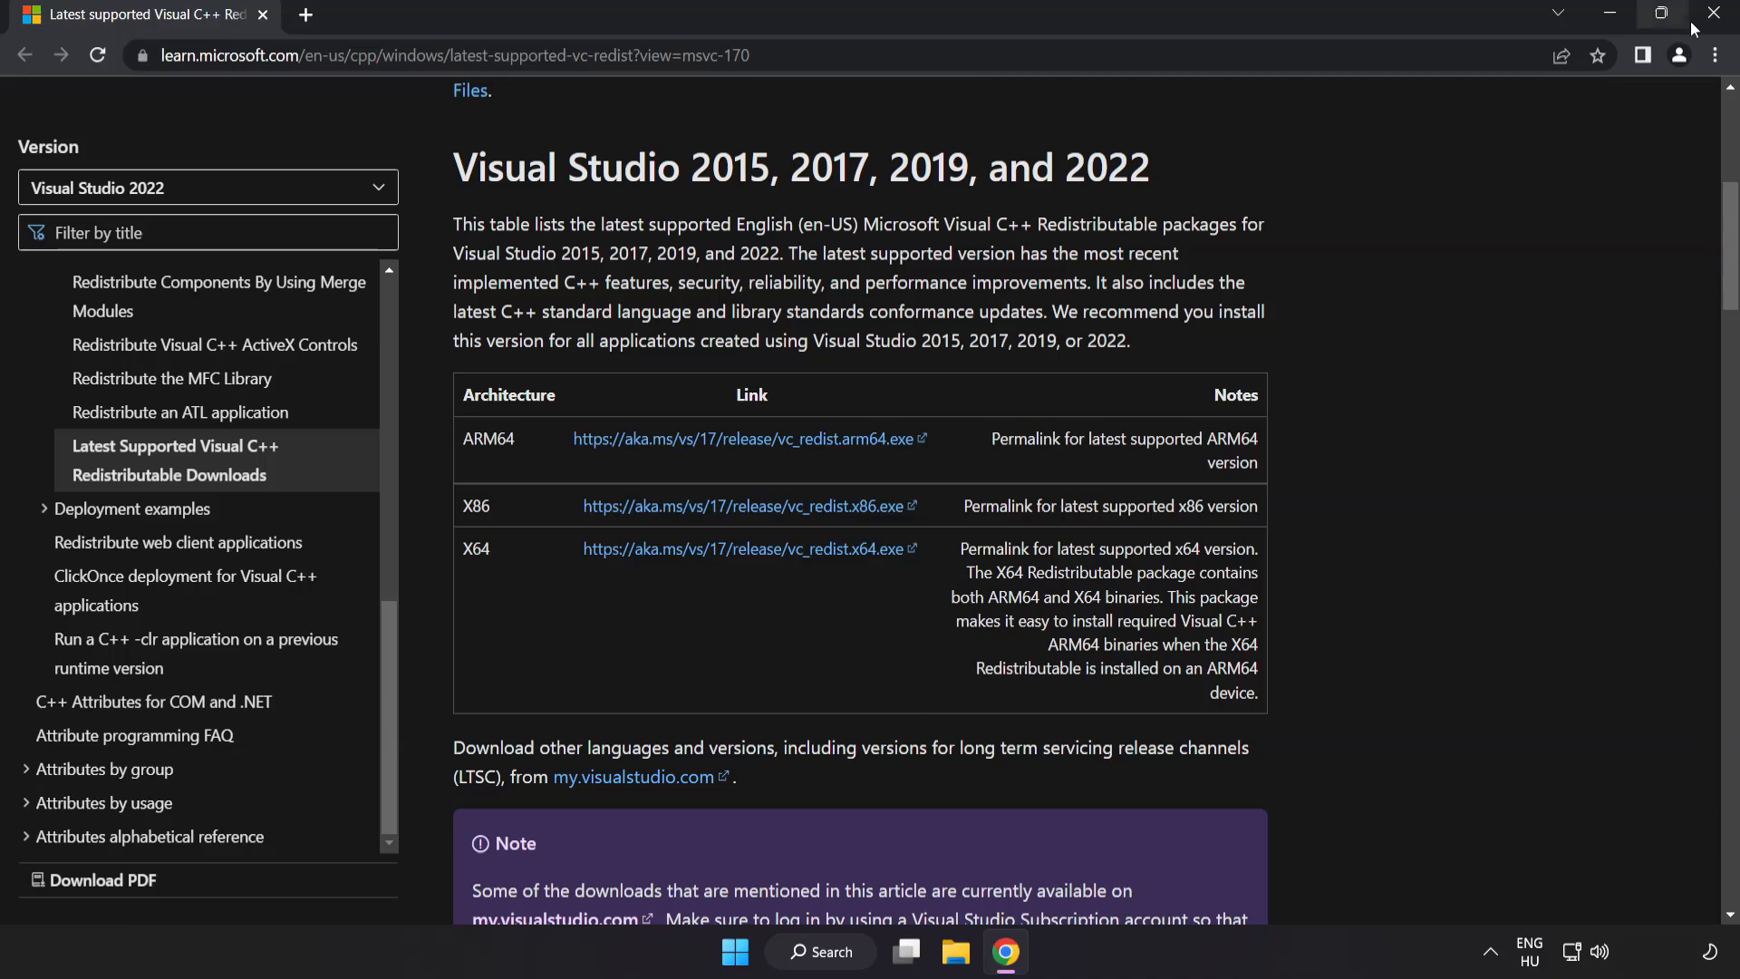
mouse_move(1713, 13)
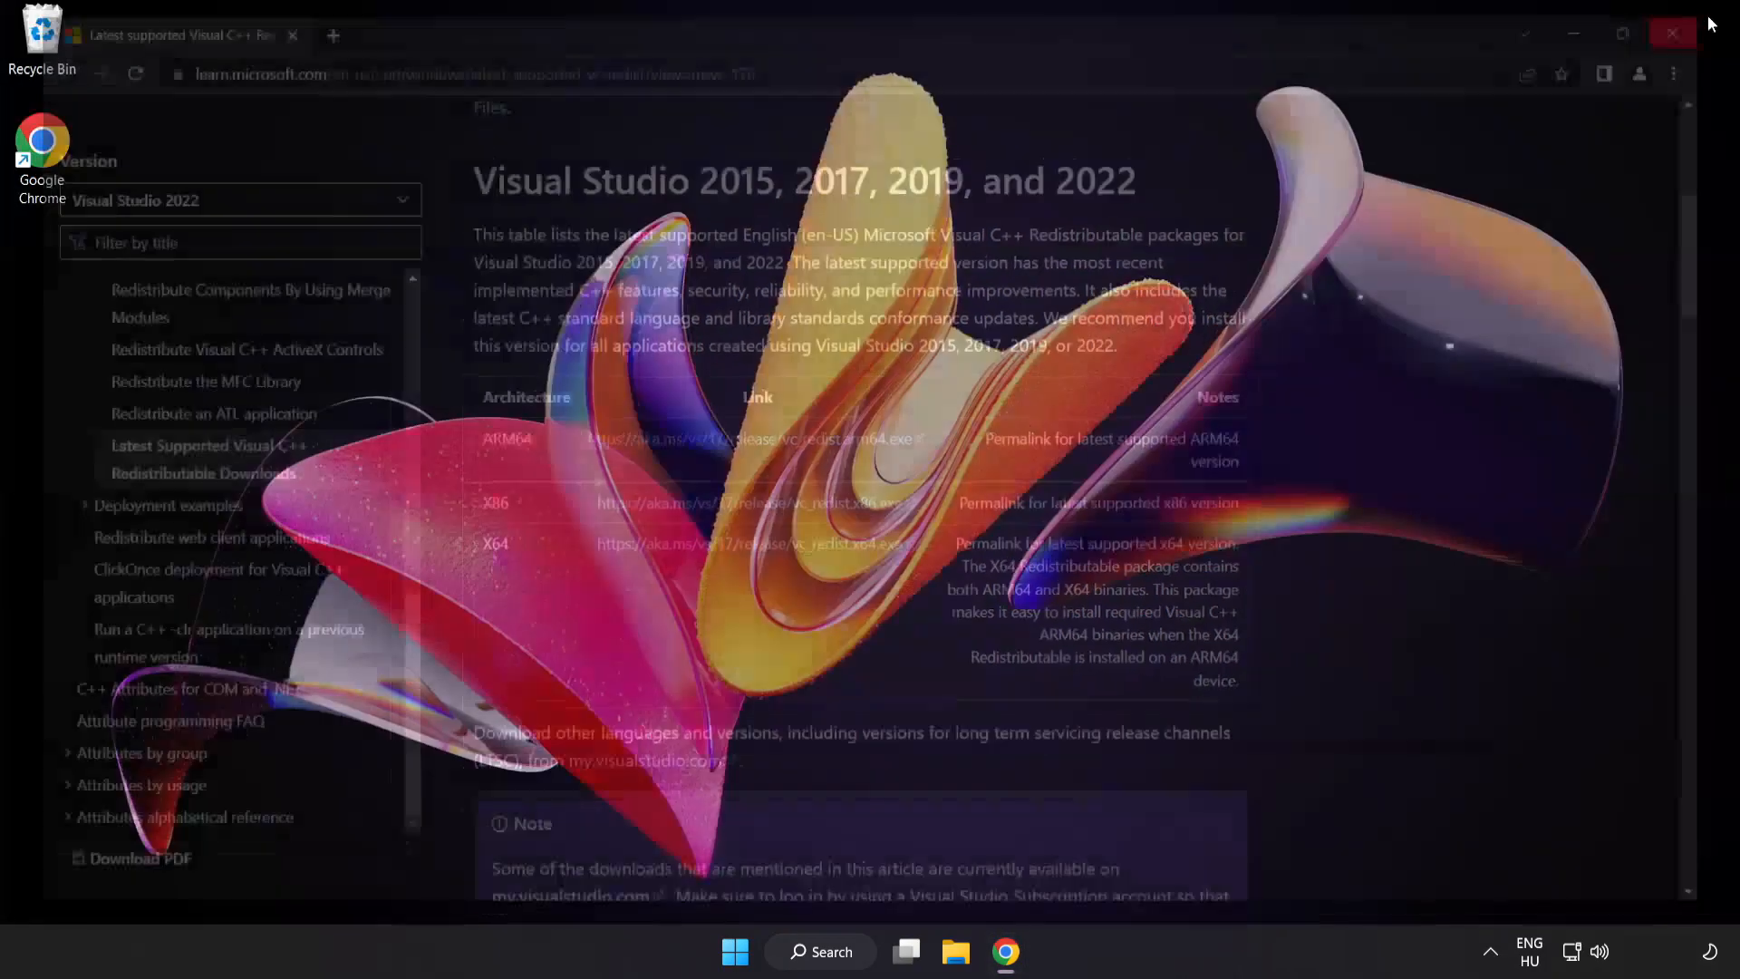
Close Chrome and launch Command Prompt as administrator from a Windows Search for 'cmd'.
left_click(1673, 32)
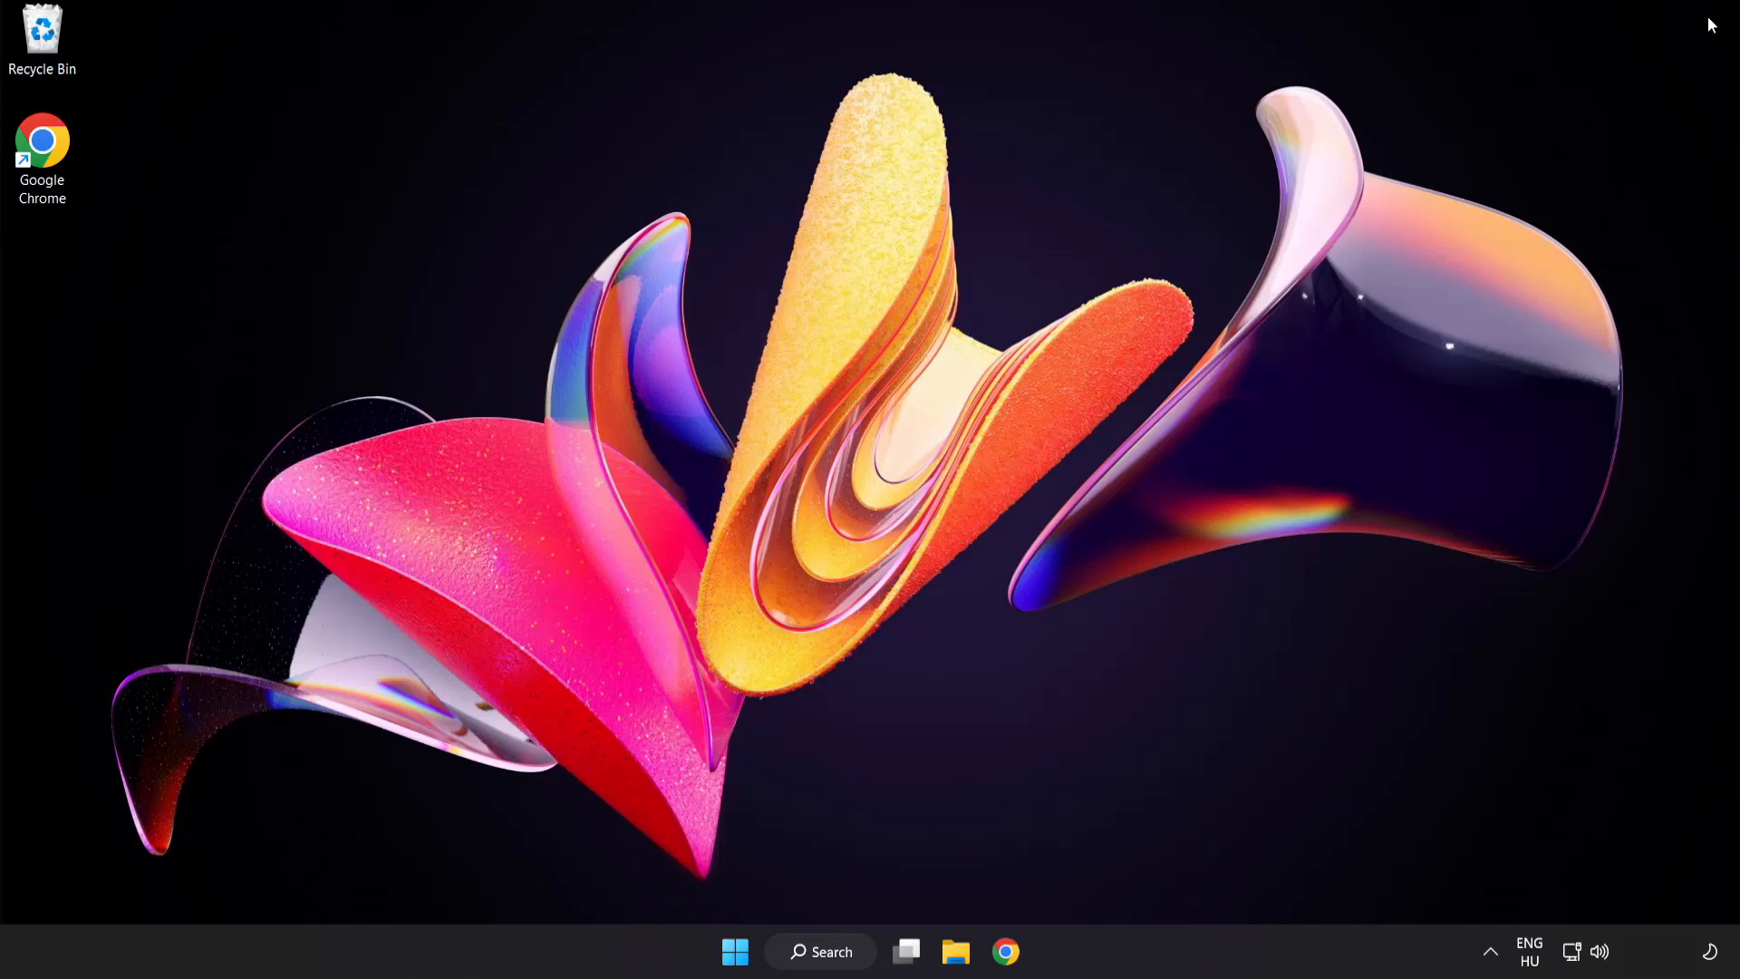
mouse_move(820, 961)
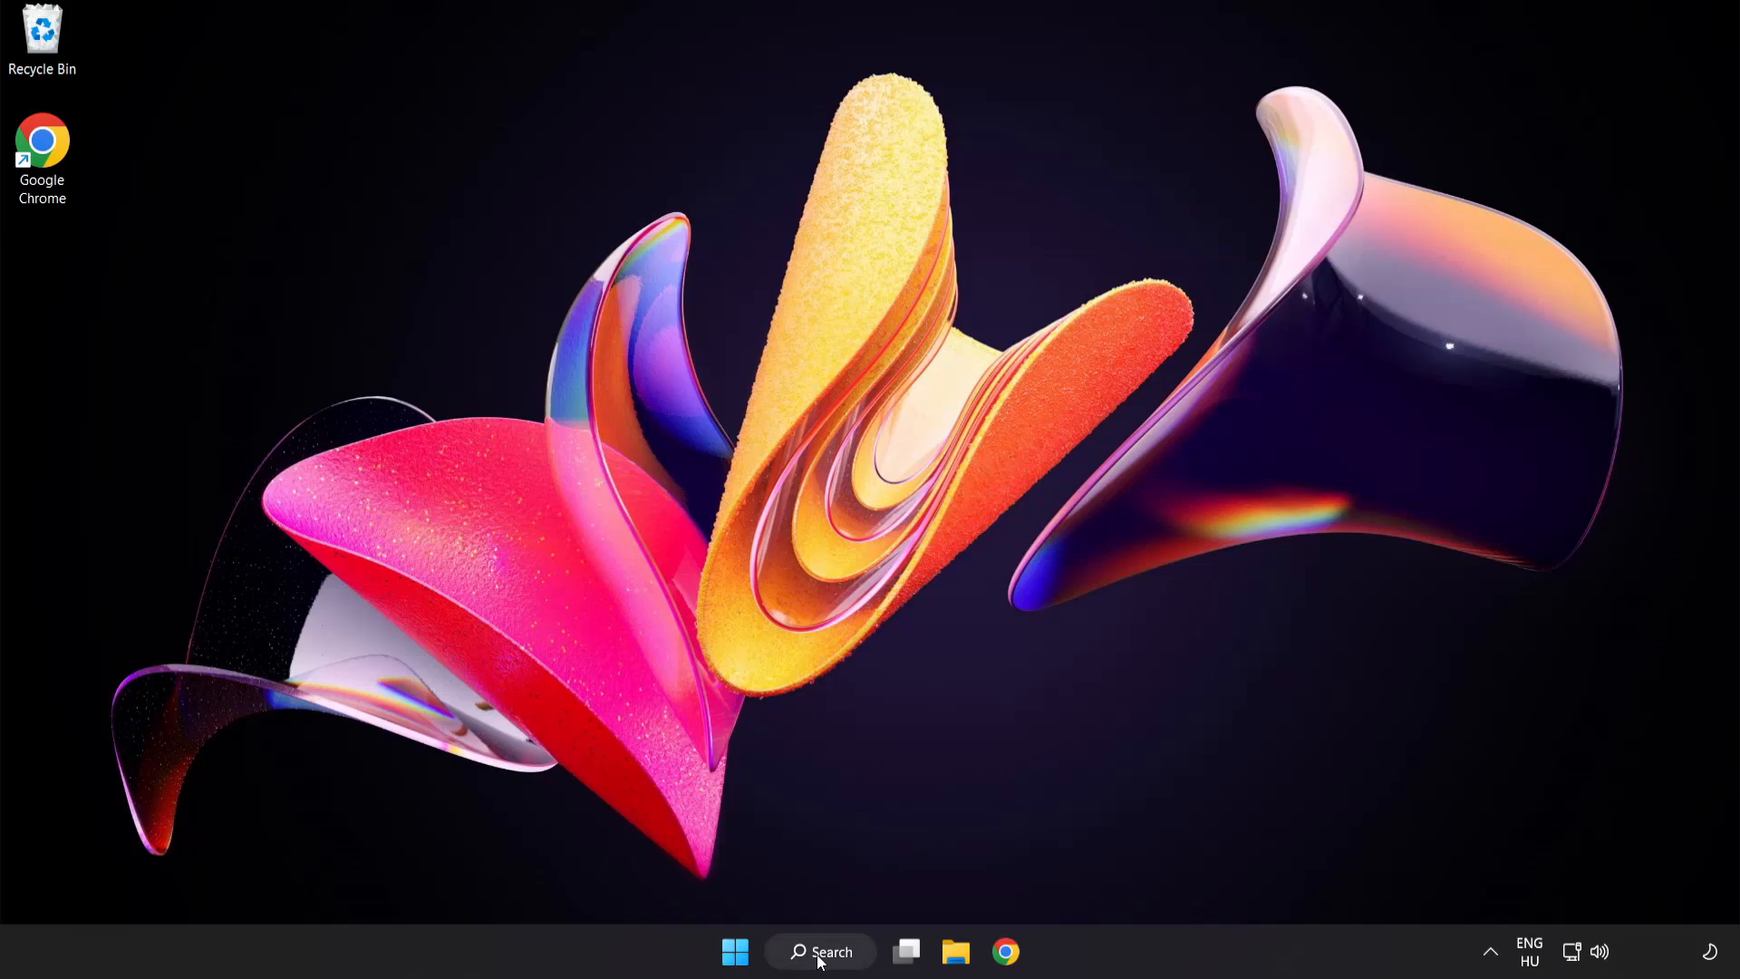
left_click(819, 951)
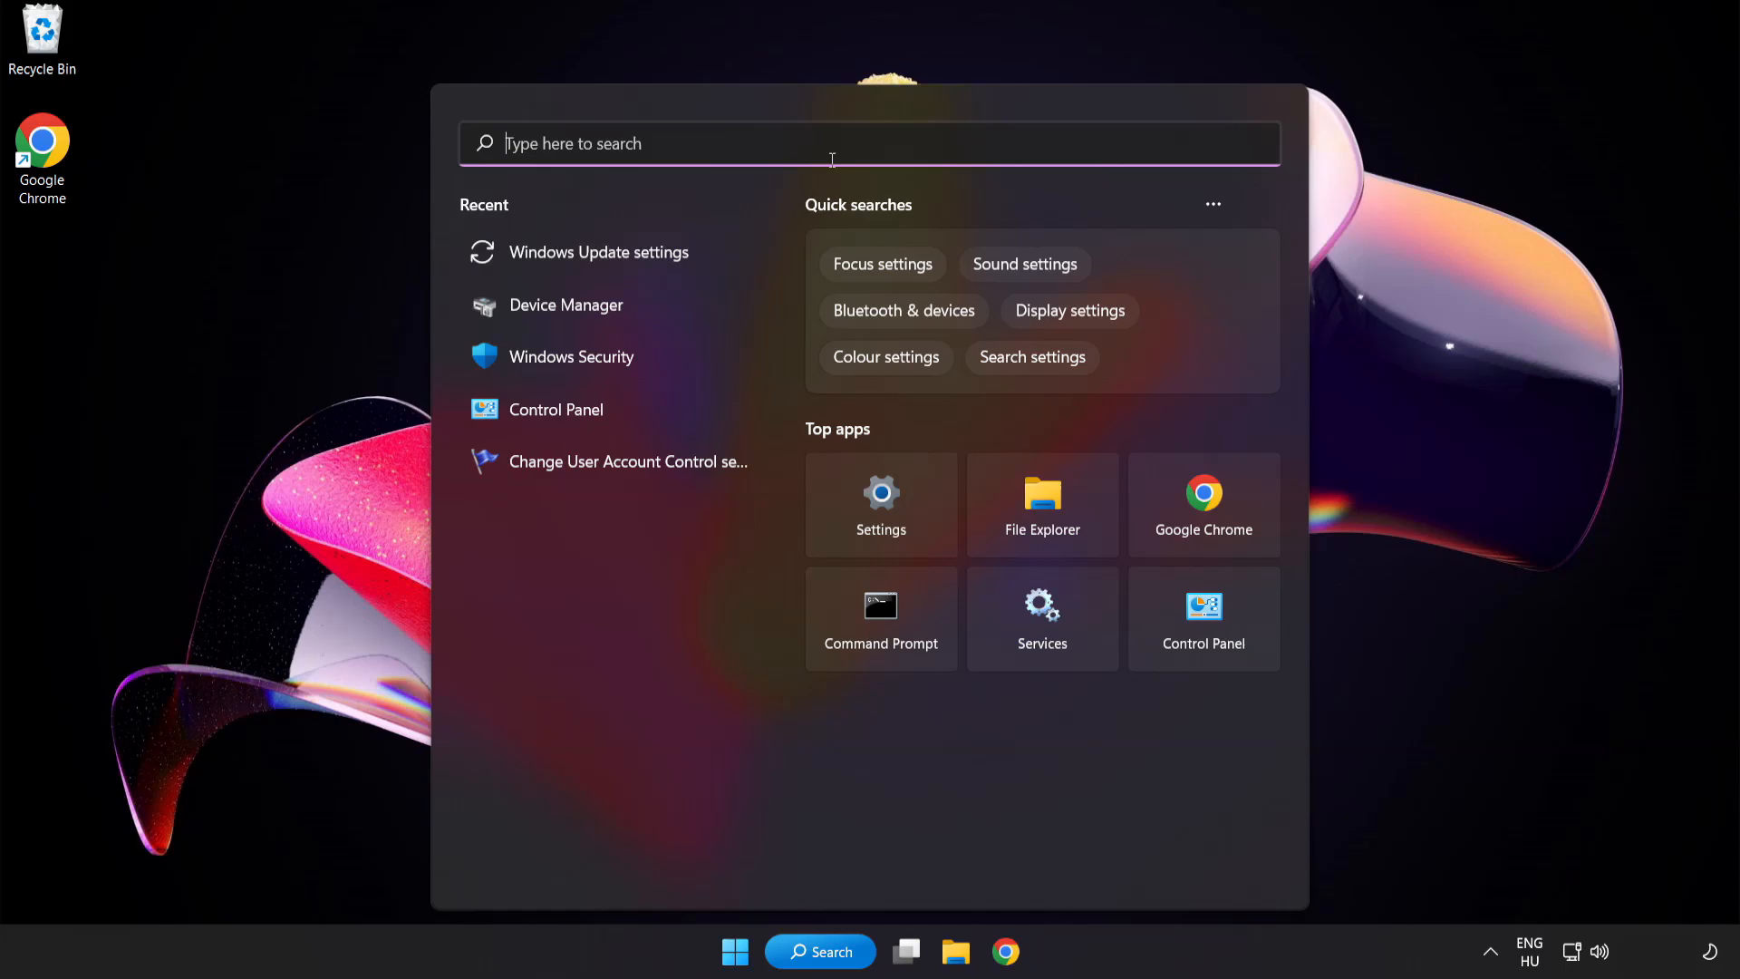
type("cmd")
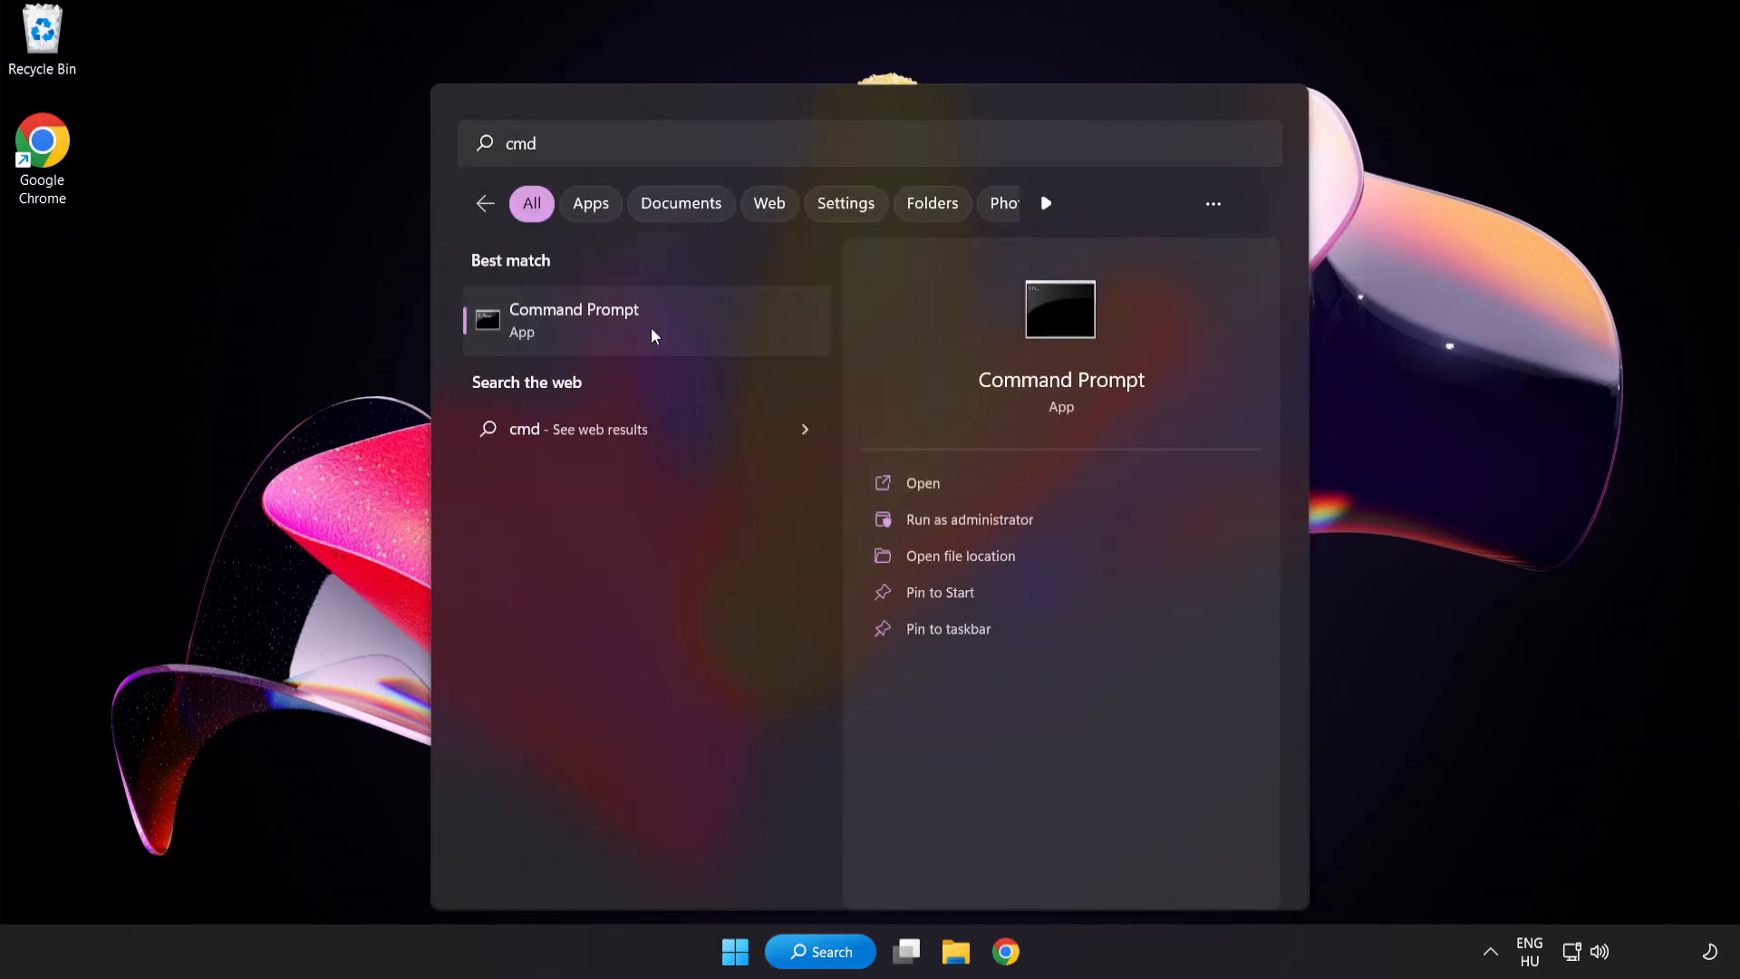
right_click(573, 319)
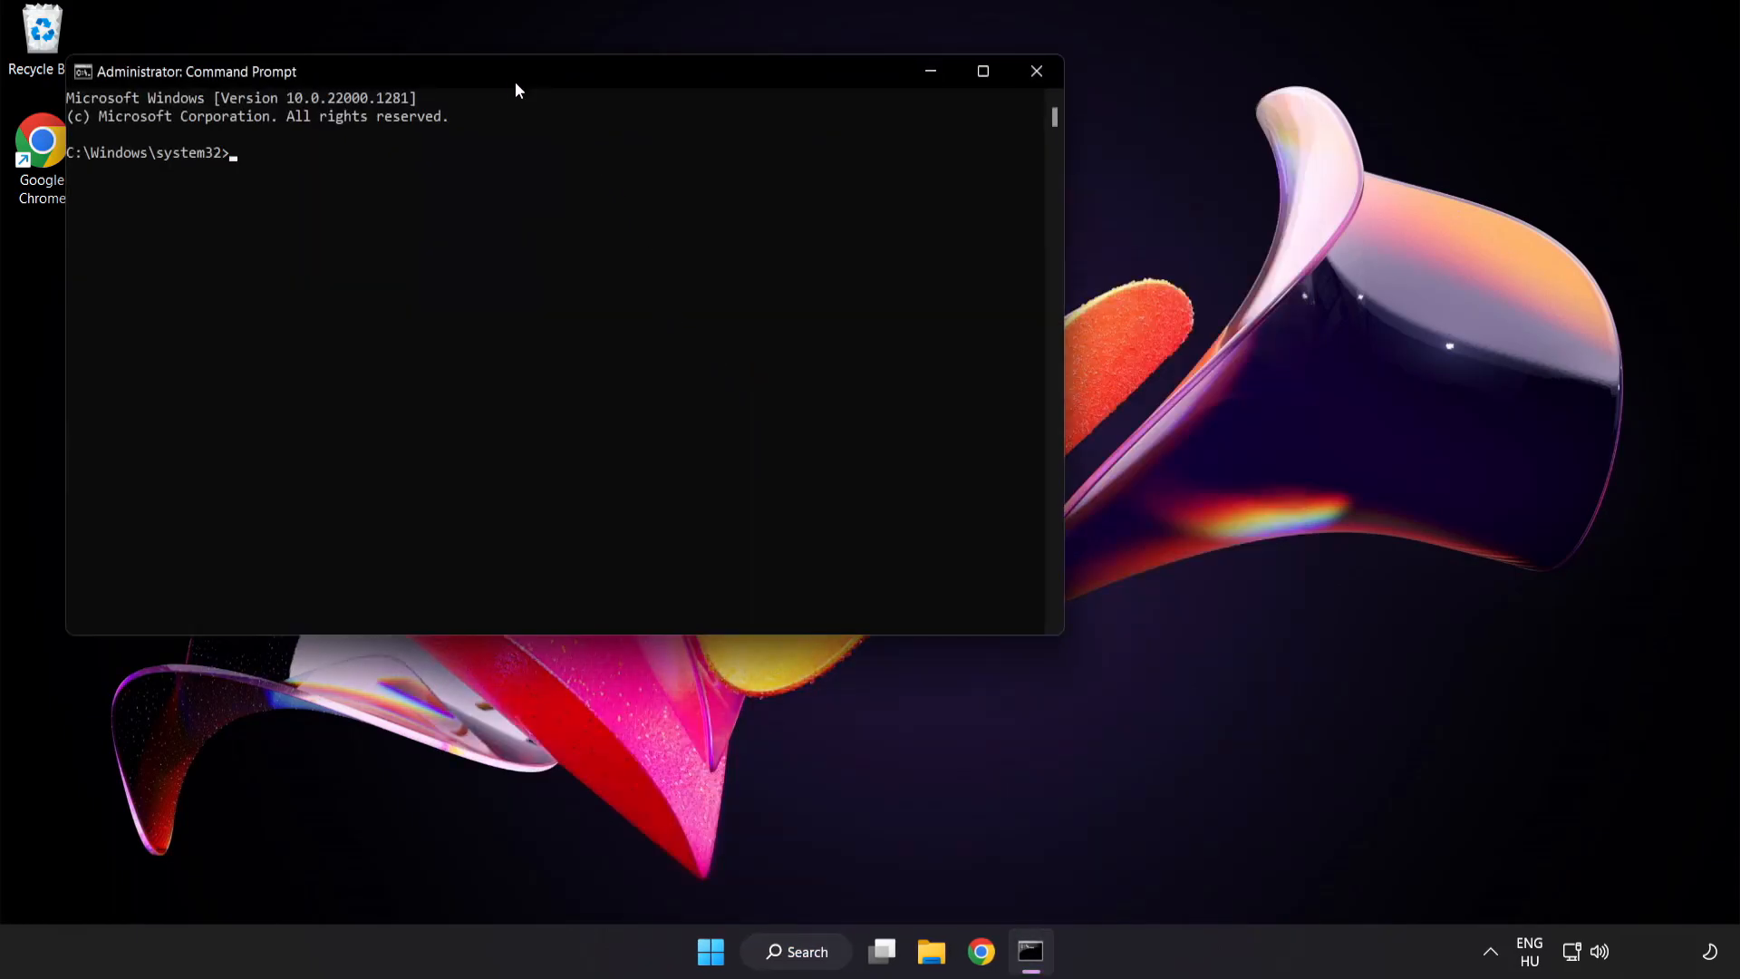
Centre the Command Prompt window and run sfc /scannow to completion with no integrity violations.
left_click_drag(515, 71, 758, 171)
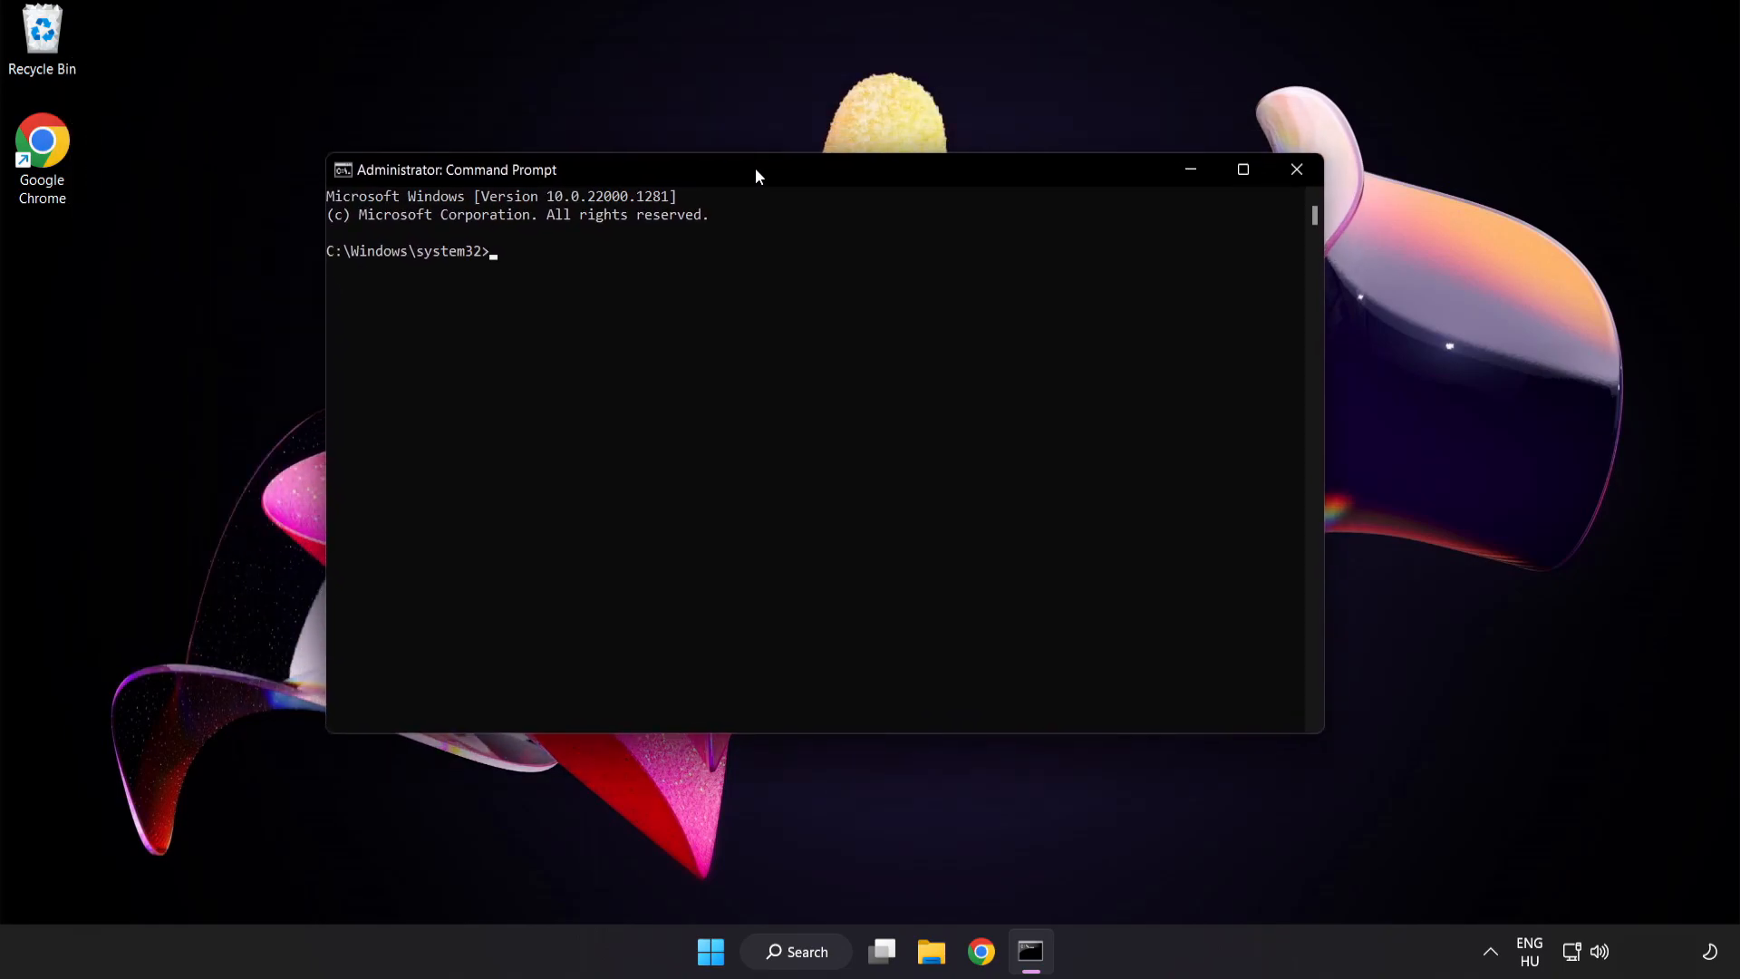
type("s")
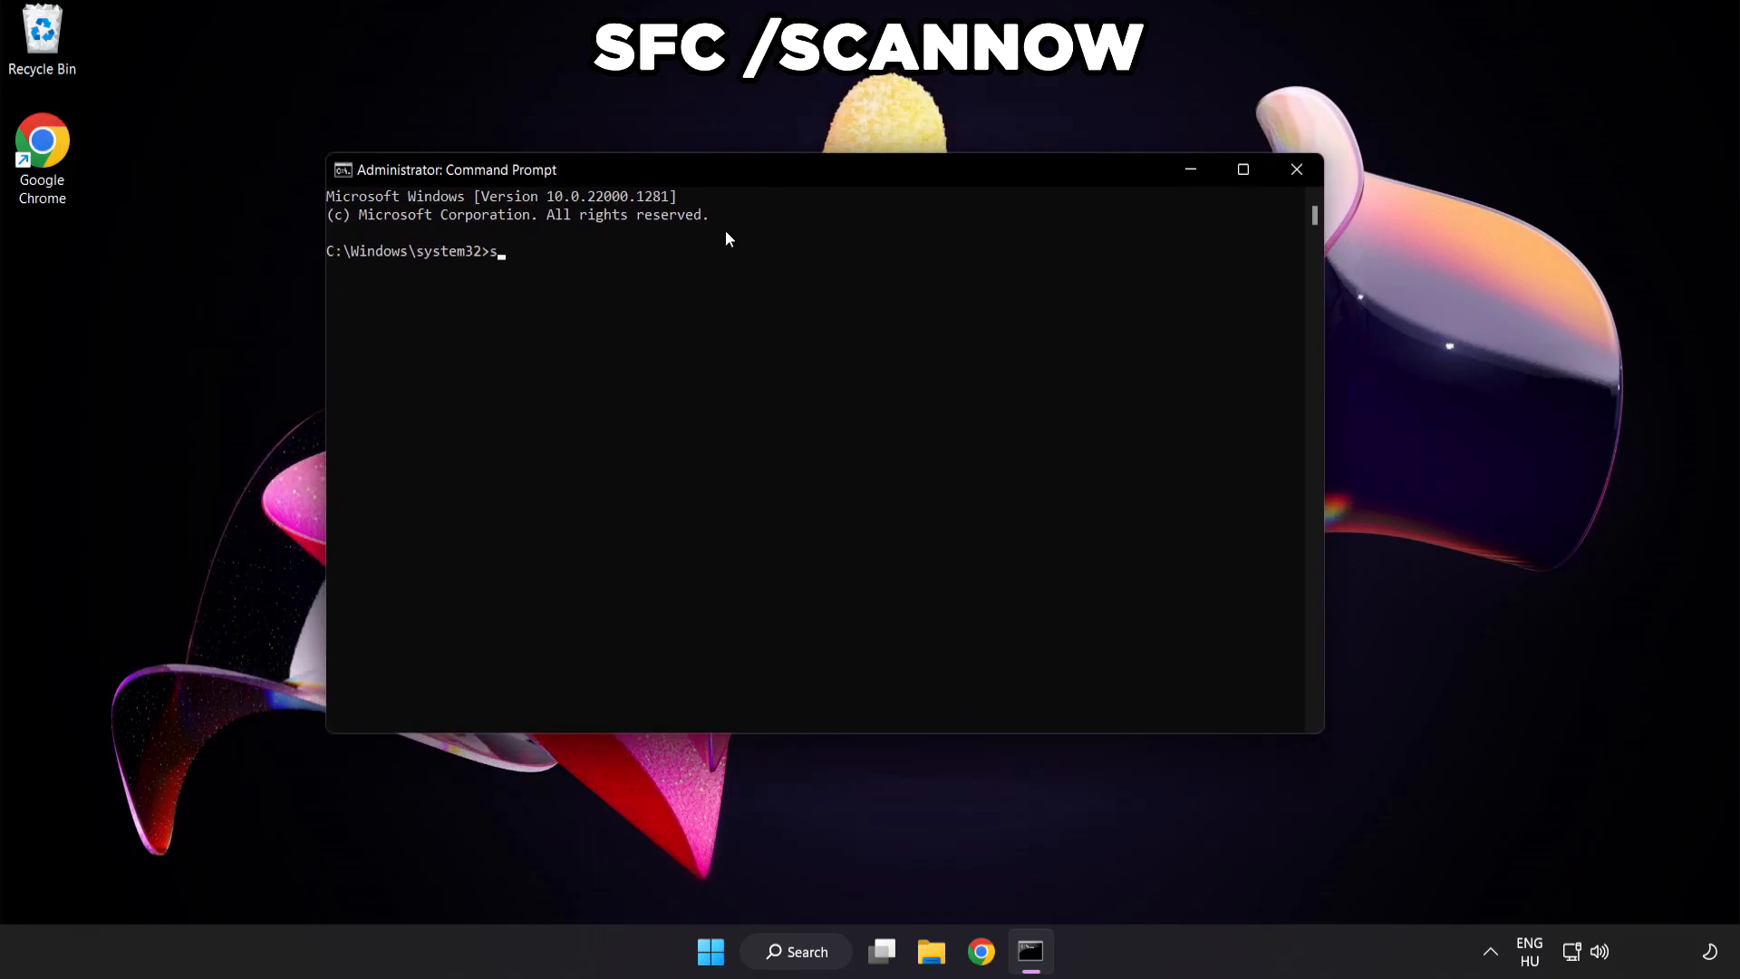
type("fc /scannow")
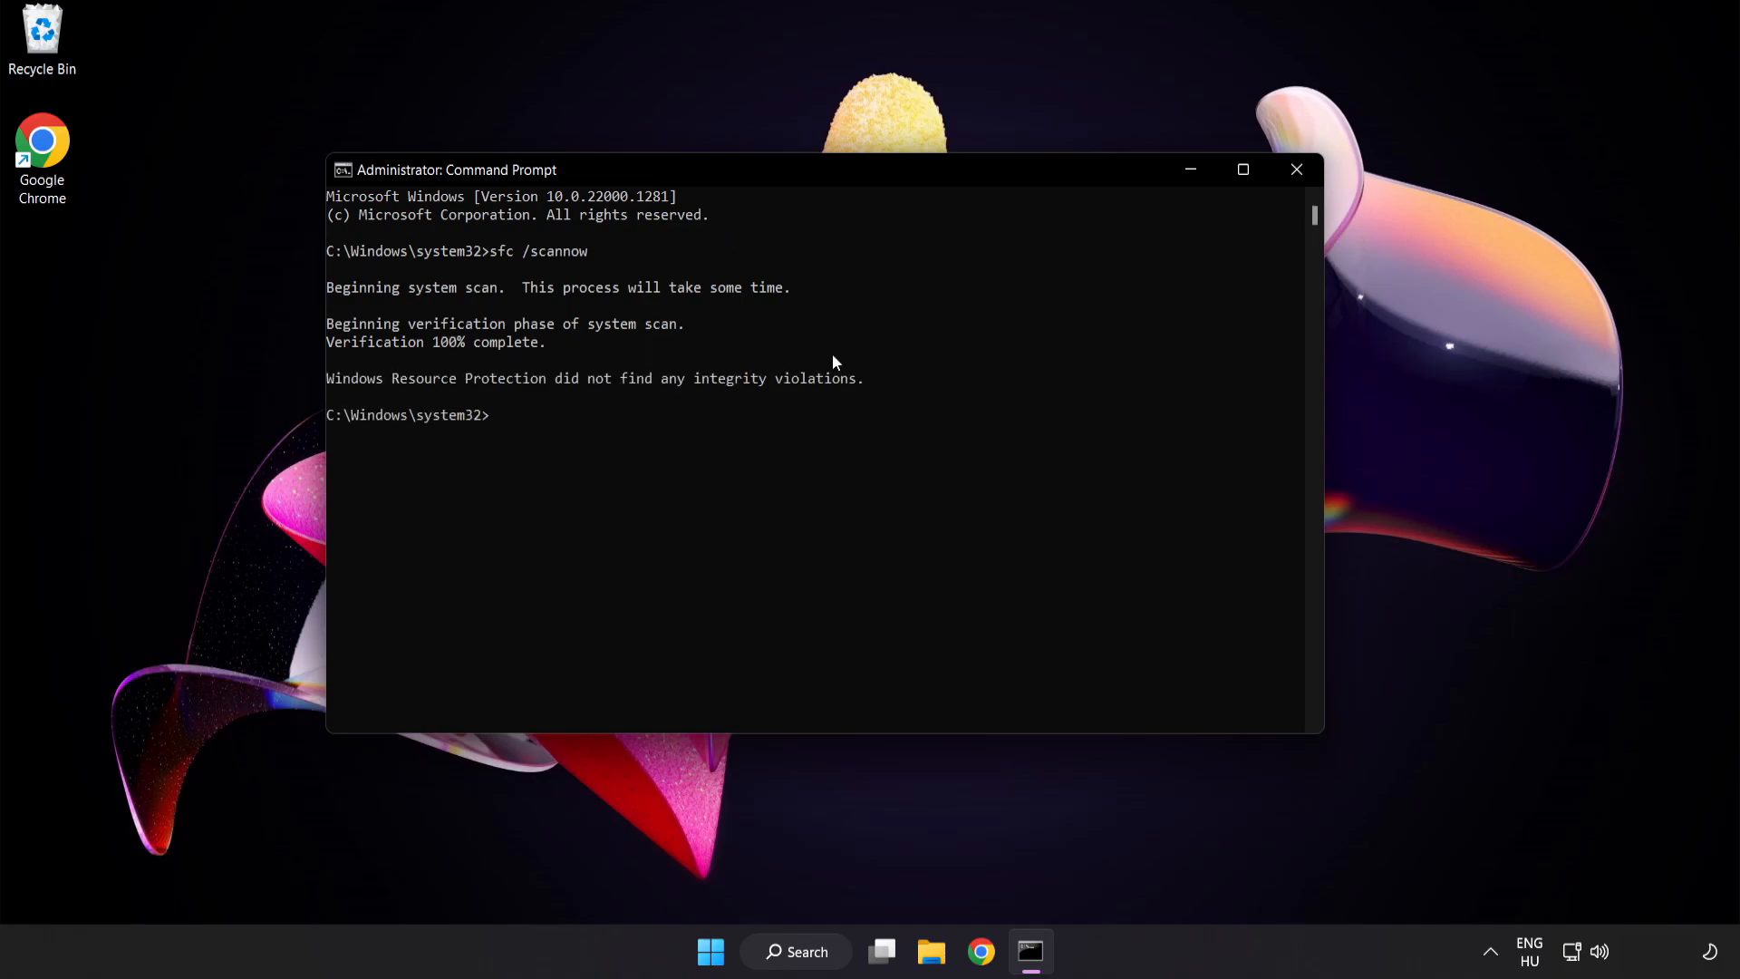
mouse_move(1297, 169)
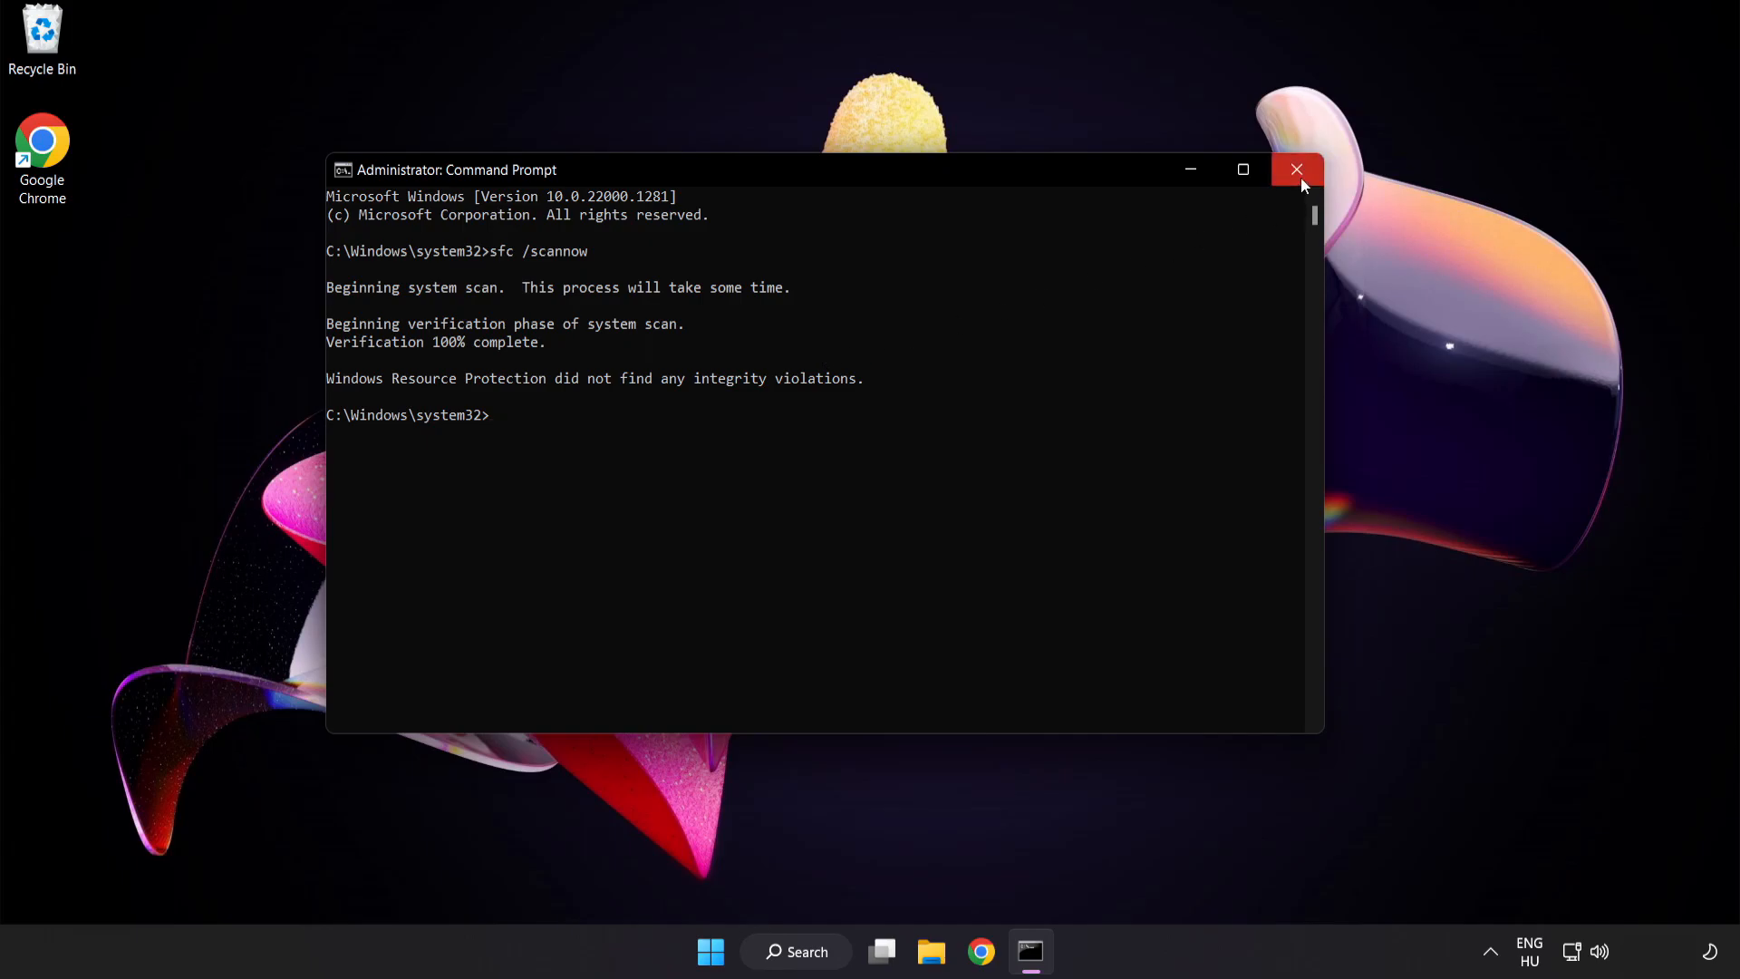
Close the Command Prompt window and return to an empty desktop via the Start menu.
left_click(1296, 168)
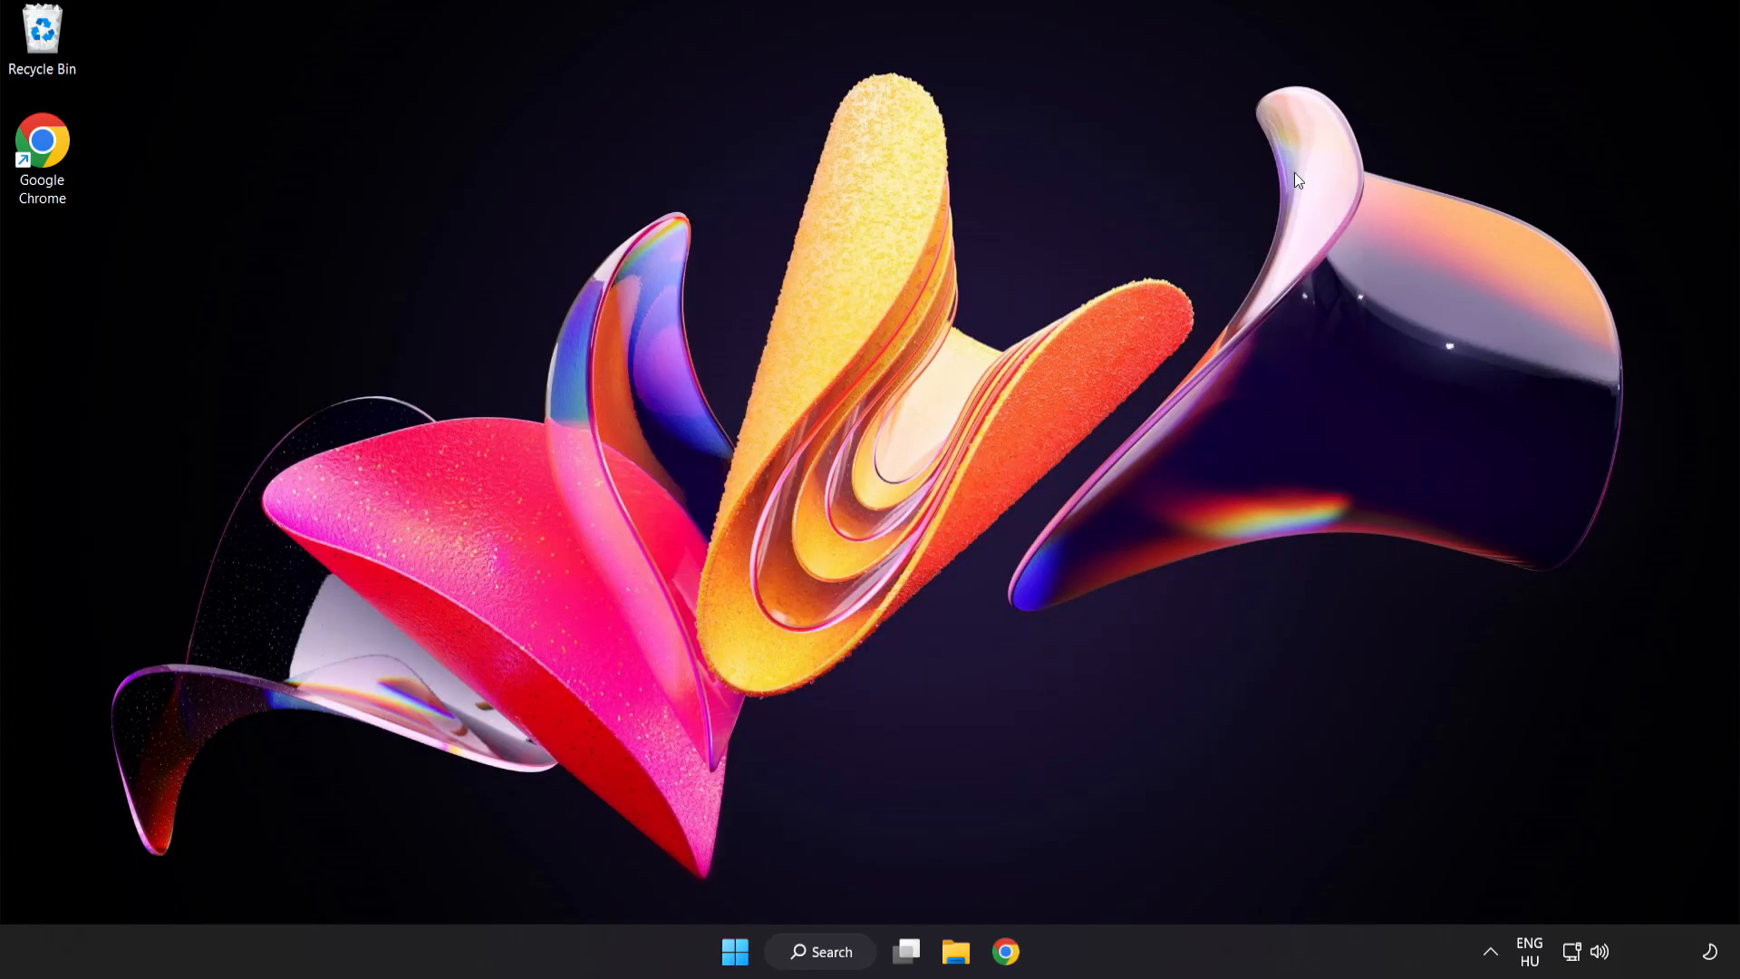
left_click(734, 952)
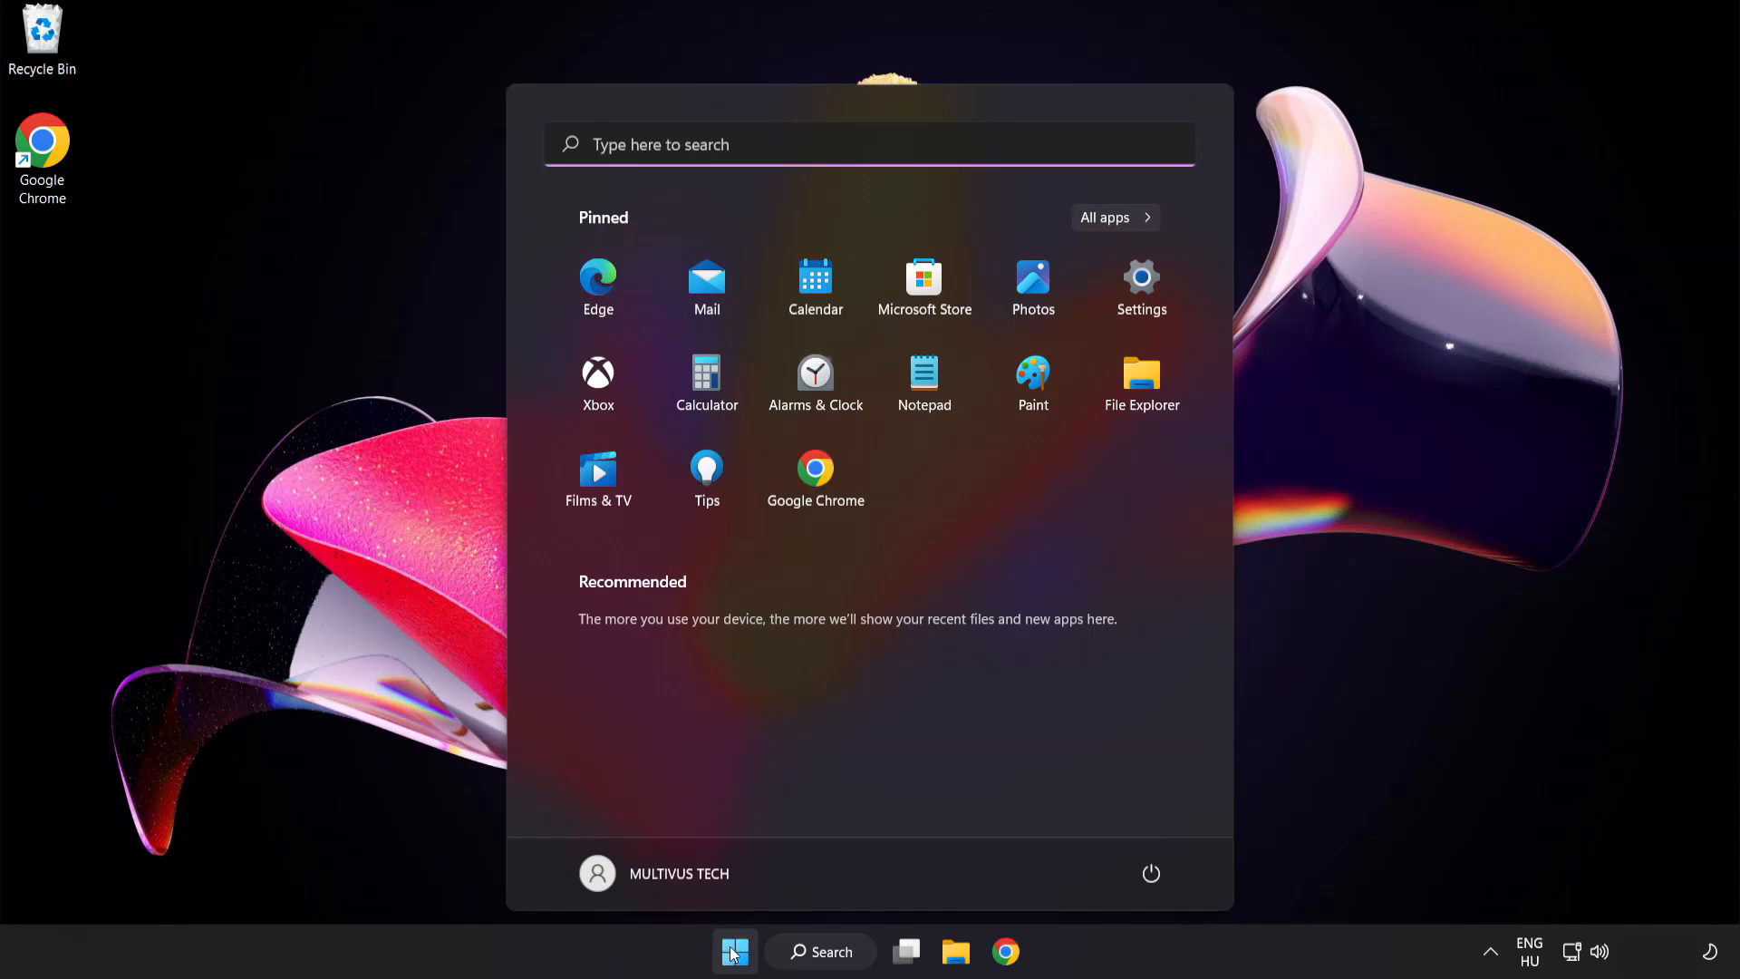
left_click(1151, 874)
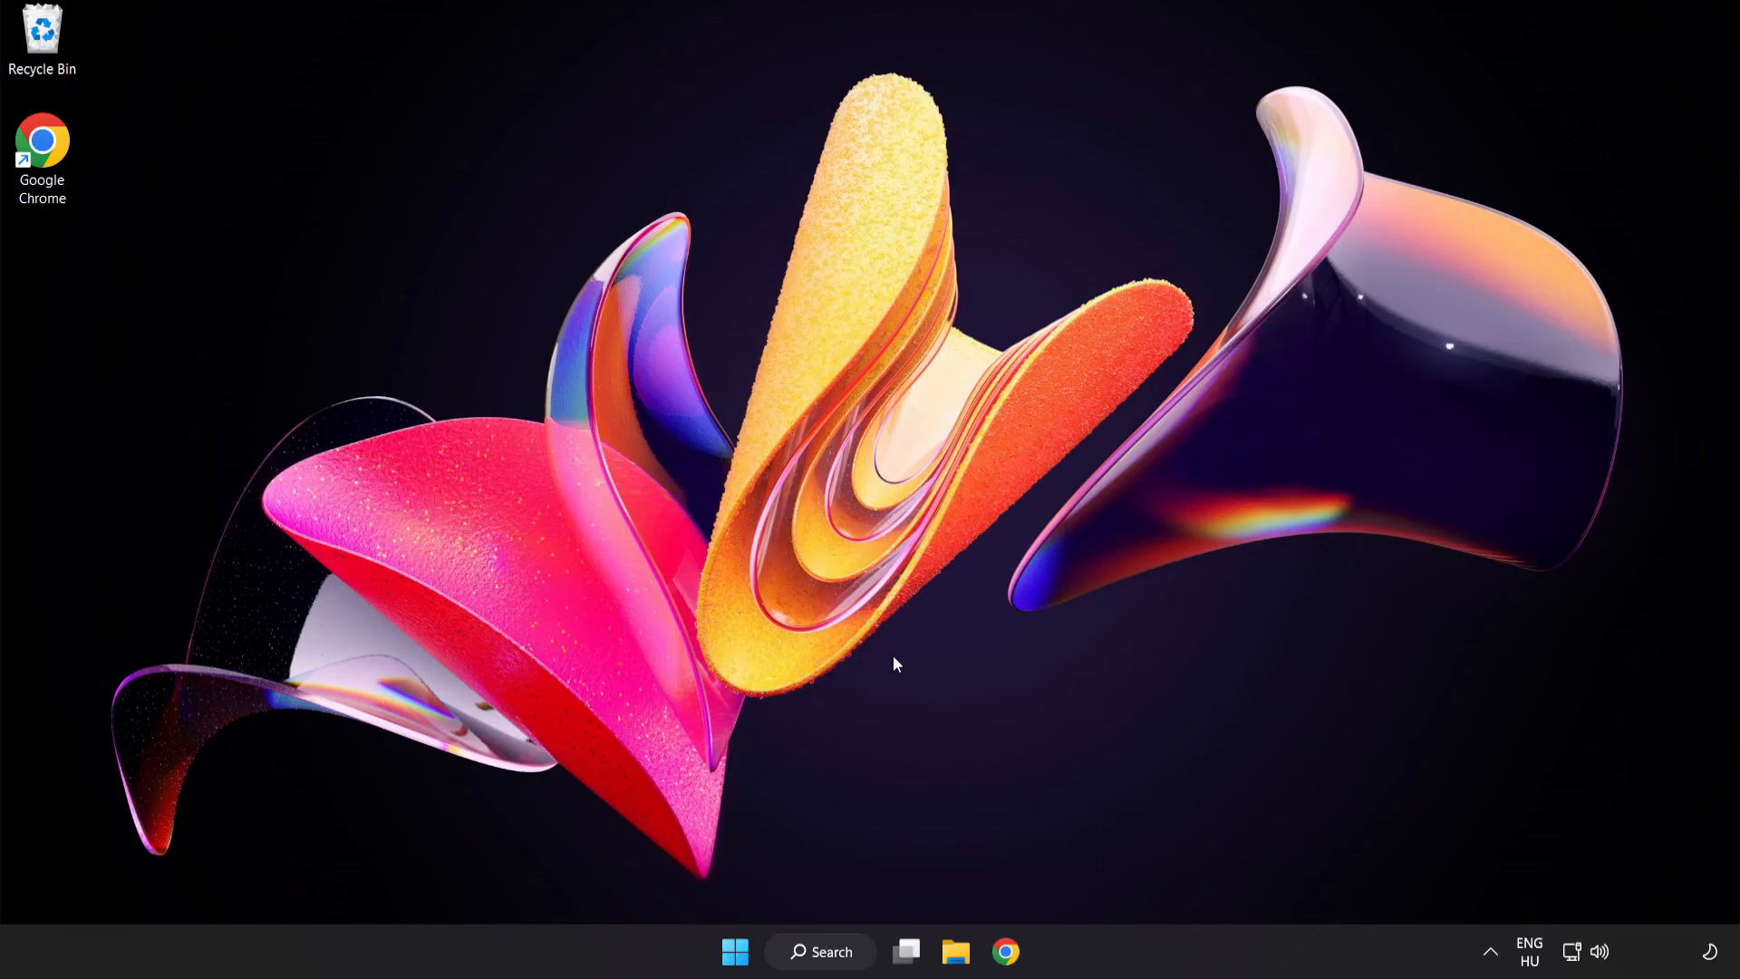
Search for 'security' and launch the Windows Security app.
left_click(820, 951)
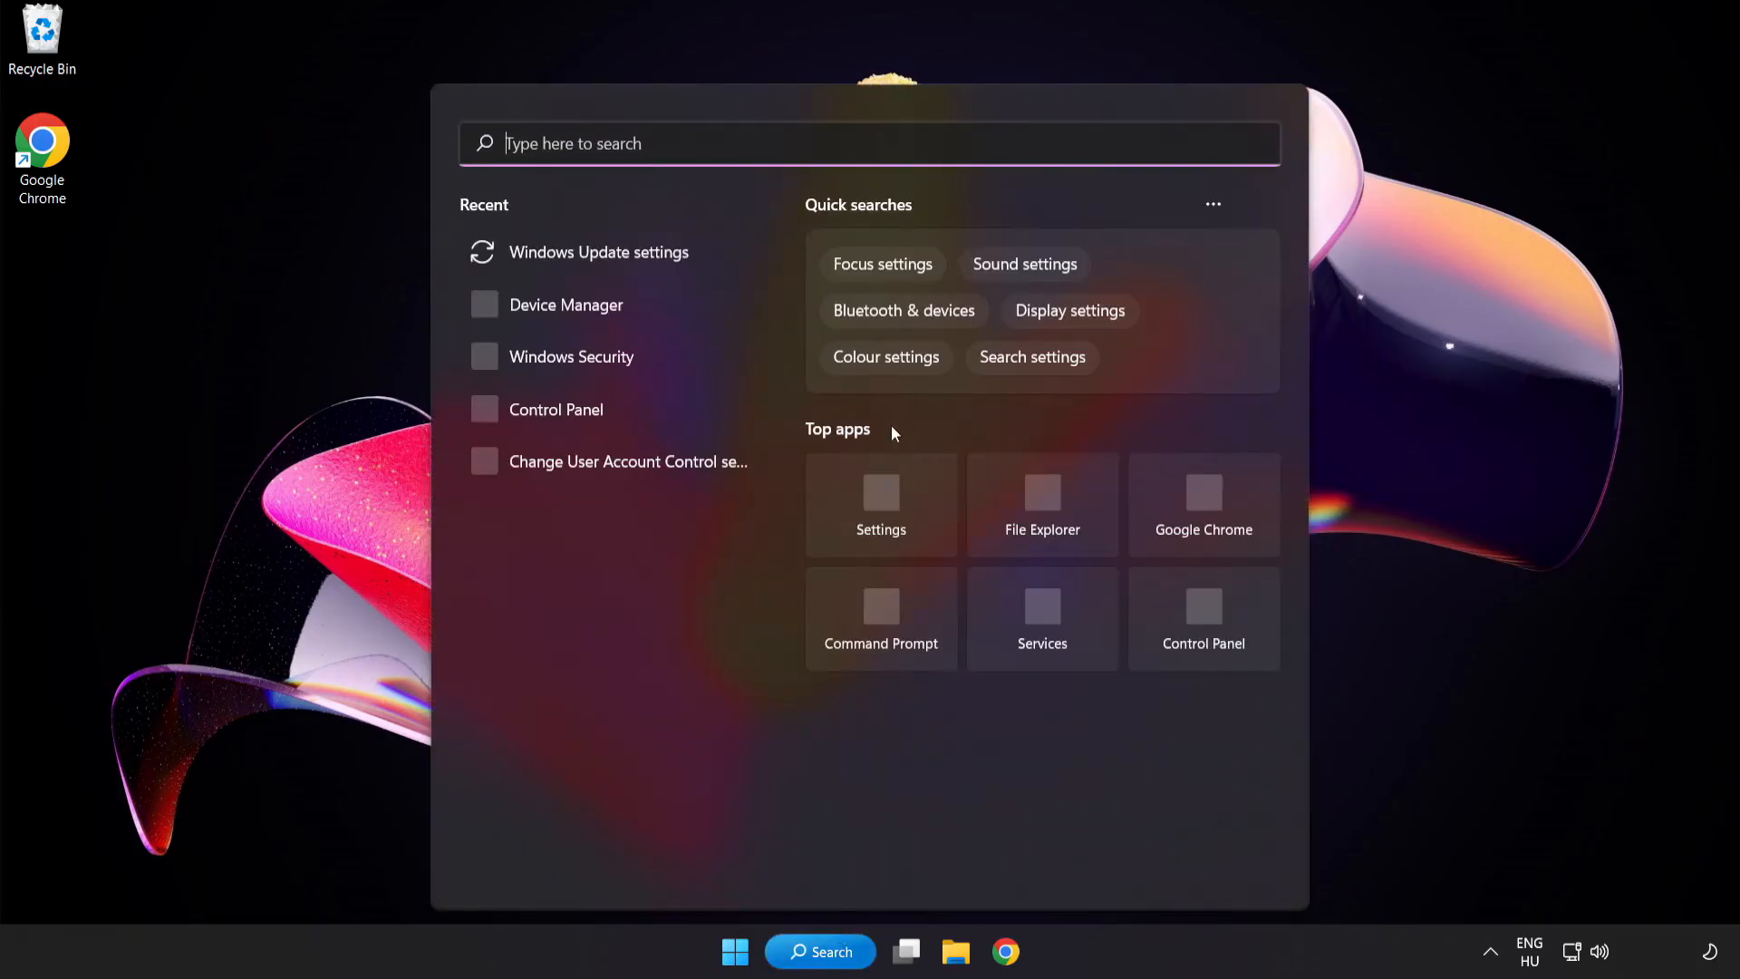
type("security")
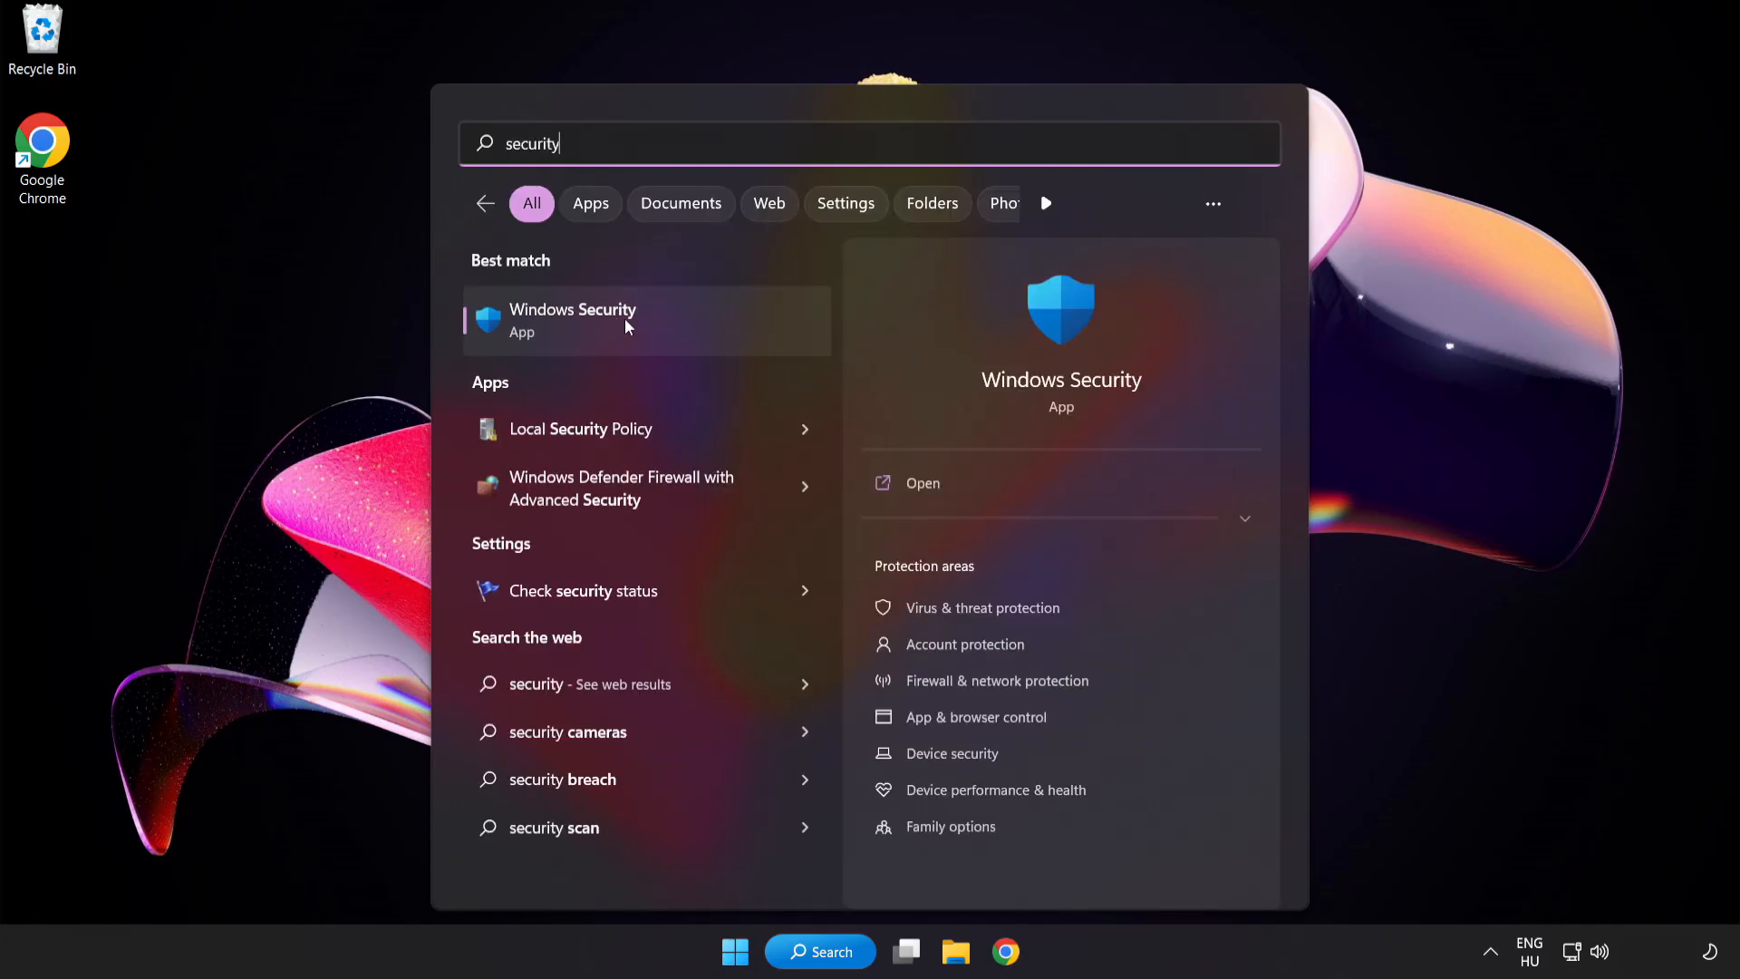
left_click(573, 319)
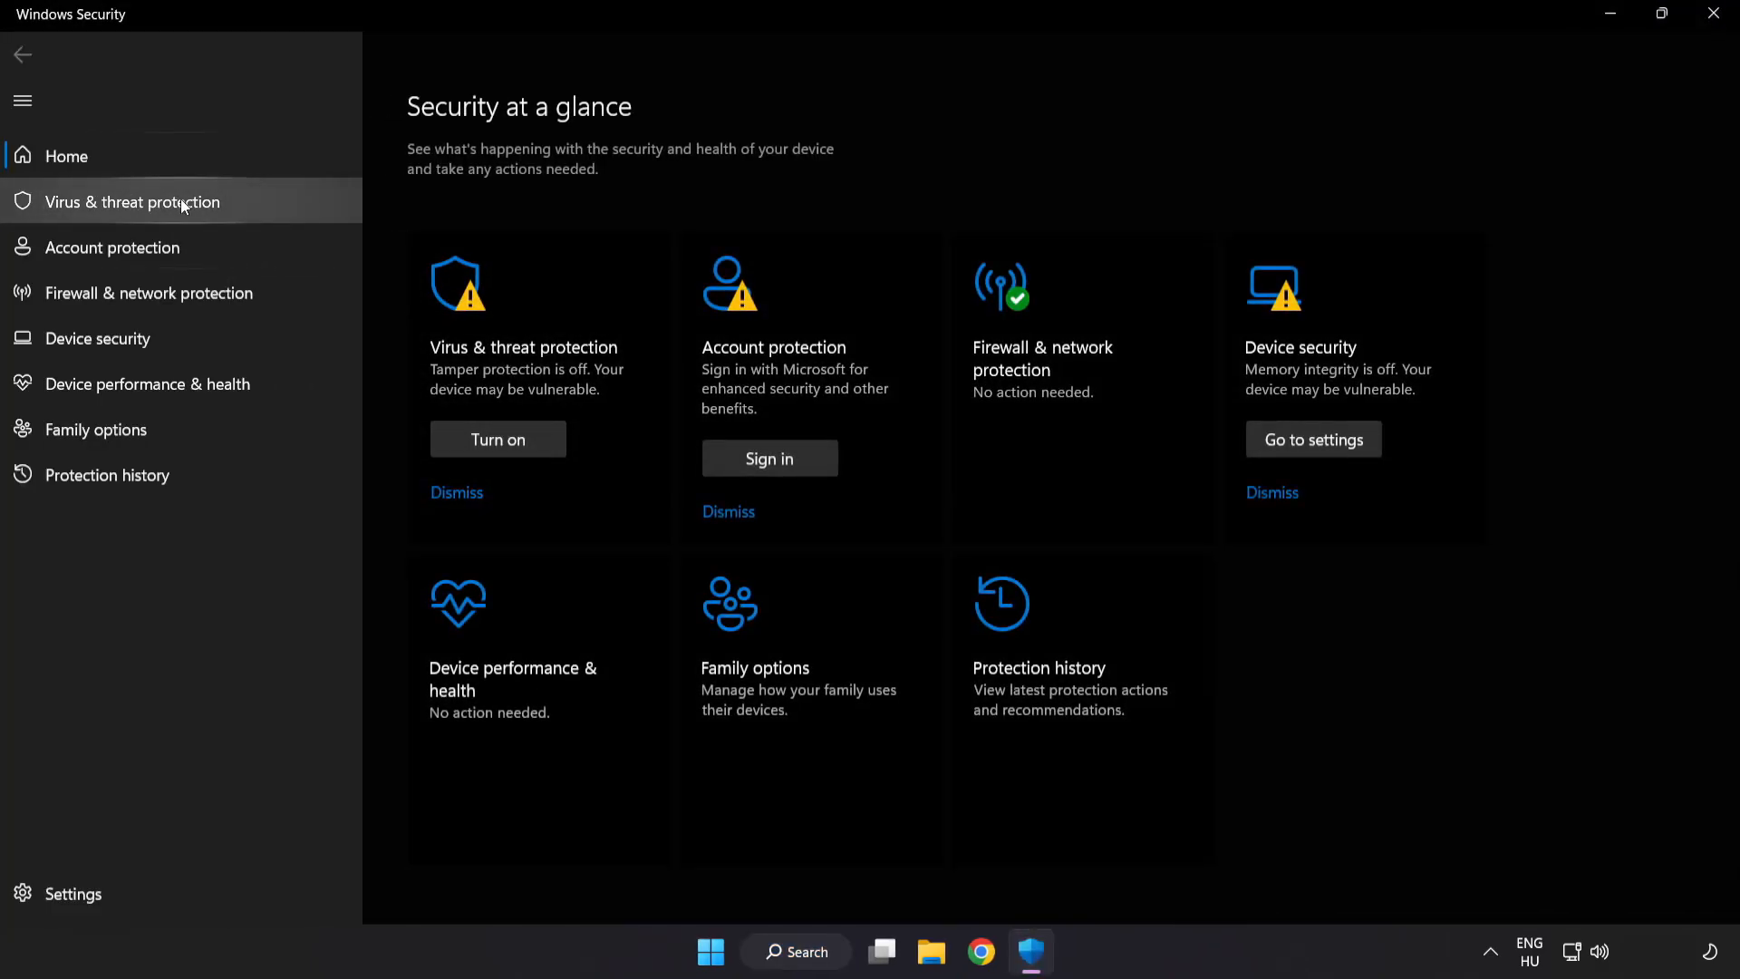
Go to Virus & threat protection settings and scroll down to the Exclusions section.
left_click(130, 201)
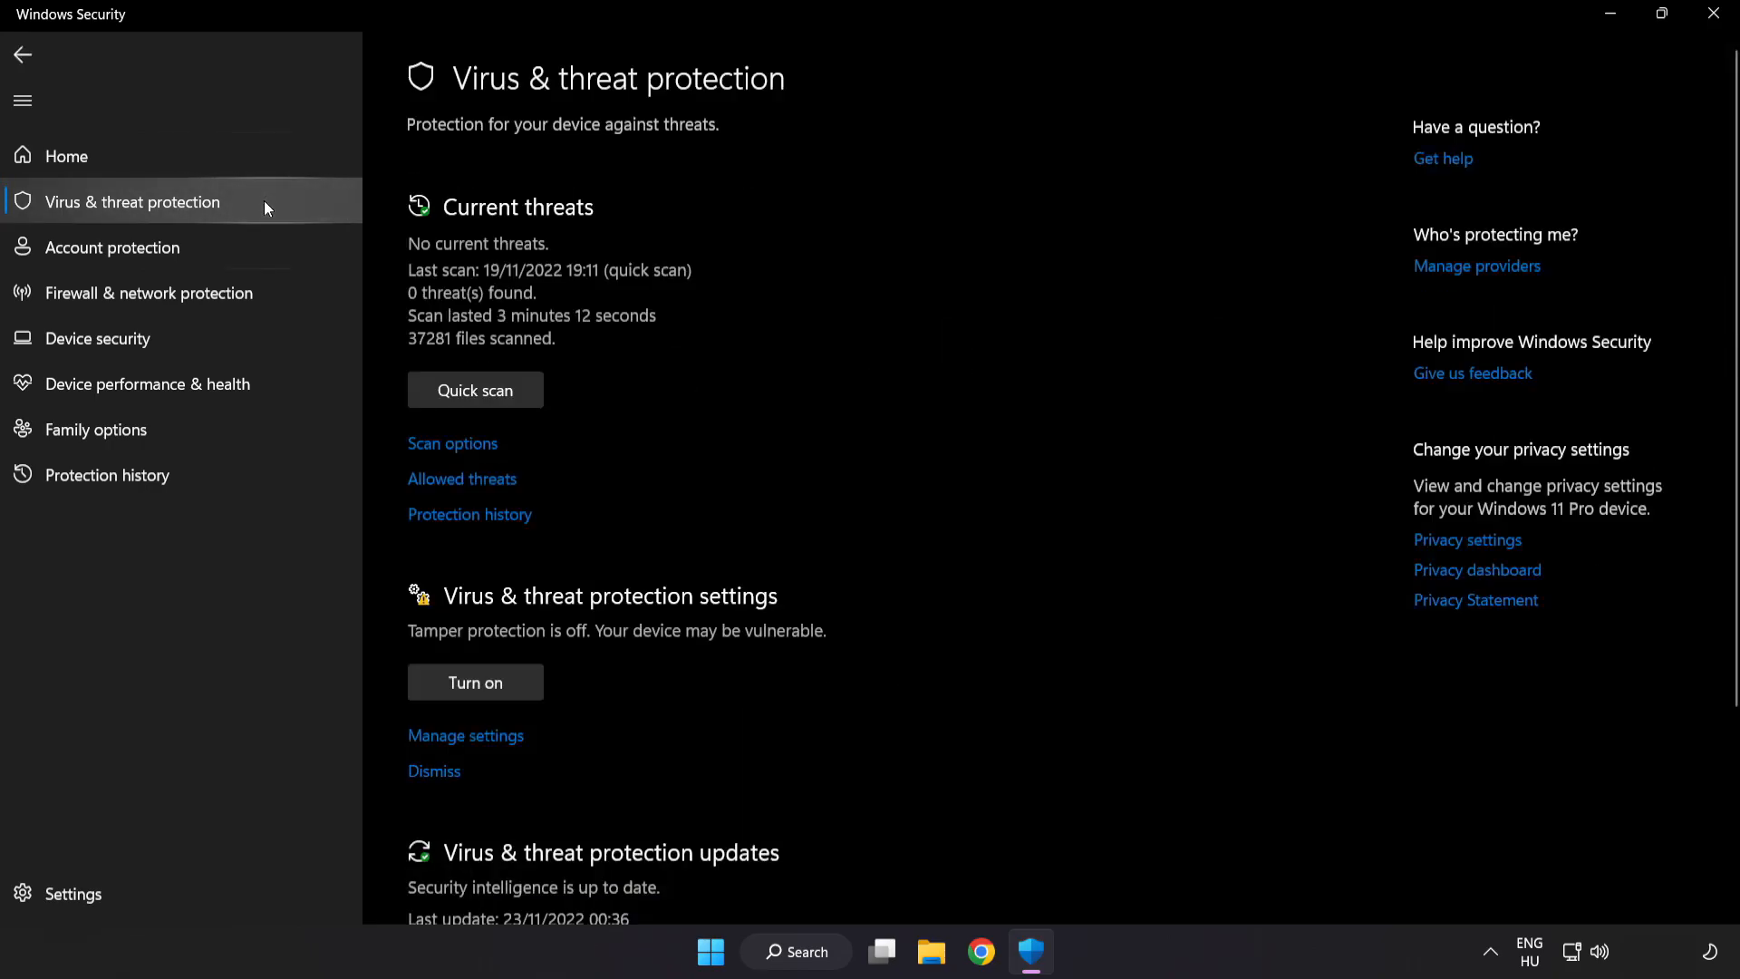
scroll("down", 3)
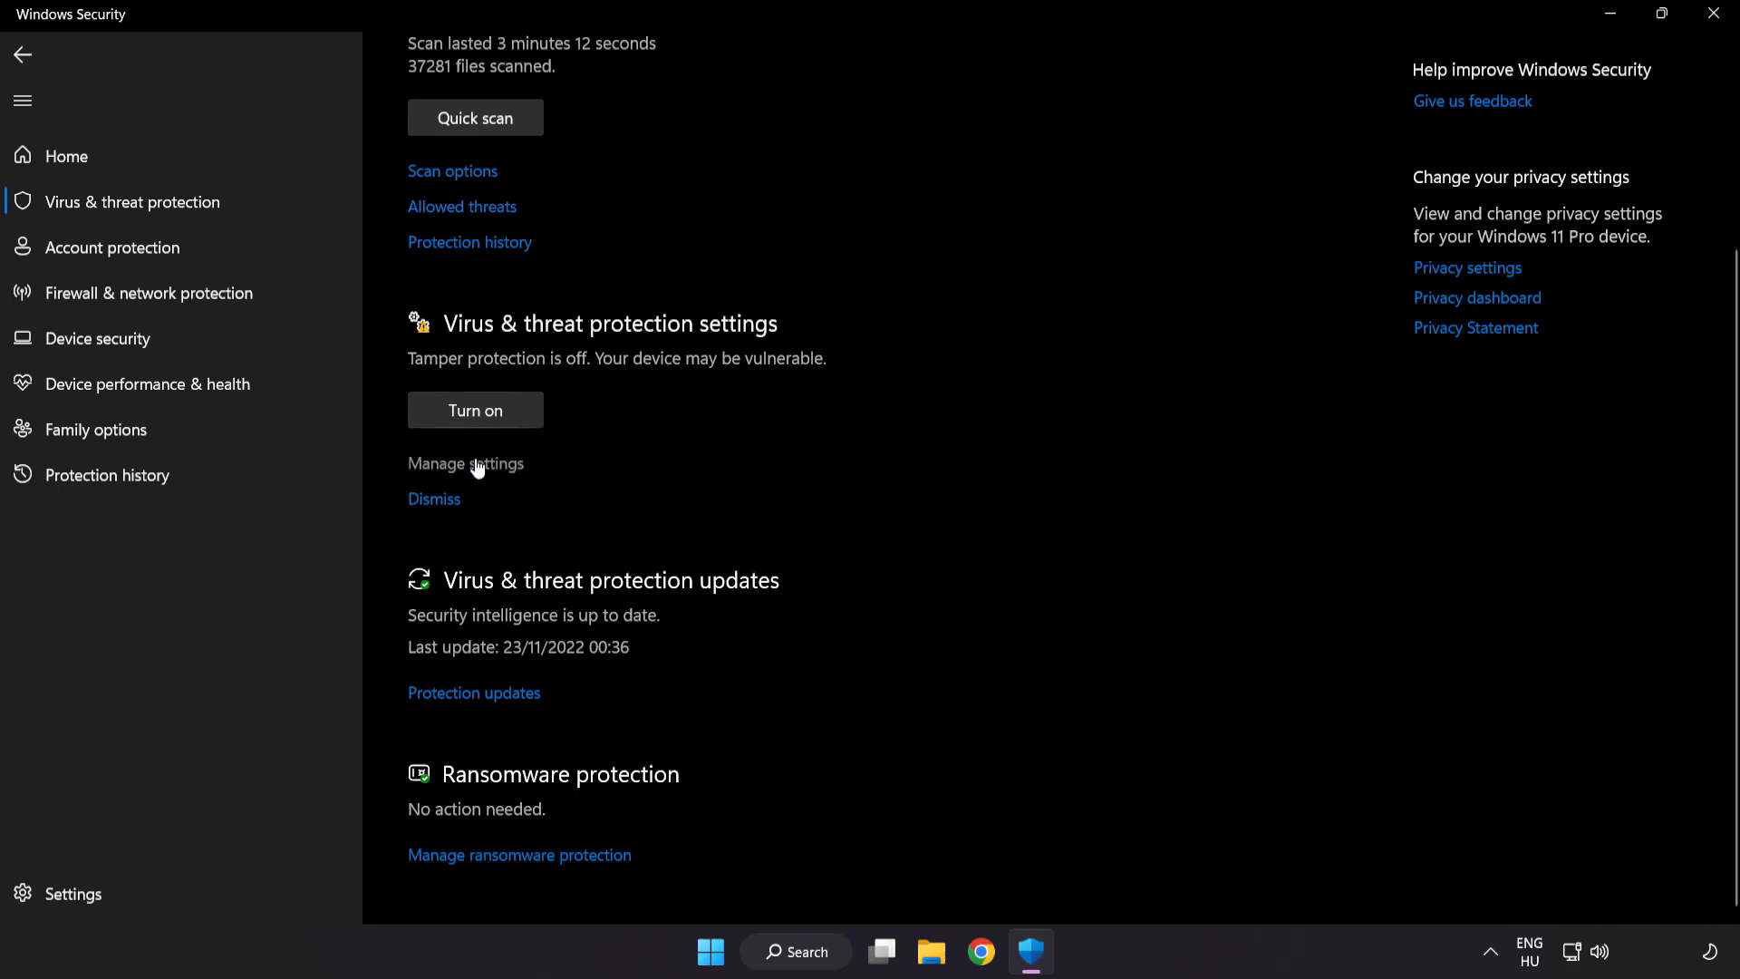
left_click(466, 464)
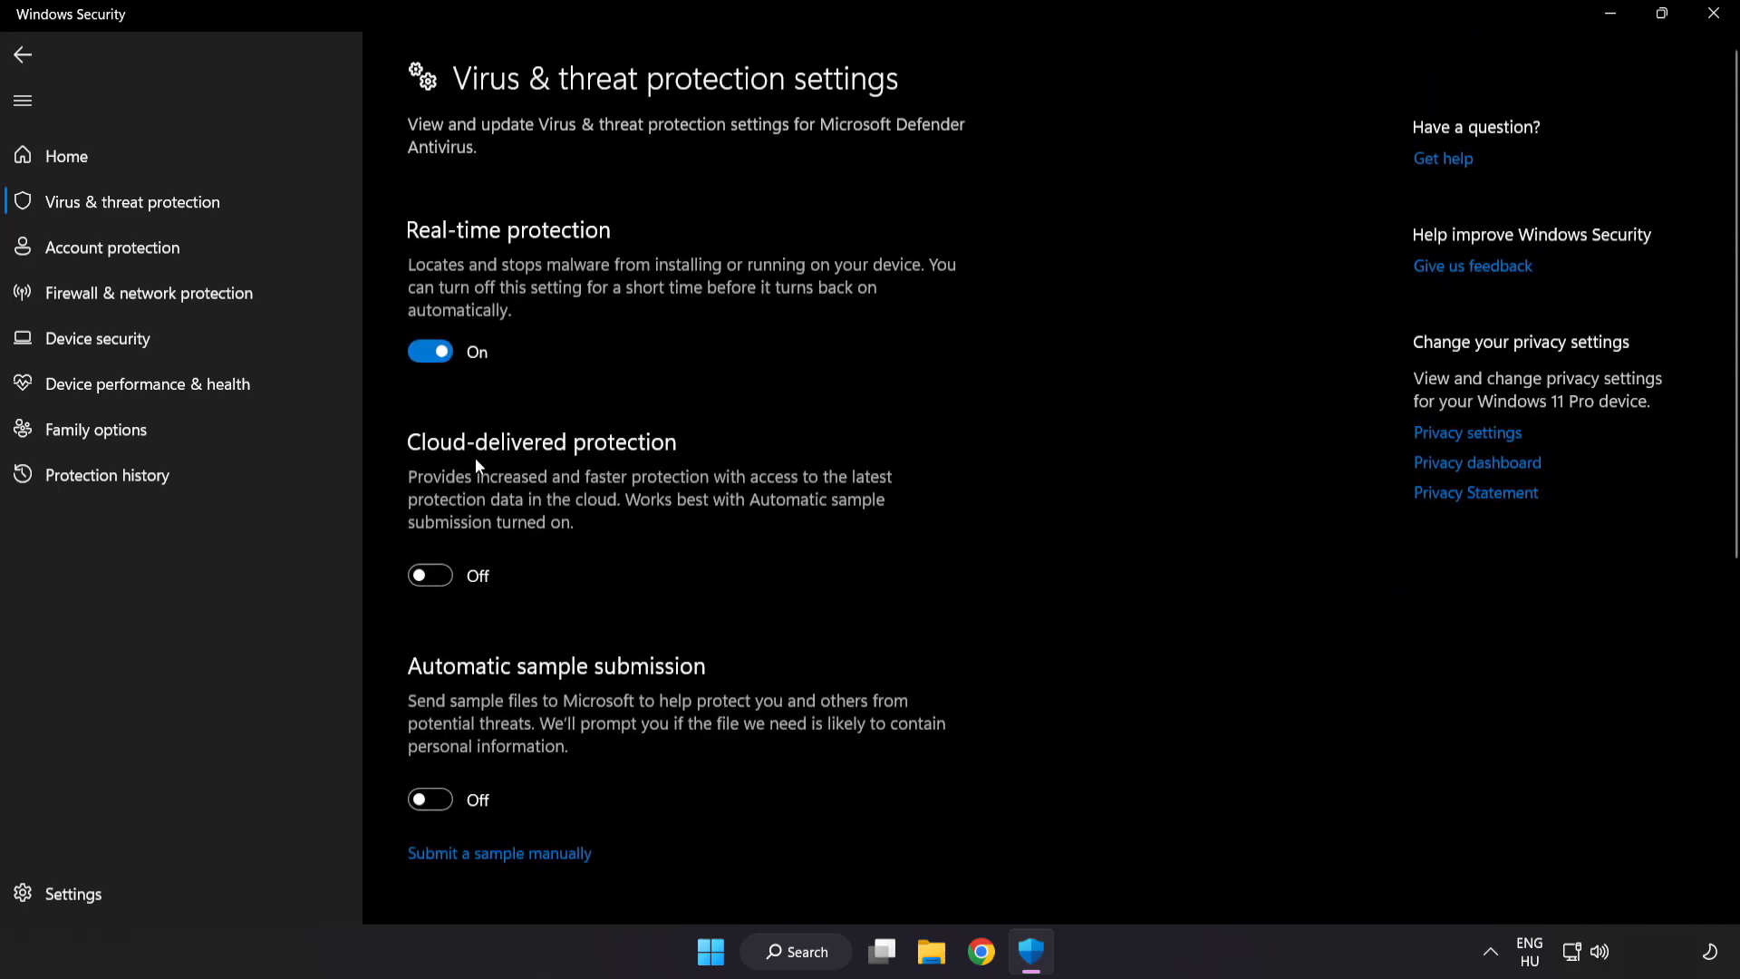
scroll("down", 3)
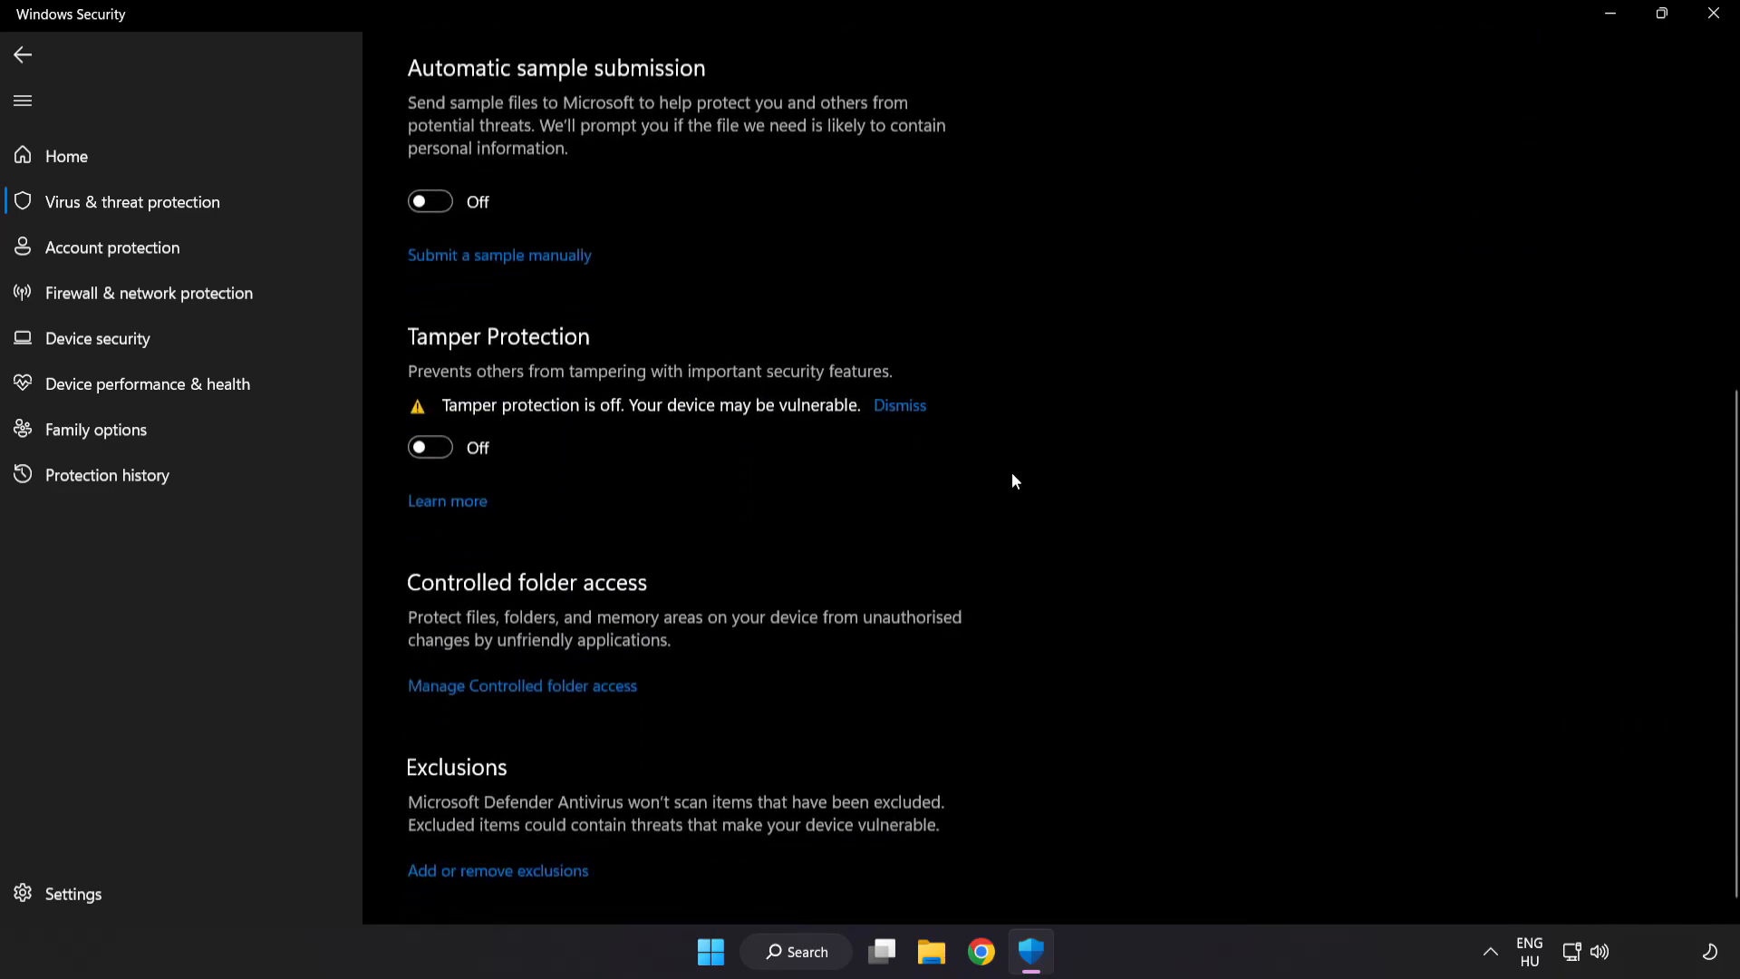
scroll("down", 3)
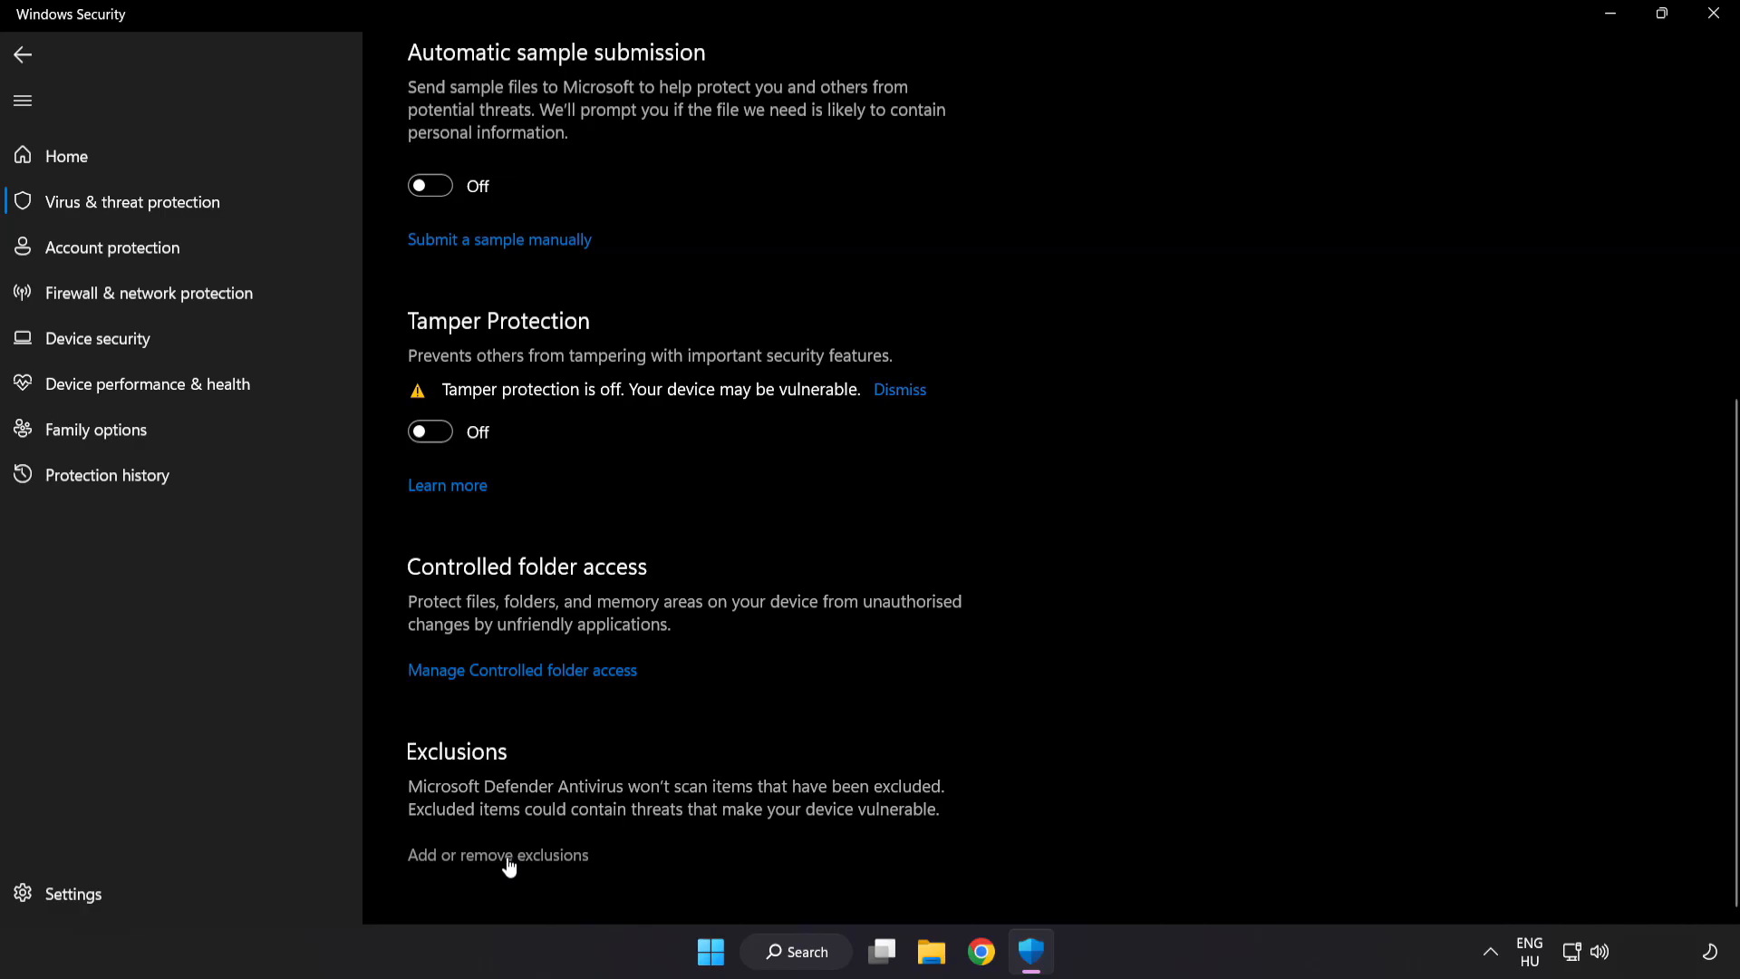
Start adding a File exclusion from the 'Add or remove exclusions' list.
left_click(497, 854)
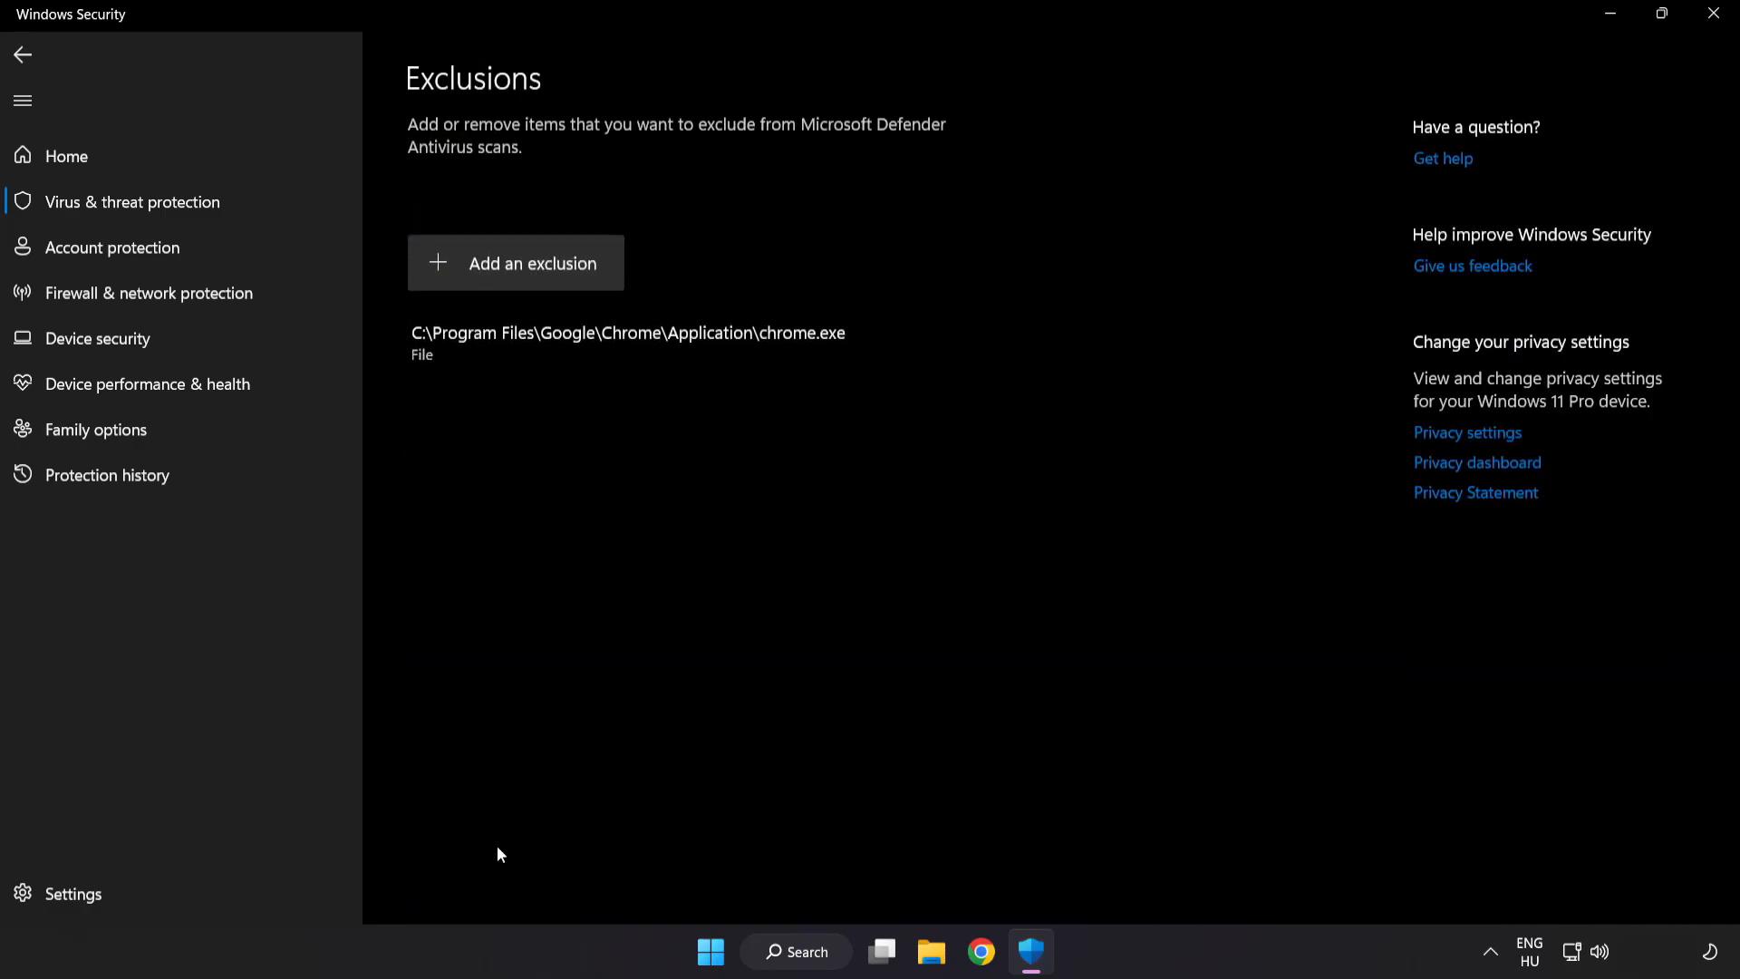
mouse_move(516, 263)
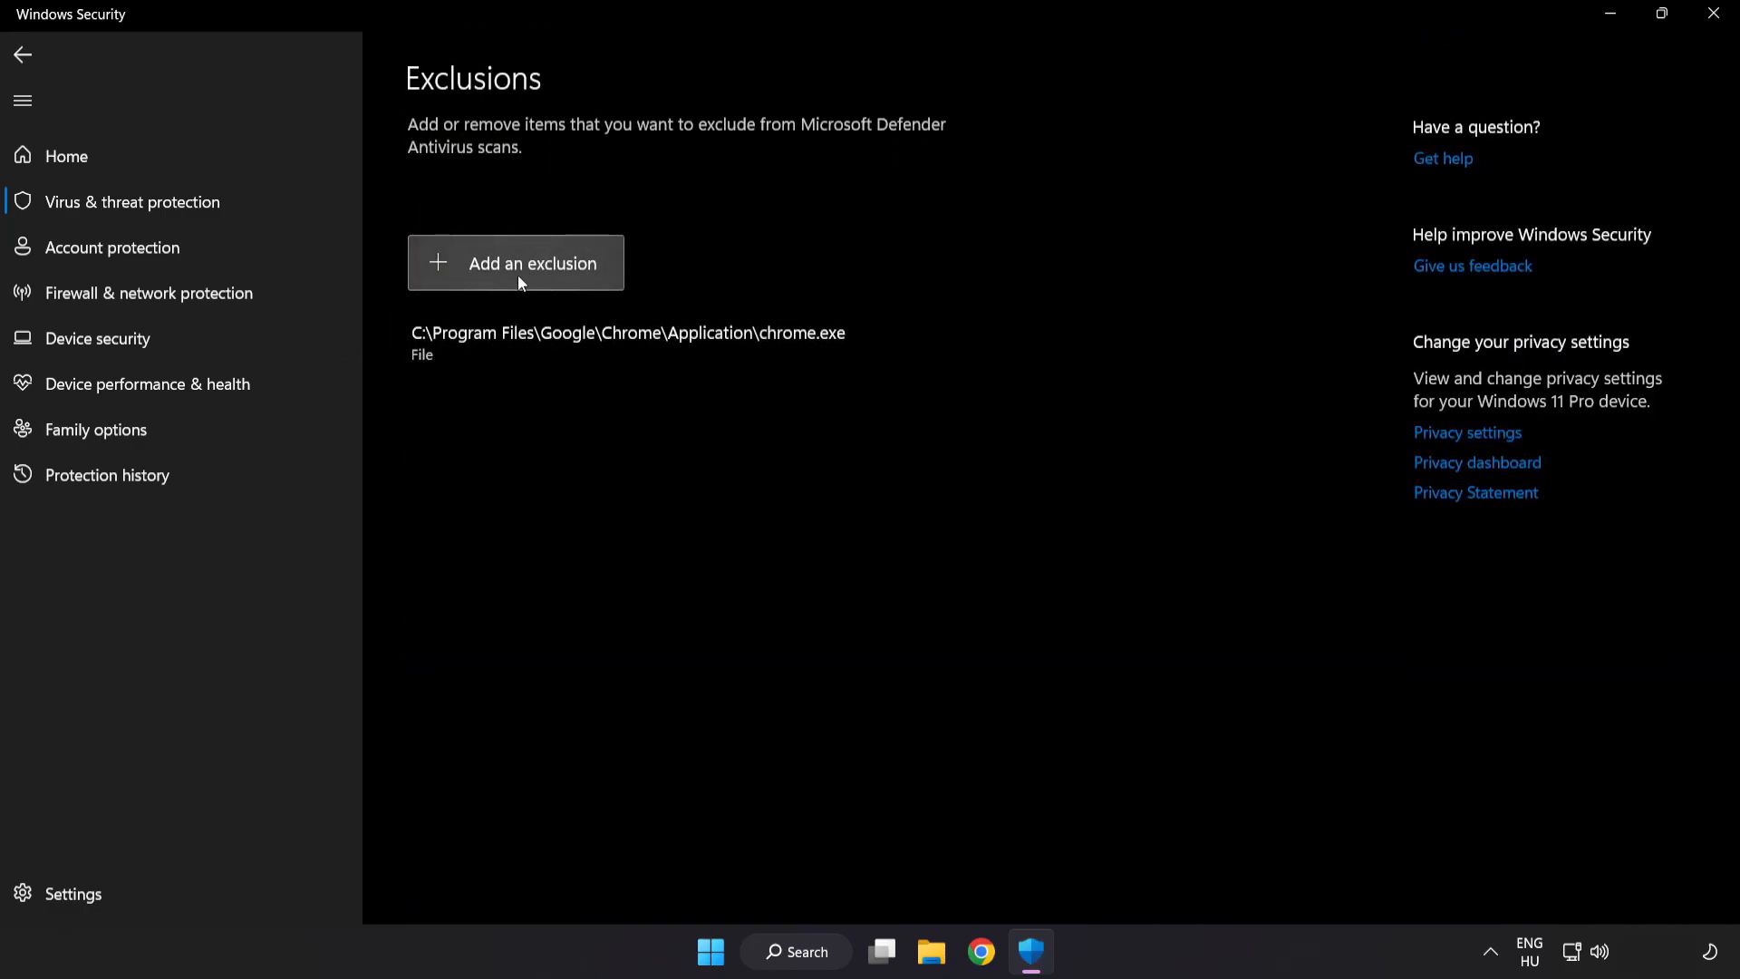
left_click(515, 262)
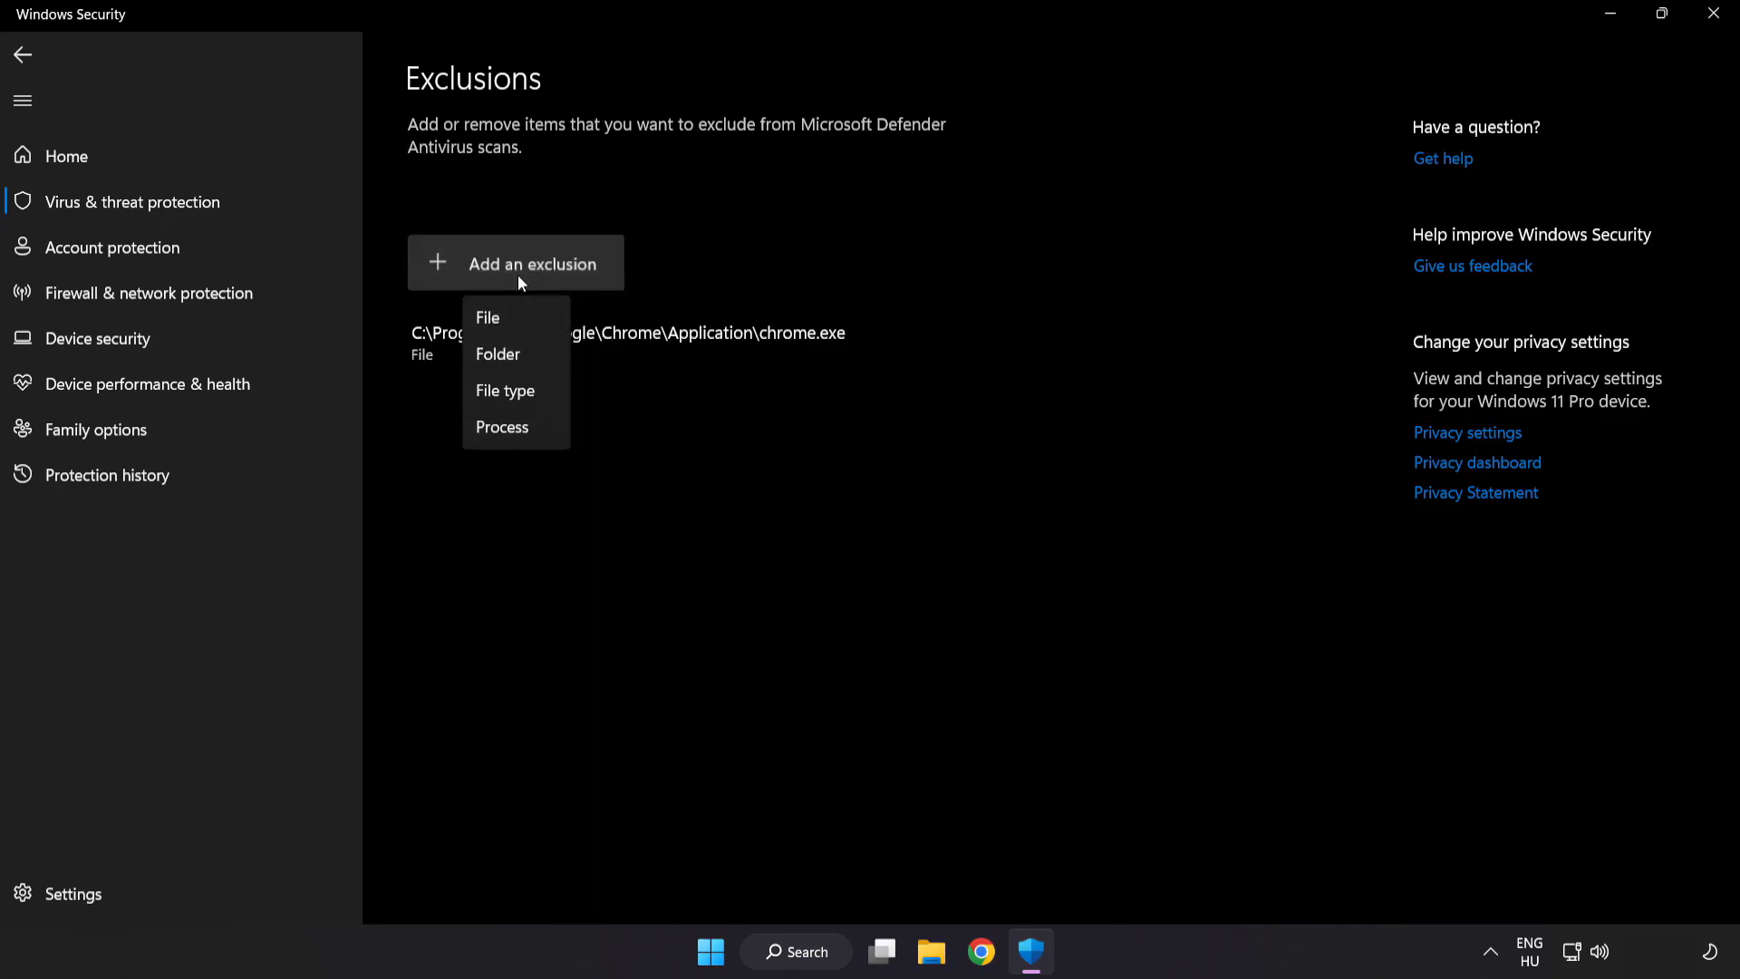
mouse_move(512, 324)
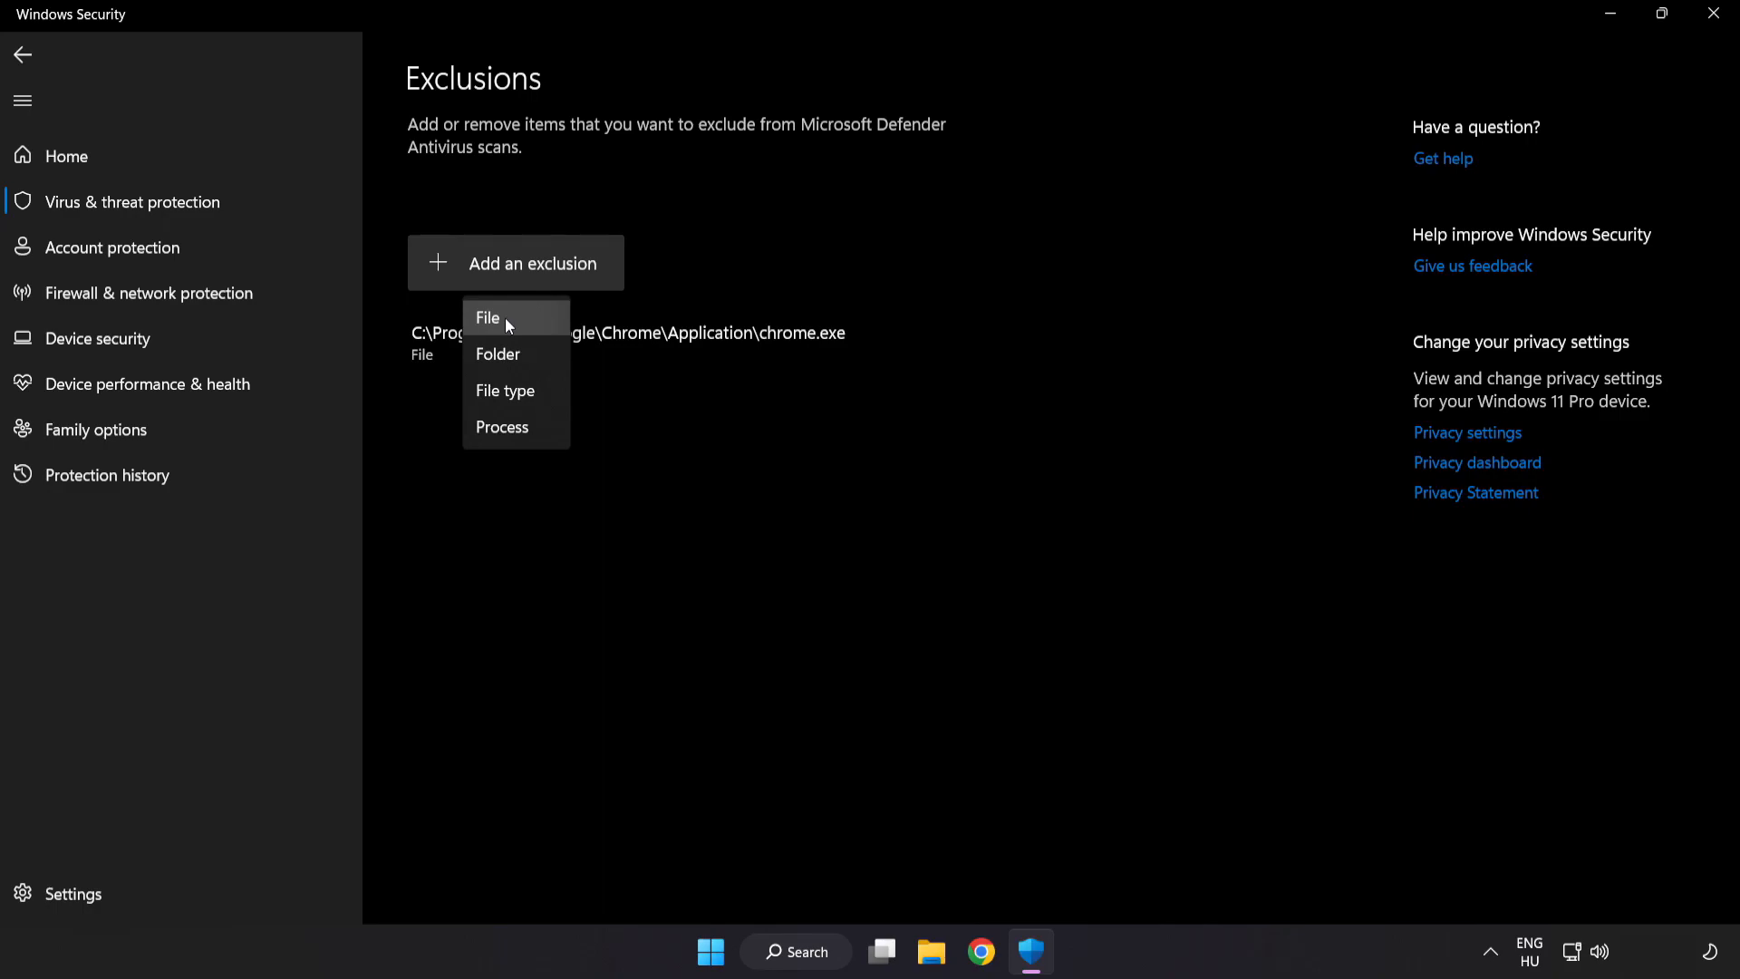
left_click(486, 317)
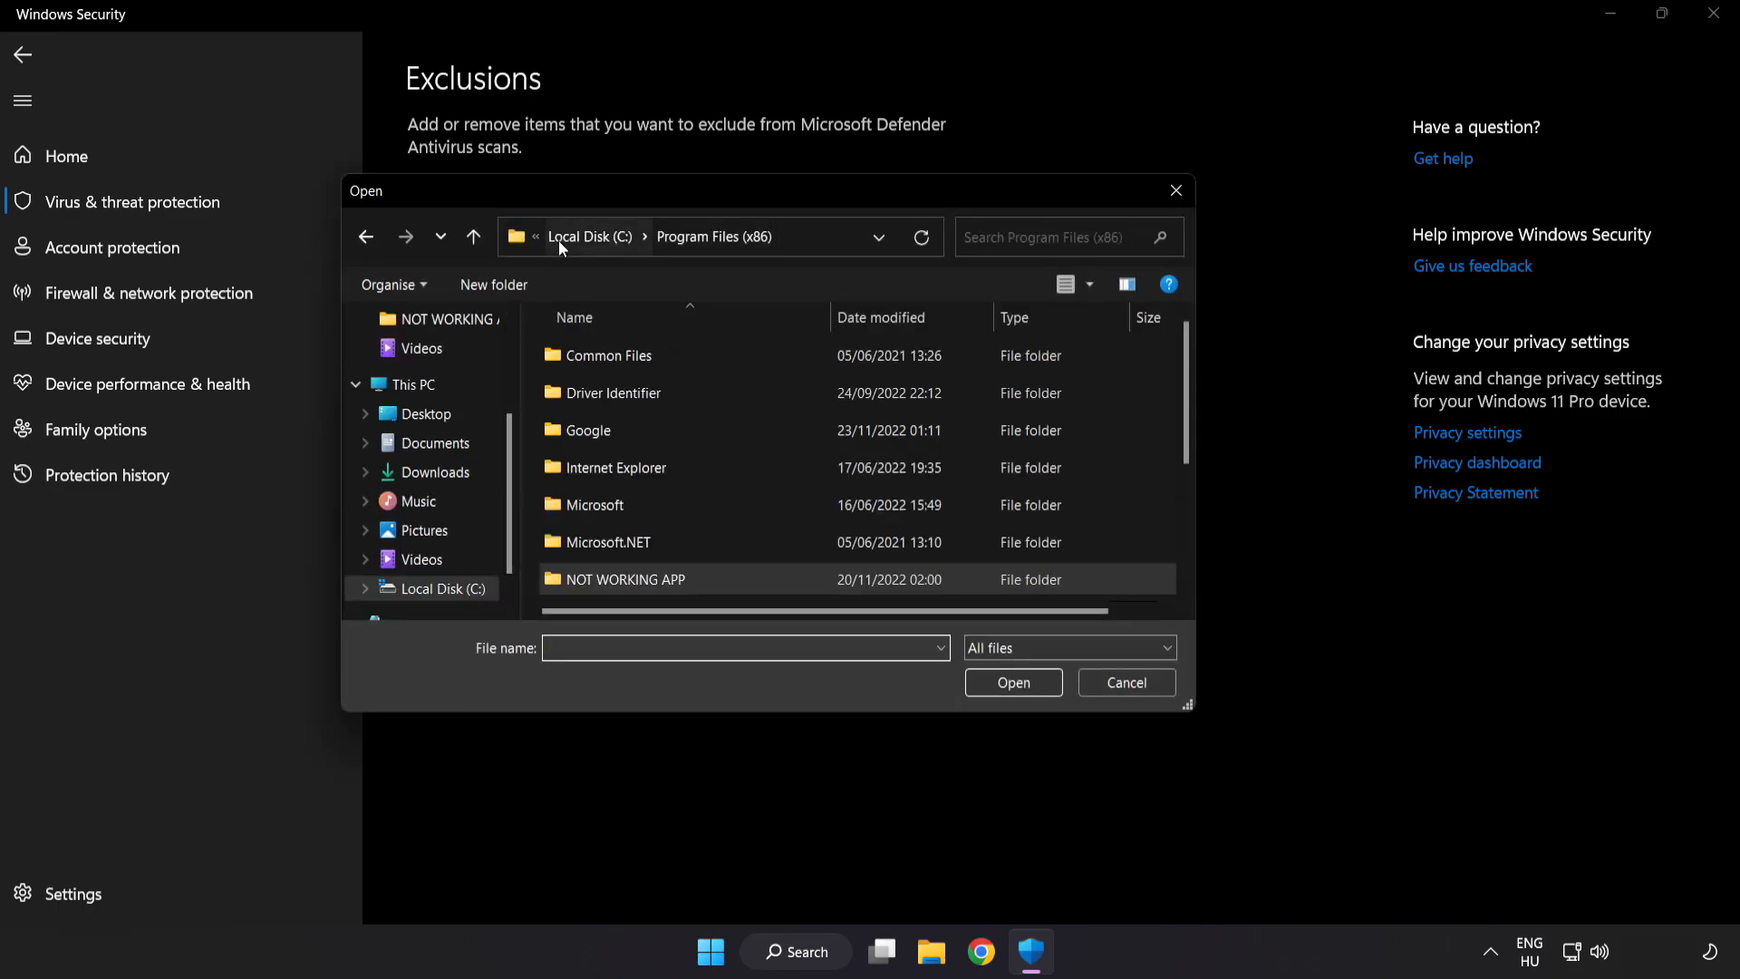
Select the NOT WORKING APP shortcut in C:\Program Files (x86)\NOT WORKING APP as the excluded file.
left_click(408, 385)
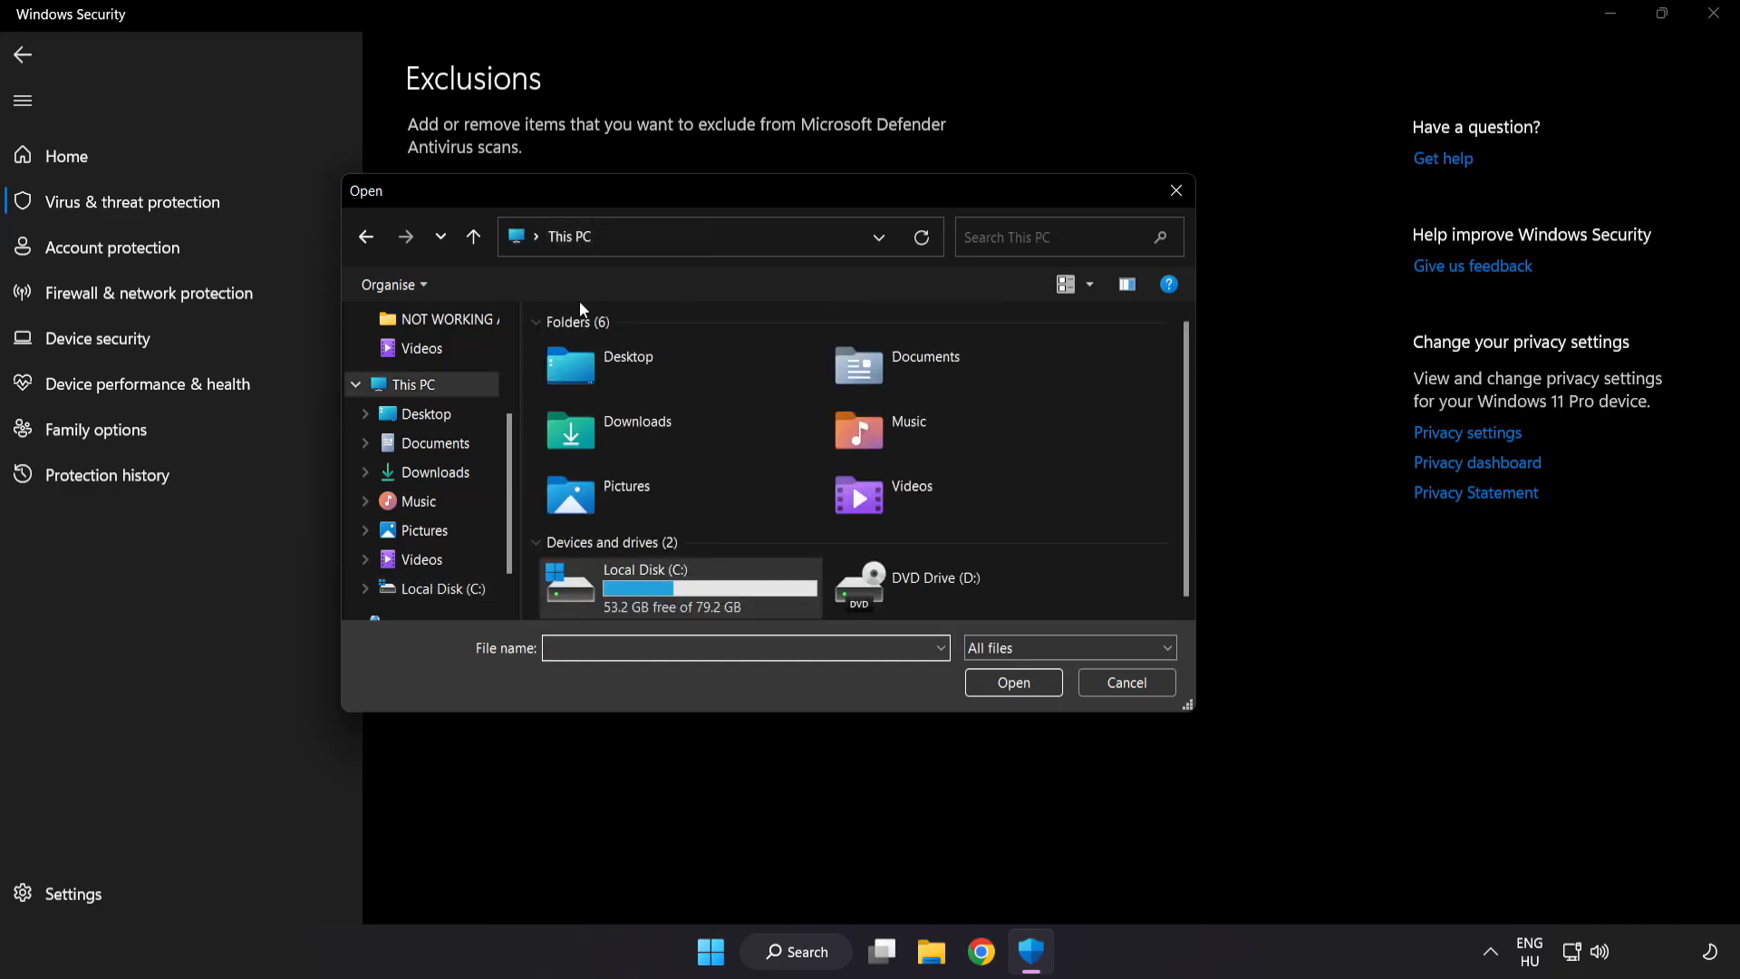
double_click(645, 569)
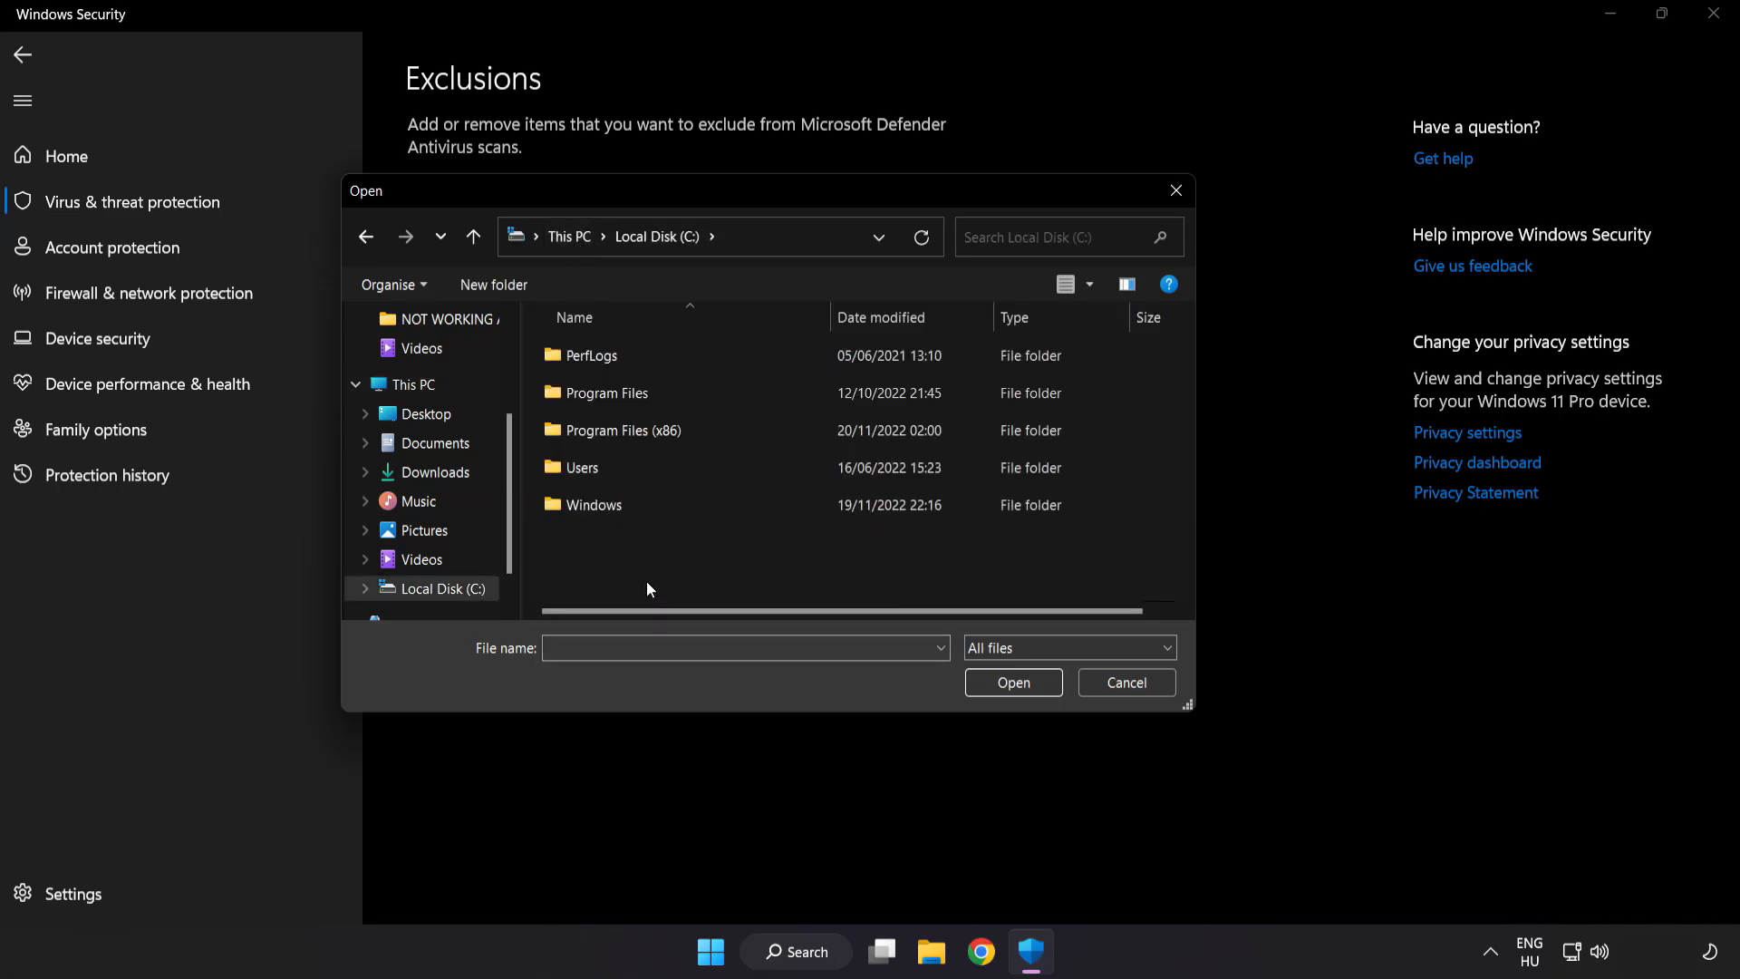
double_click(607, 431)
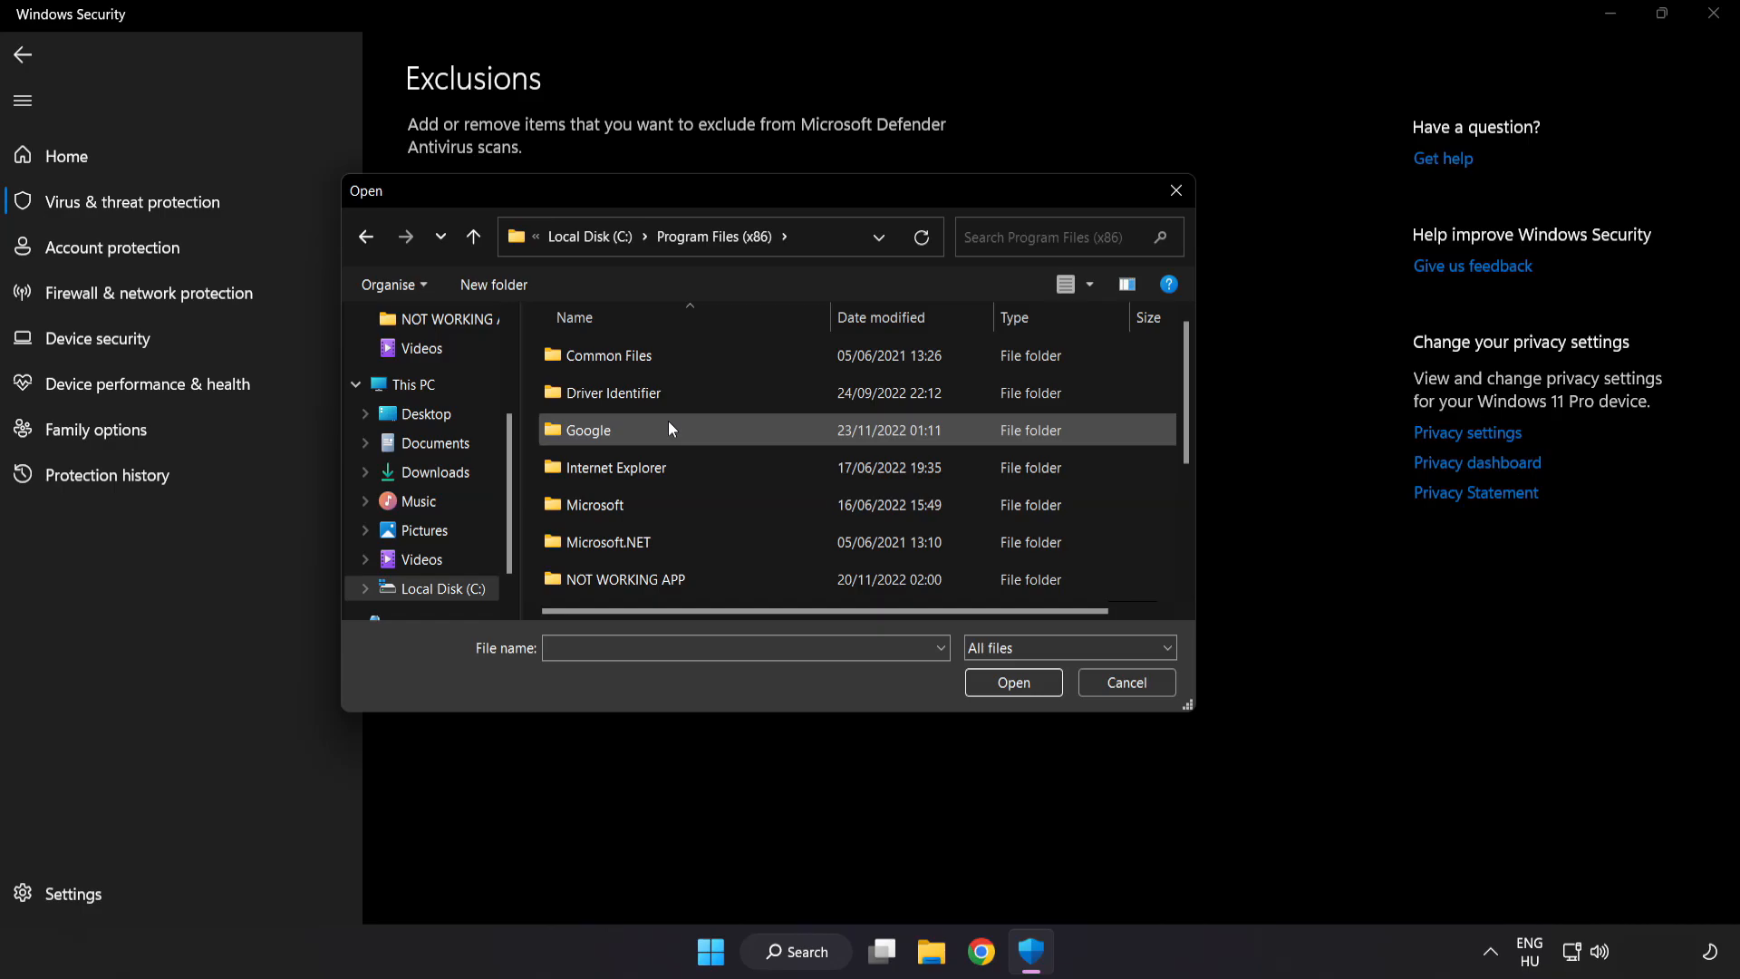
scroll("down", 3)
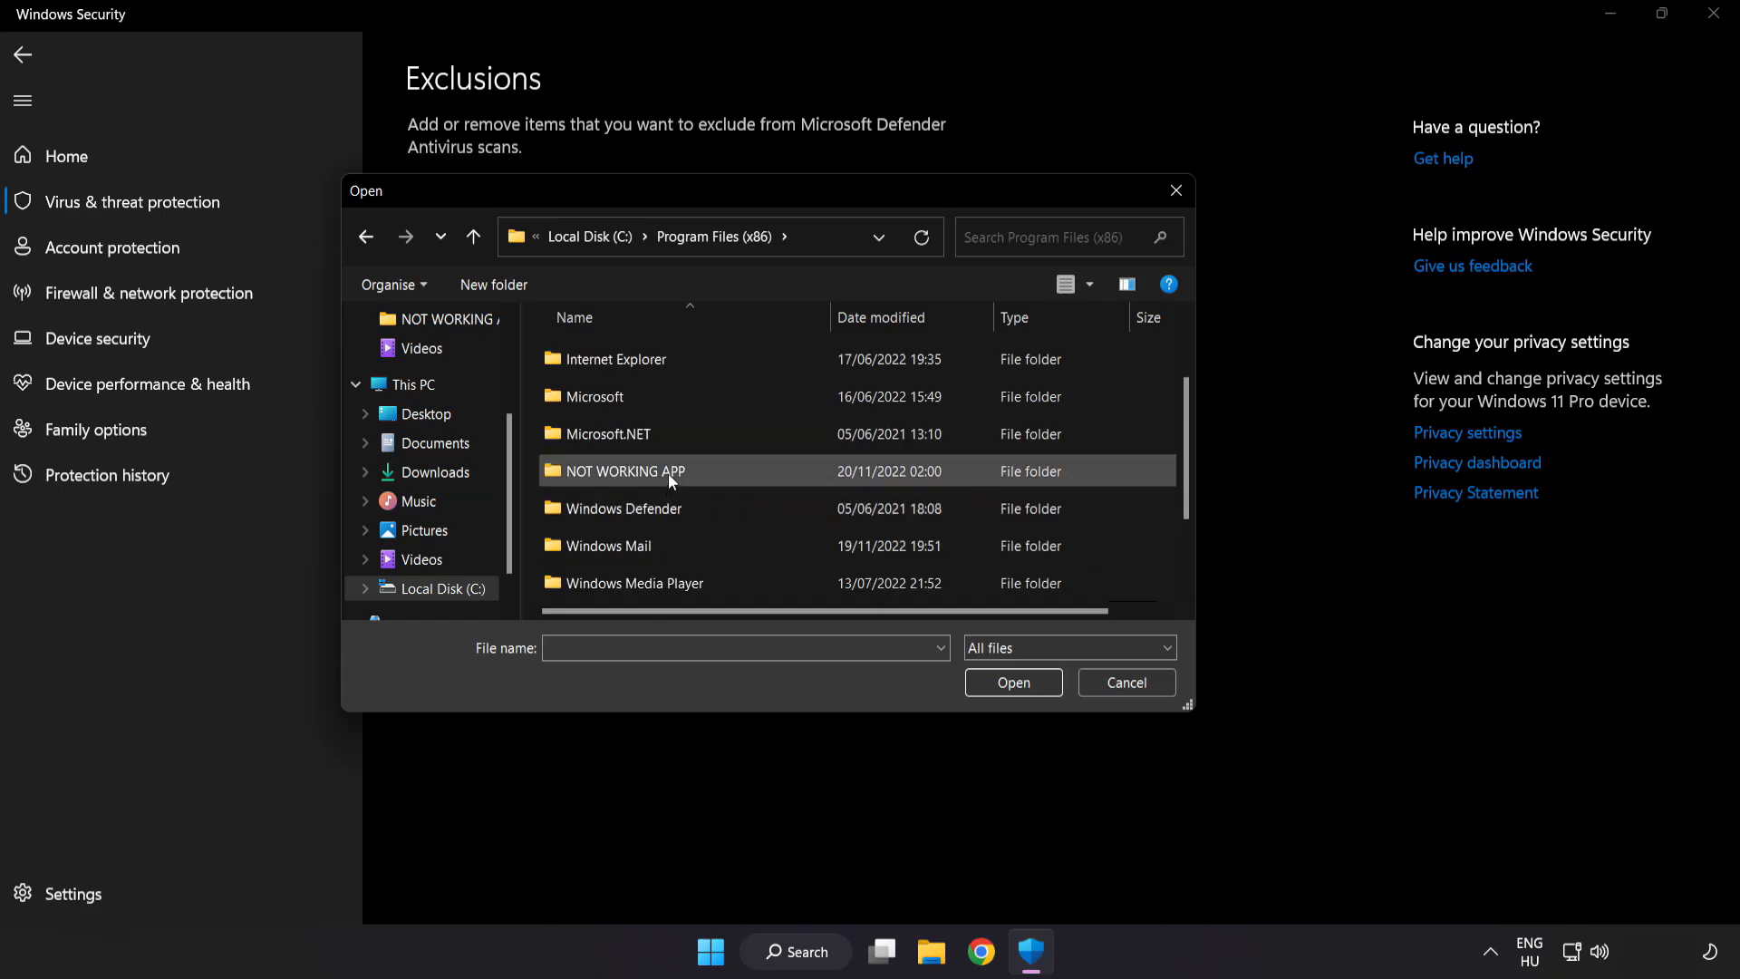
double_click(619, 471)
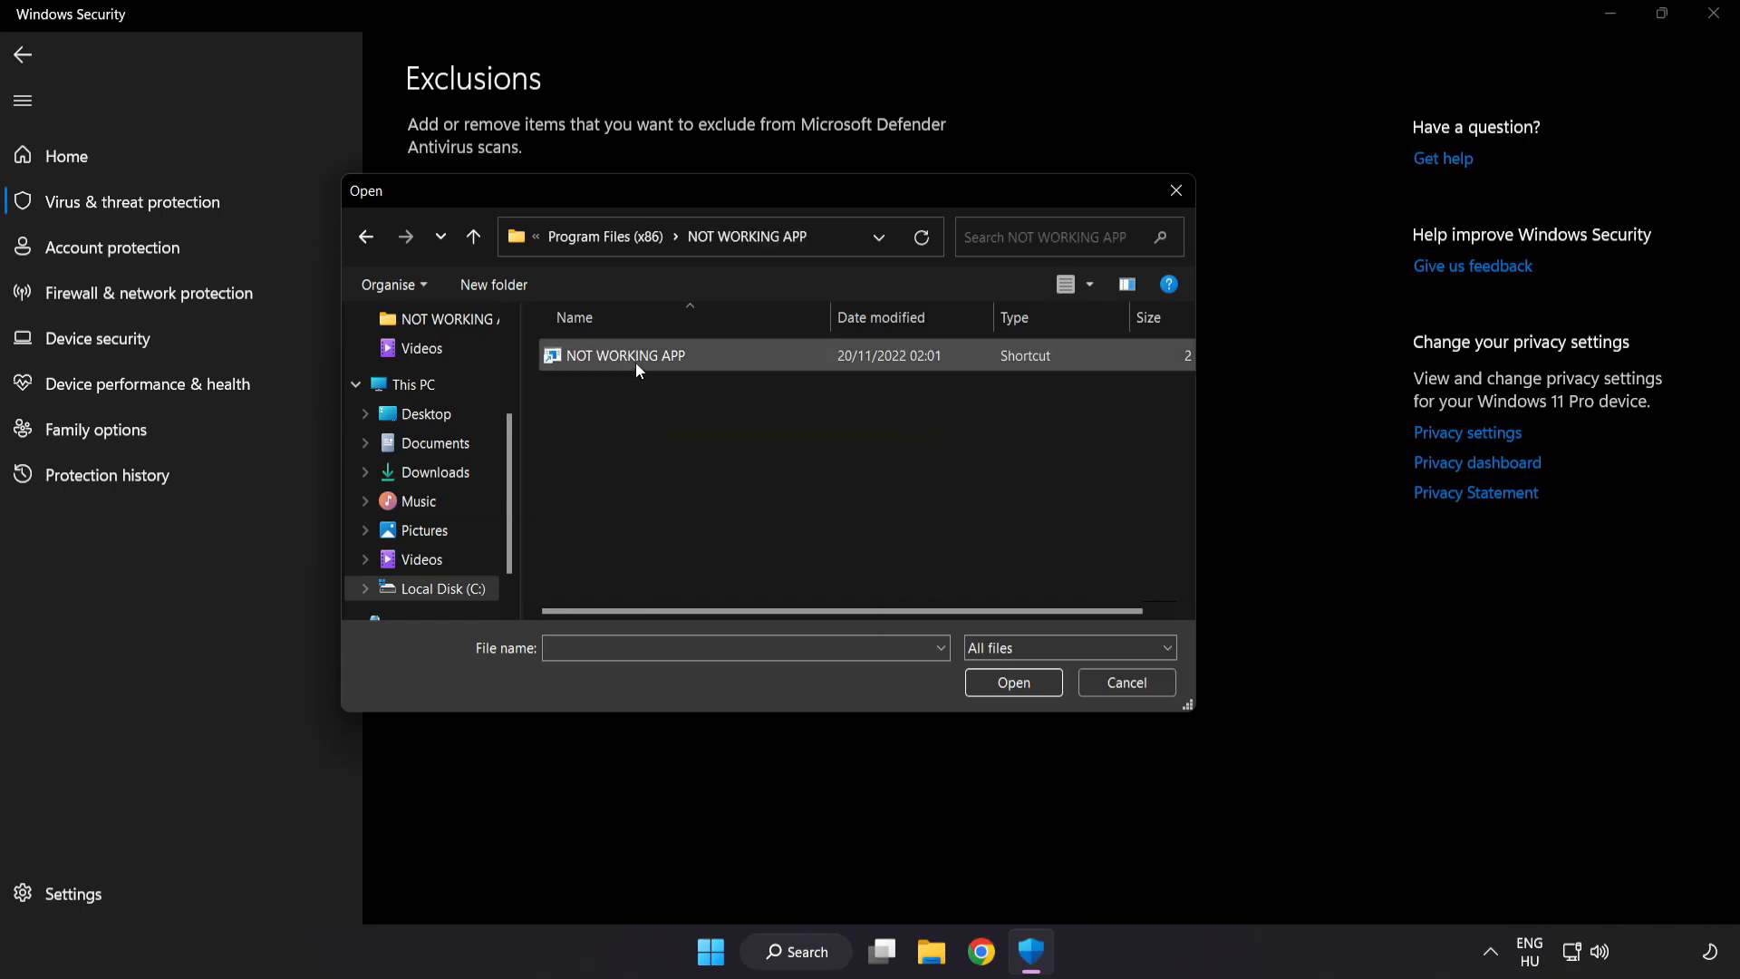
left_click(624, 356)
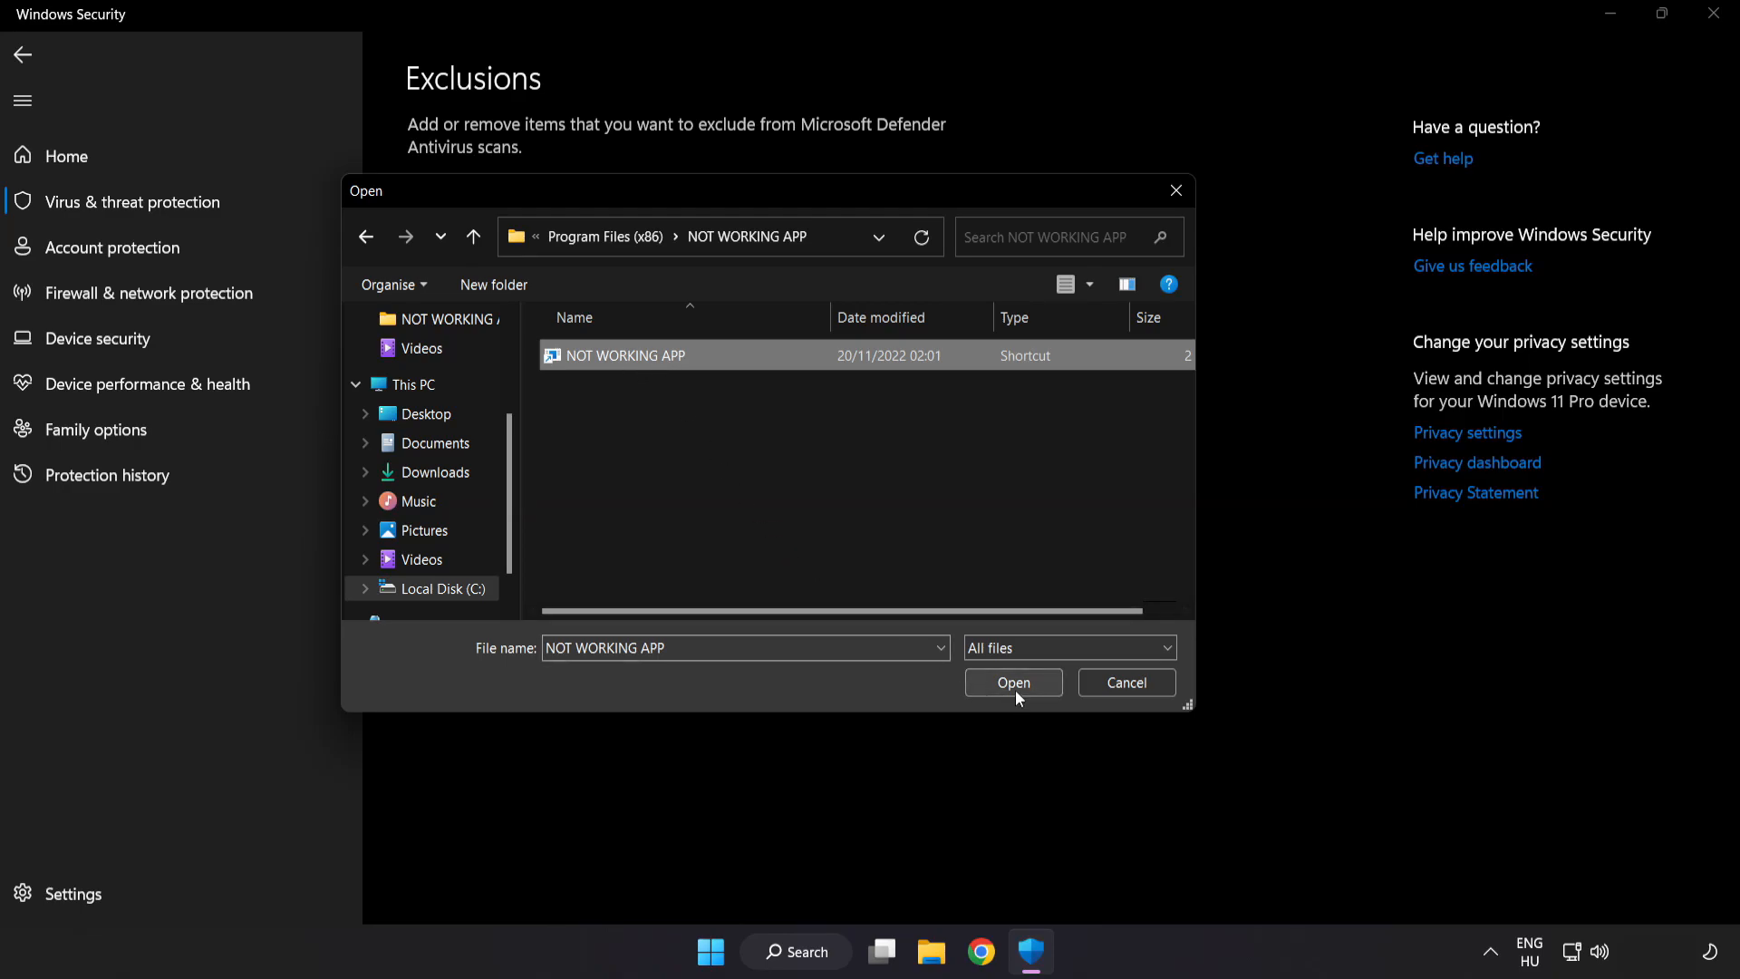
left_click(1012, 681)
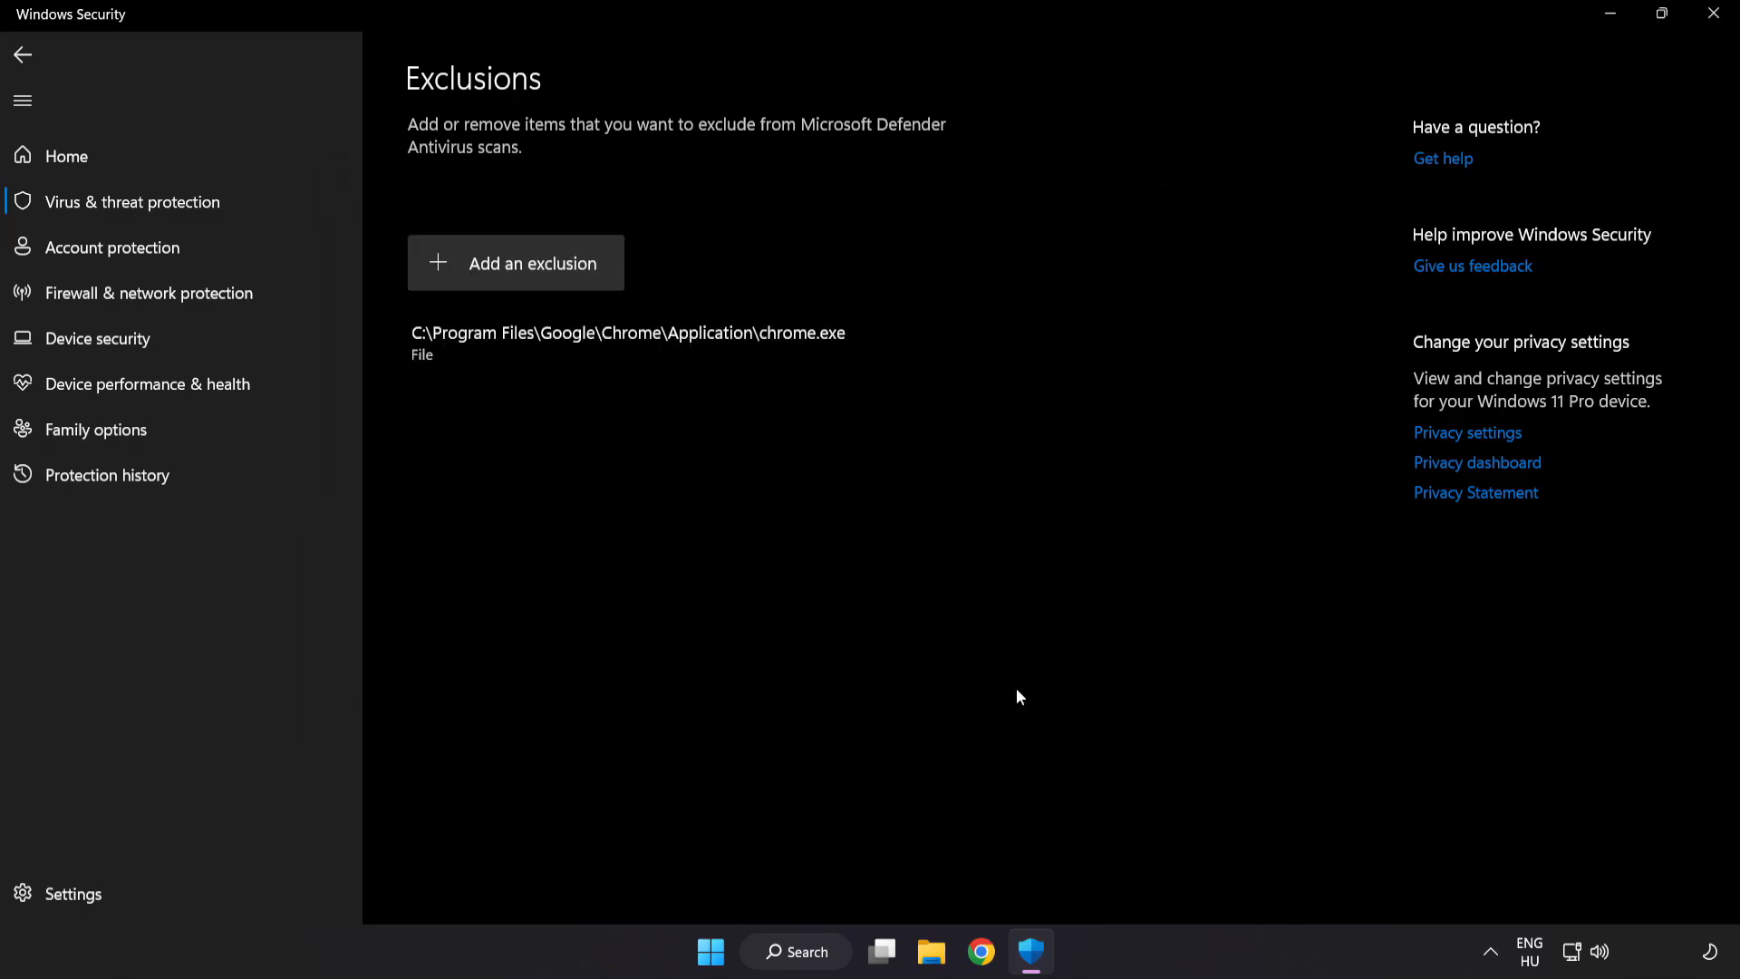
mouse_move(1015, 686)
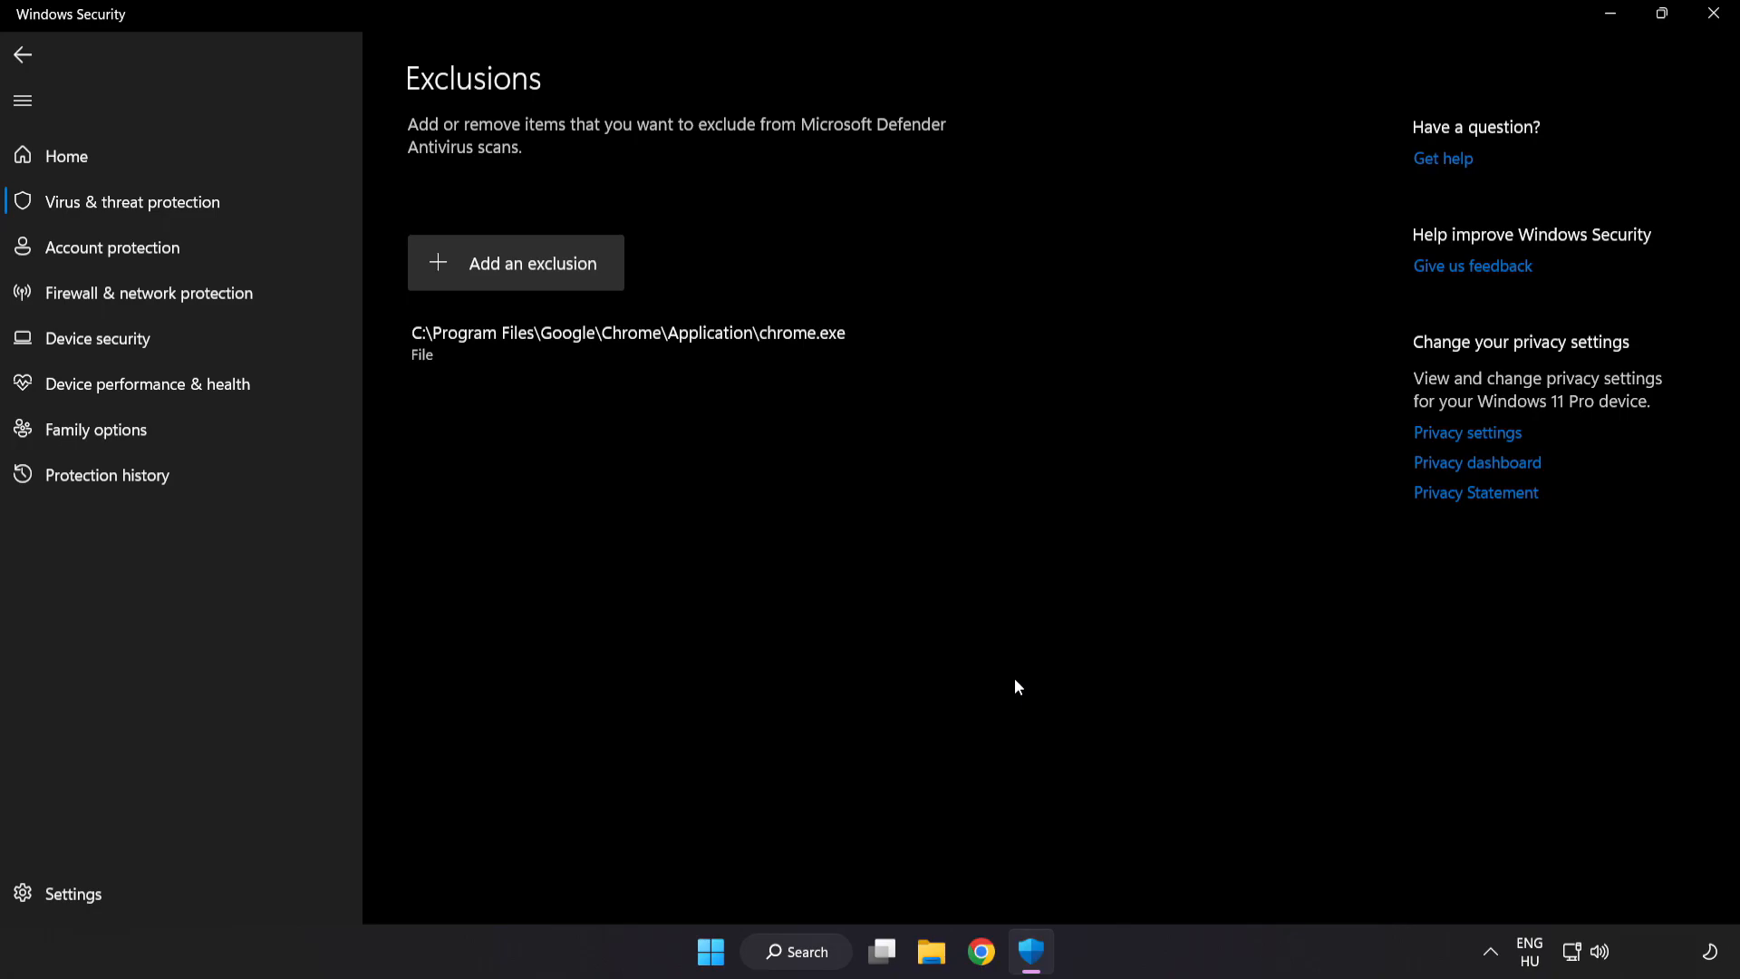
mouse_move(1004, 720)
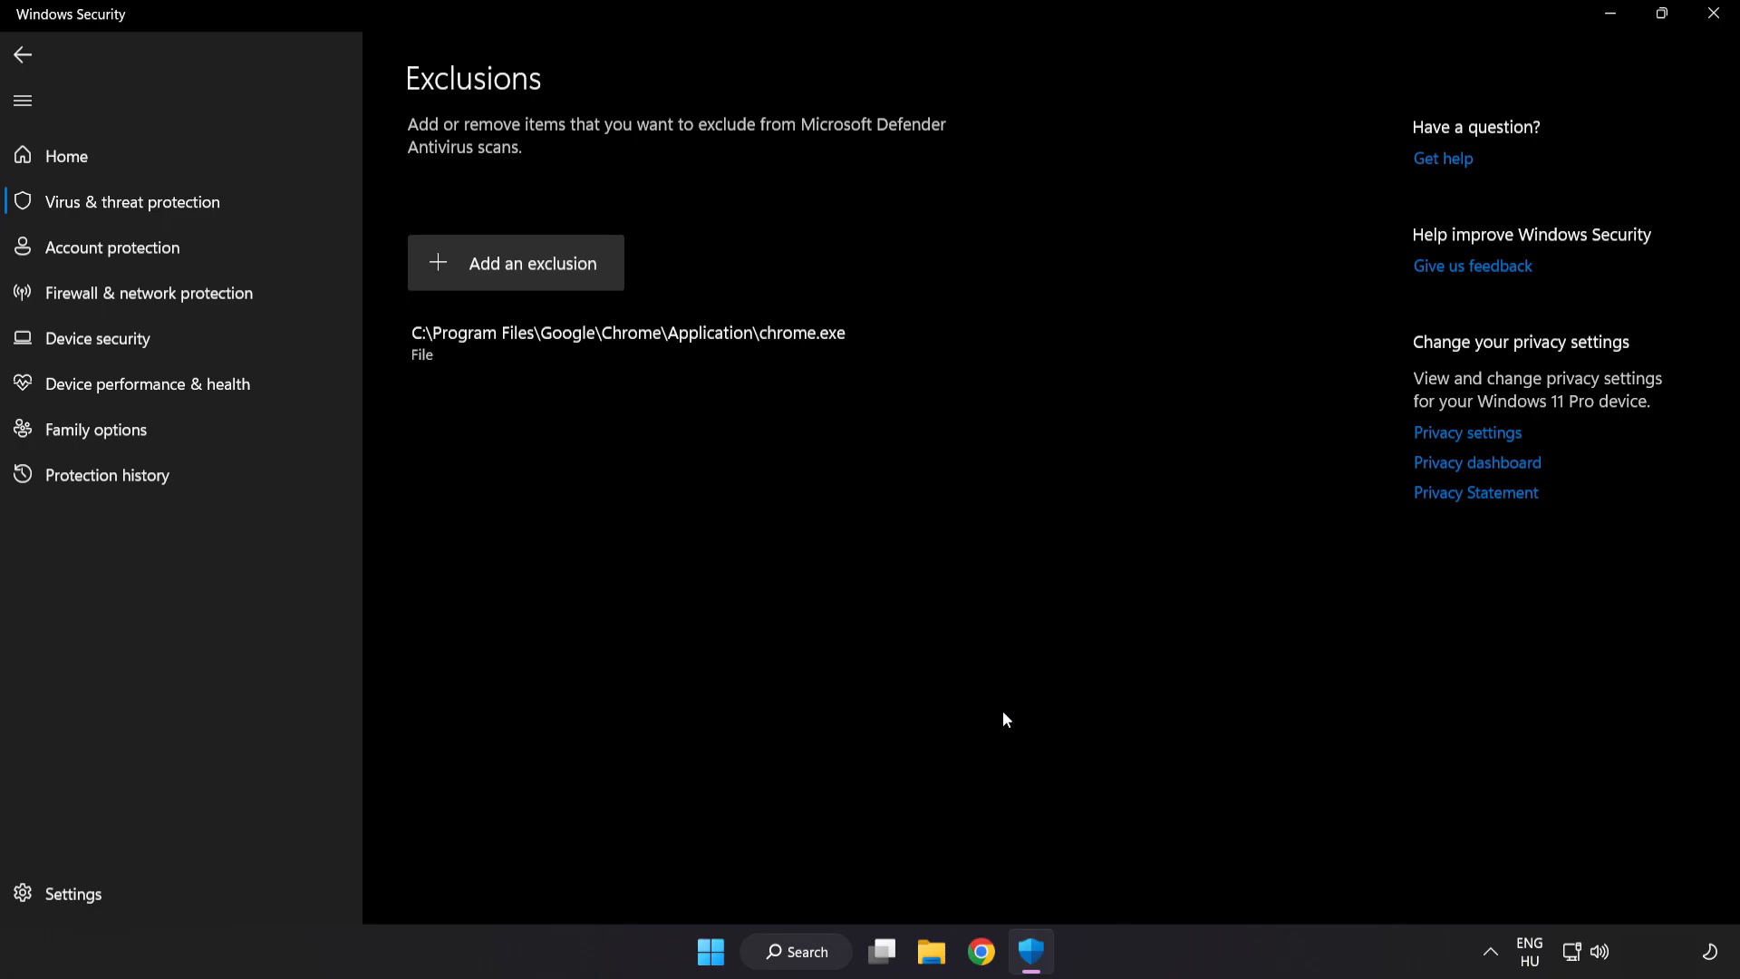
mouse_move(1479, 78)
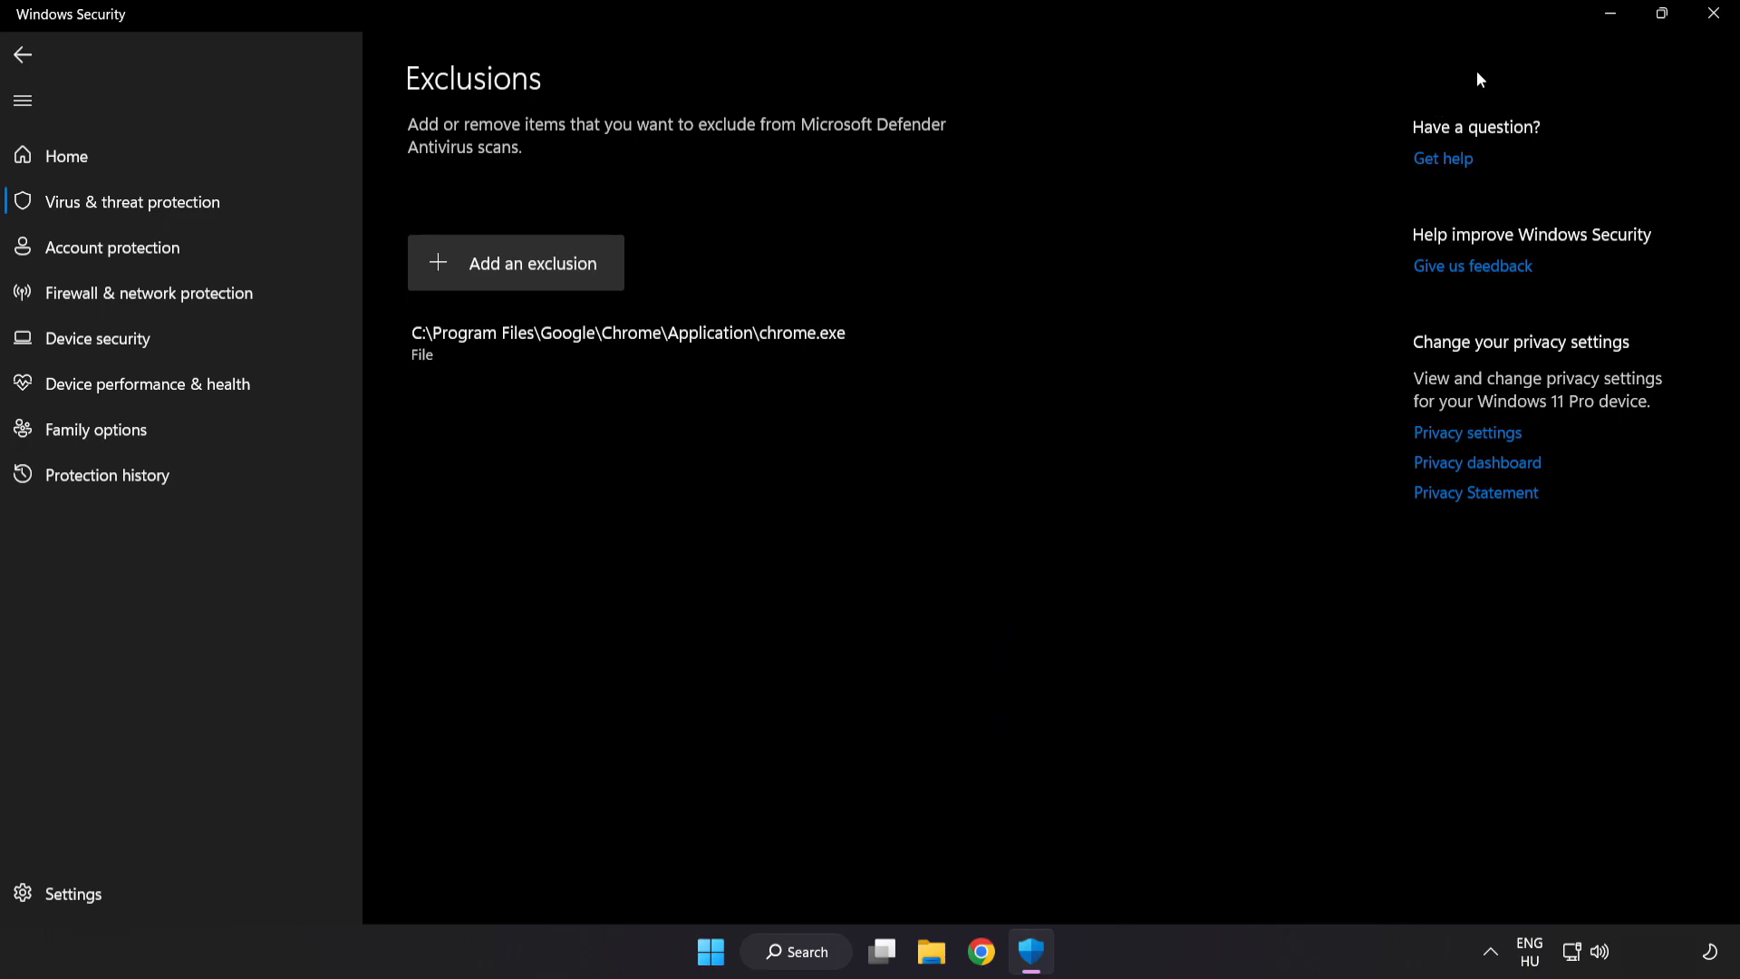
Close Windows Security, leaving the desktop empty.
left_click(1713, 13)
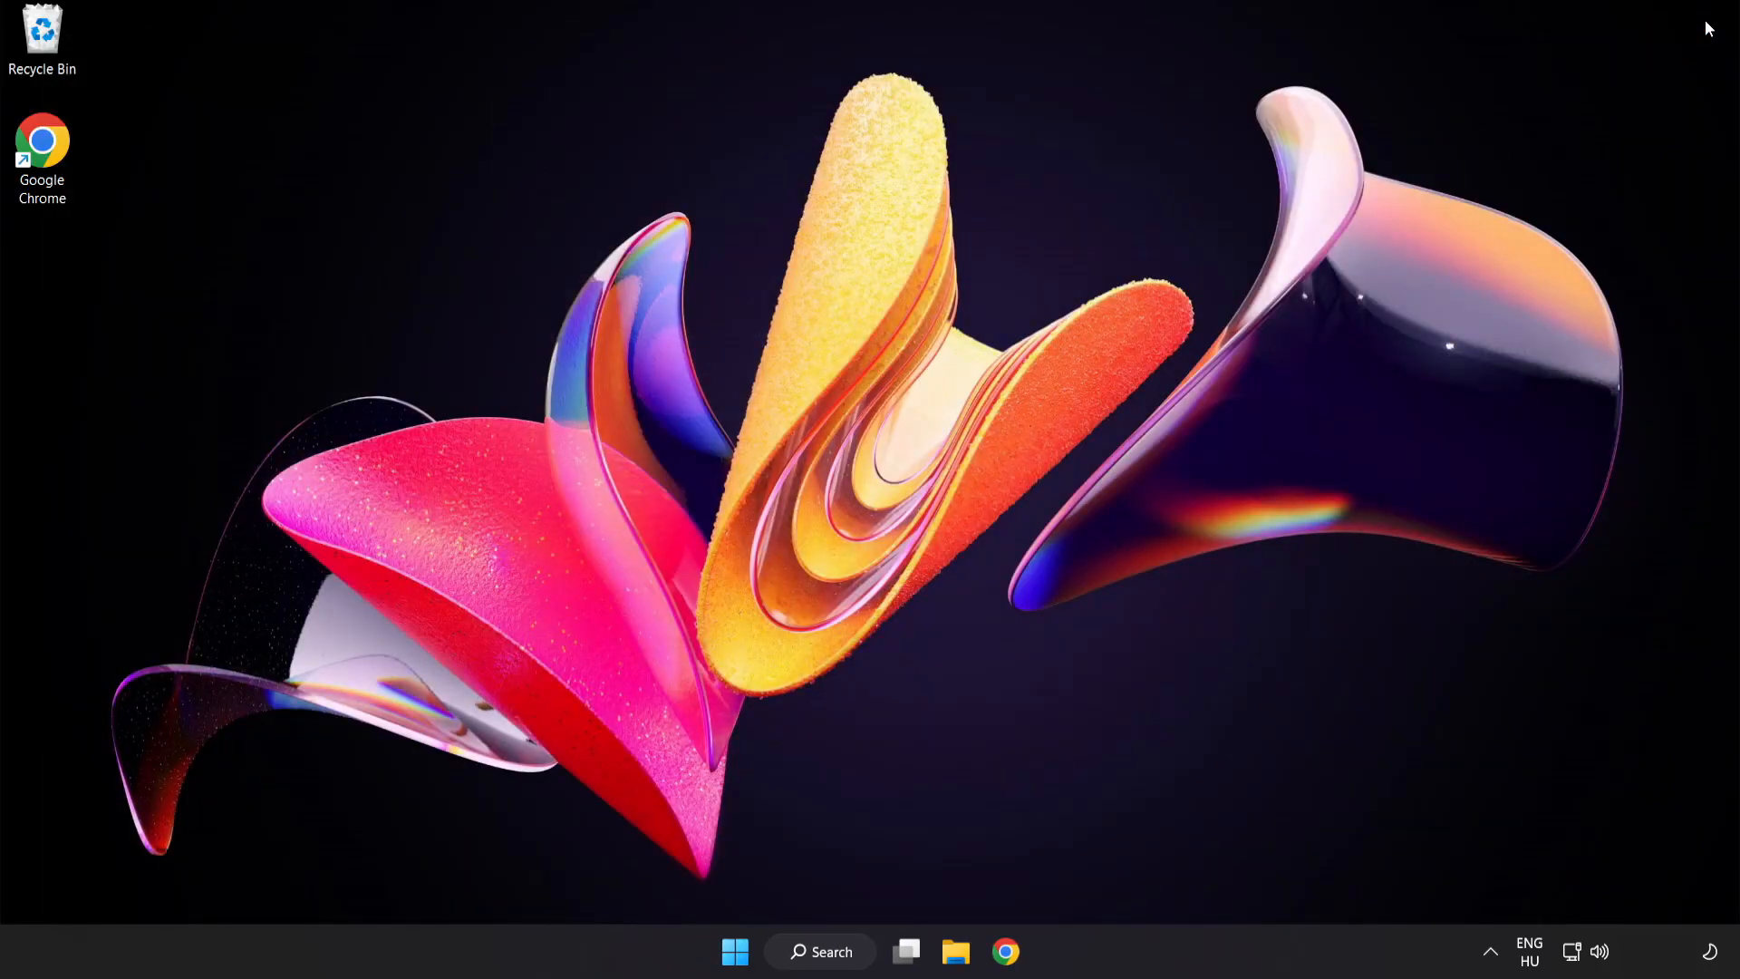
mouse_move(938, 725)
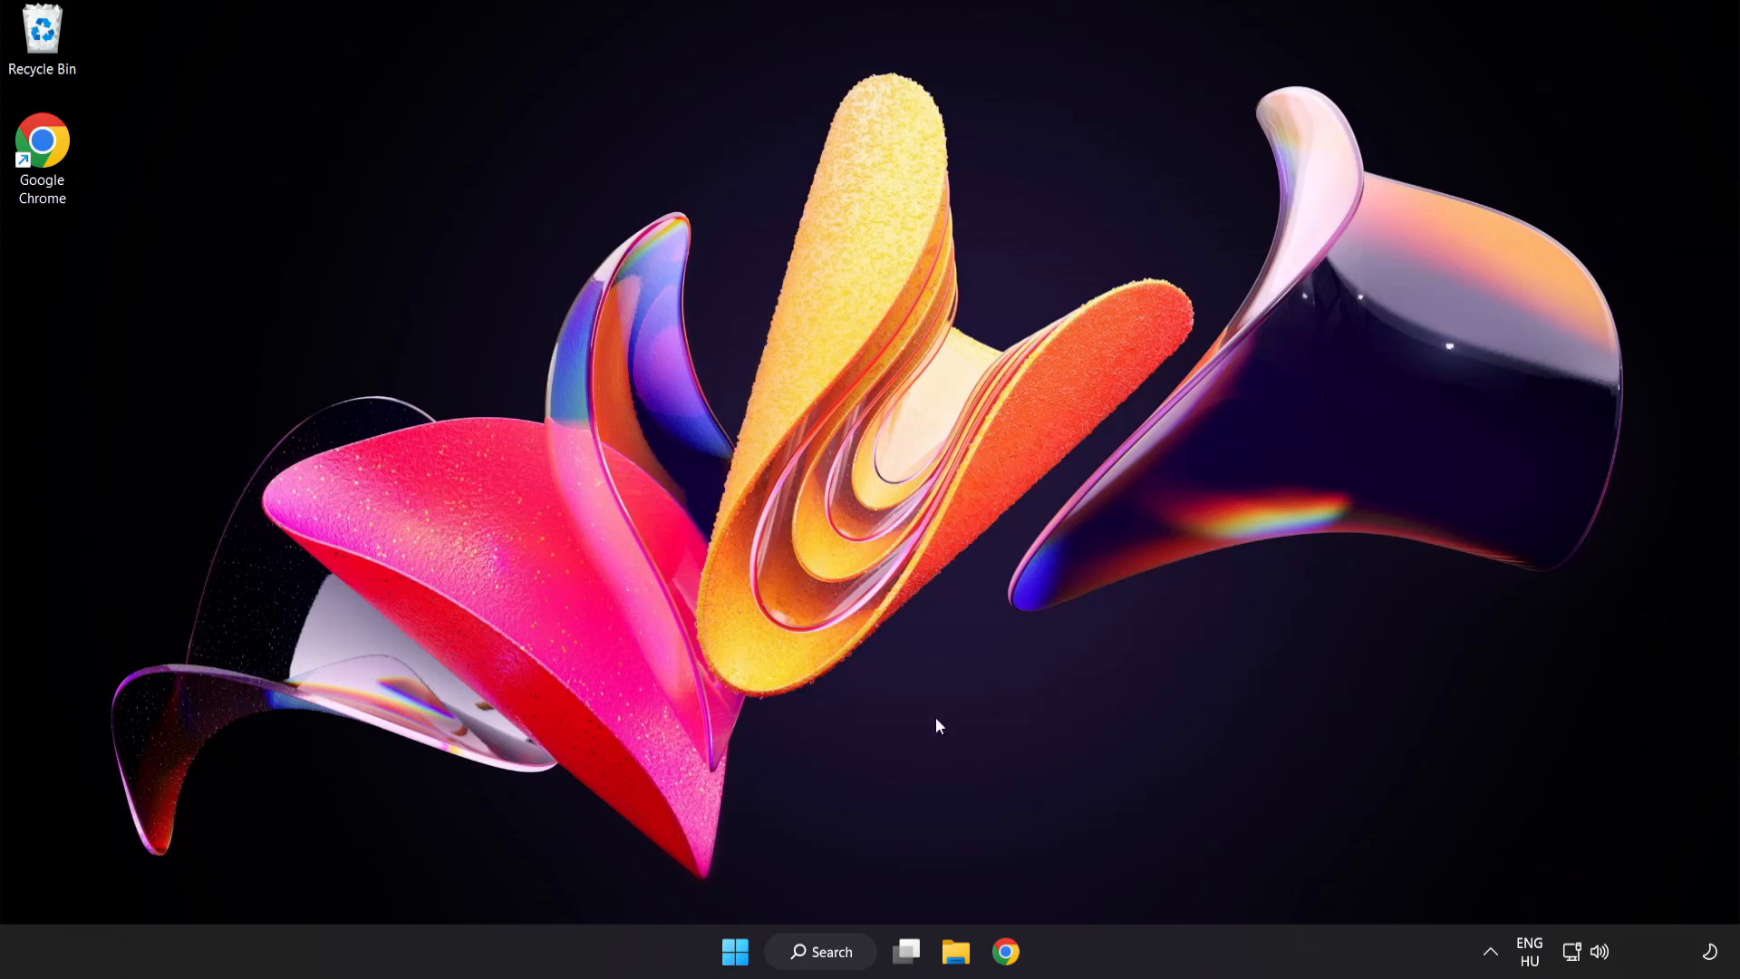
Bring up the Start menu's power options to reach Restart.
left_click(735, 952)
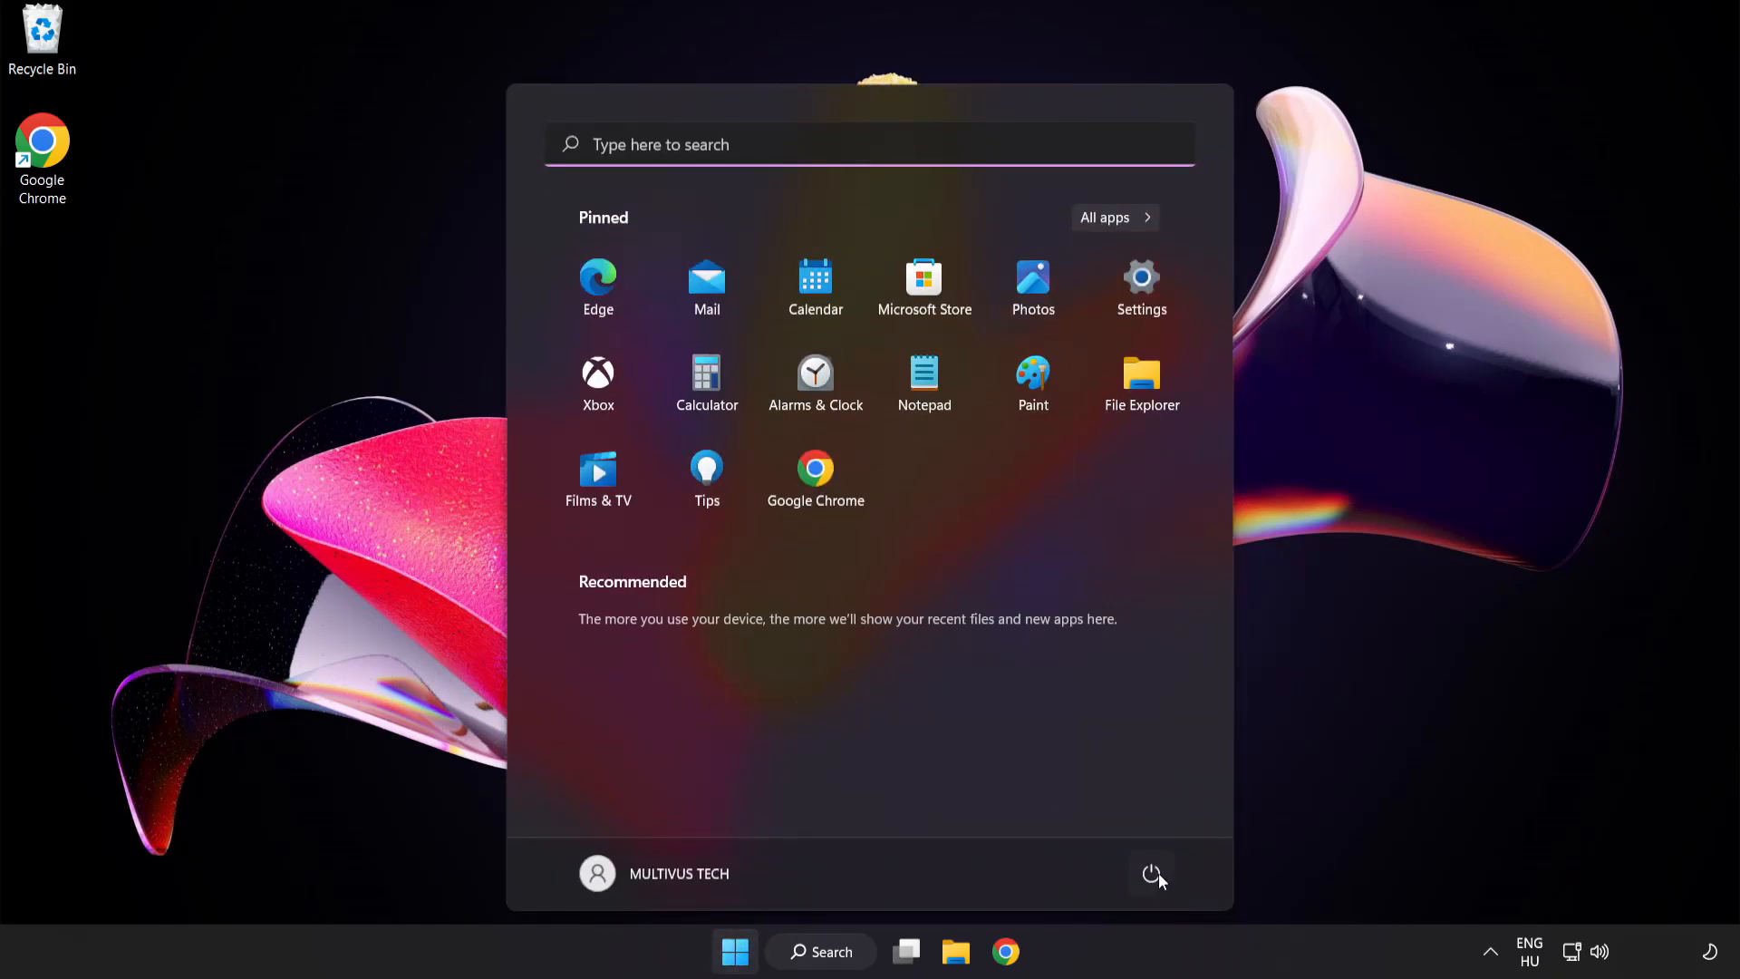
left_click(1152, 873)
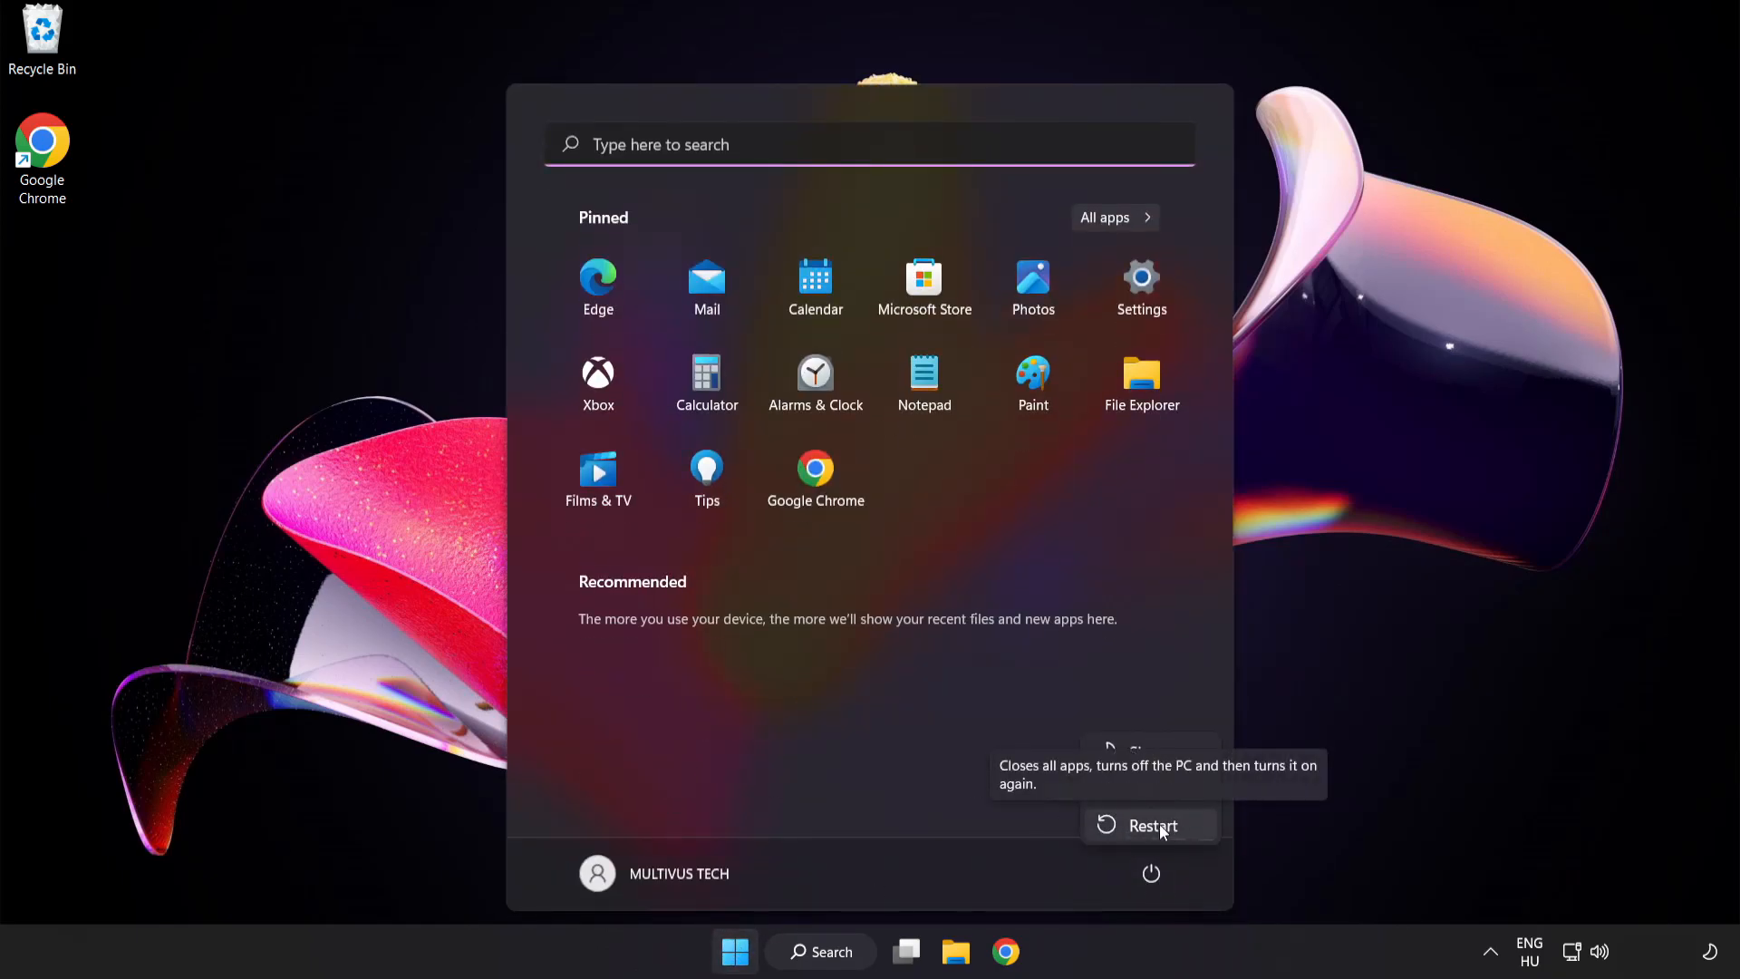